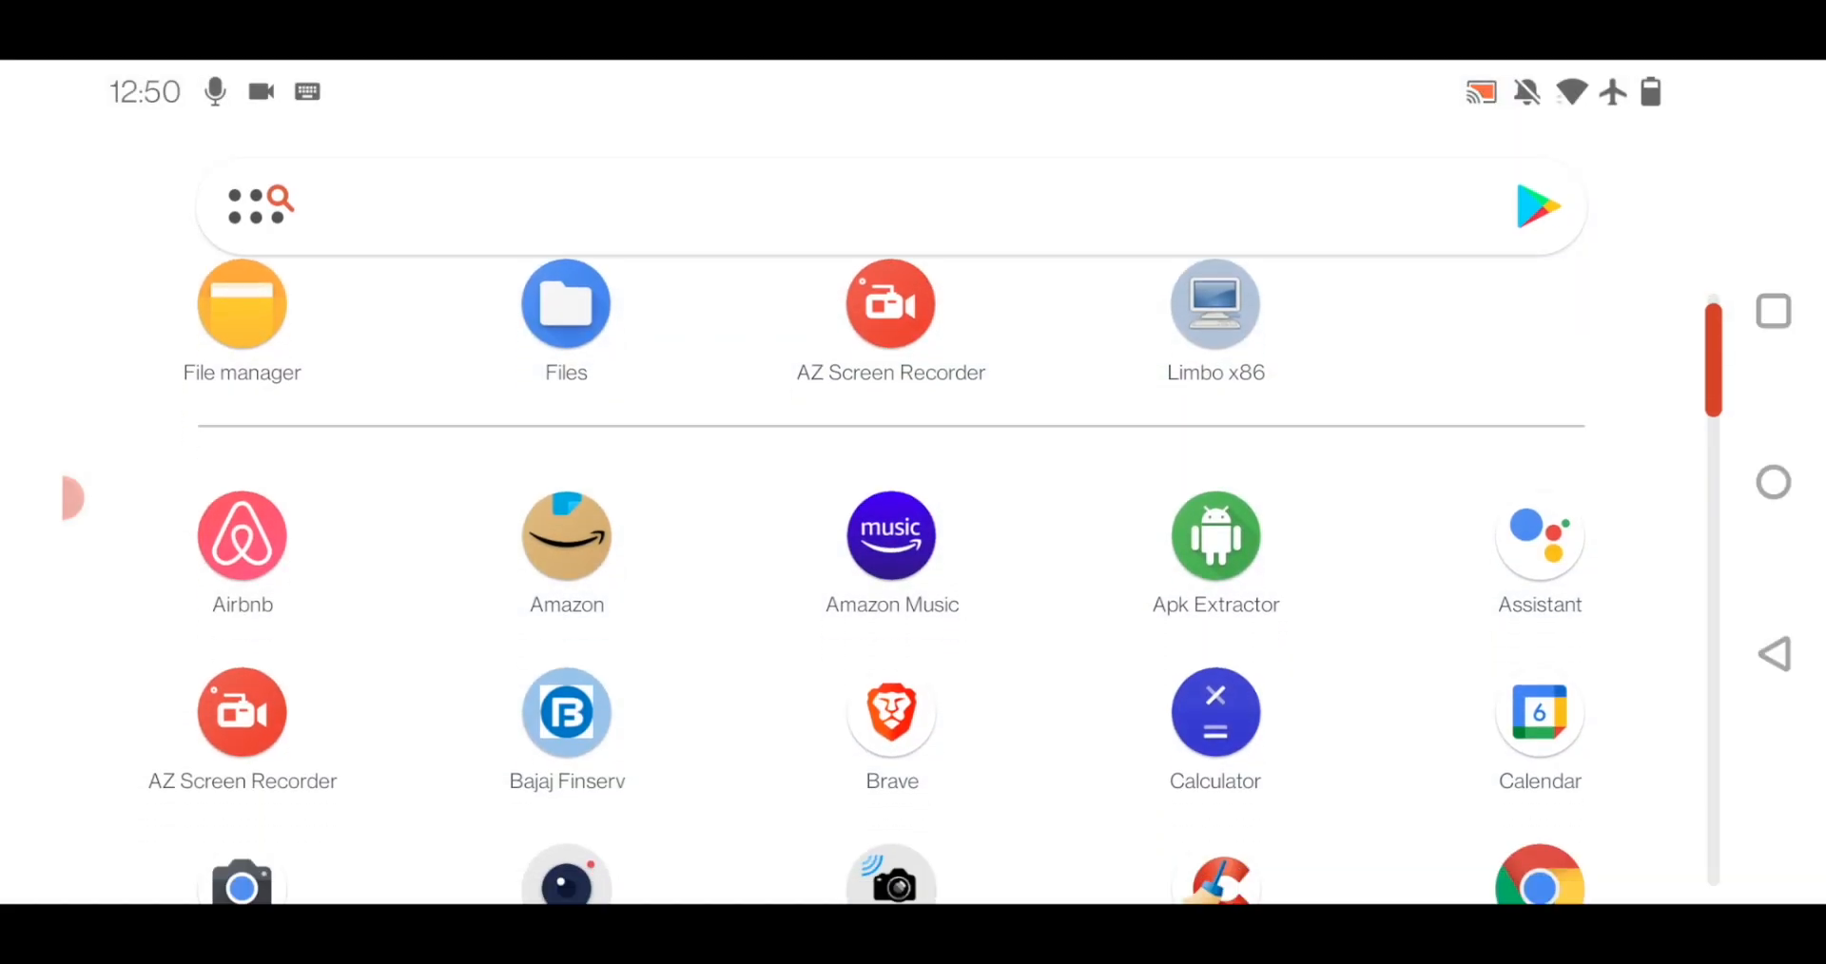
Step: Launch Limbo x86 PC Emulator from the Android app drawer
scroll("down", 3)
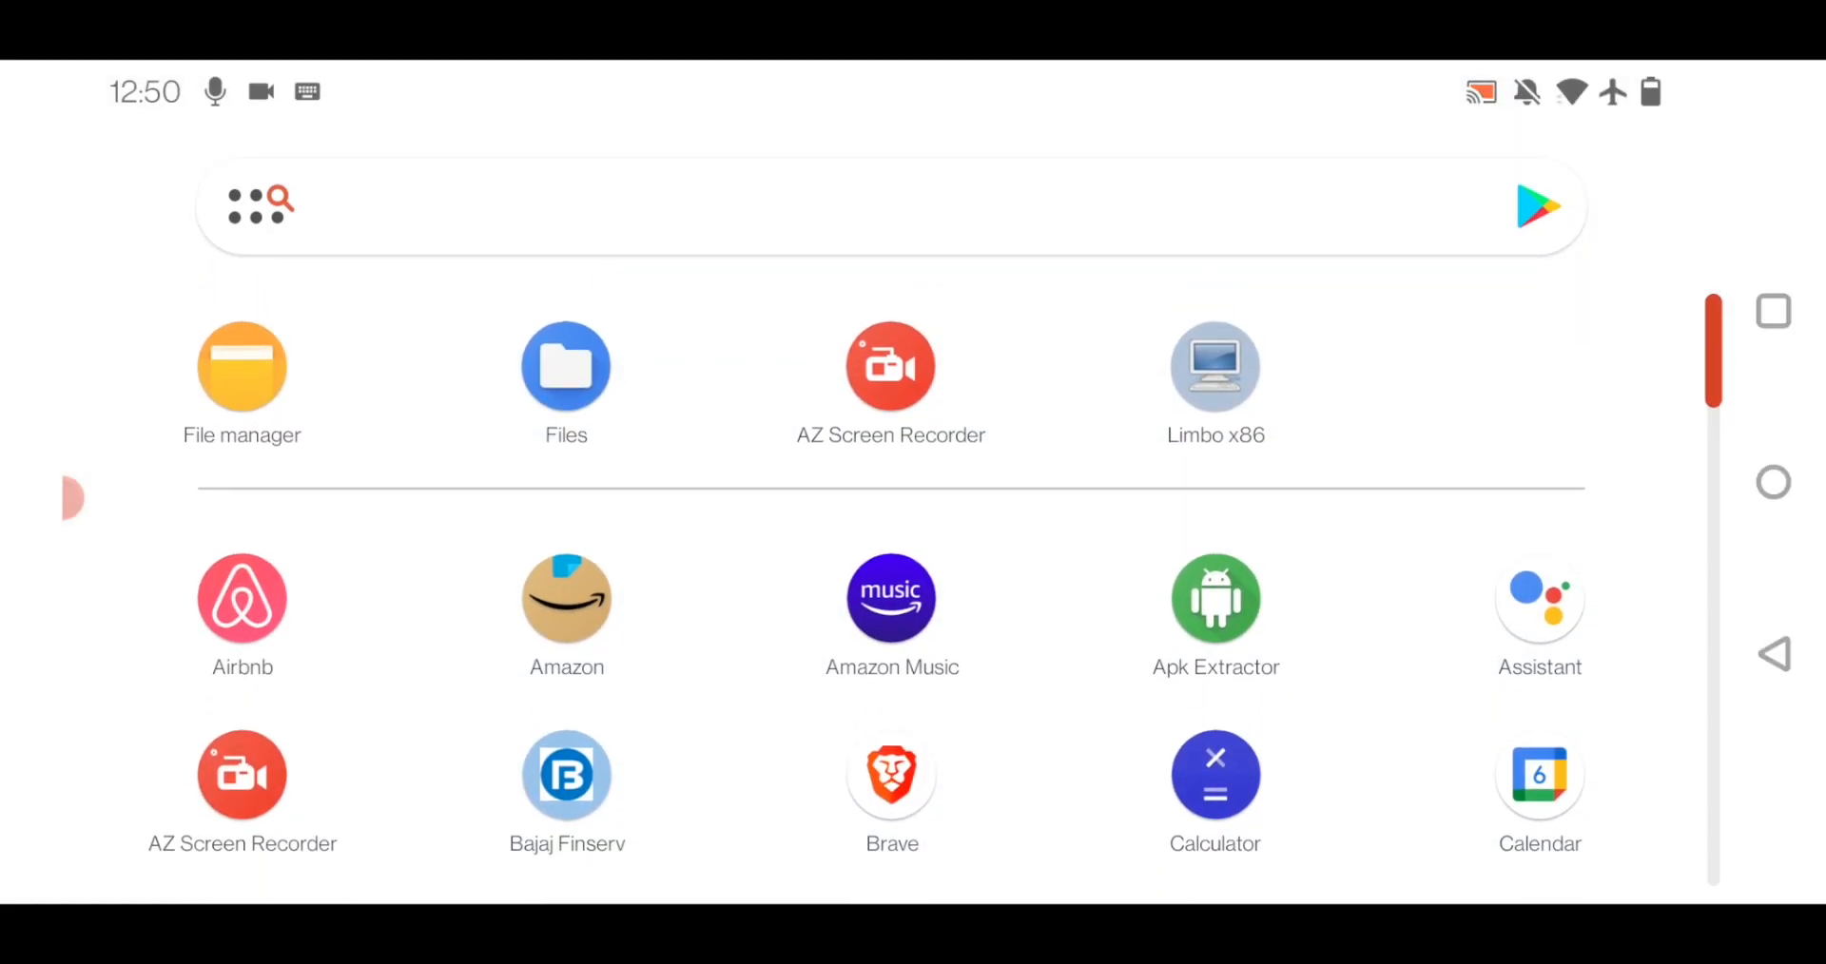
left_click(1215, 367)
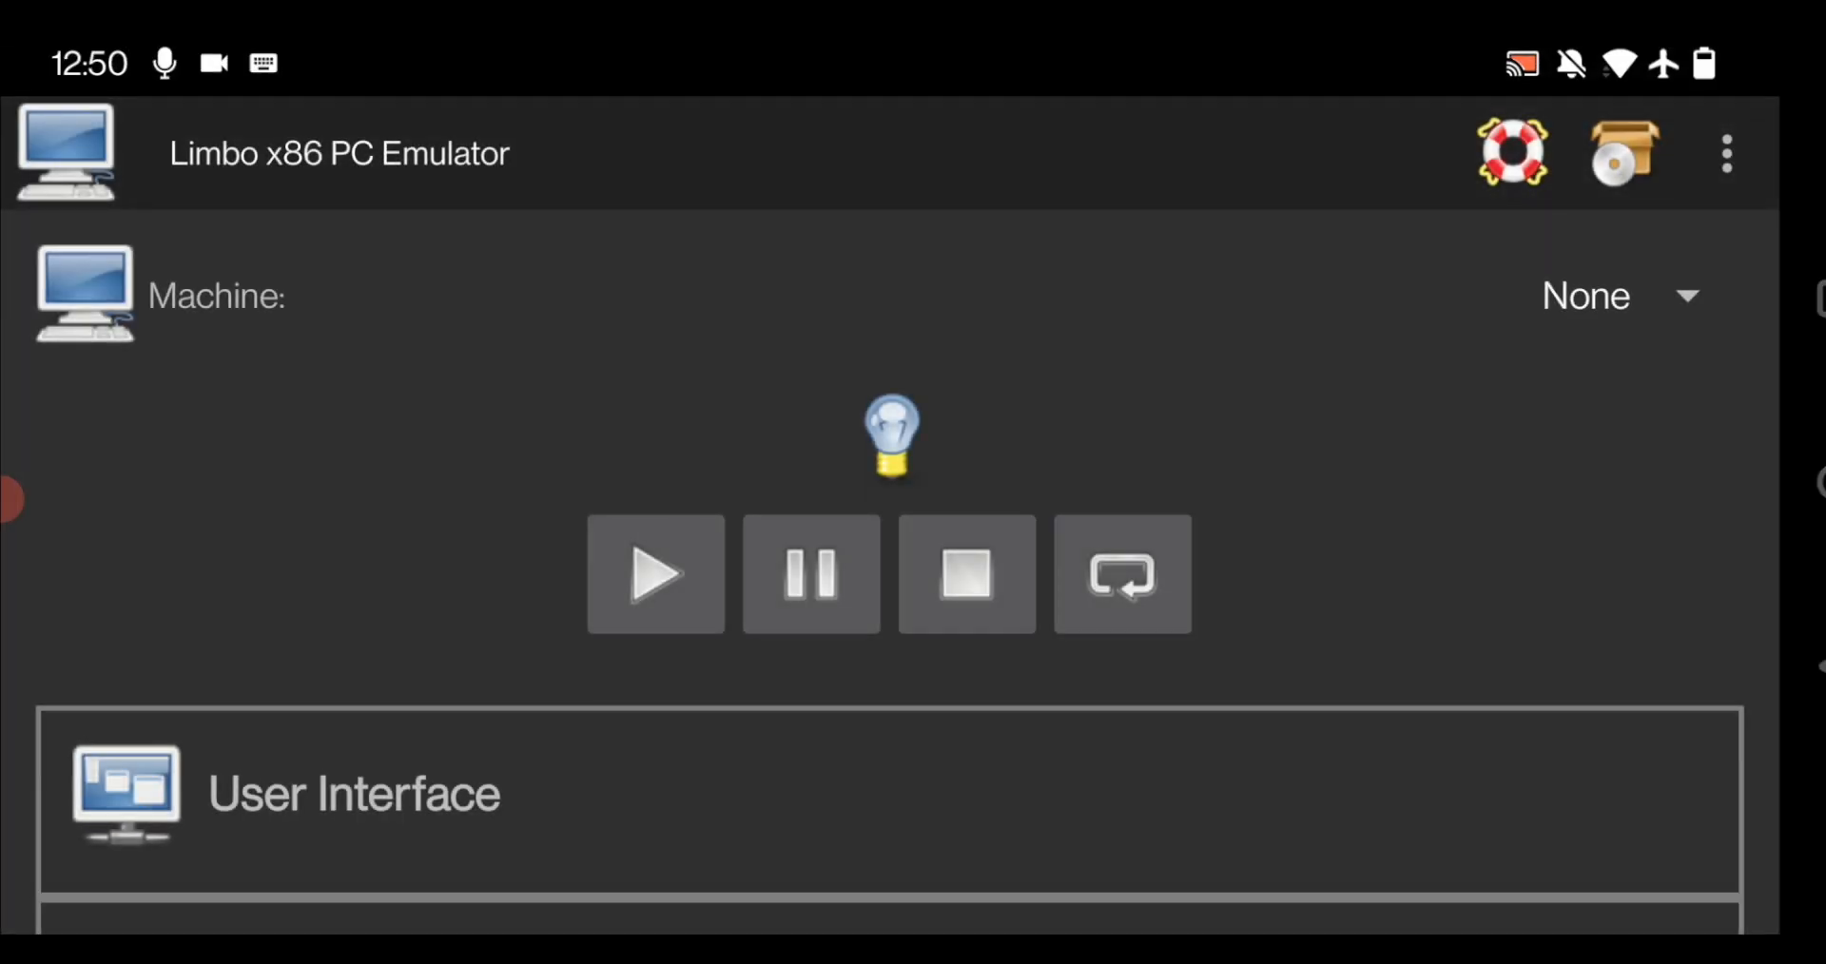
Step: Create a new virtual machine named 'Parrot OS' from the Machine dropdown
left_click(965, 575)
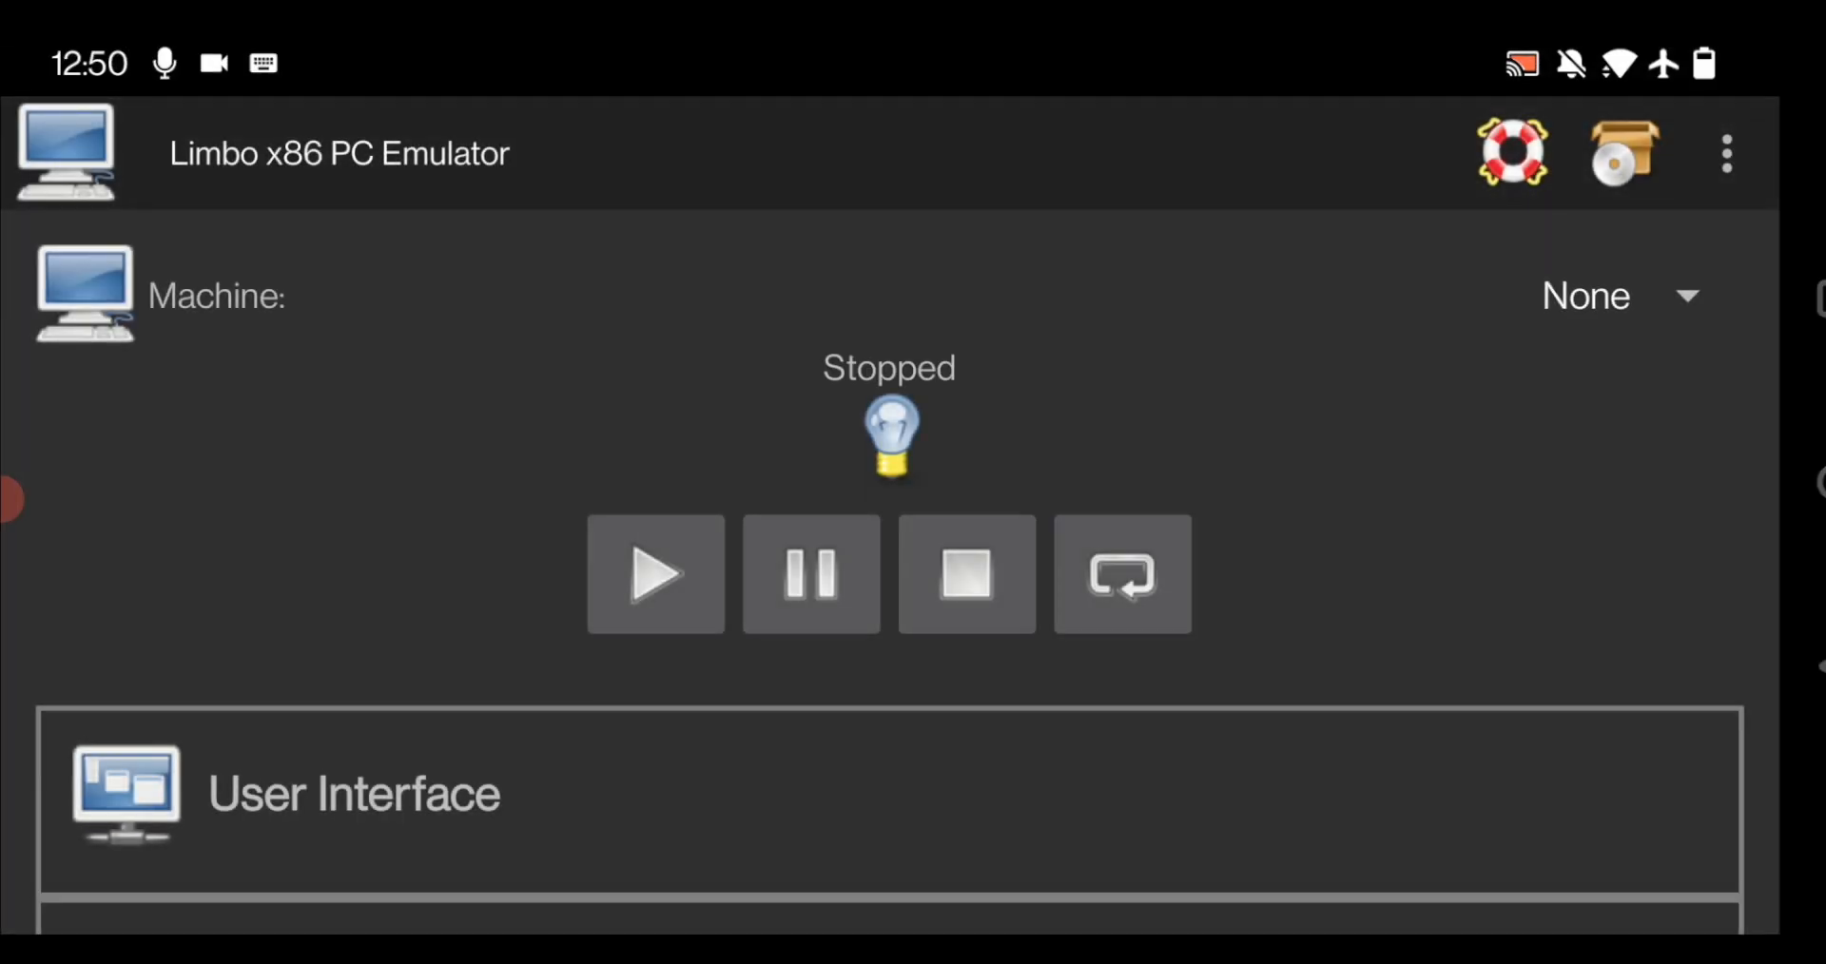
left_click(1604, 295)
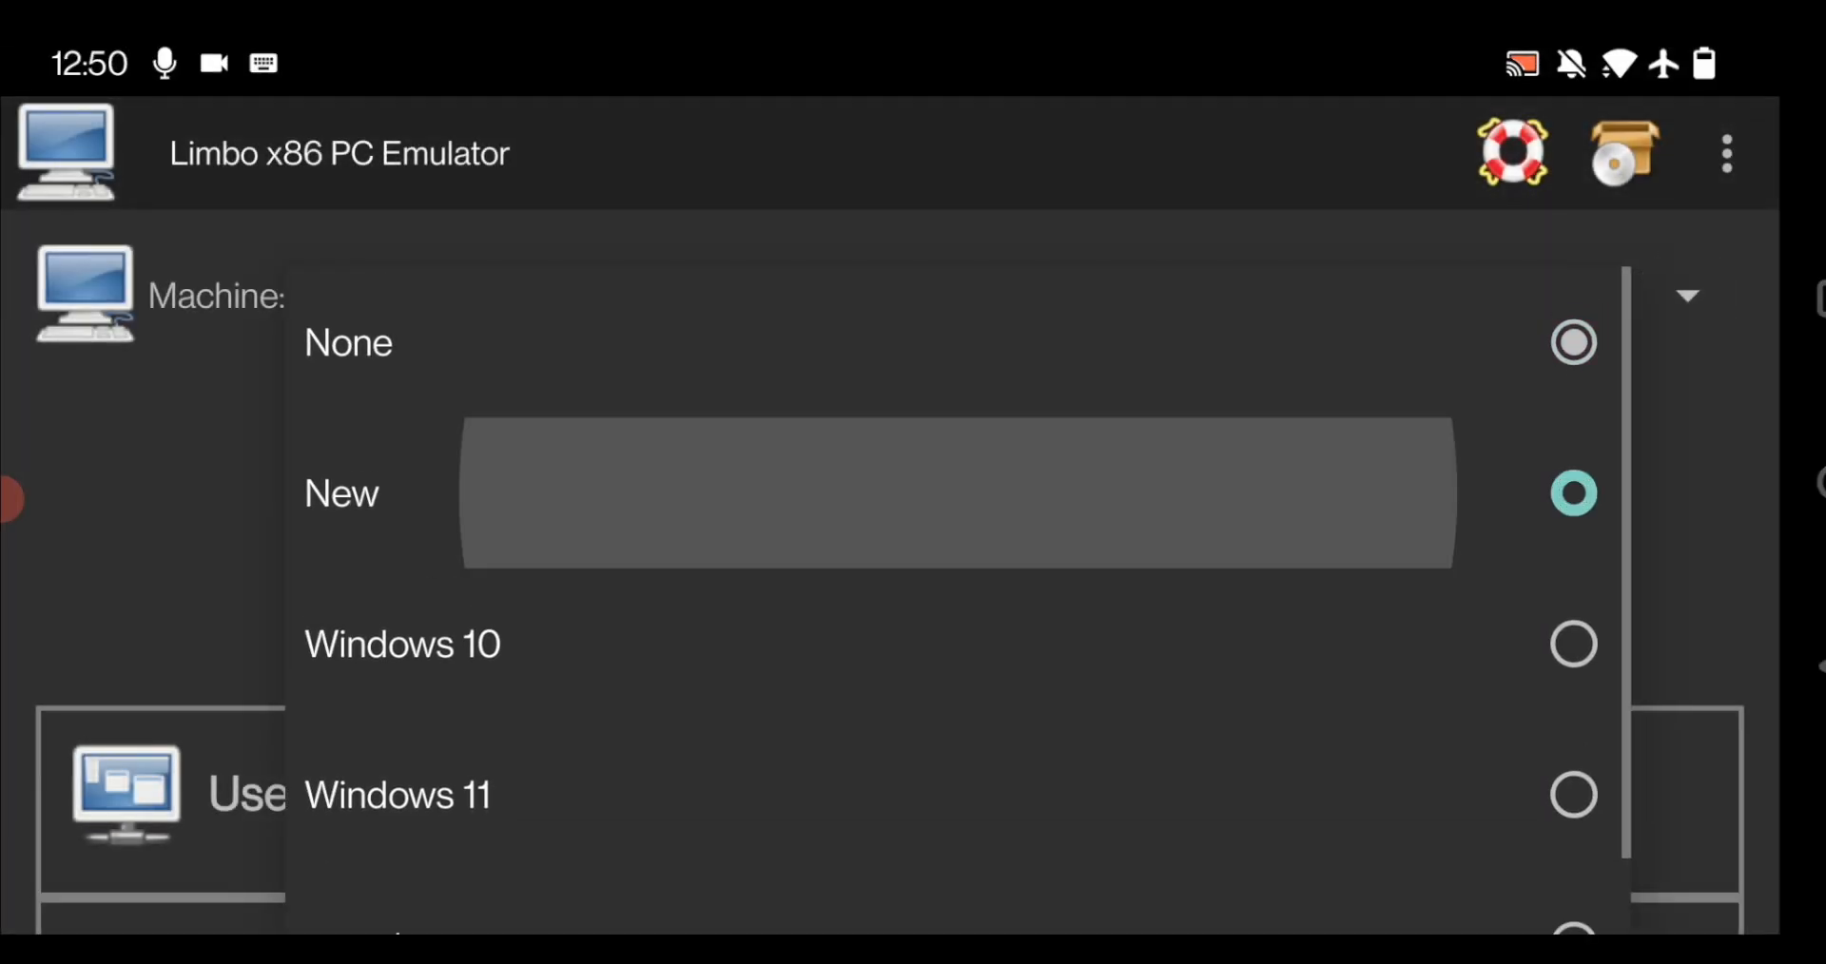
left_click(954, 493)
type("Parrot")
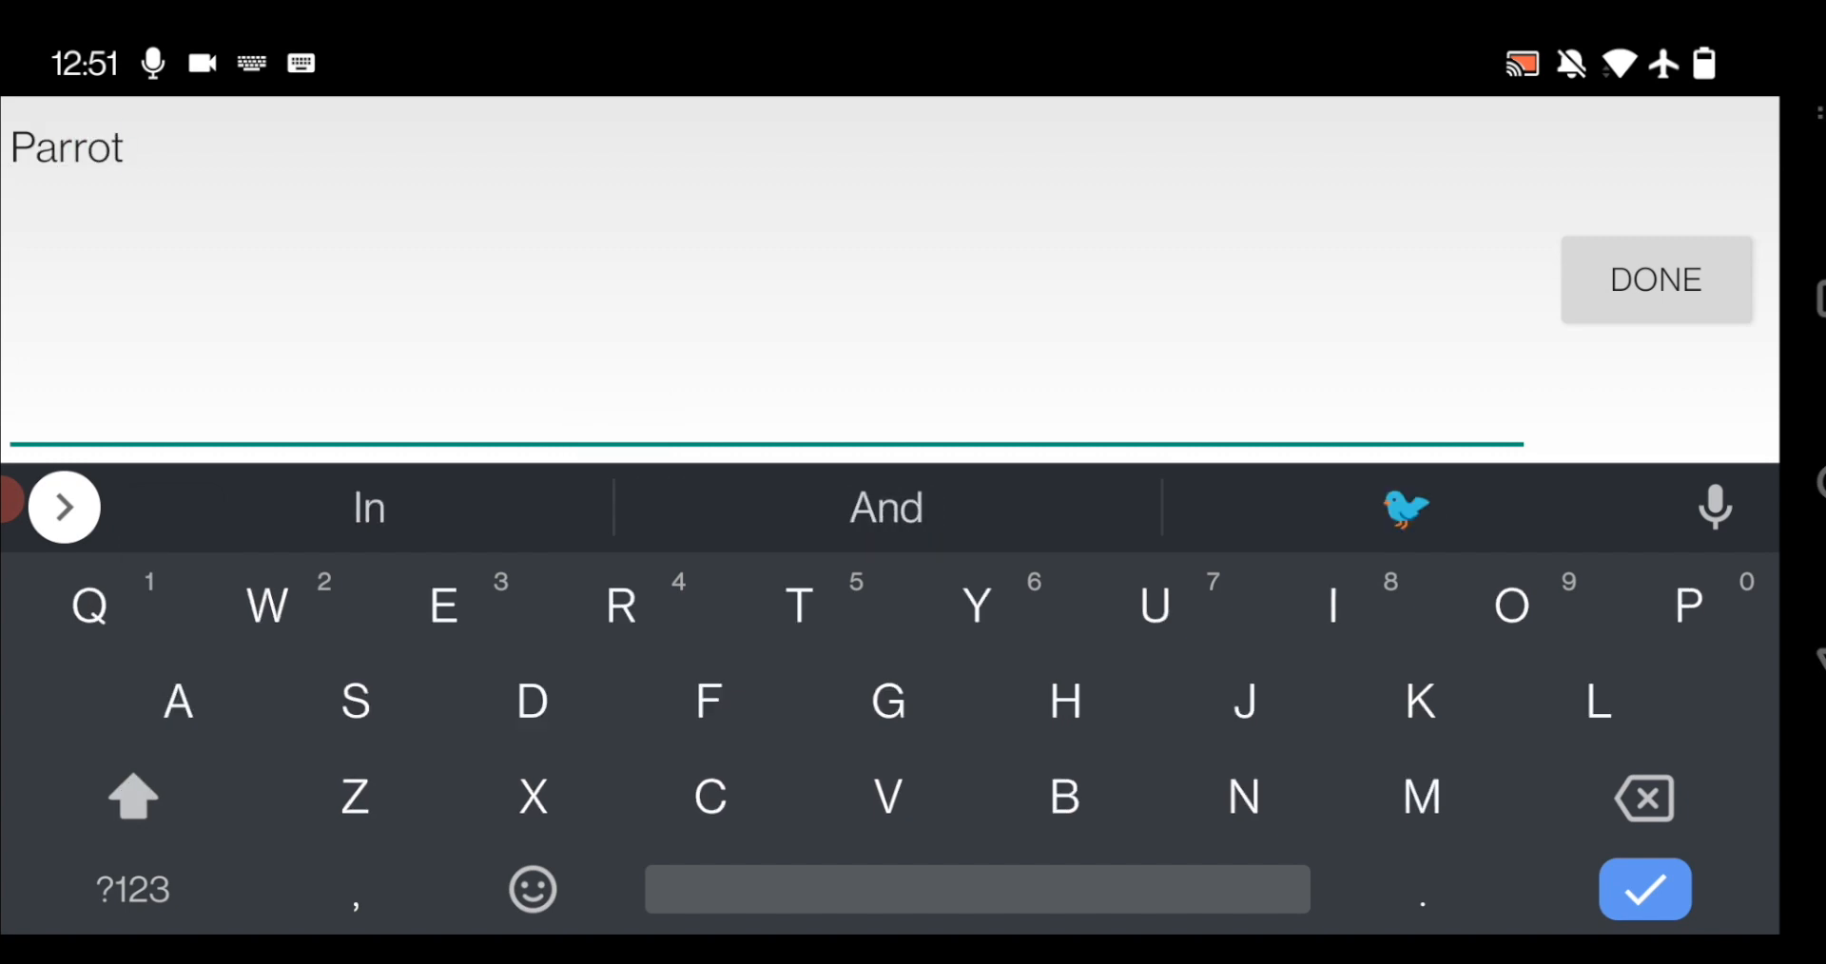
type("OS")
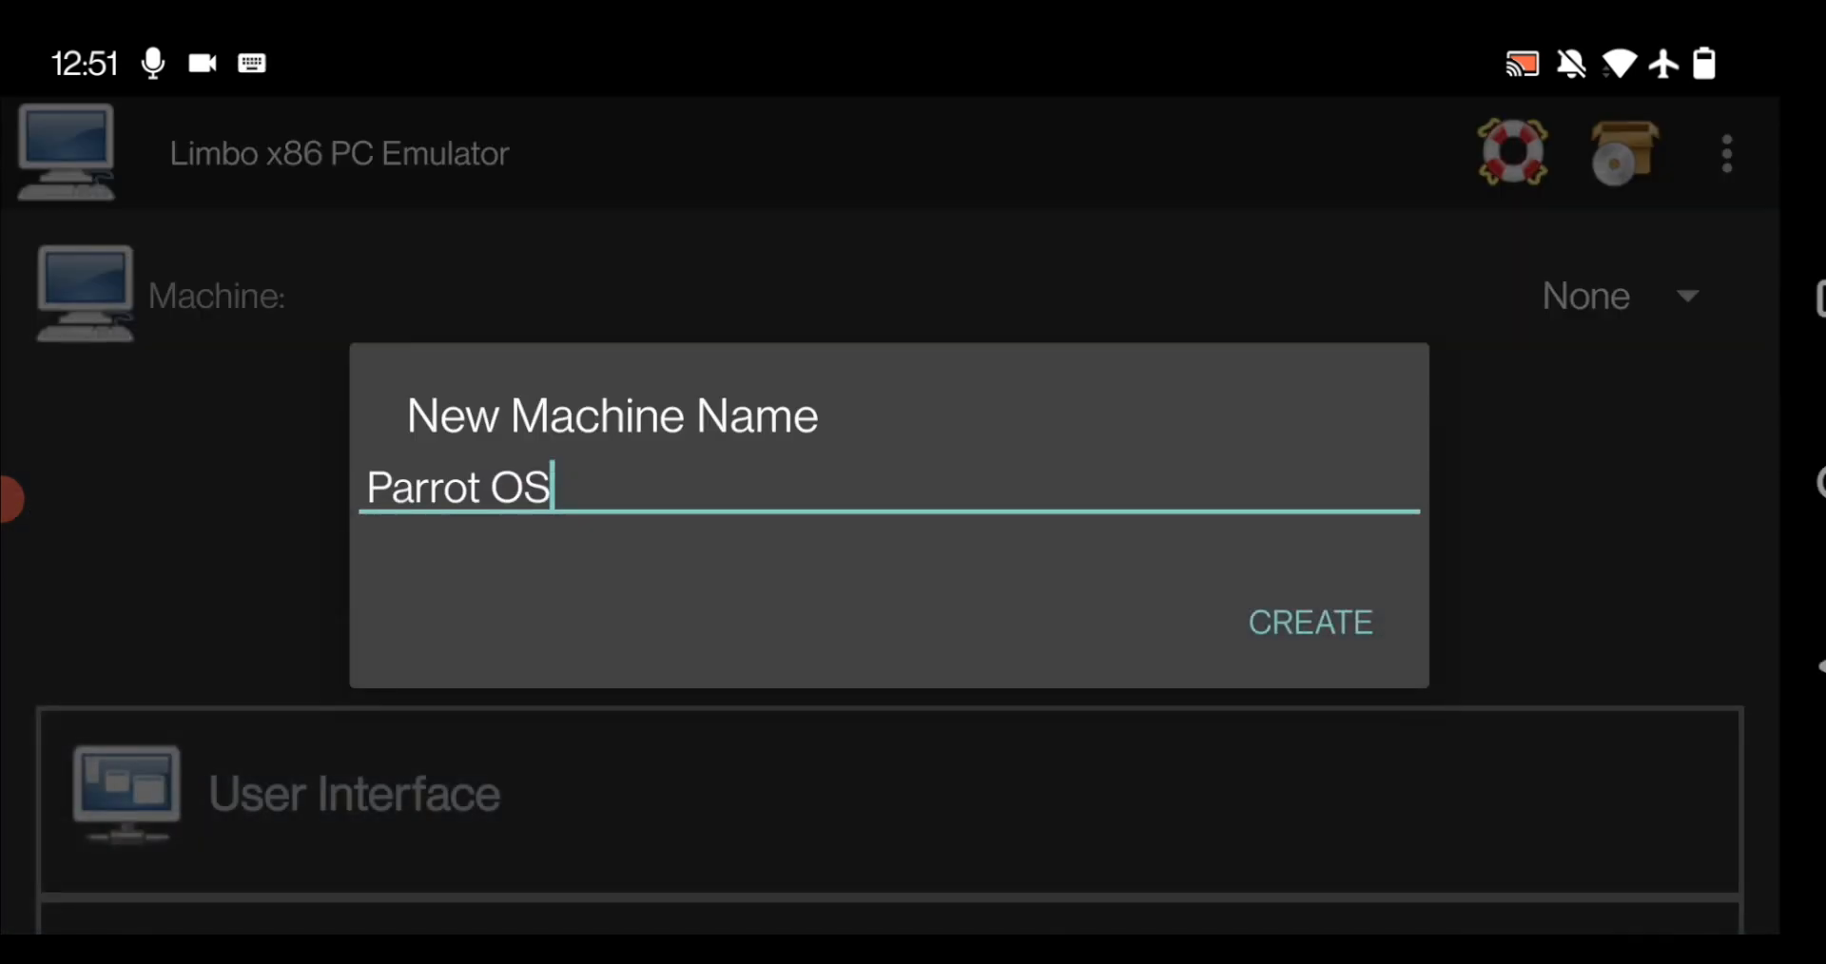
left_click(1308, 622)
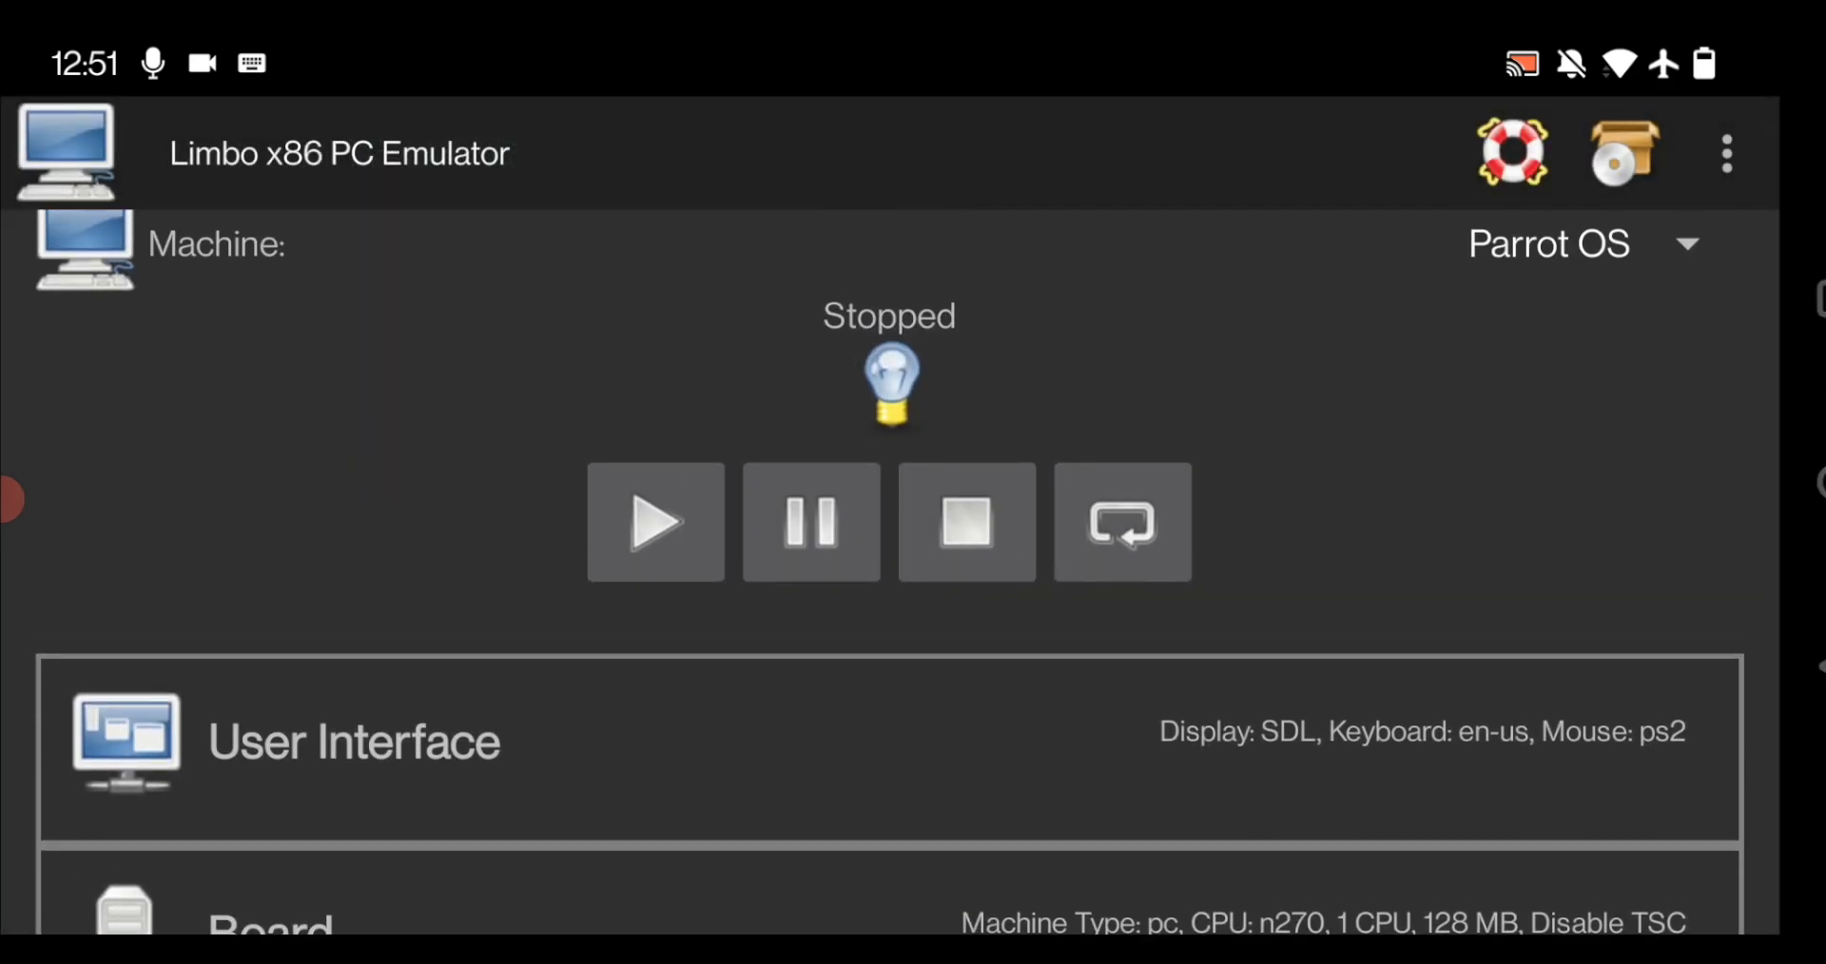
Step: Expand User Interface to show SDL display, en-us keyboard and ps2 mouse settings
scroll("down", 3)
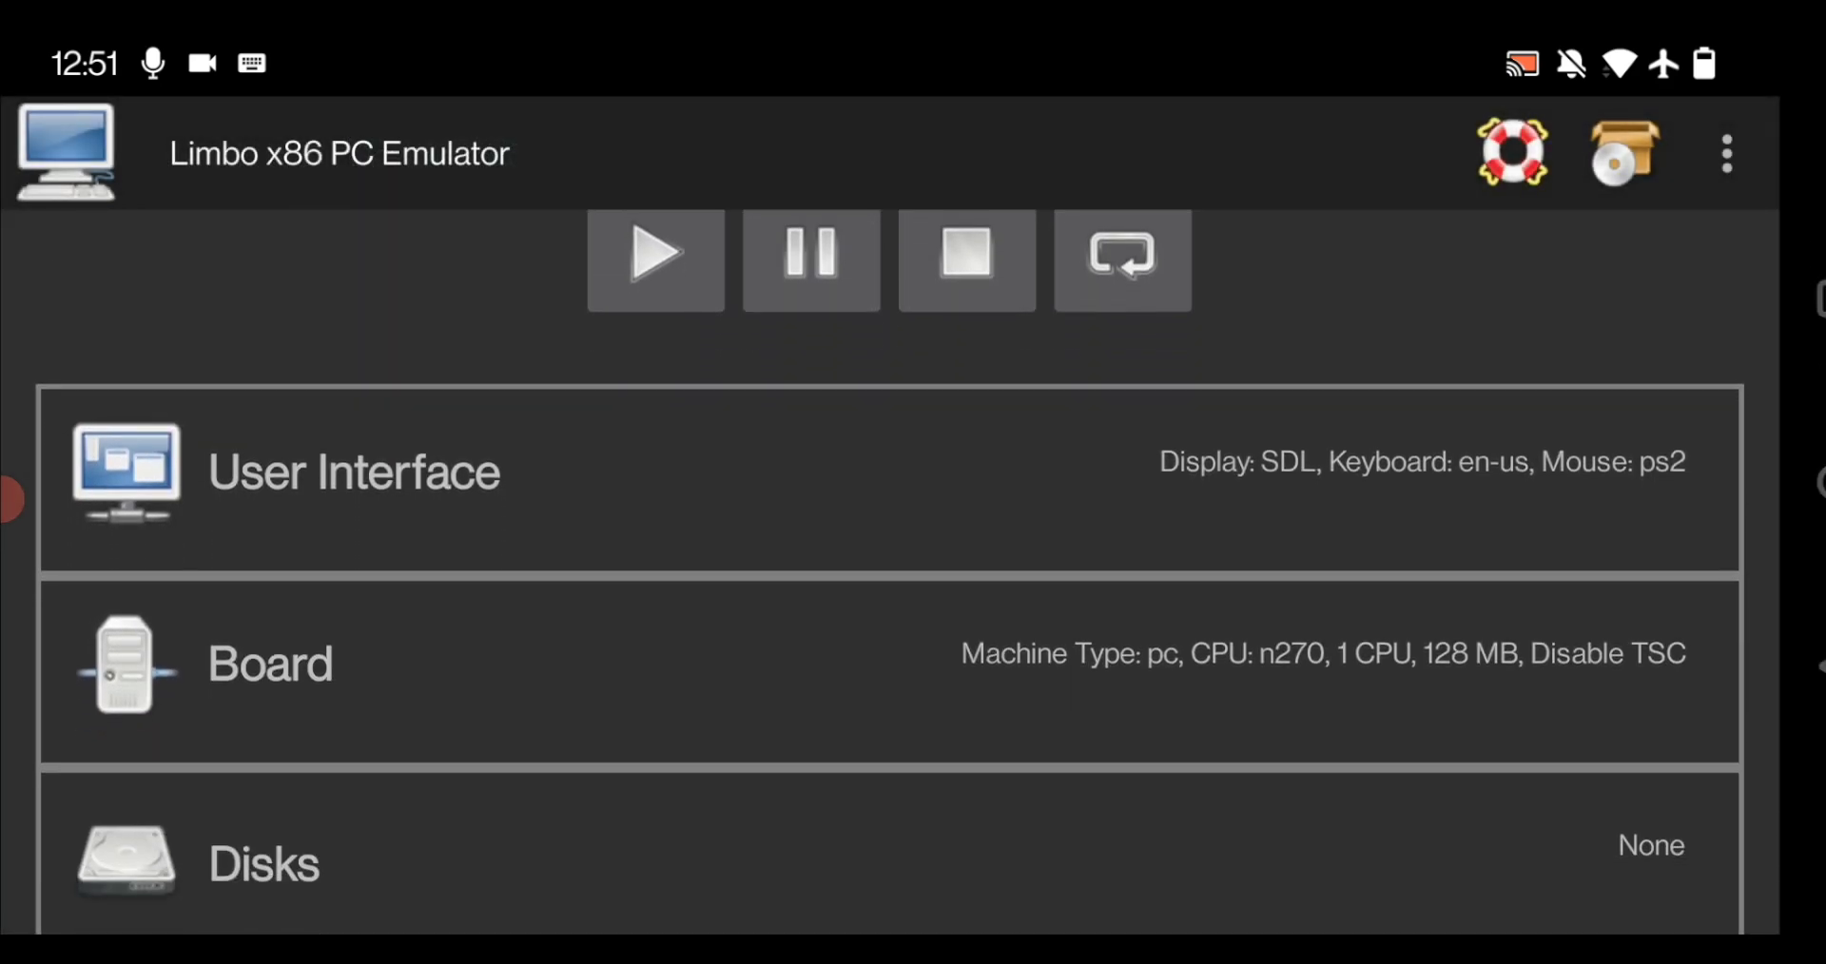
left_click(353, 471)
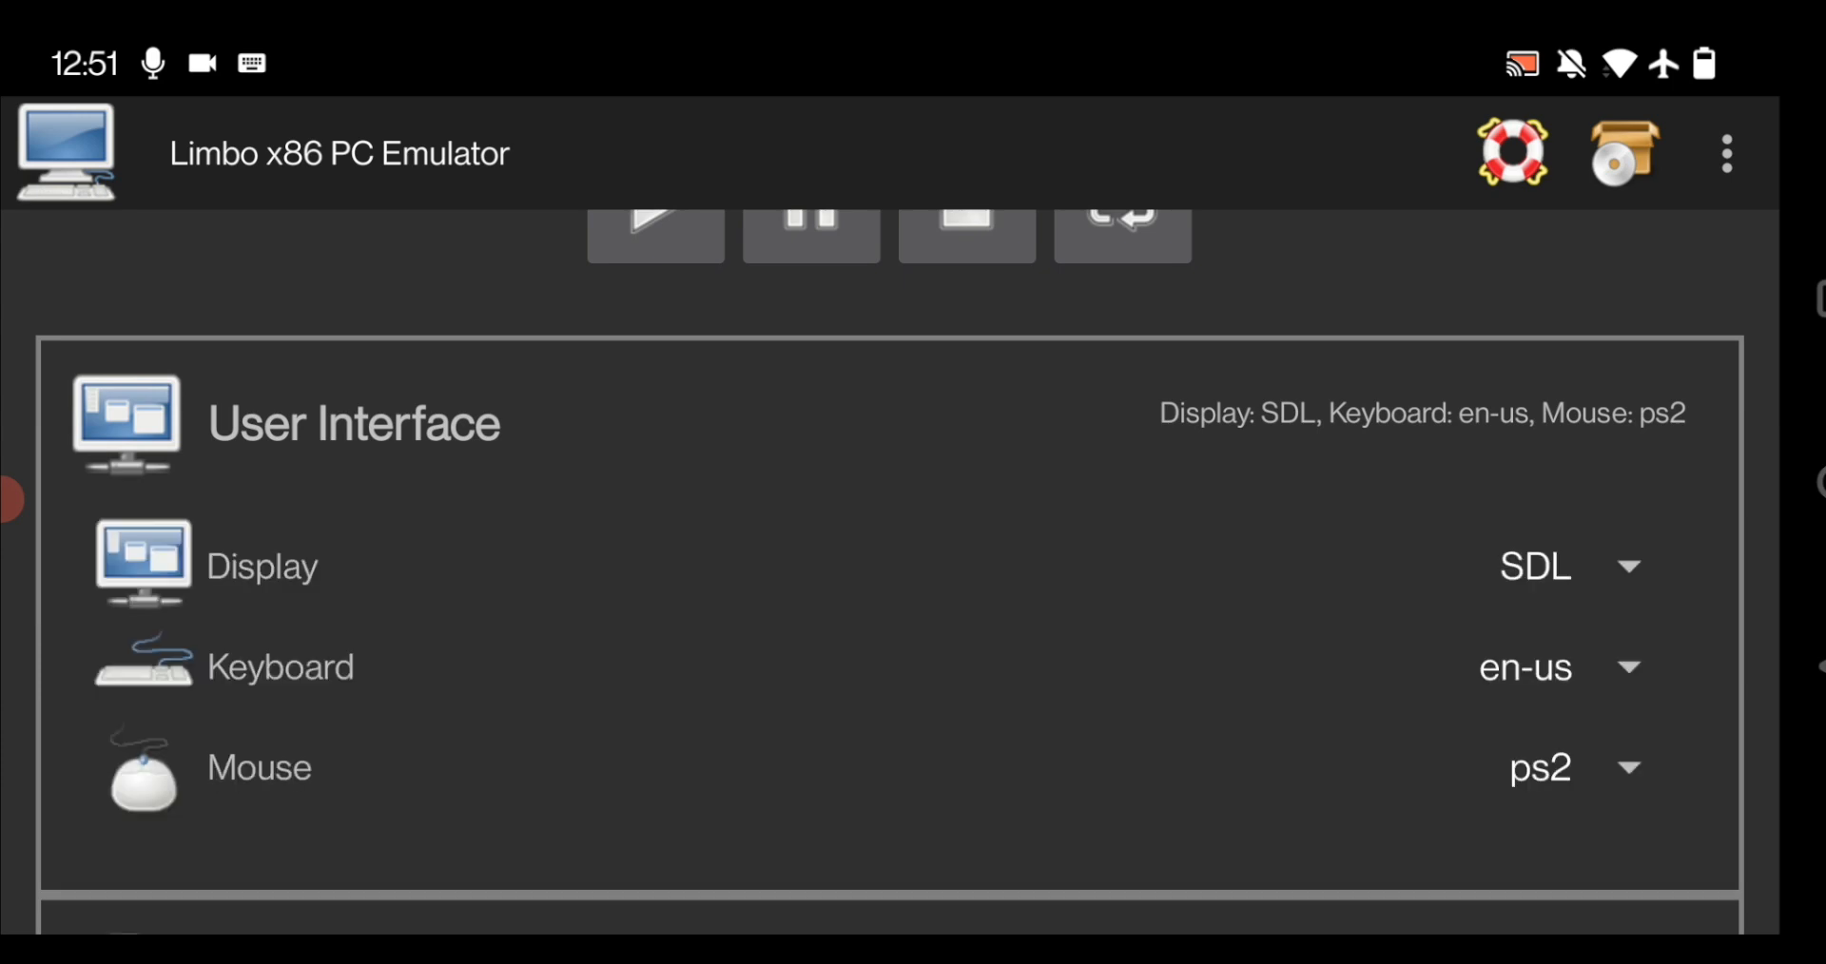
scroll("down", 3)
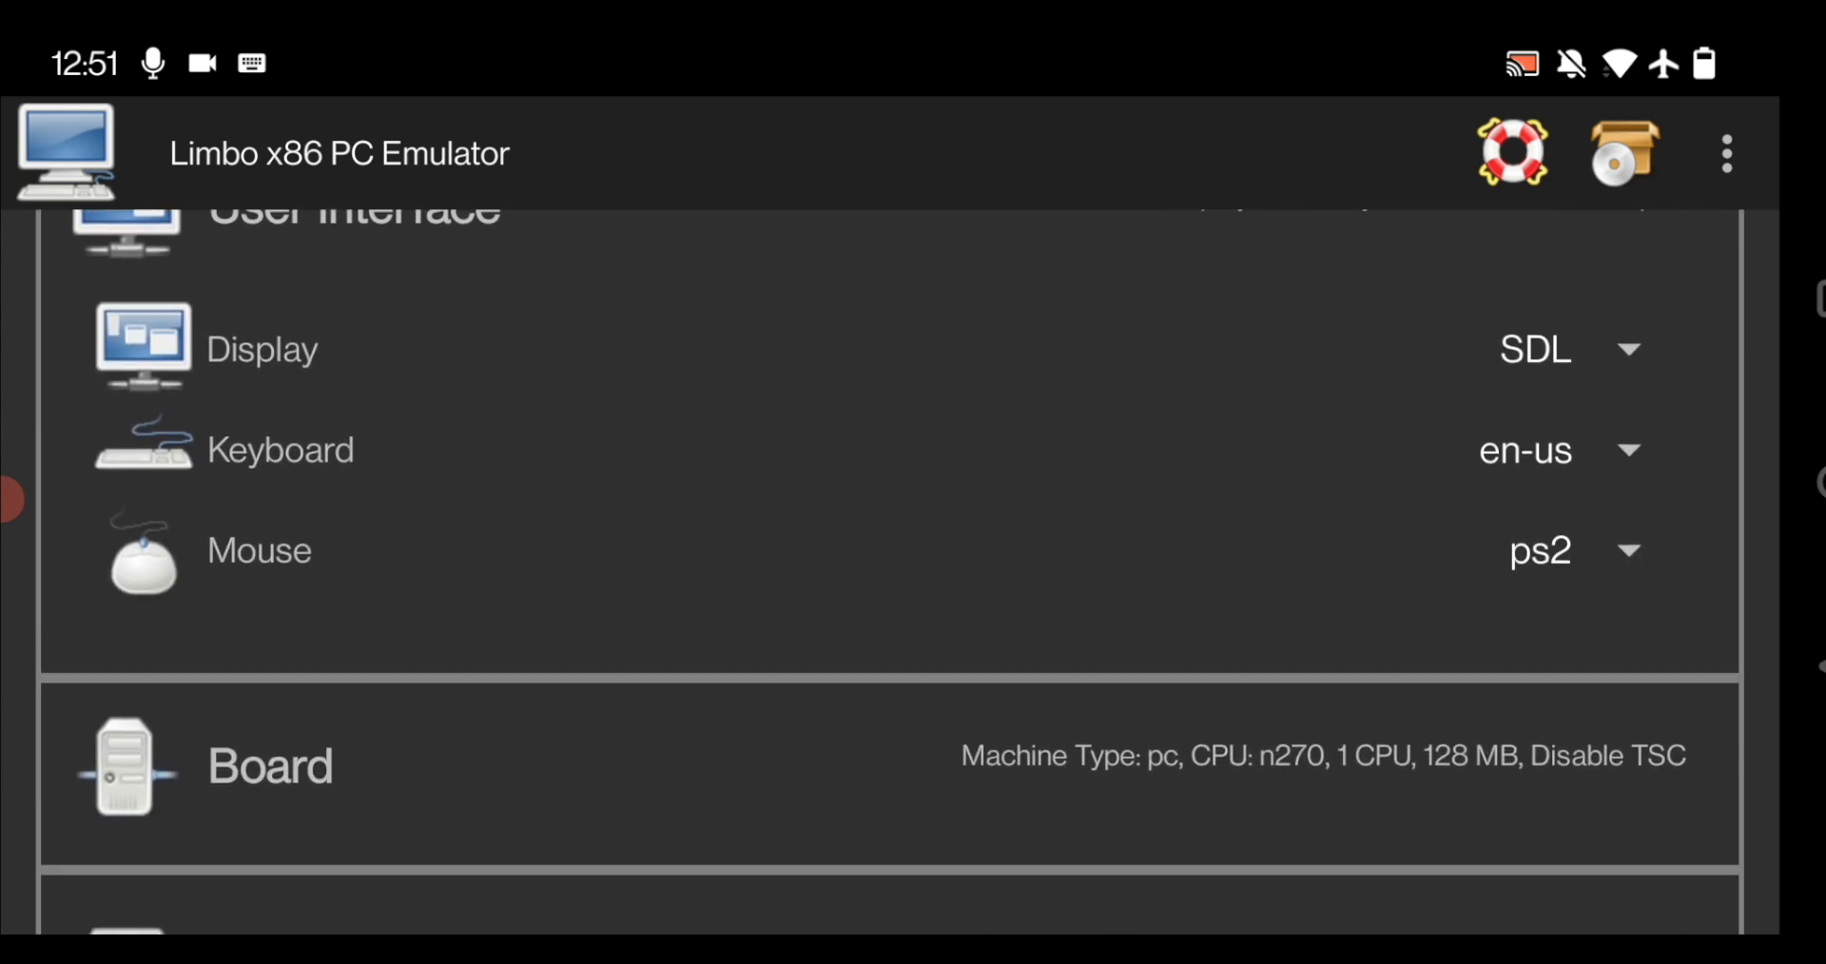
scroll("down", 3)
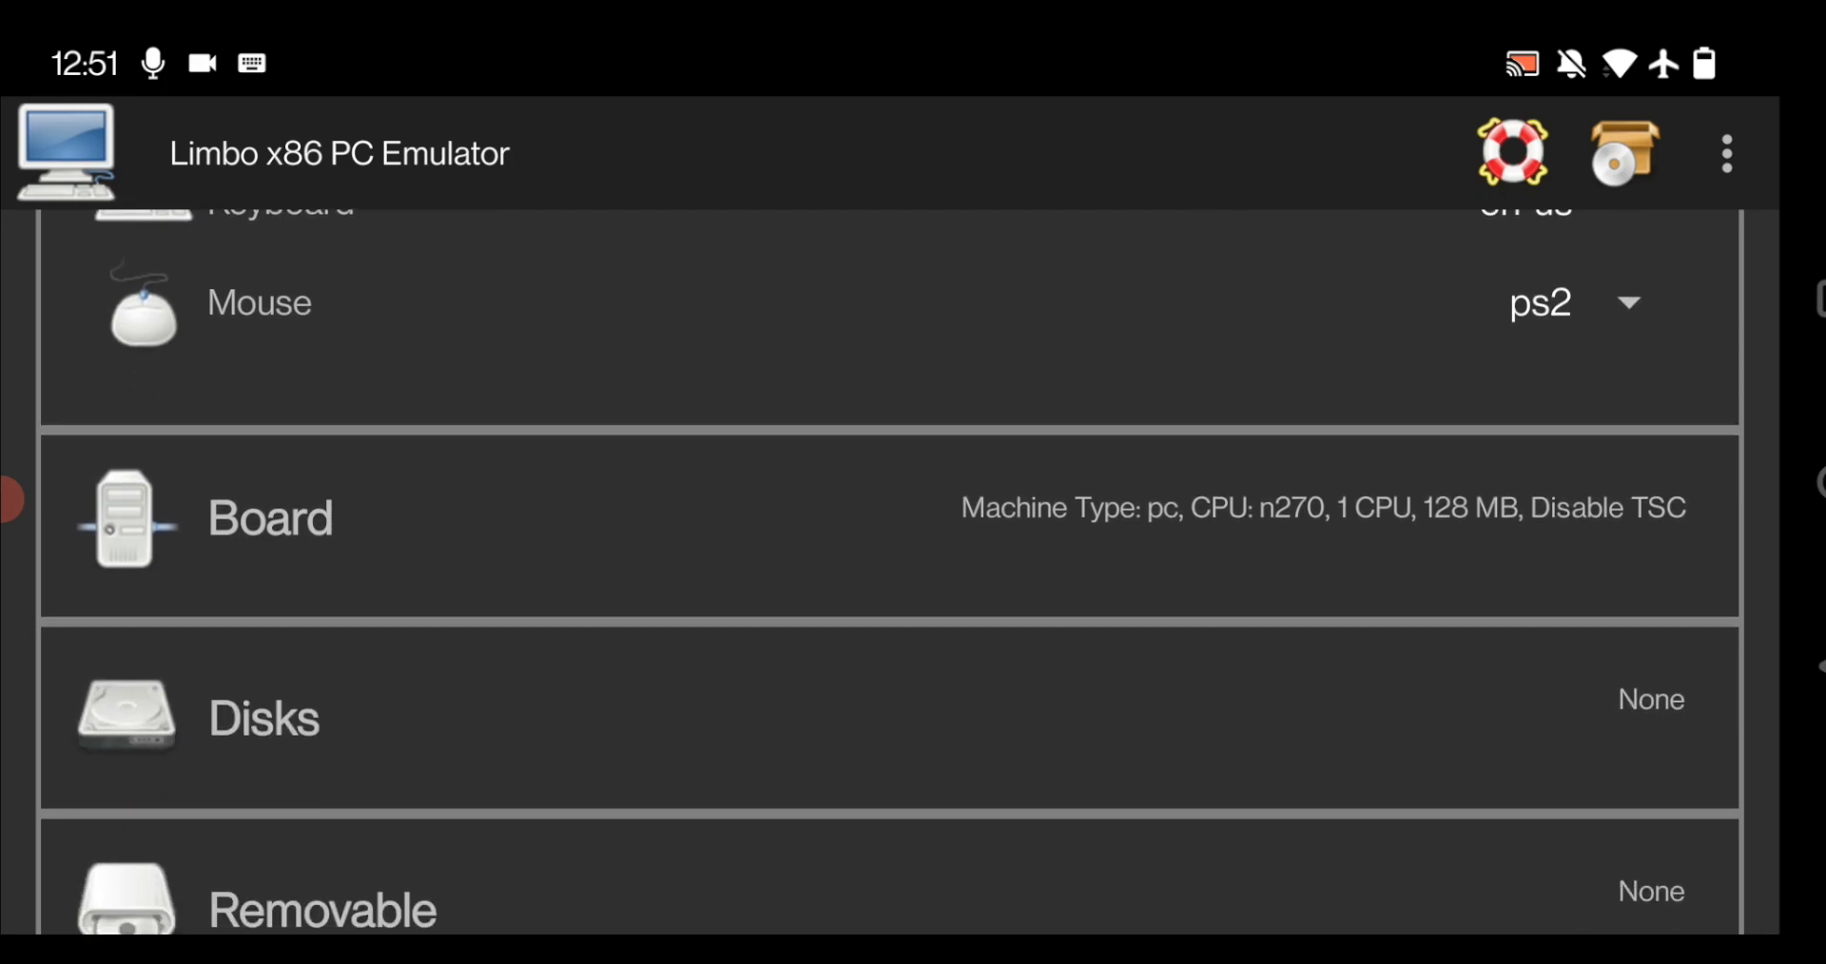
Step: Set the Board CPU model to qemu64 with 4 cores, accepting the multiple vCPUs warning
left_click(269, 517)
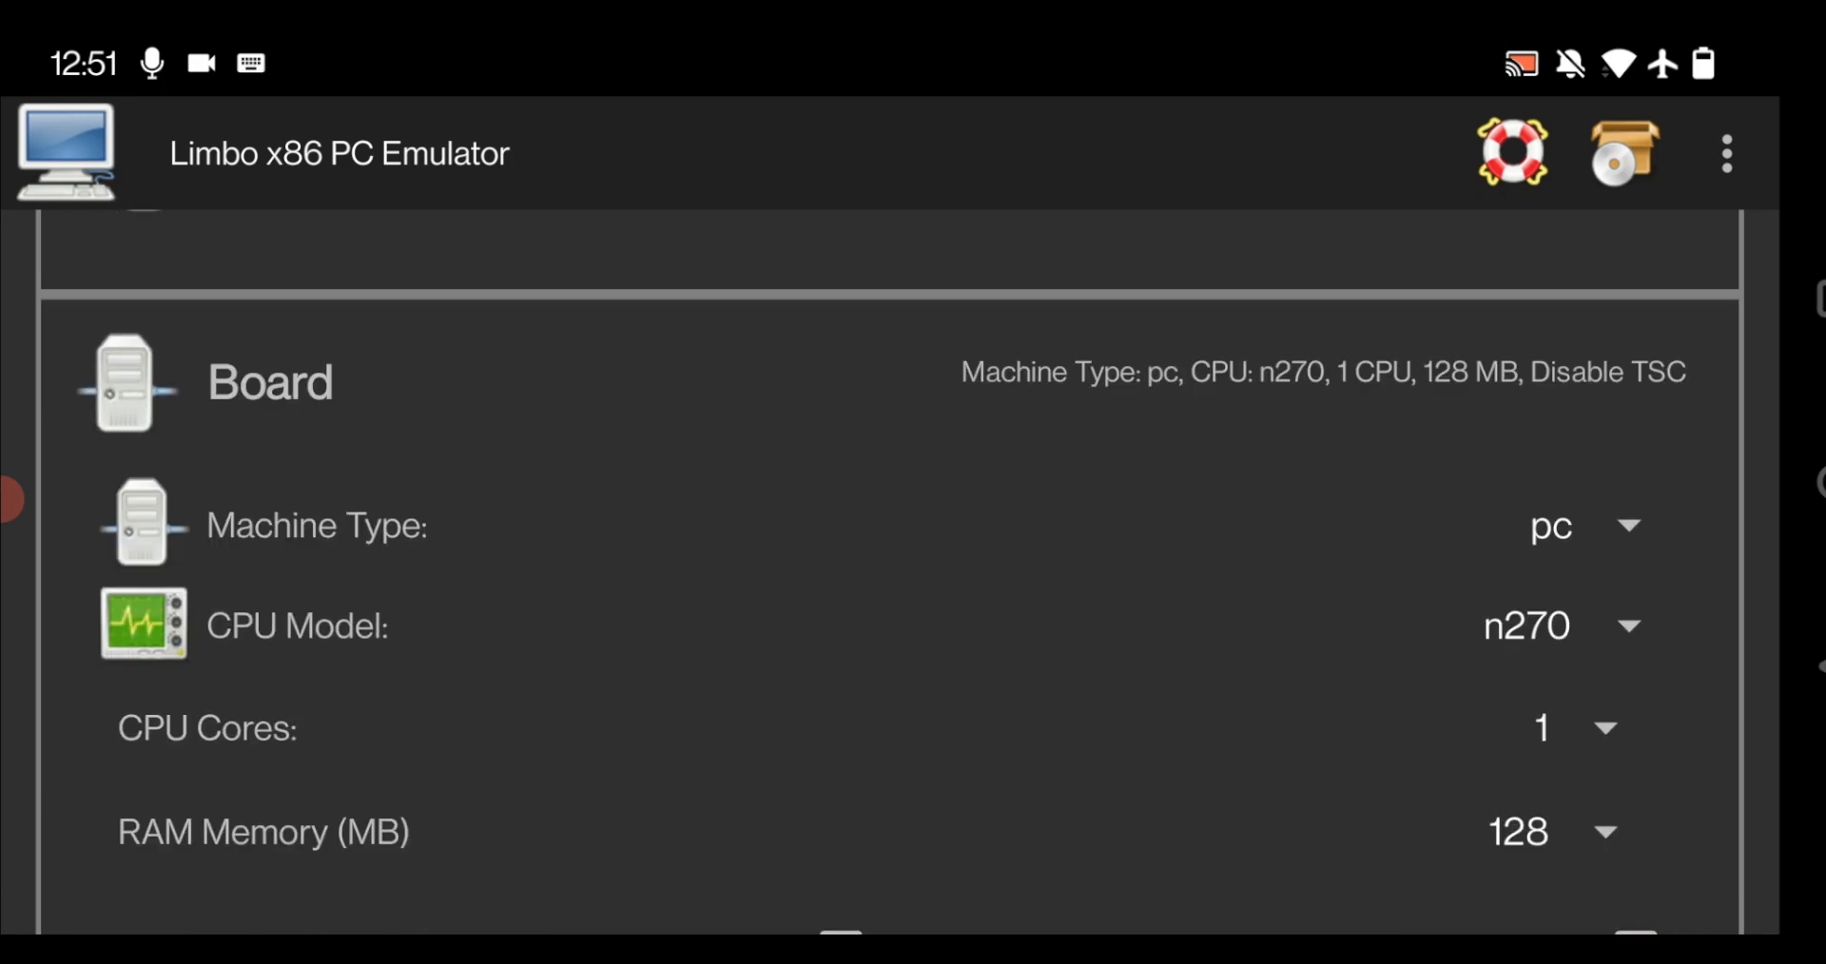
scroll("down", 3)
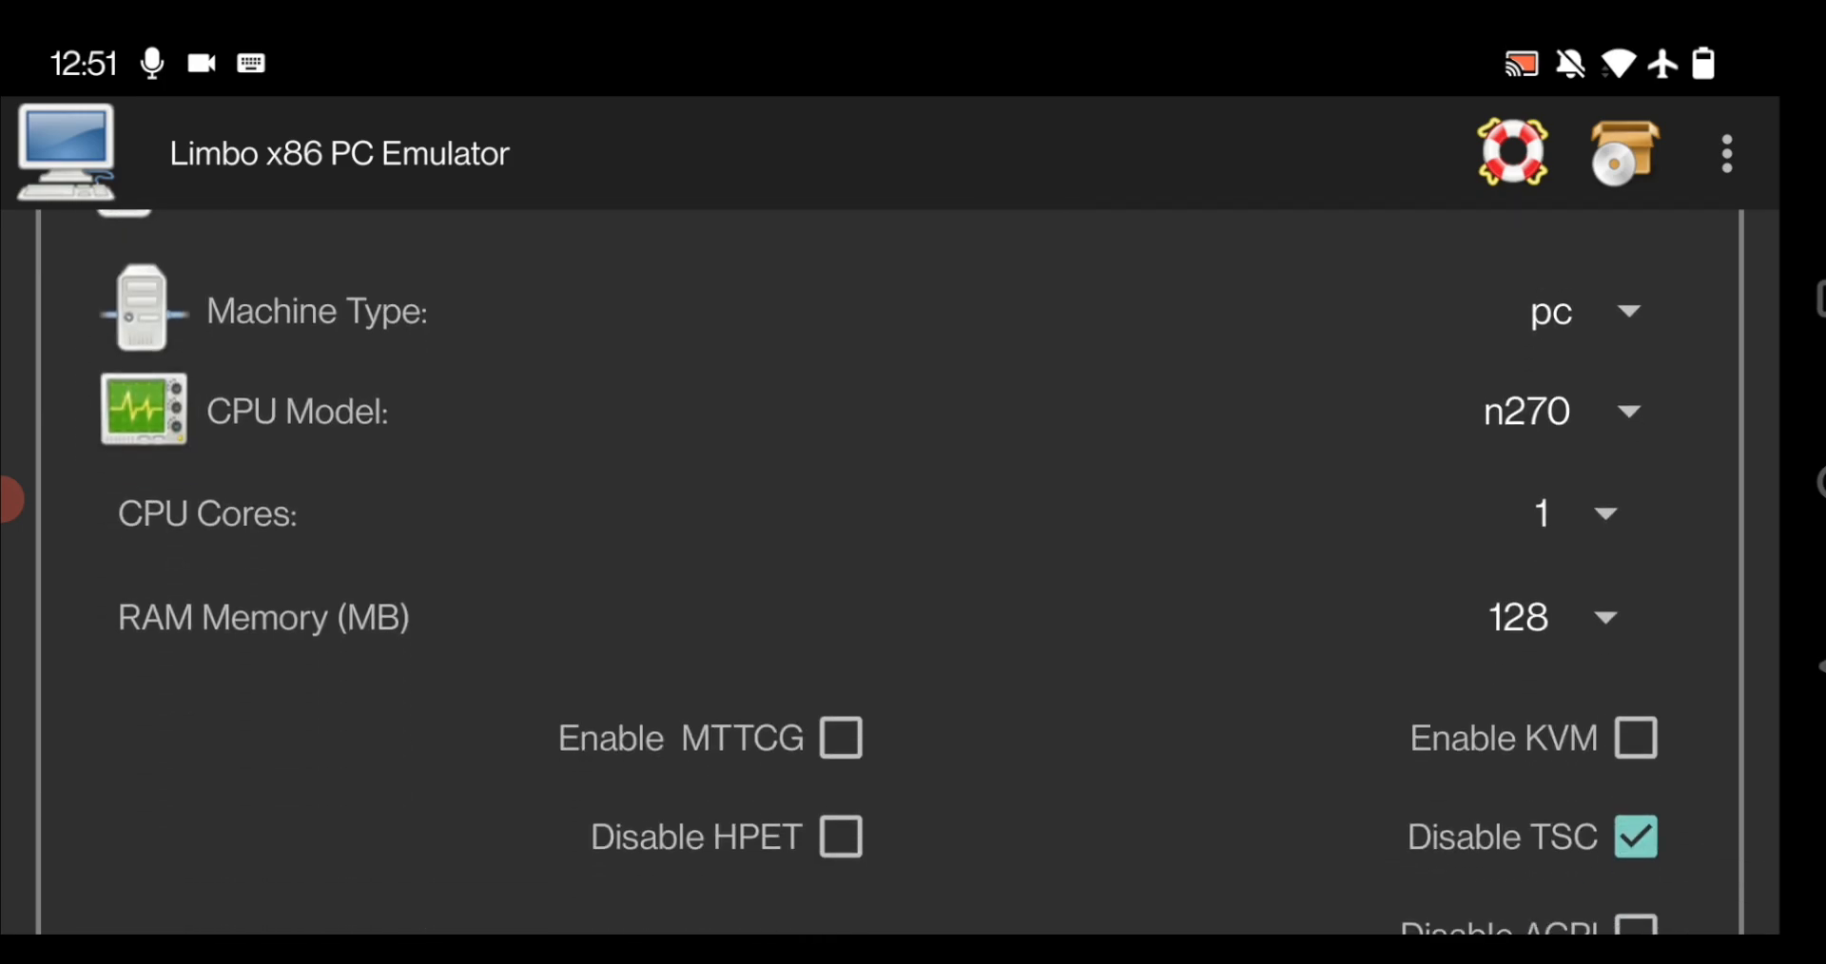
left_click(1524, 410)
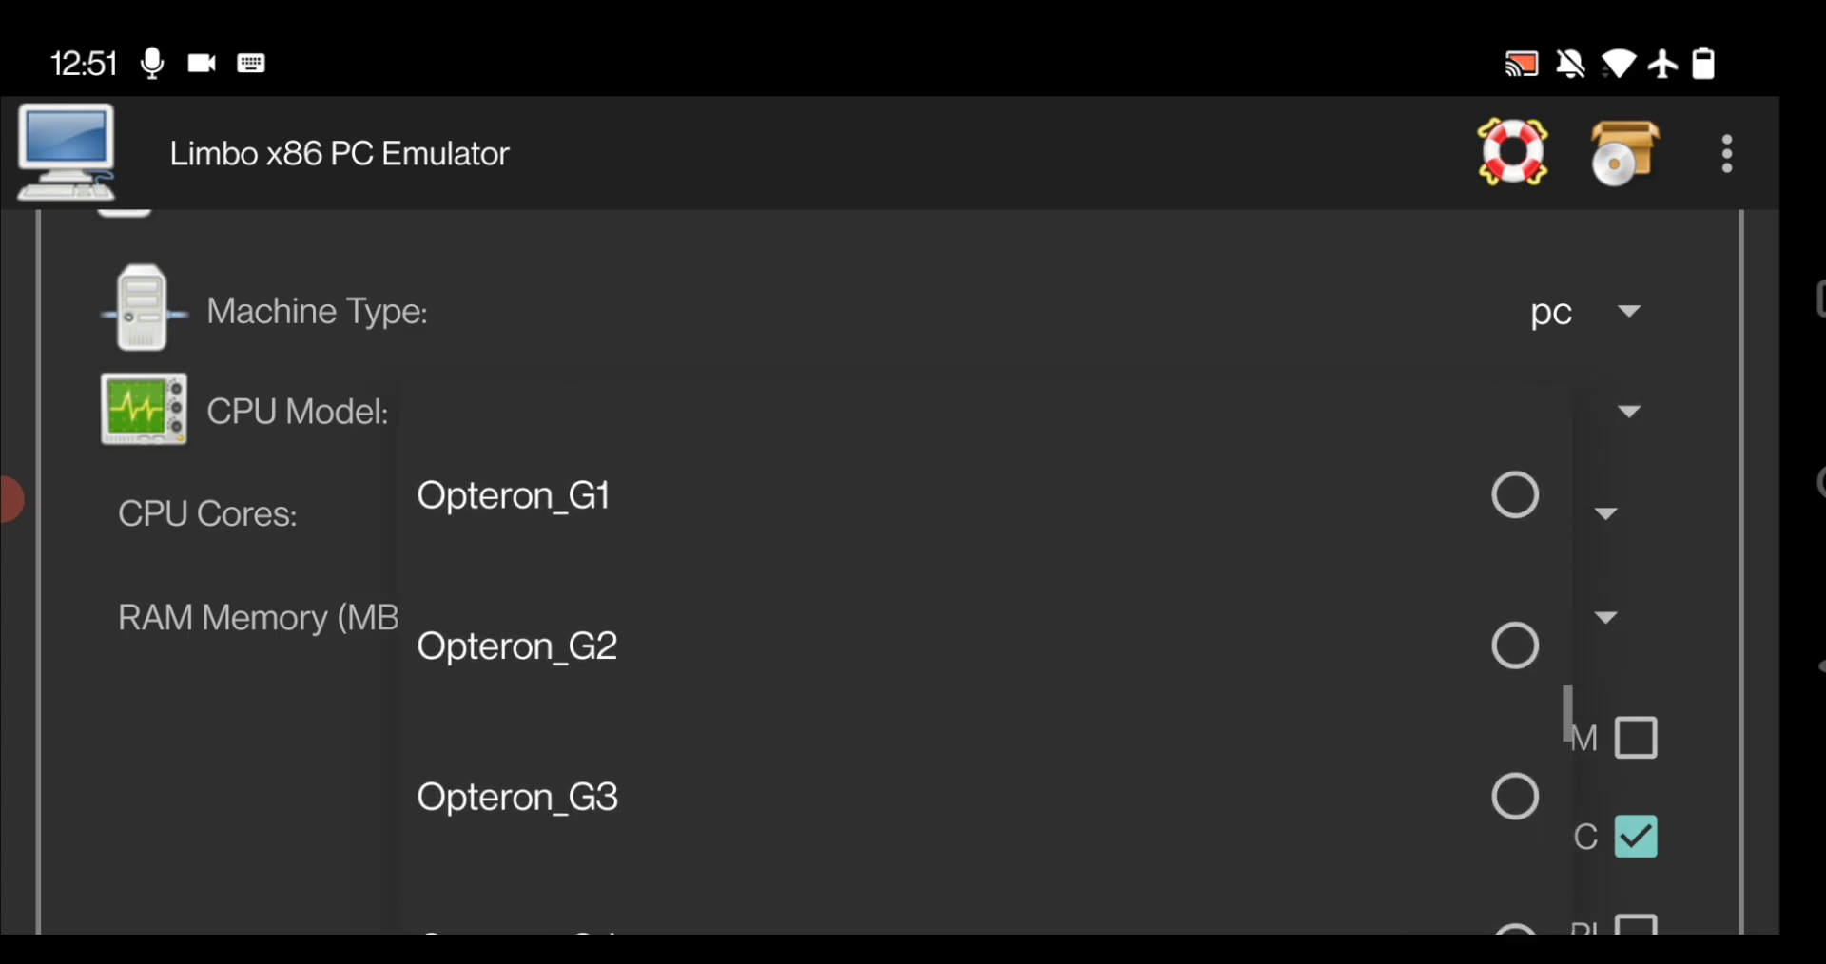
scroll("down", 3)
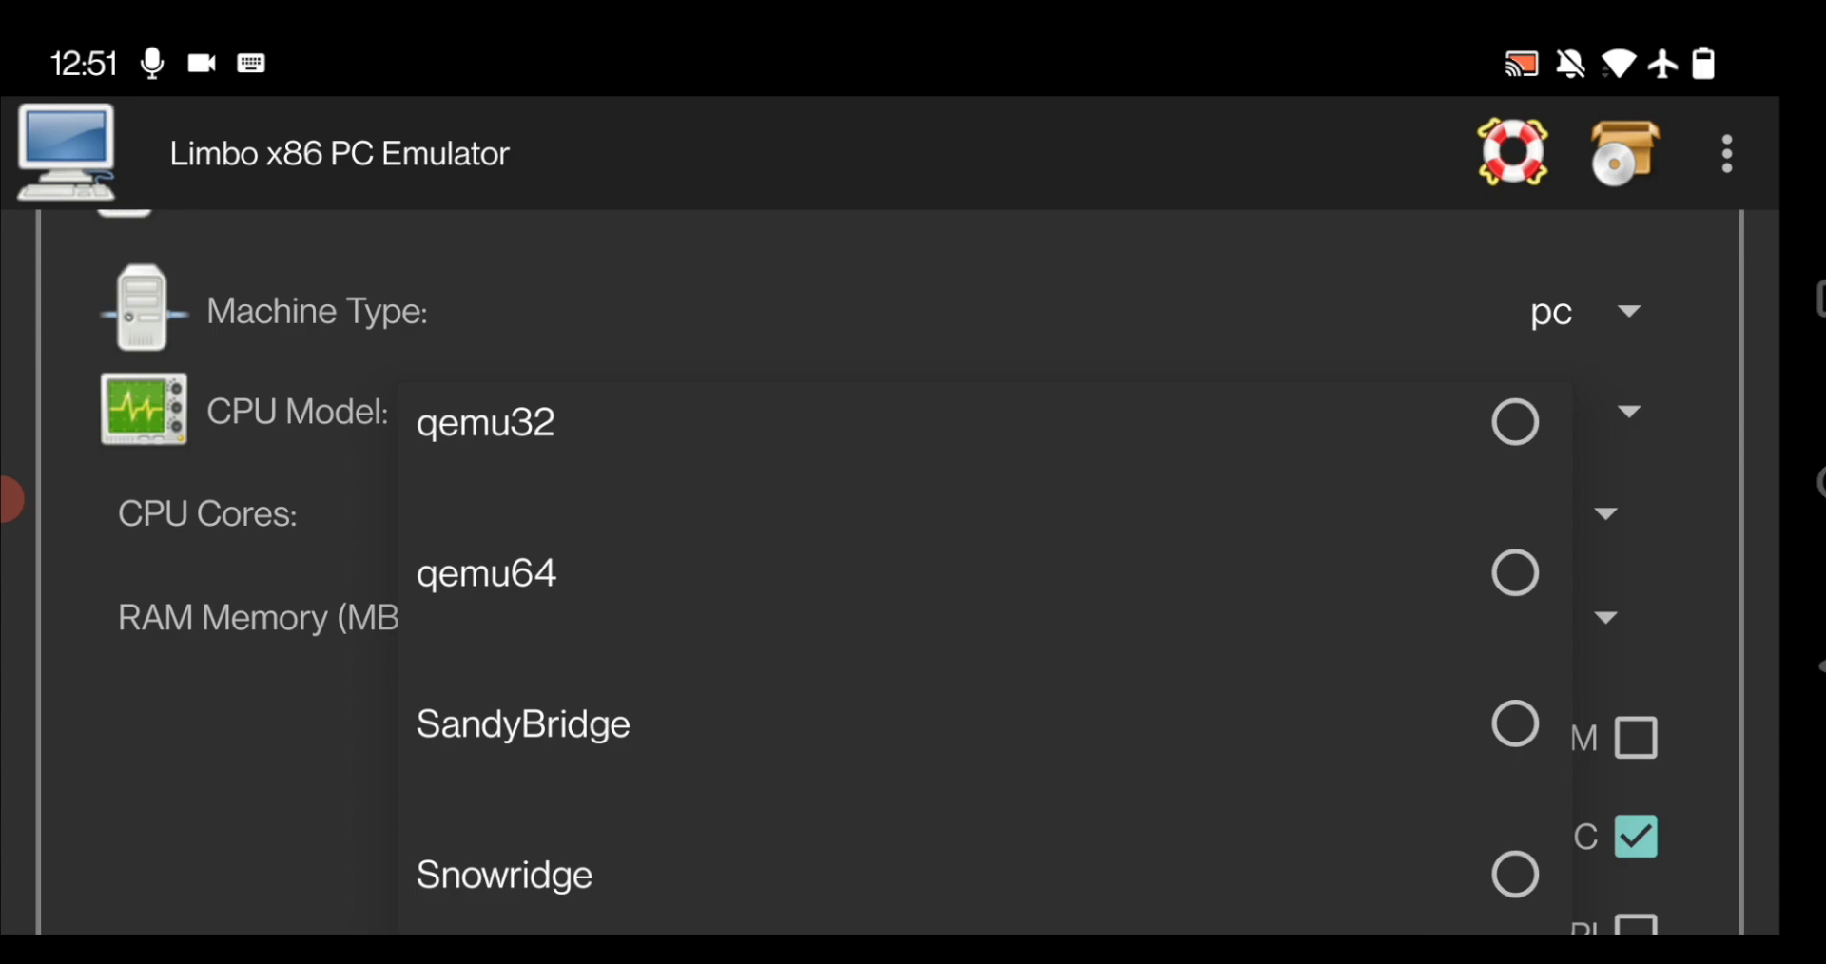
left_click(486, 572)
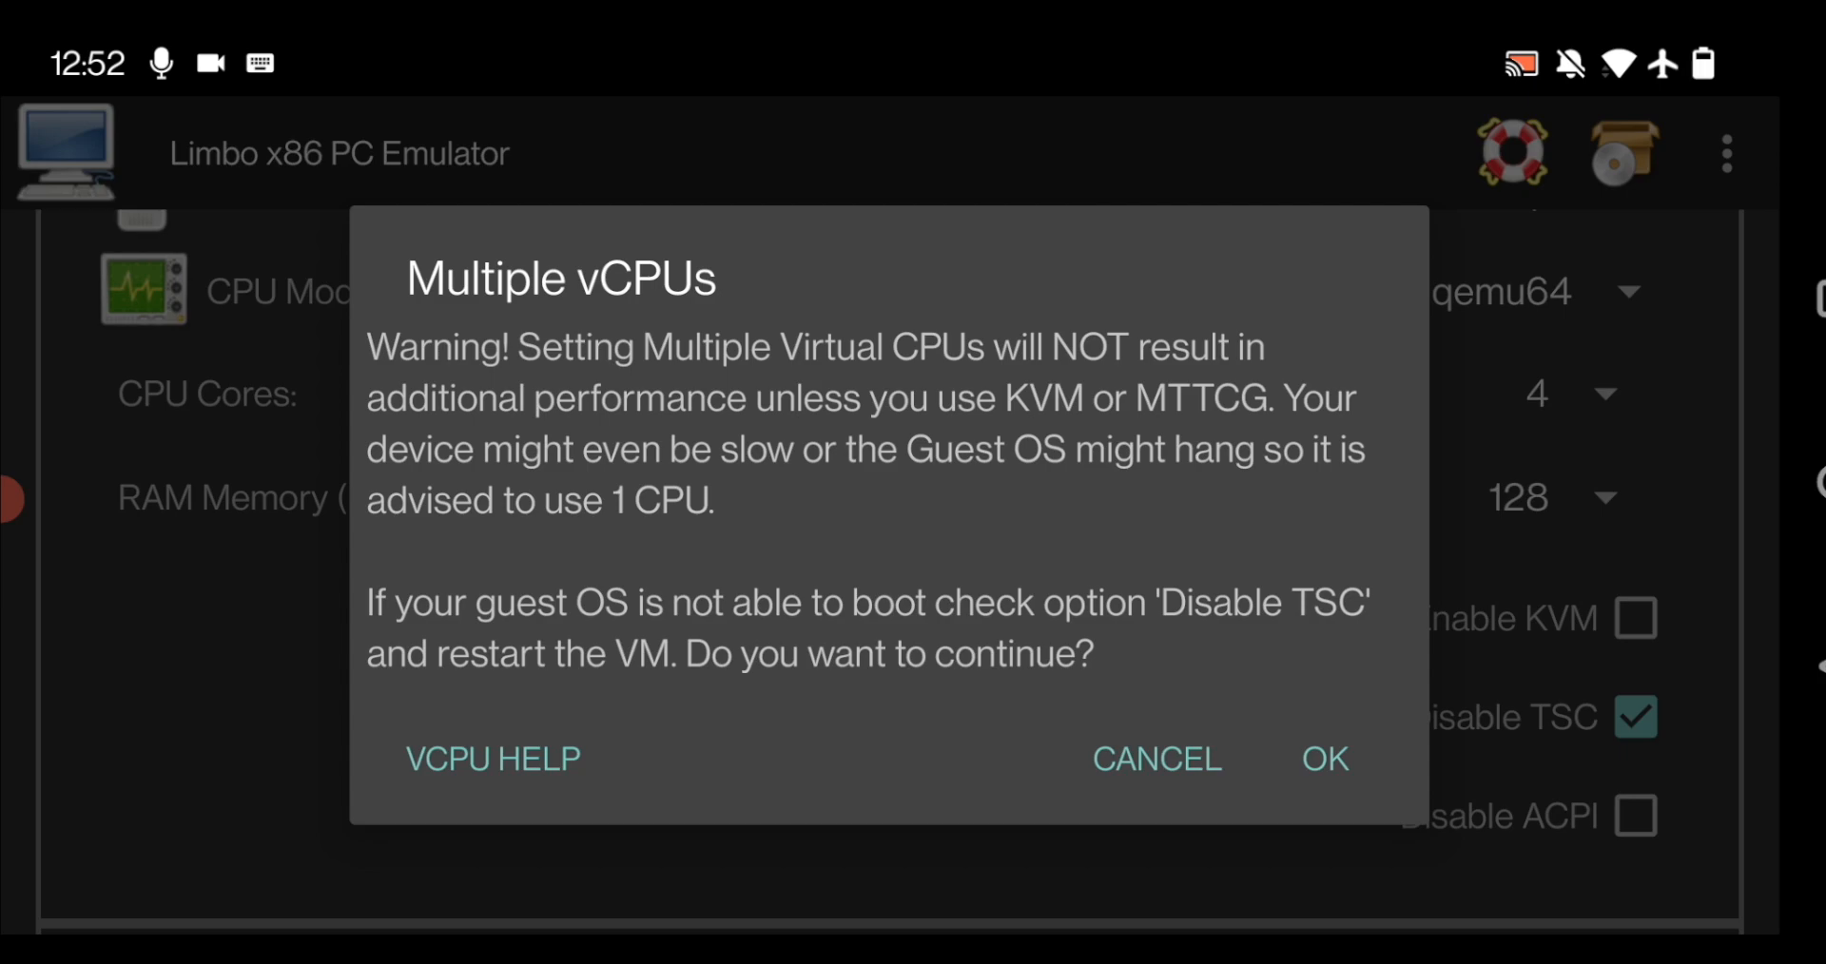
left_click(1324, 758)
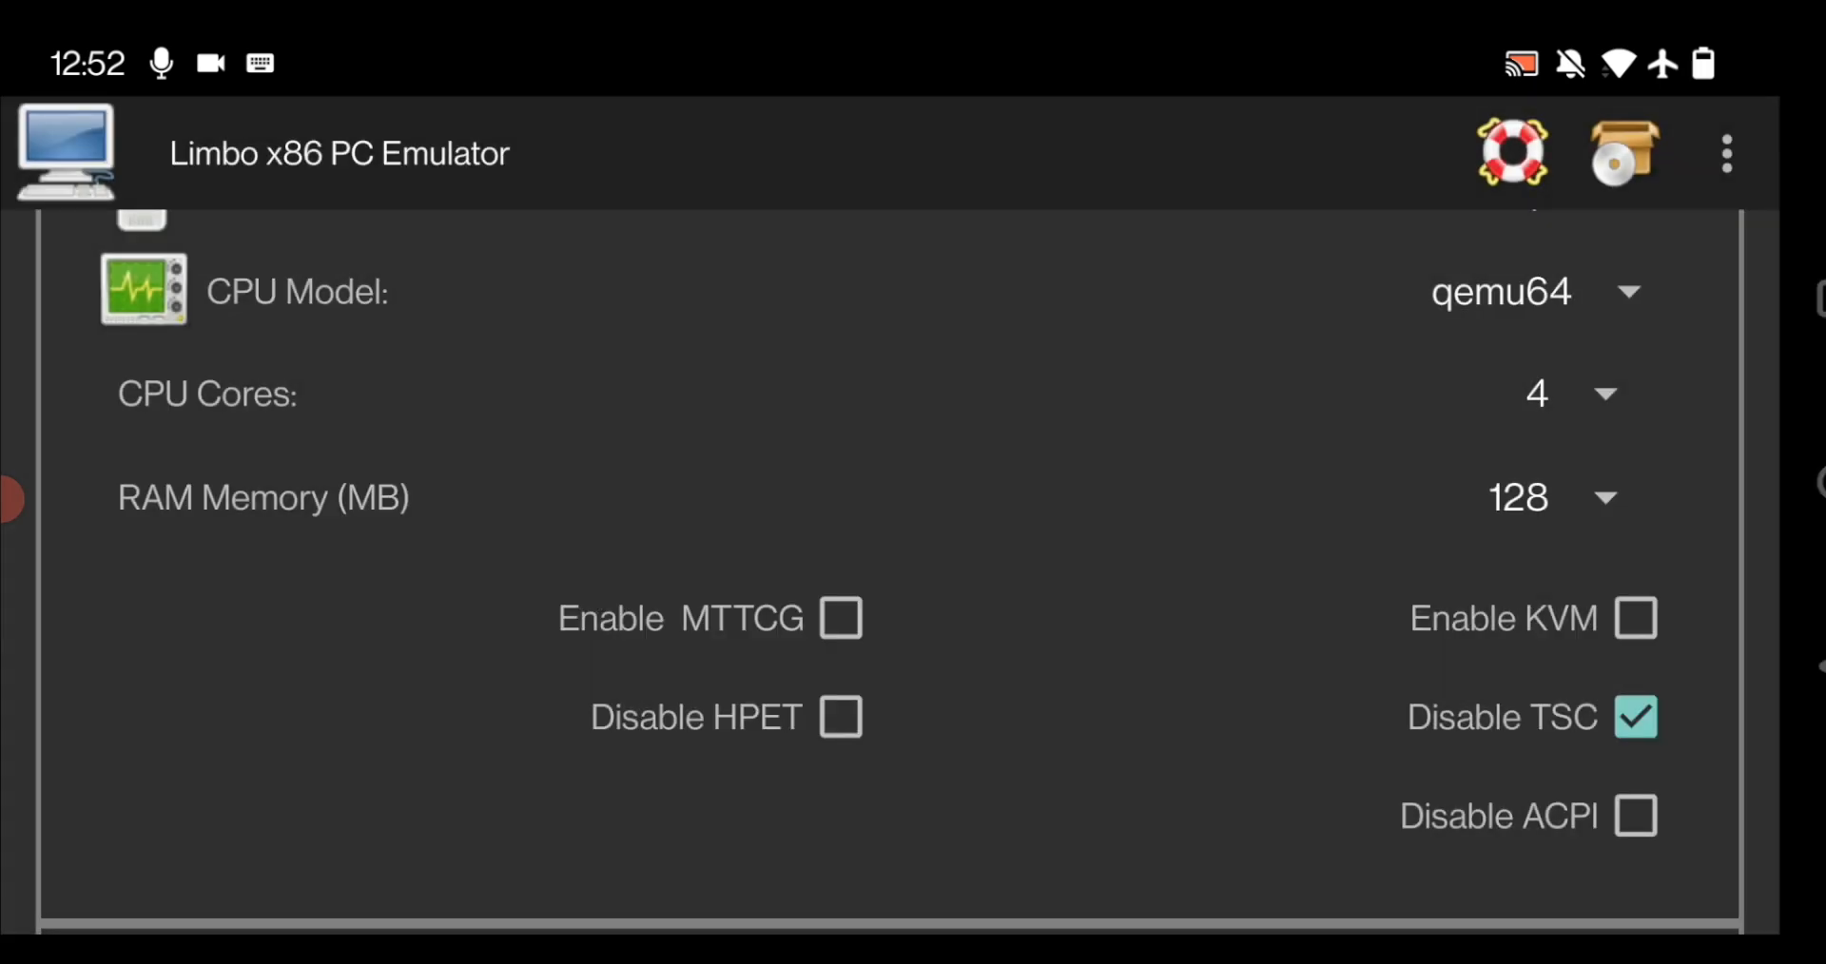
Step: Set RAM to 4840 MB, uncheck Disable TSC and enable MTTCG
left_click(1518, 498)
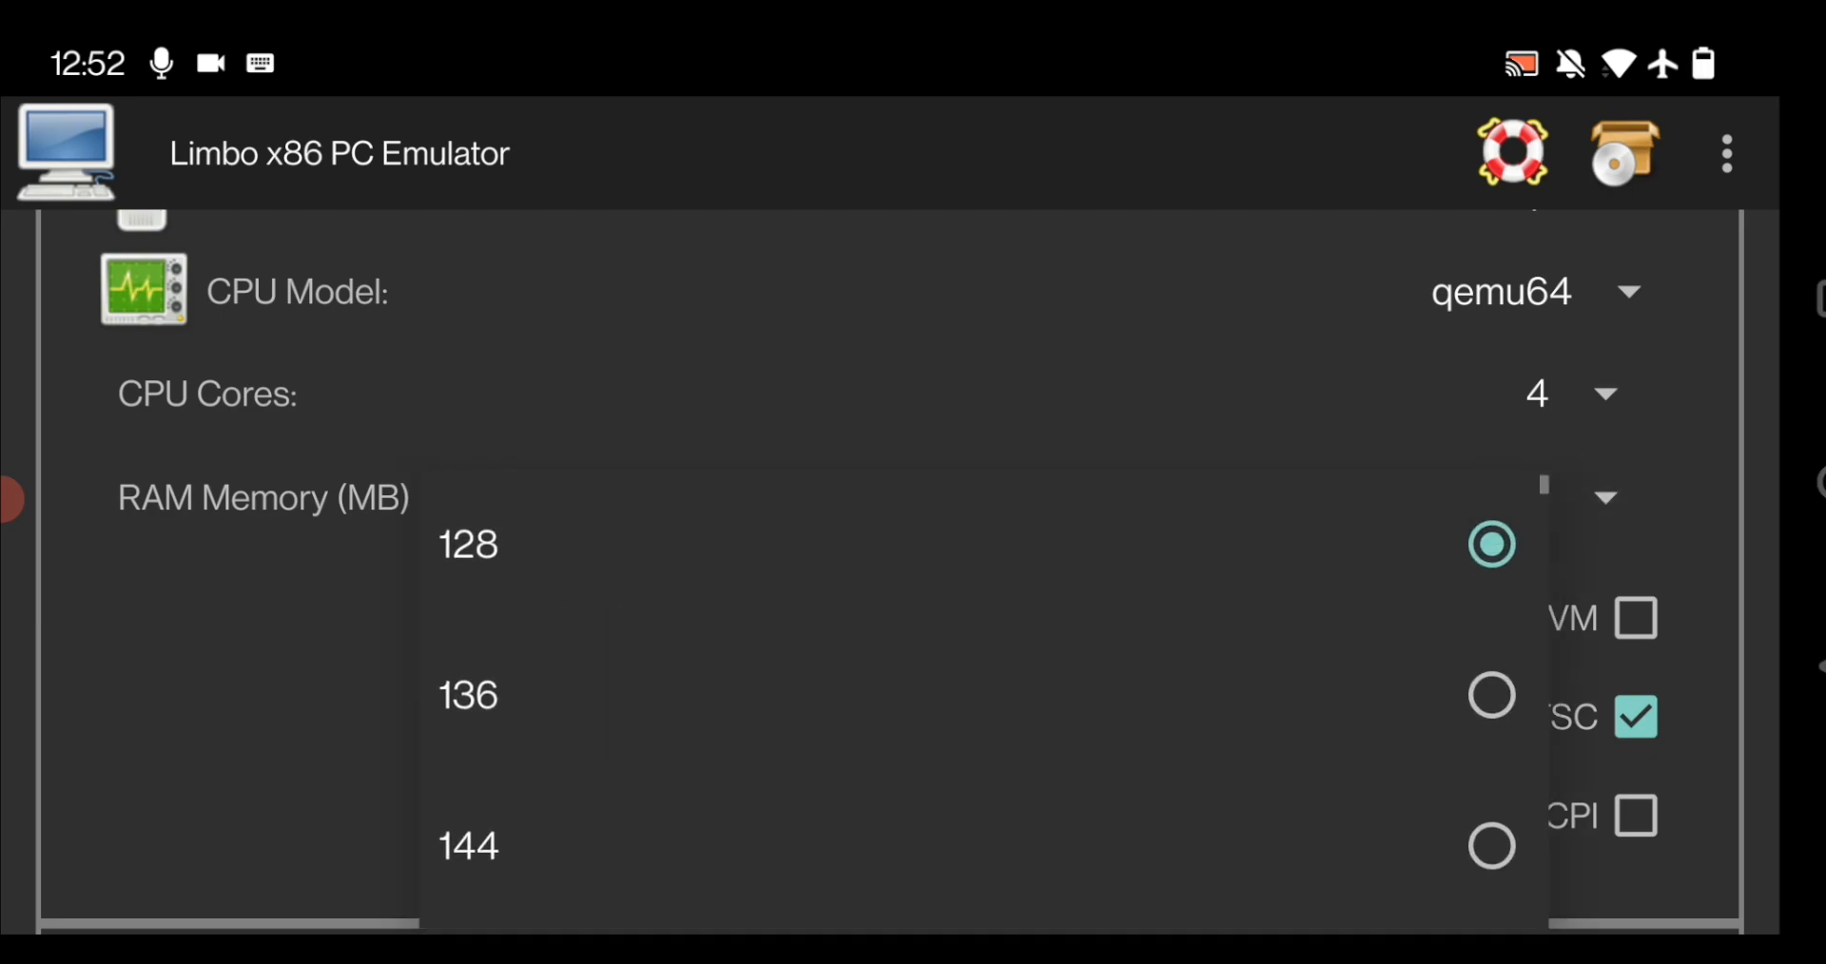
scroll("down", 3)
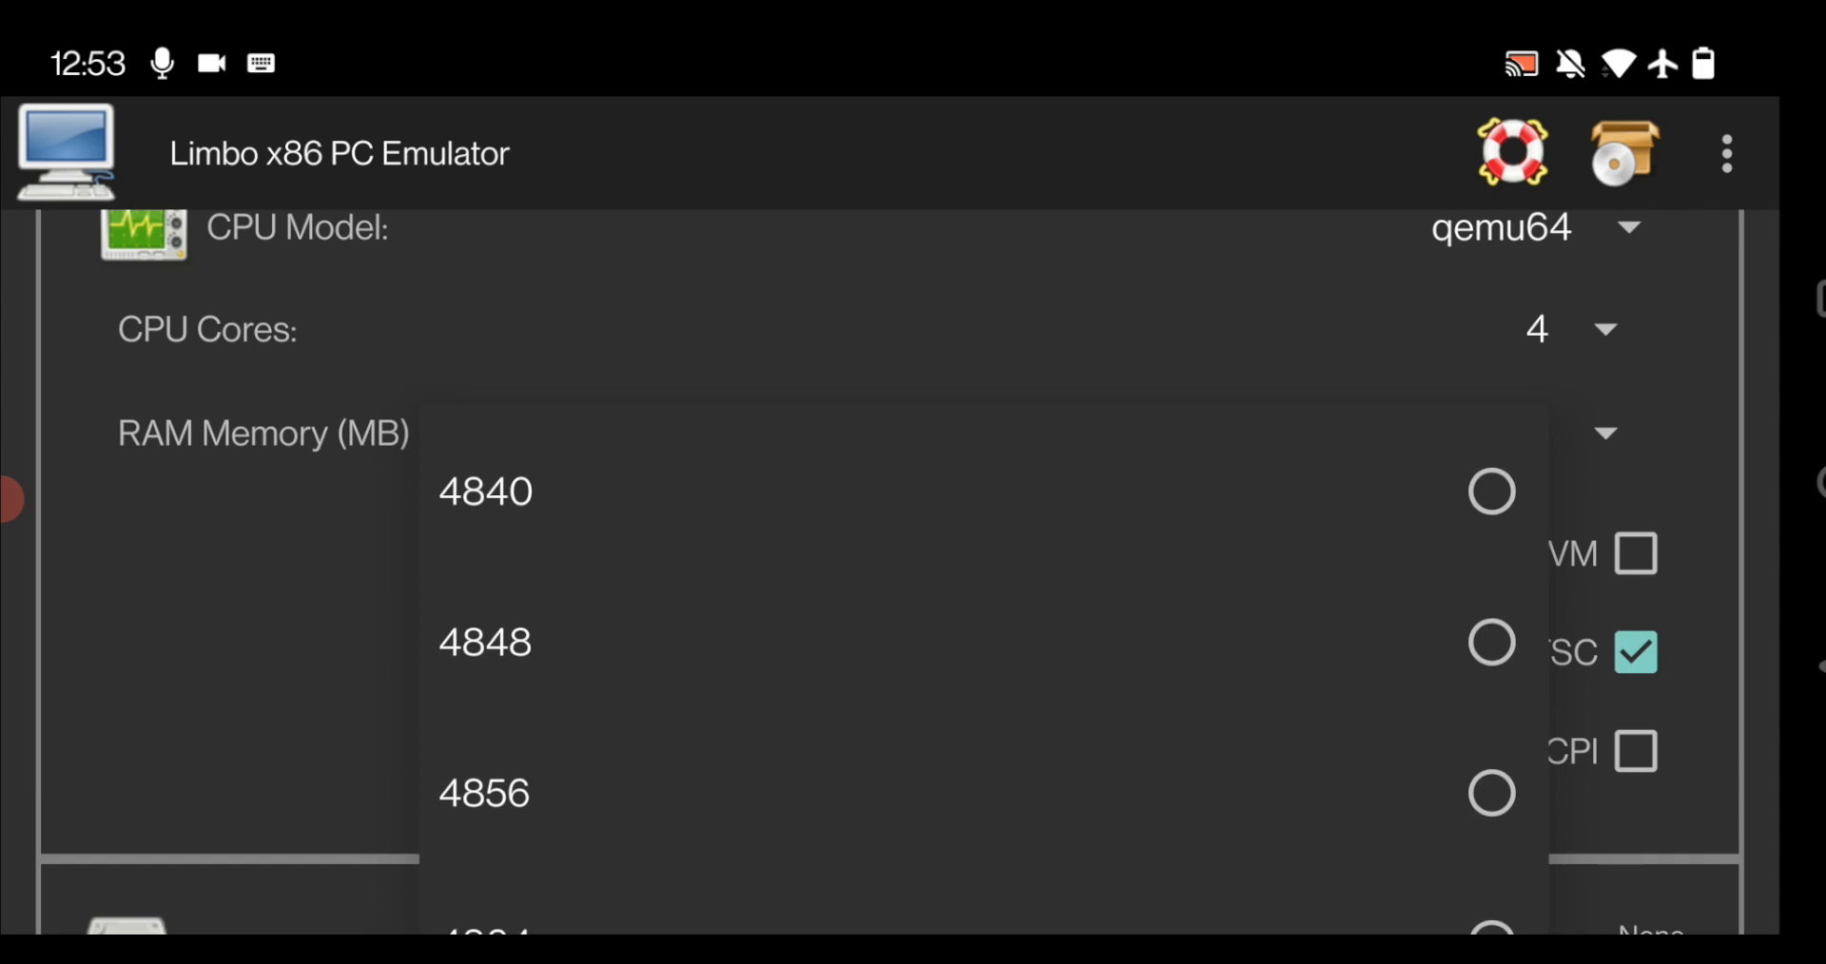
left_click(484, 491)
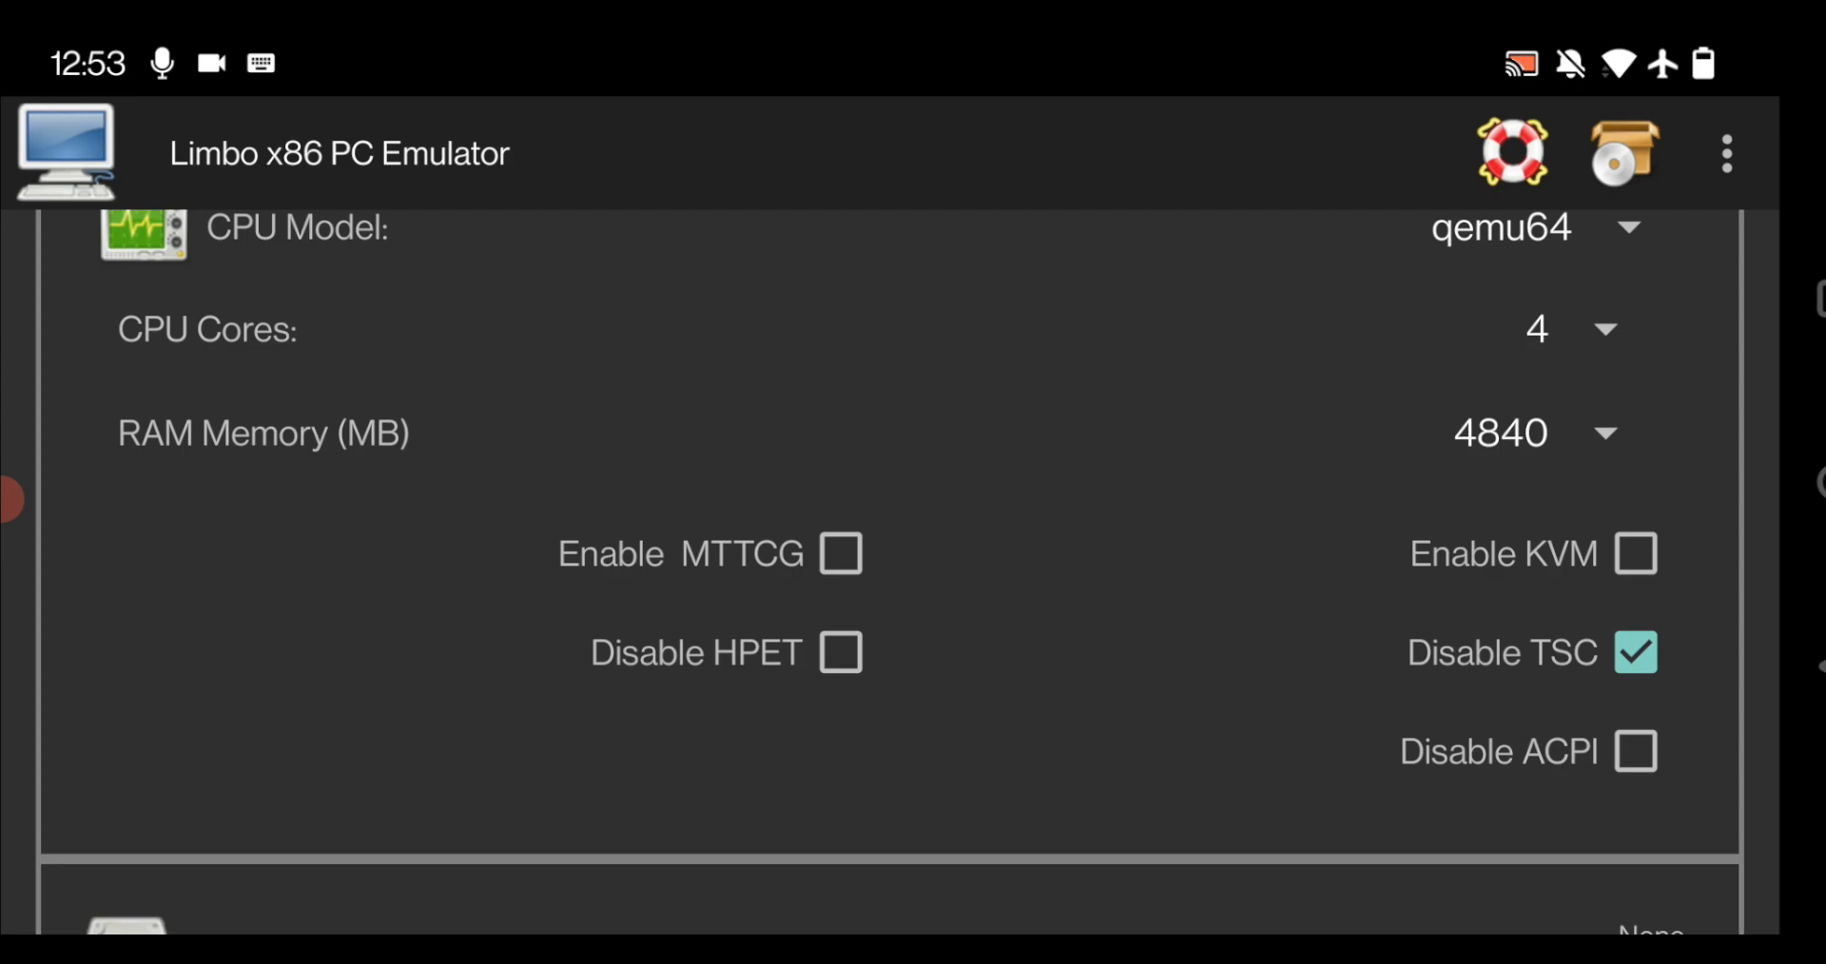
left_click(1636, 652)
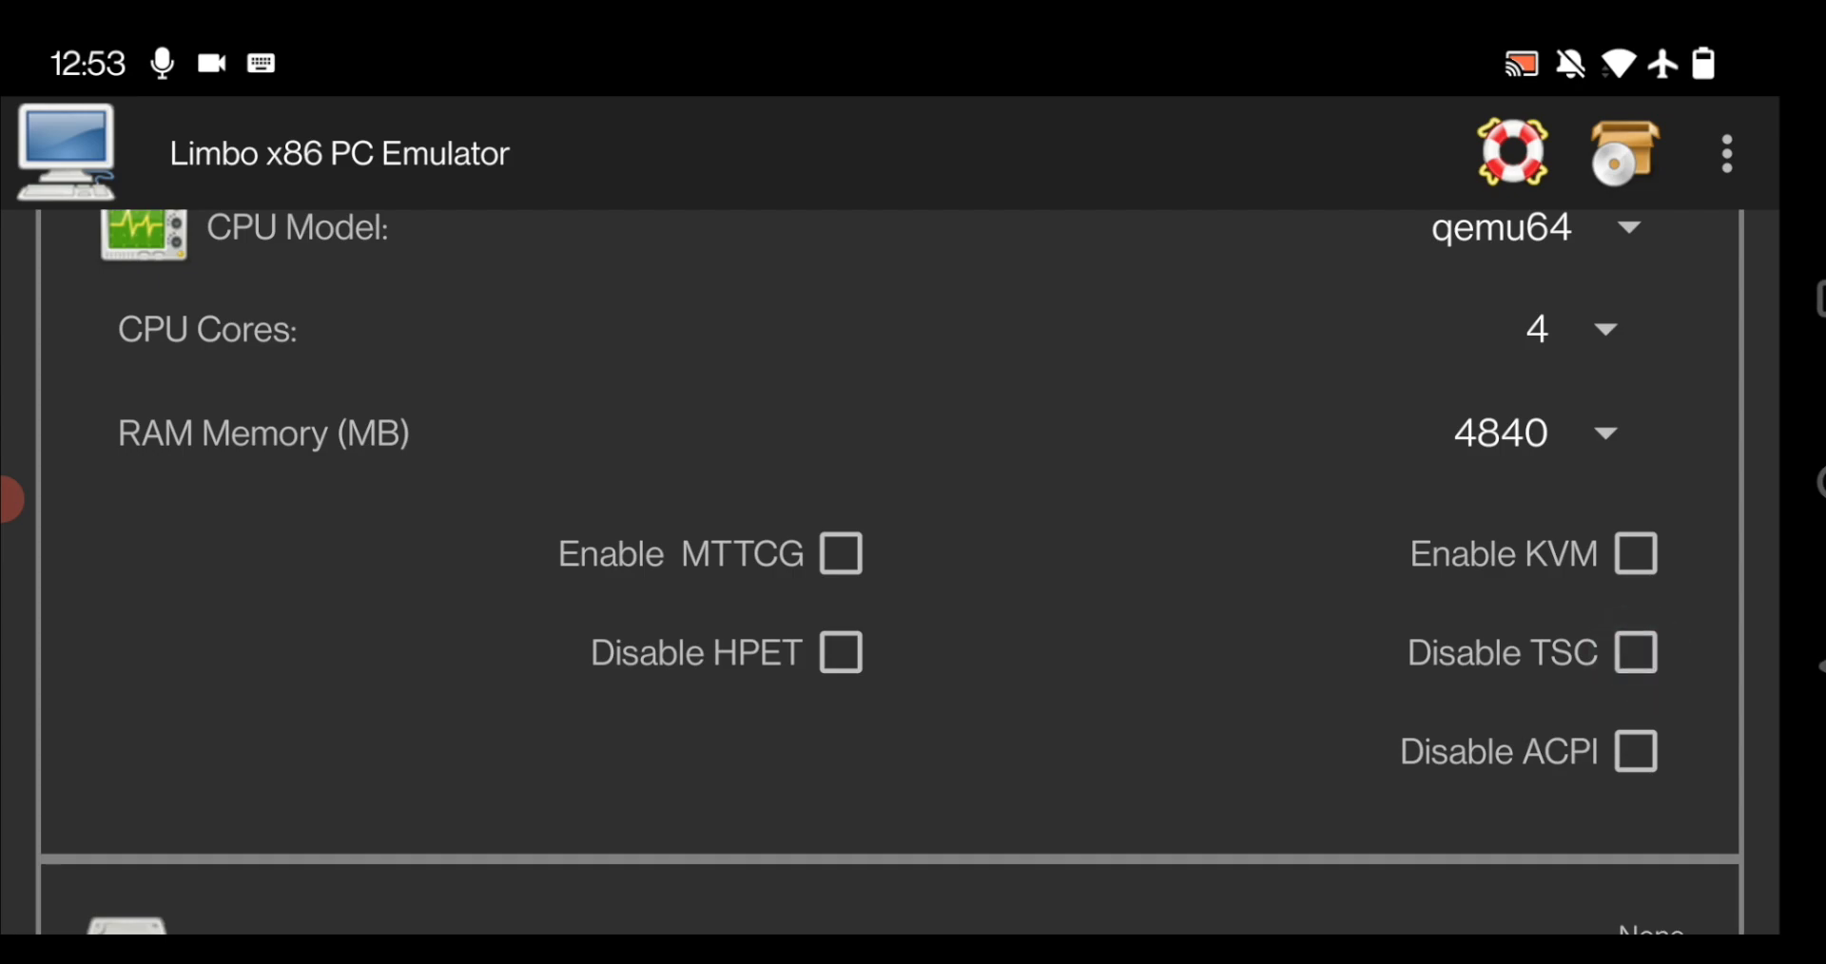
left_click(837, 553)
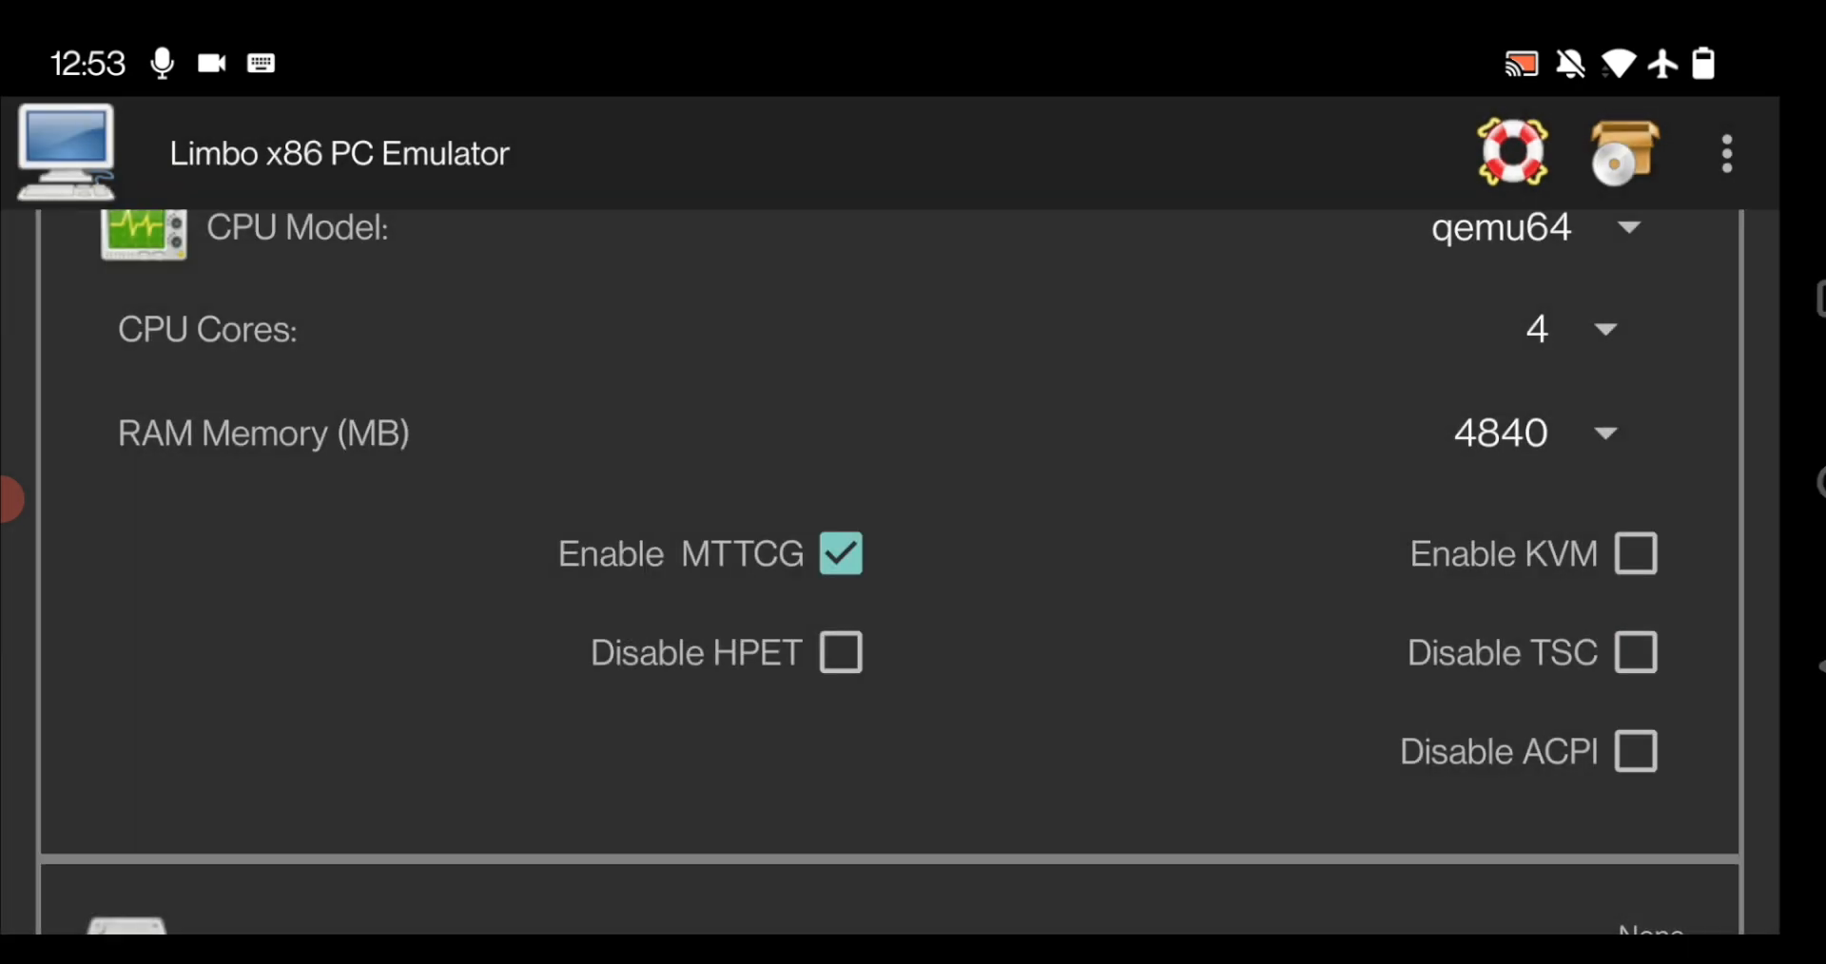
scroll("down", 3)
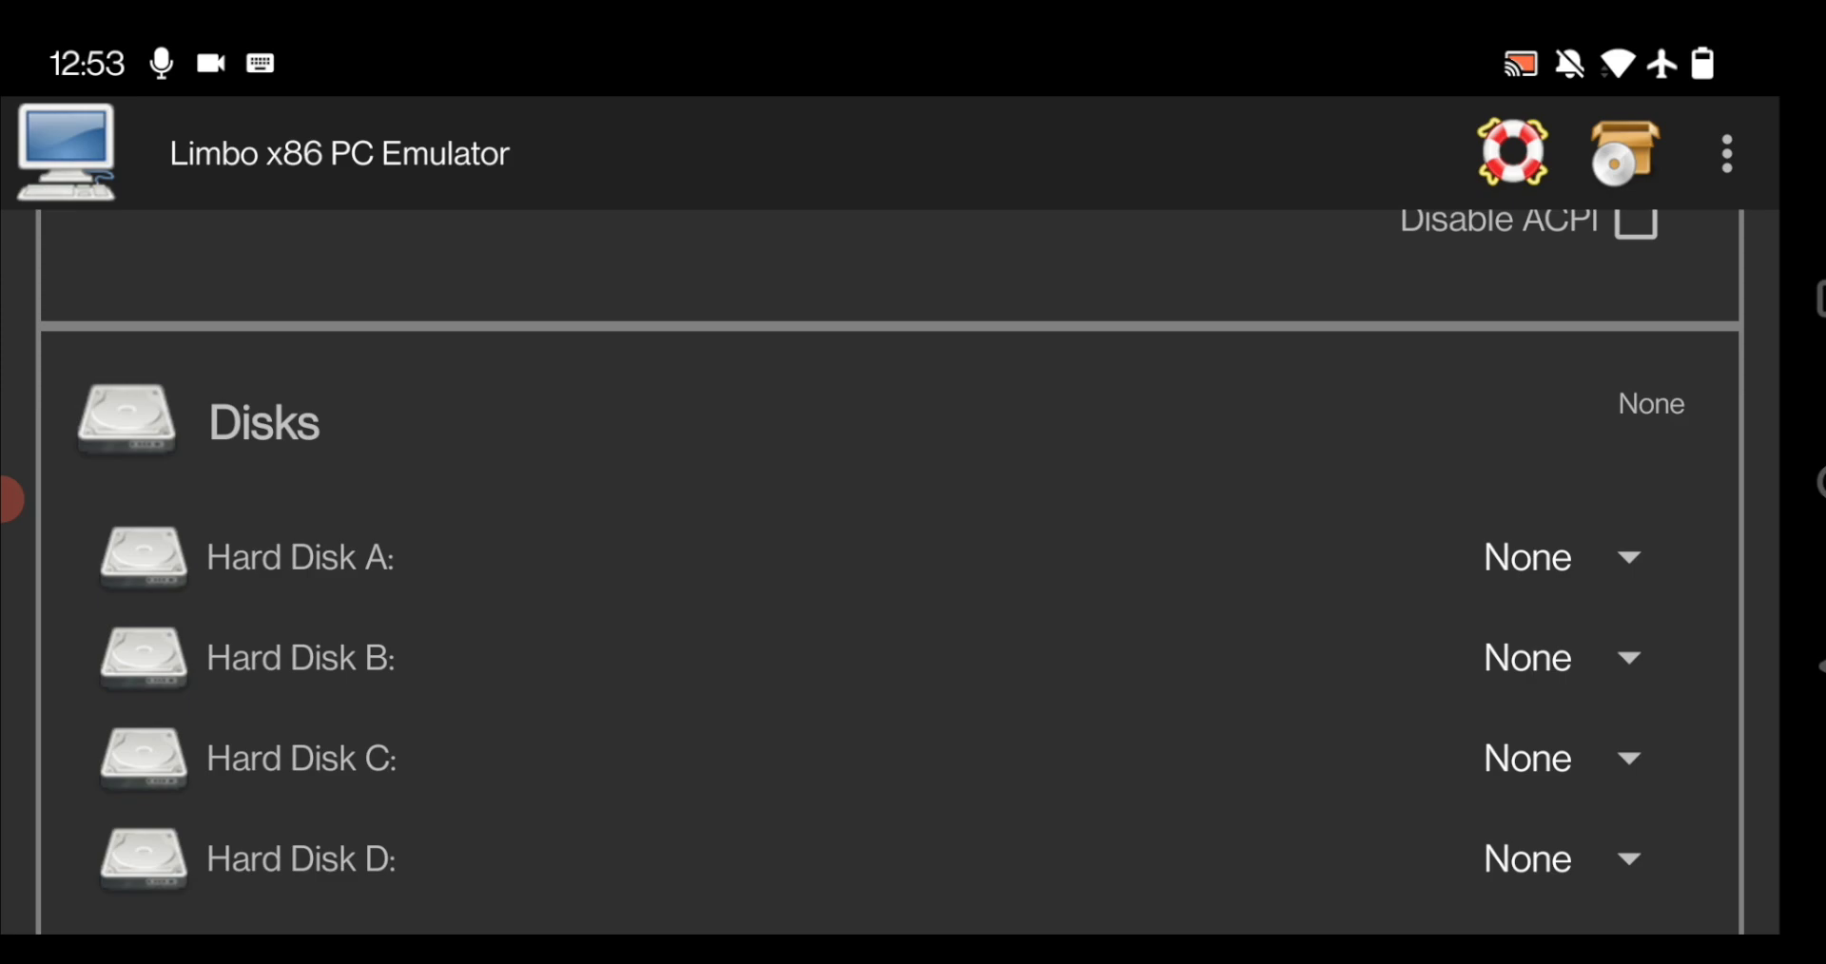
Step: Open Hard Disk A's new-image size dialog, then back out leaving it None
left_click(1527, 558)
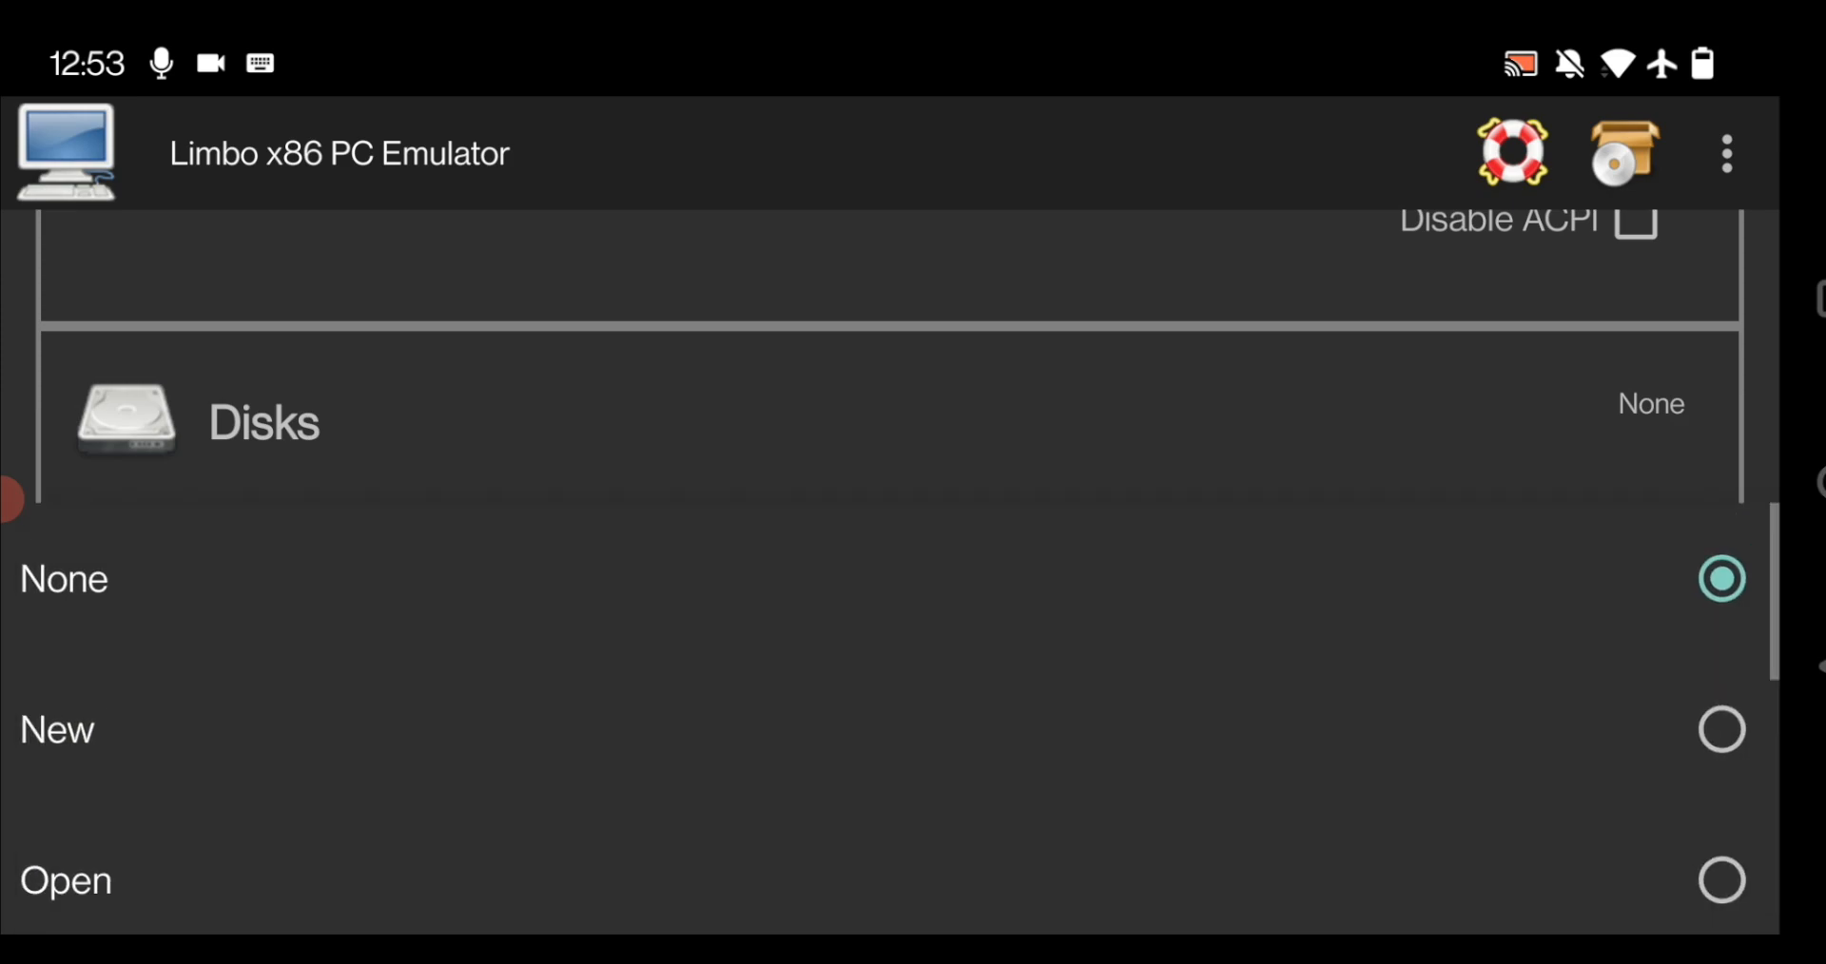
left_click(56, 730)
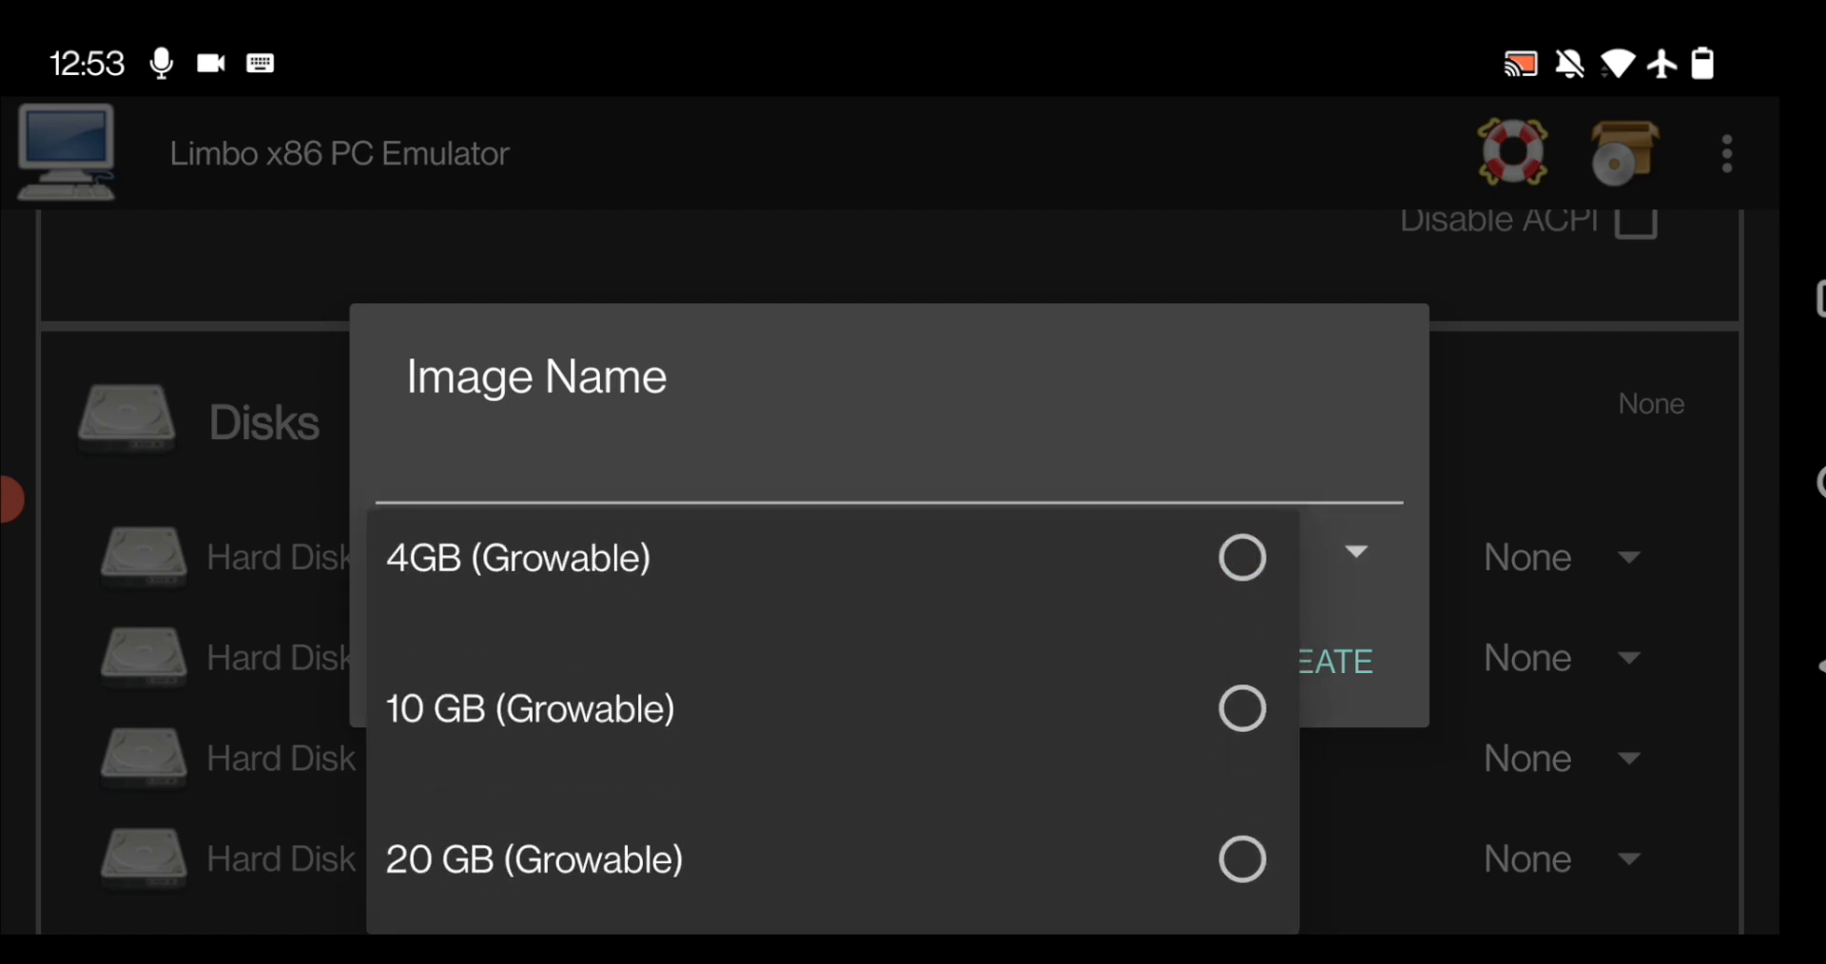
left_click(517, 556)
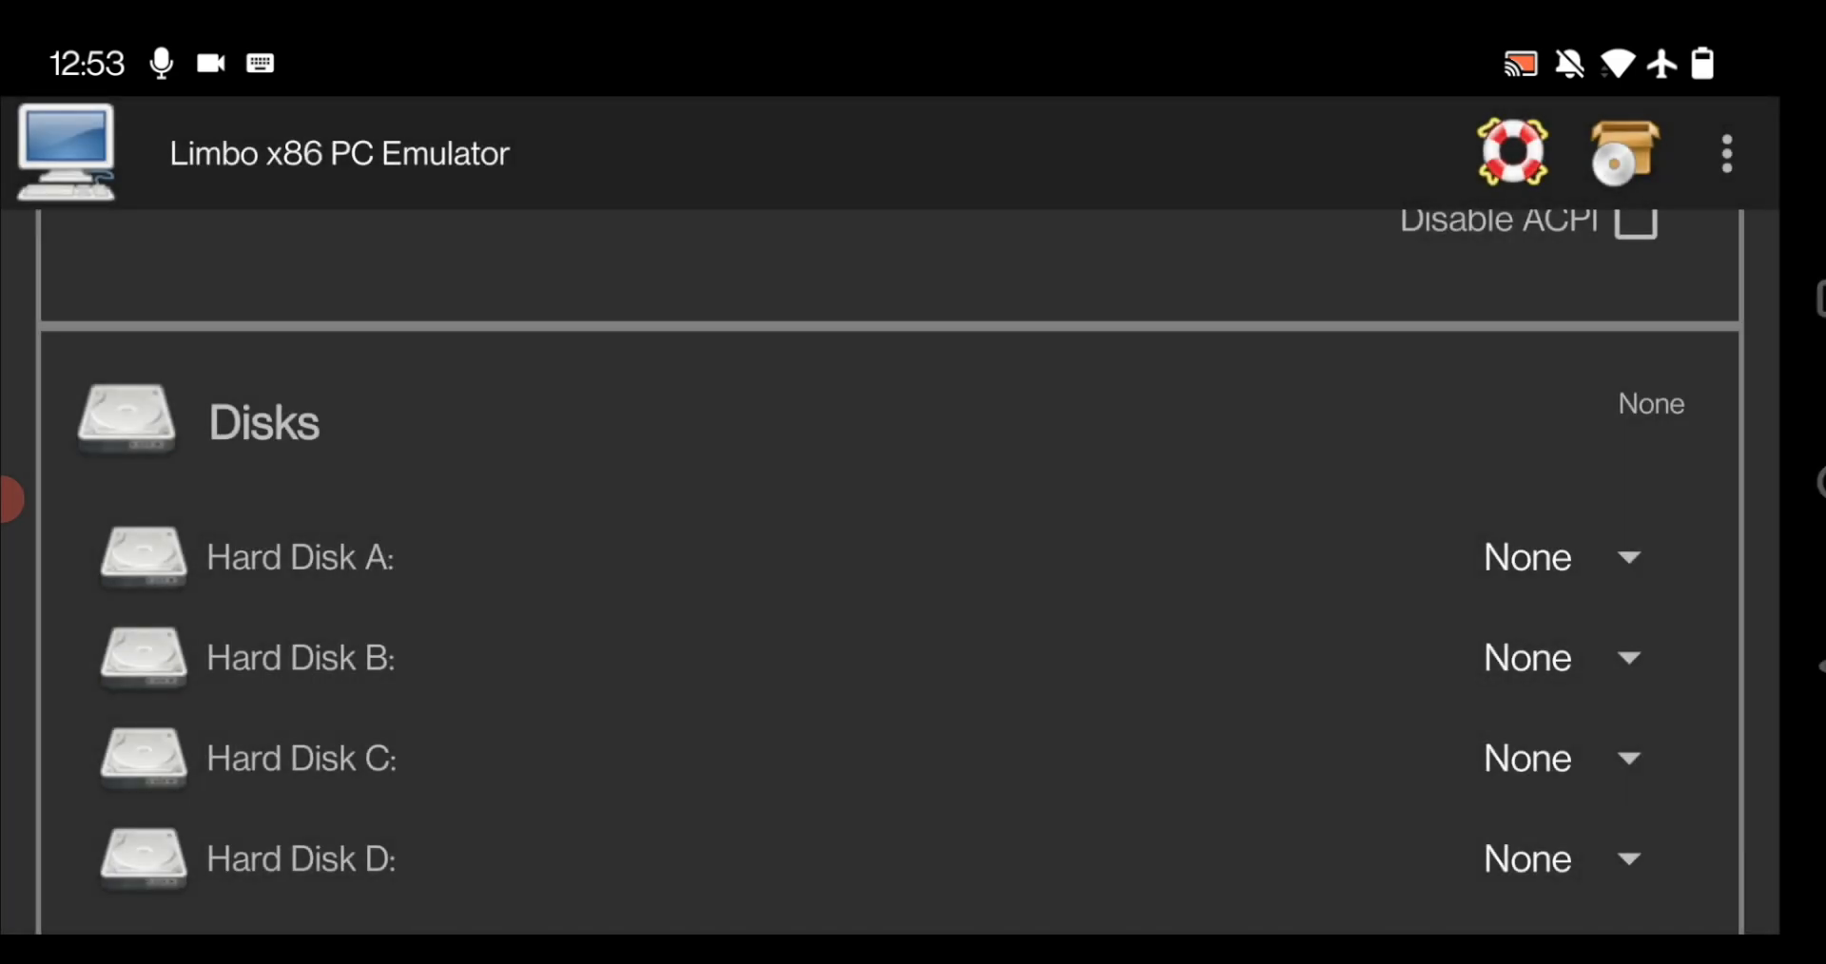
scroll("down", 3)
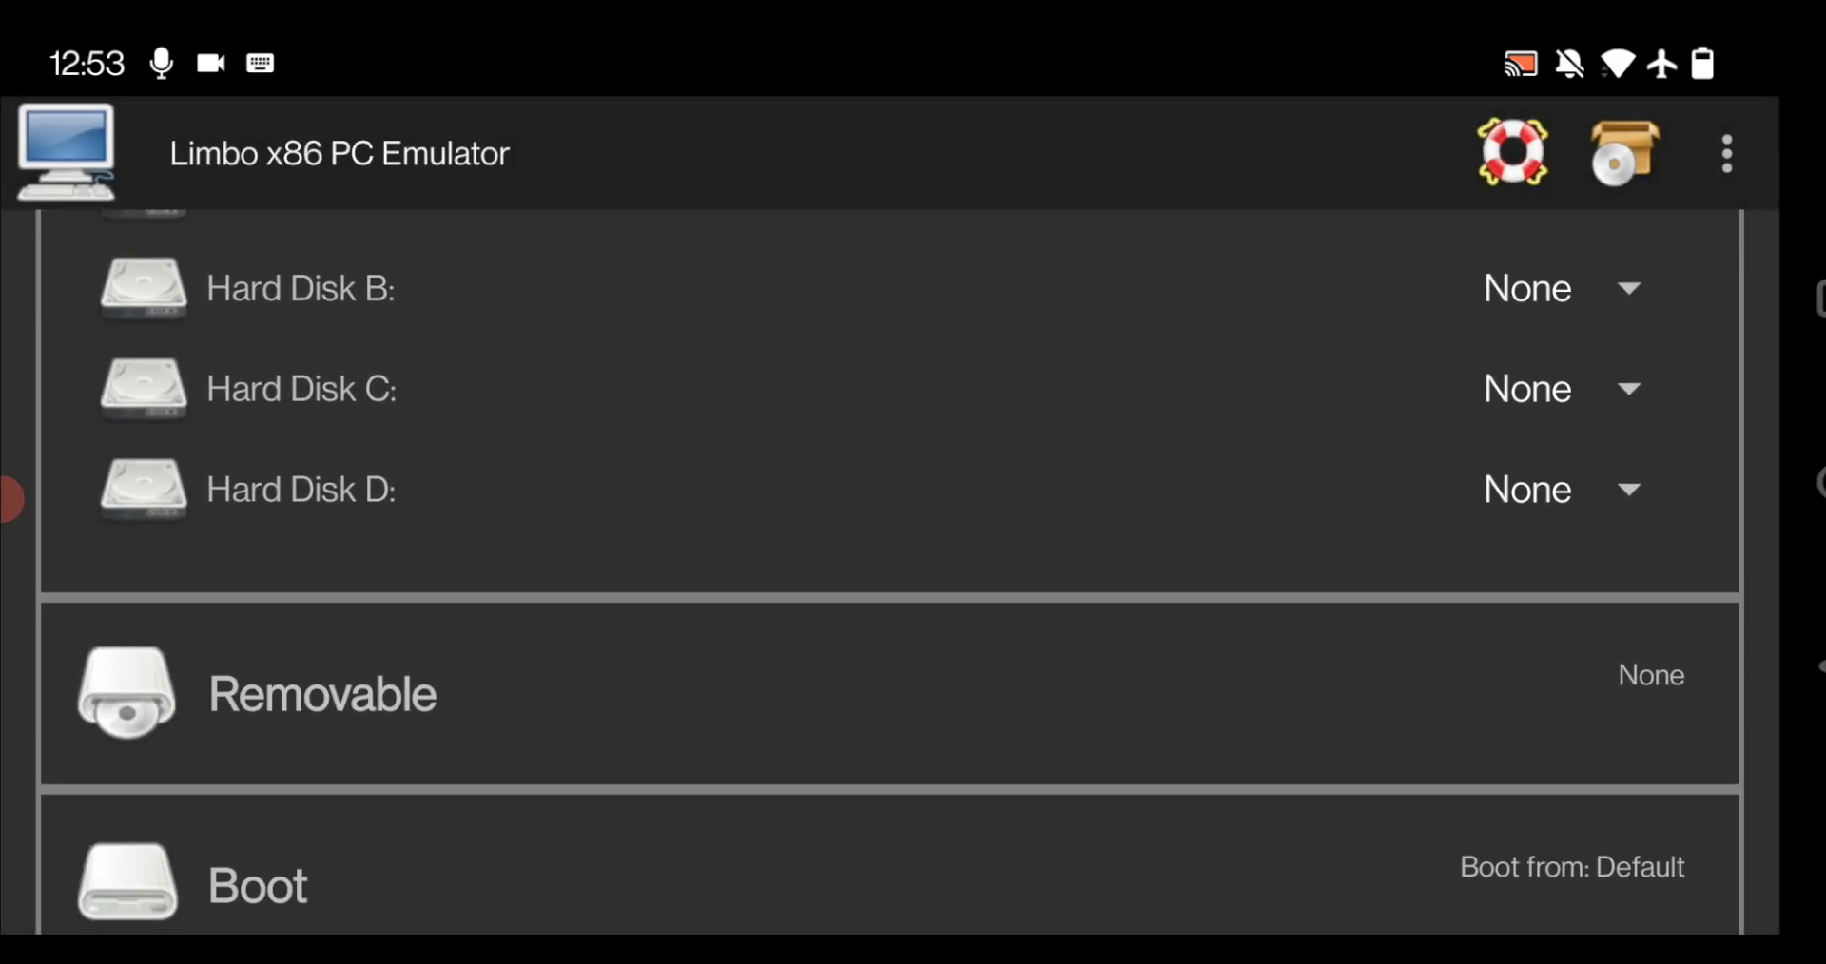
Step: Tick the CDROM checkbox under Removable and bring up its file picker
scroll("down", 3)
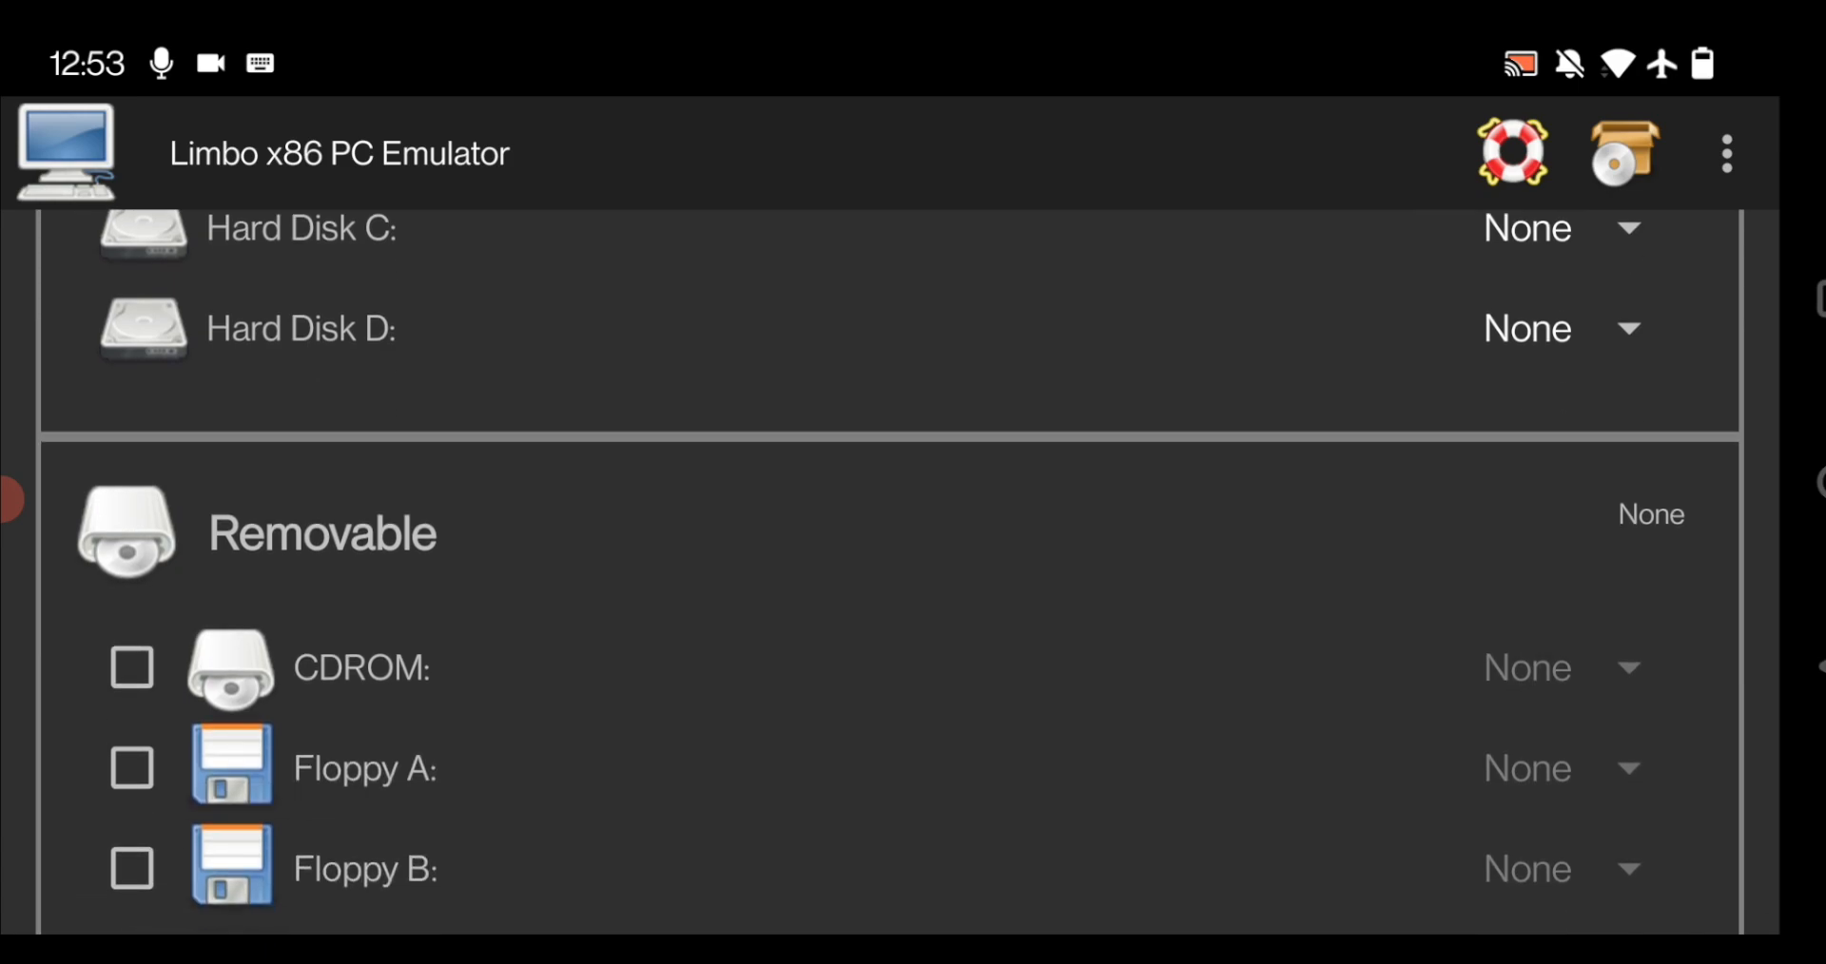
left_click(131, 667)
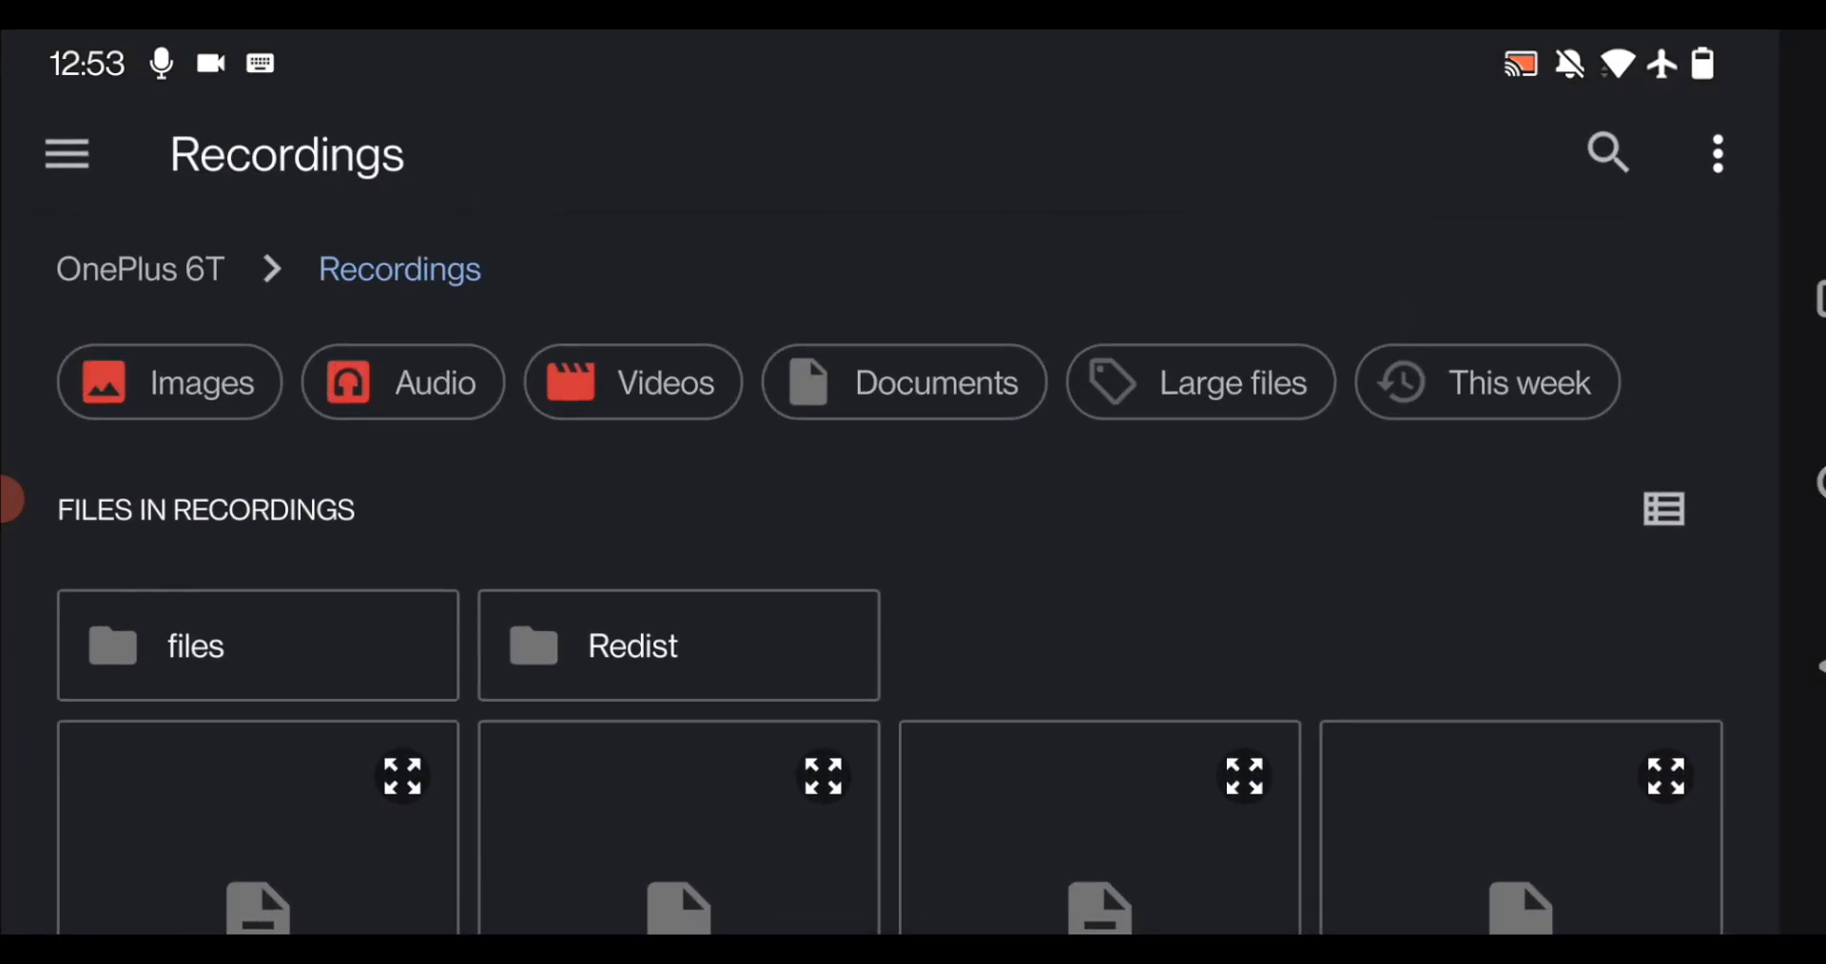
Step: Load Parrot-kde-home-4.11.3_amd64.iso from OnePlus 6T's Download folder as the CD image
left_click(67, 153)
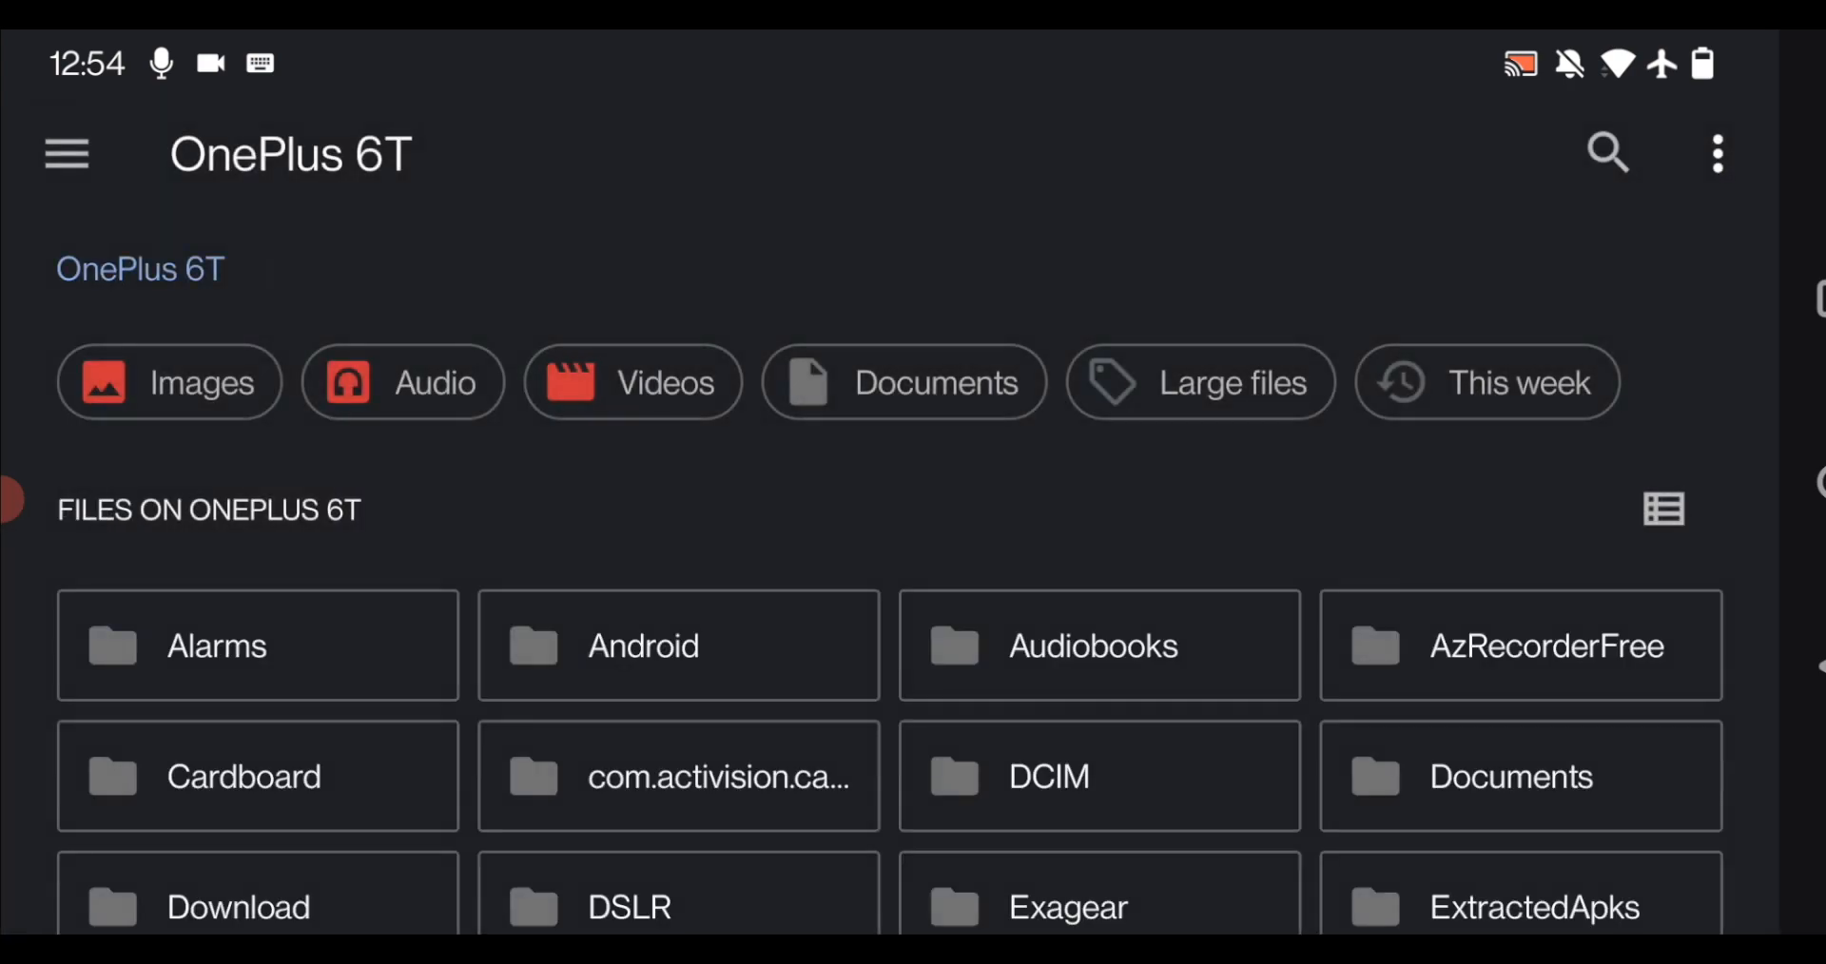
scroll("down", 3)
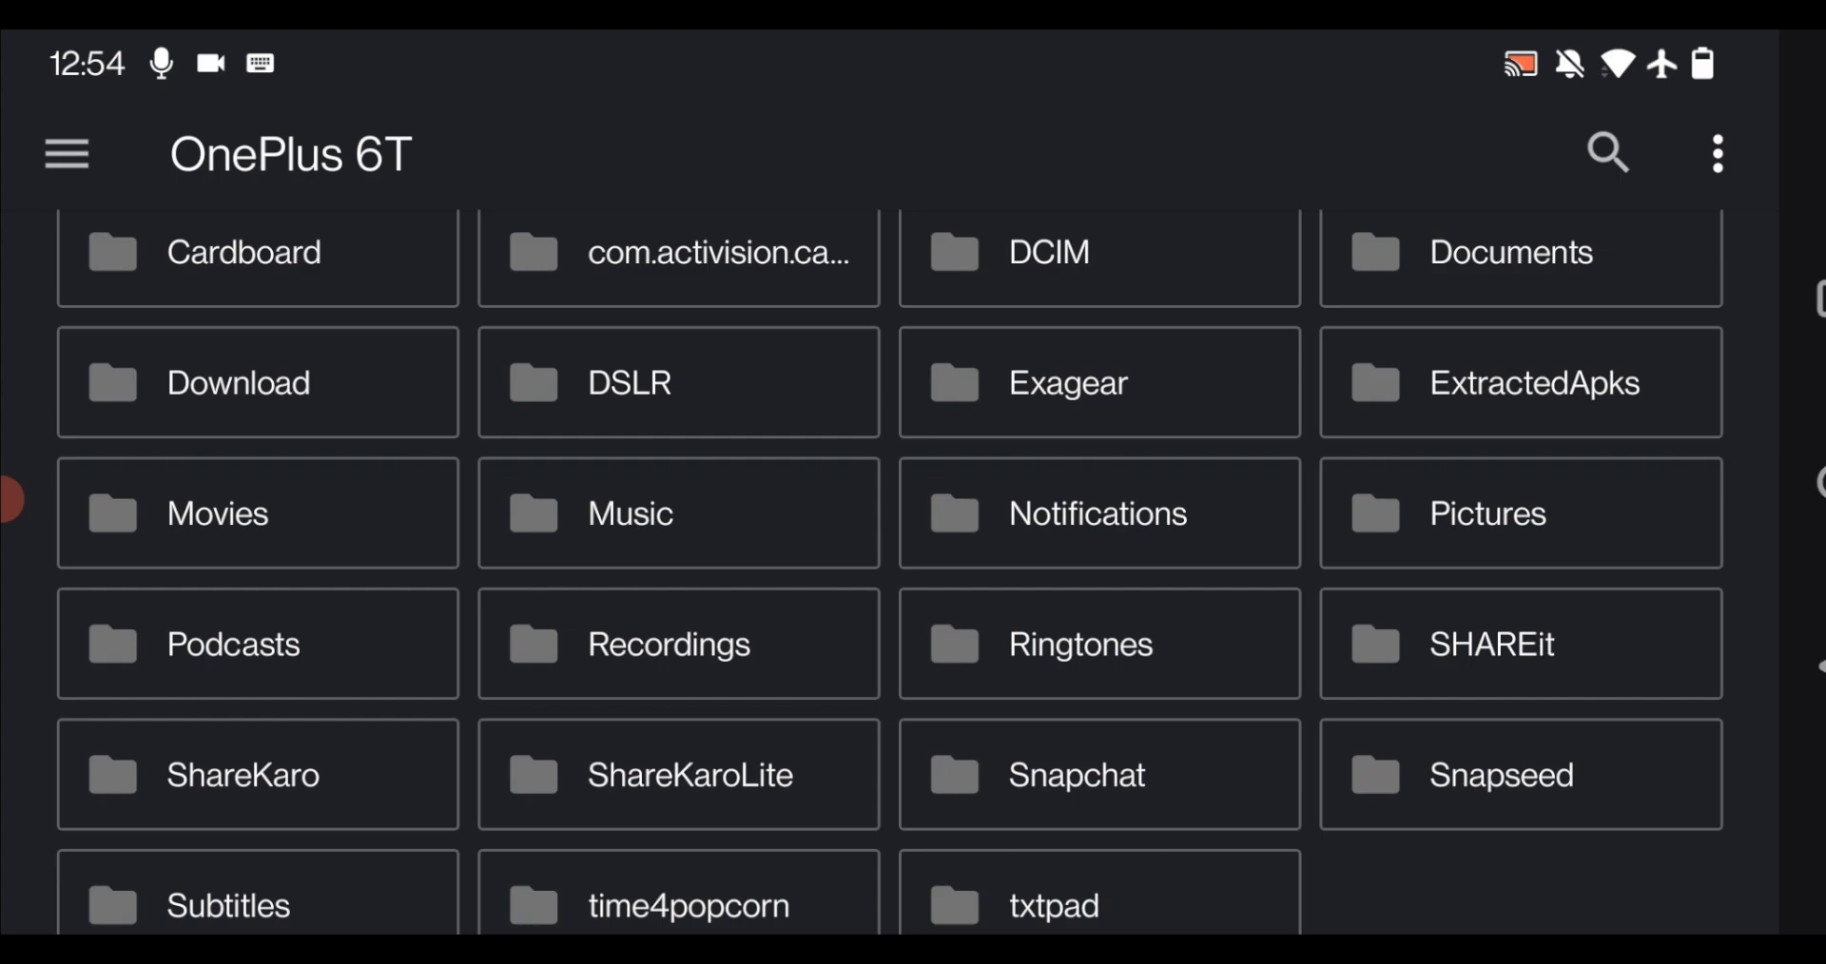
left_click(238, 383)
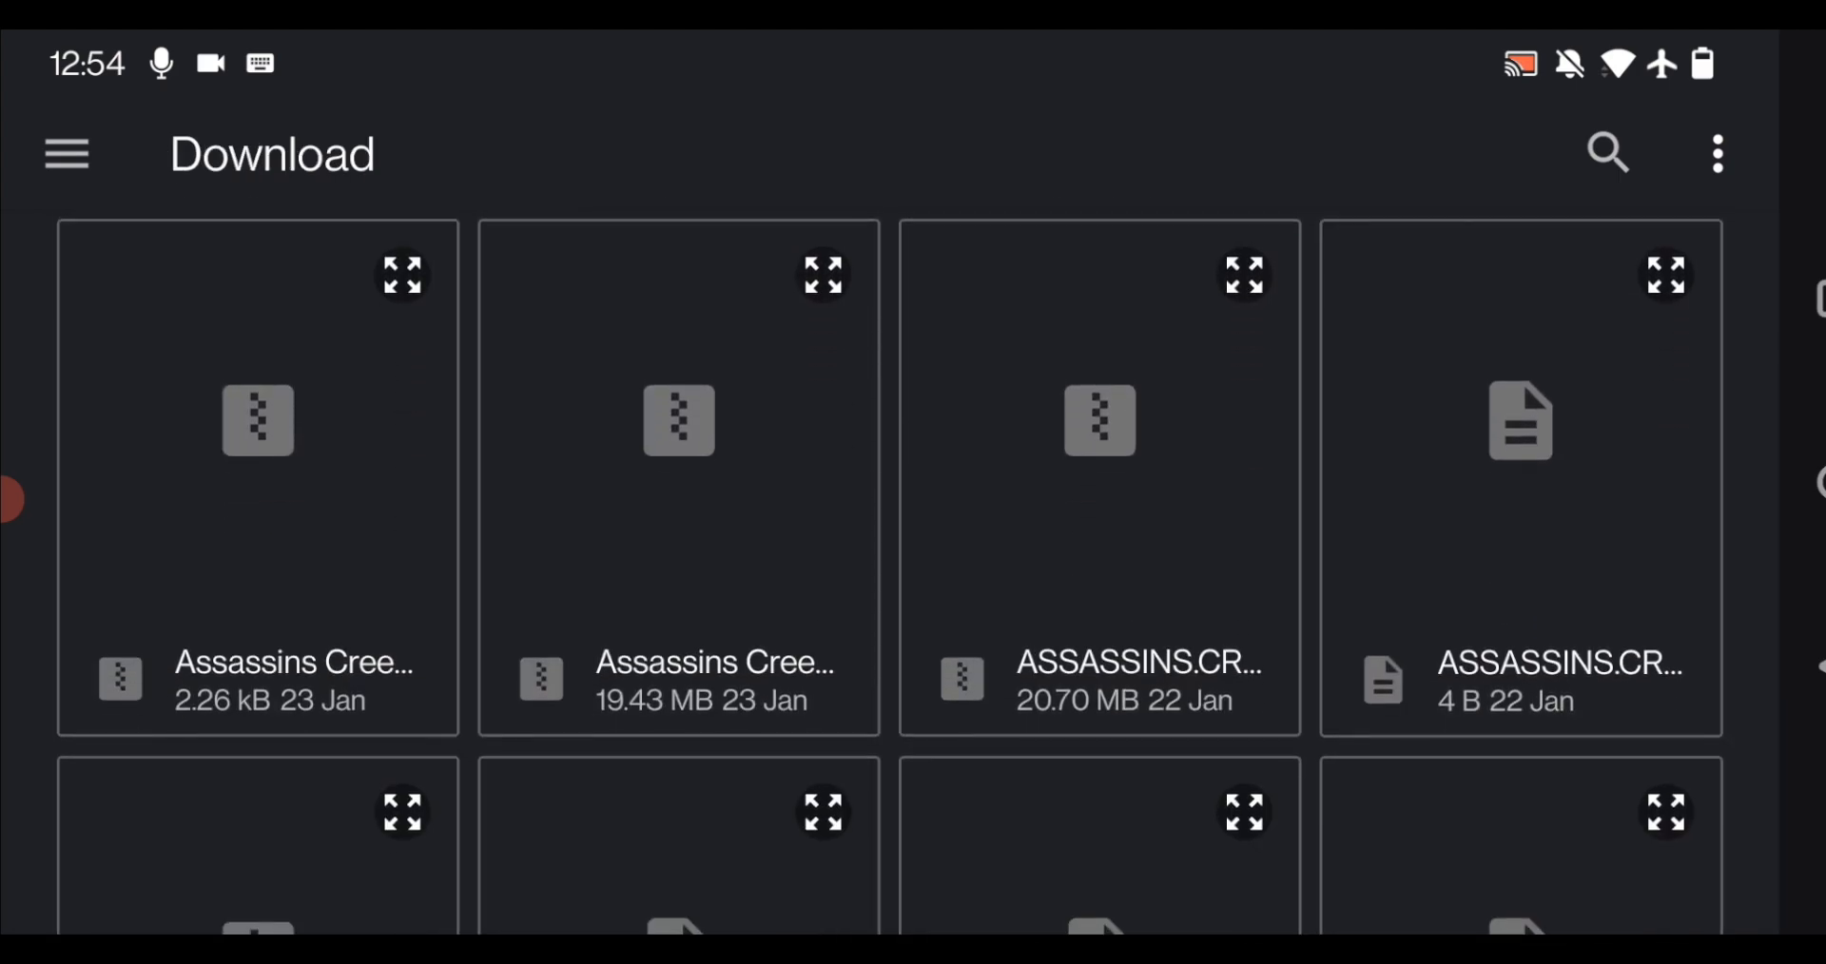
scroll("down", 3)
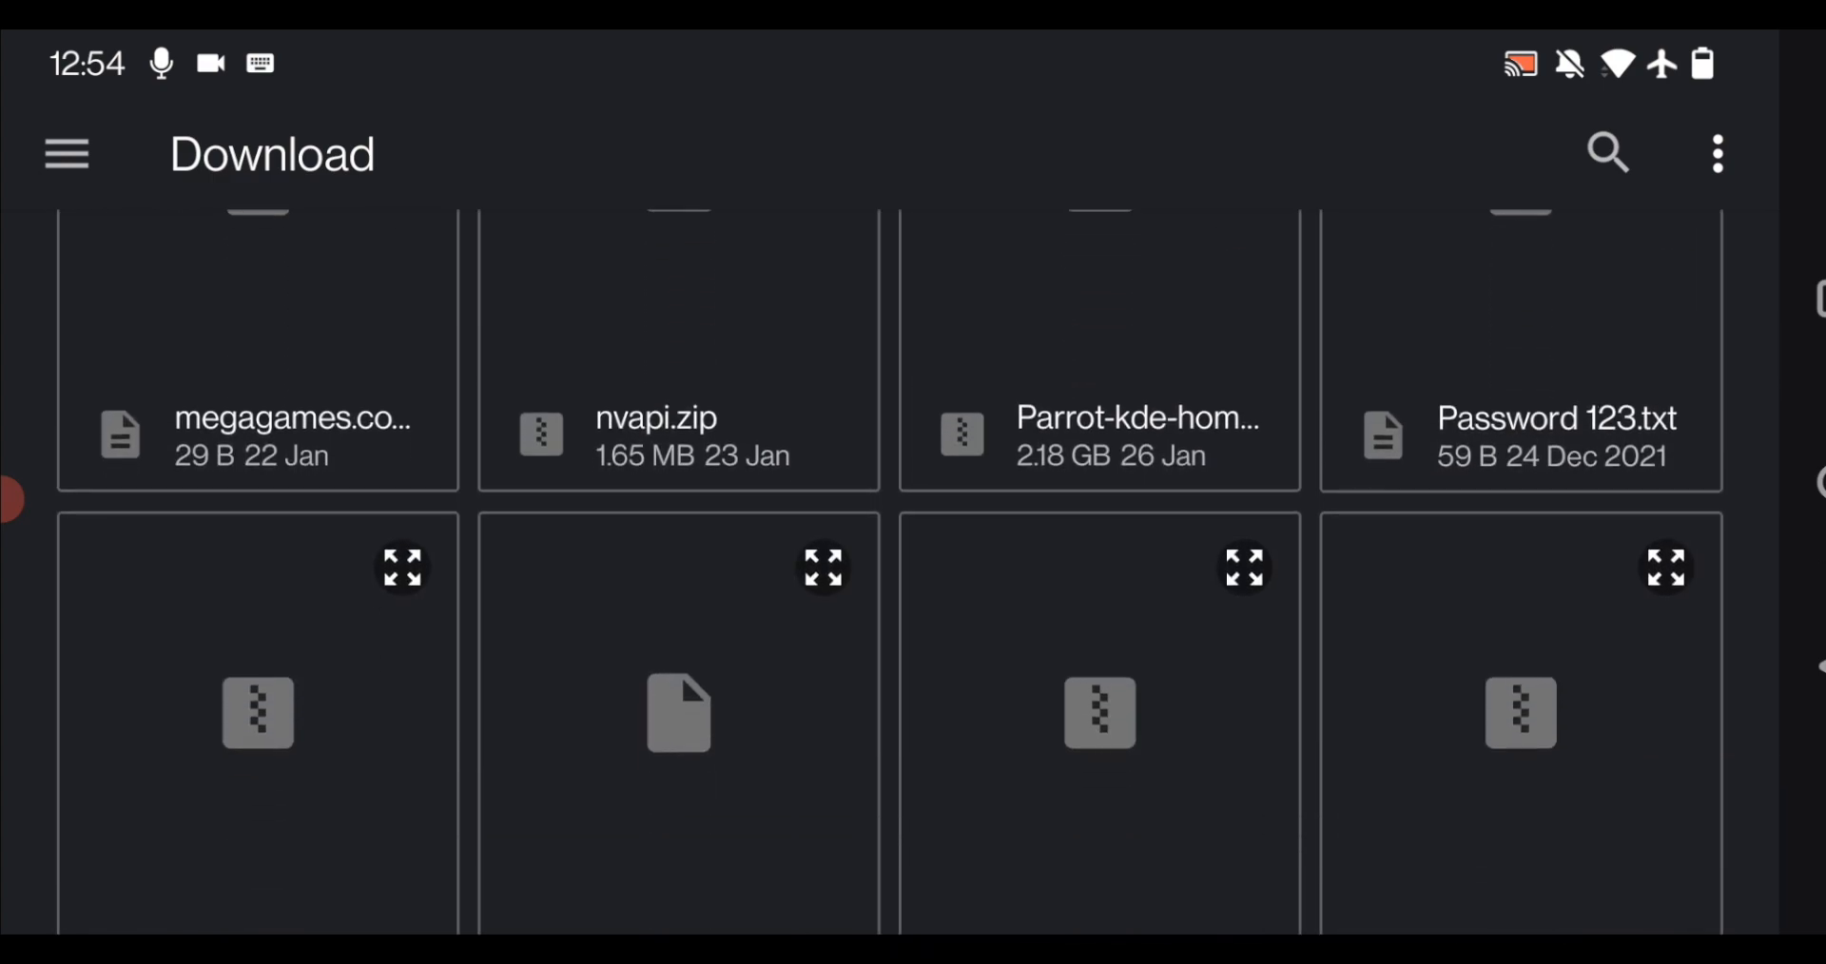
scroll("down", 3)
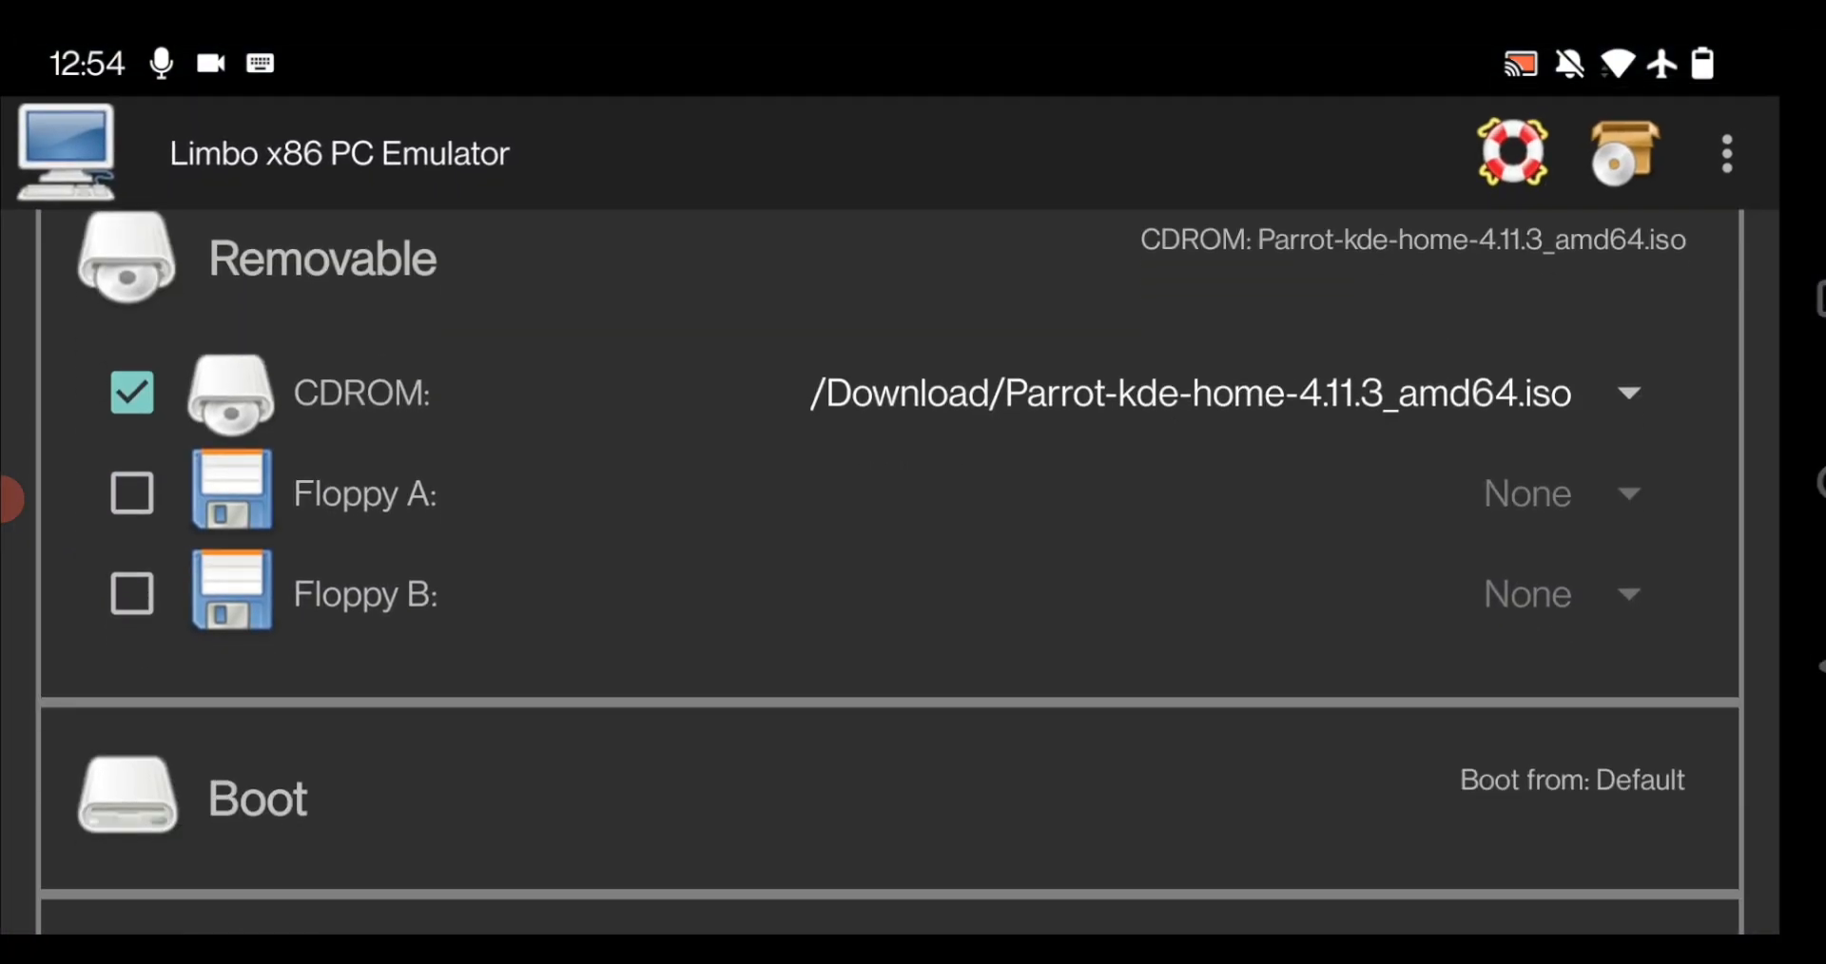
Step: Set Boot from Device to CDROM
scroll("down", 3)
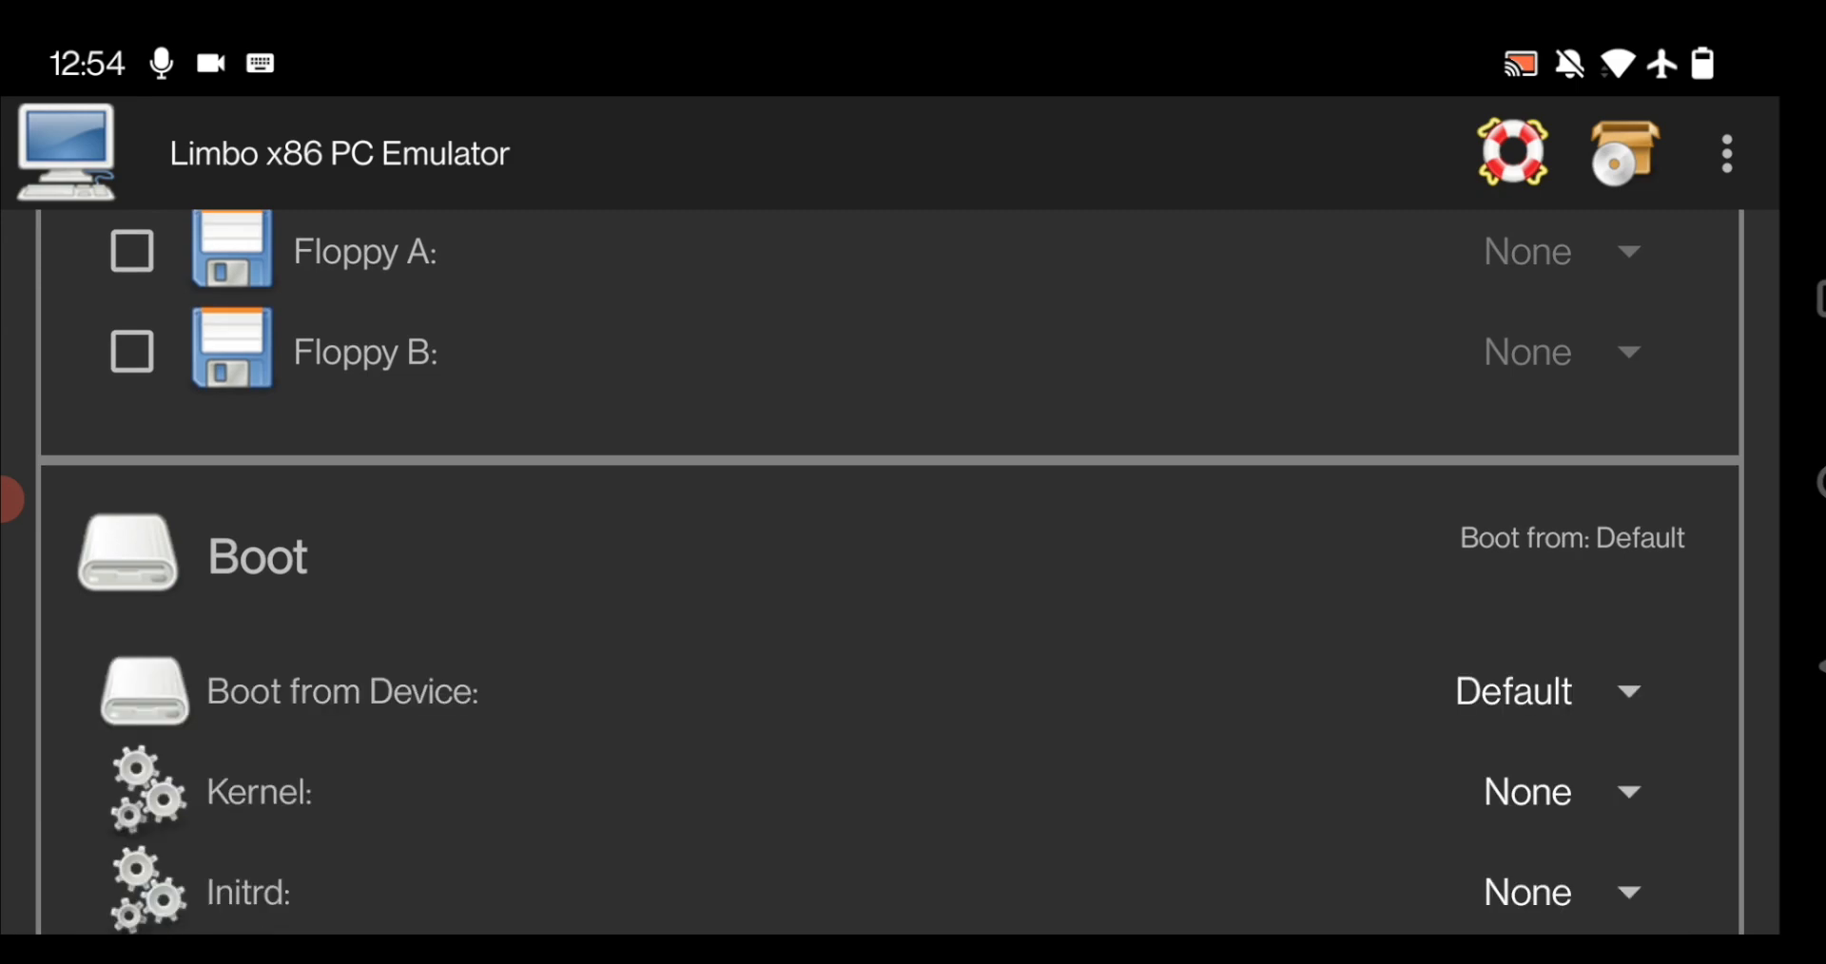
left_click(1514, 689)
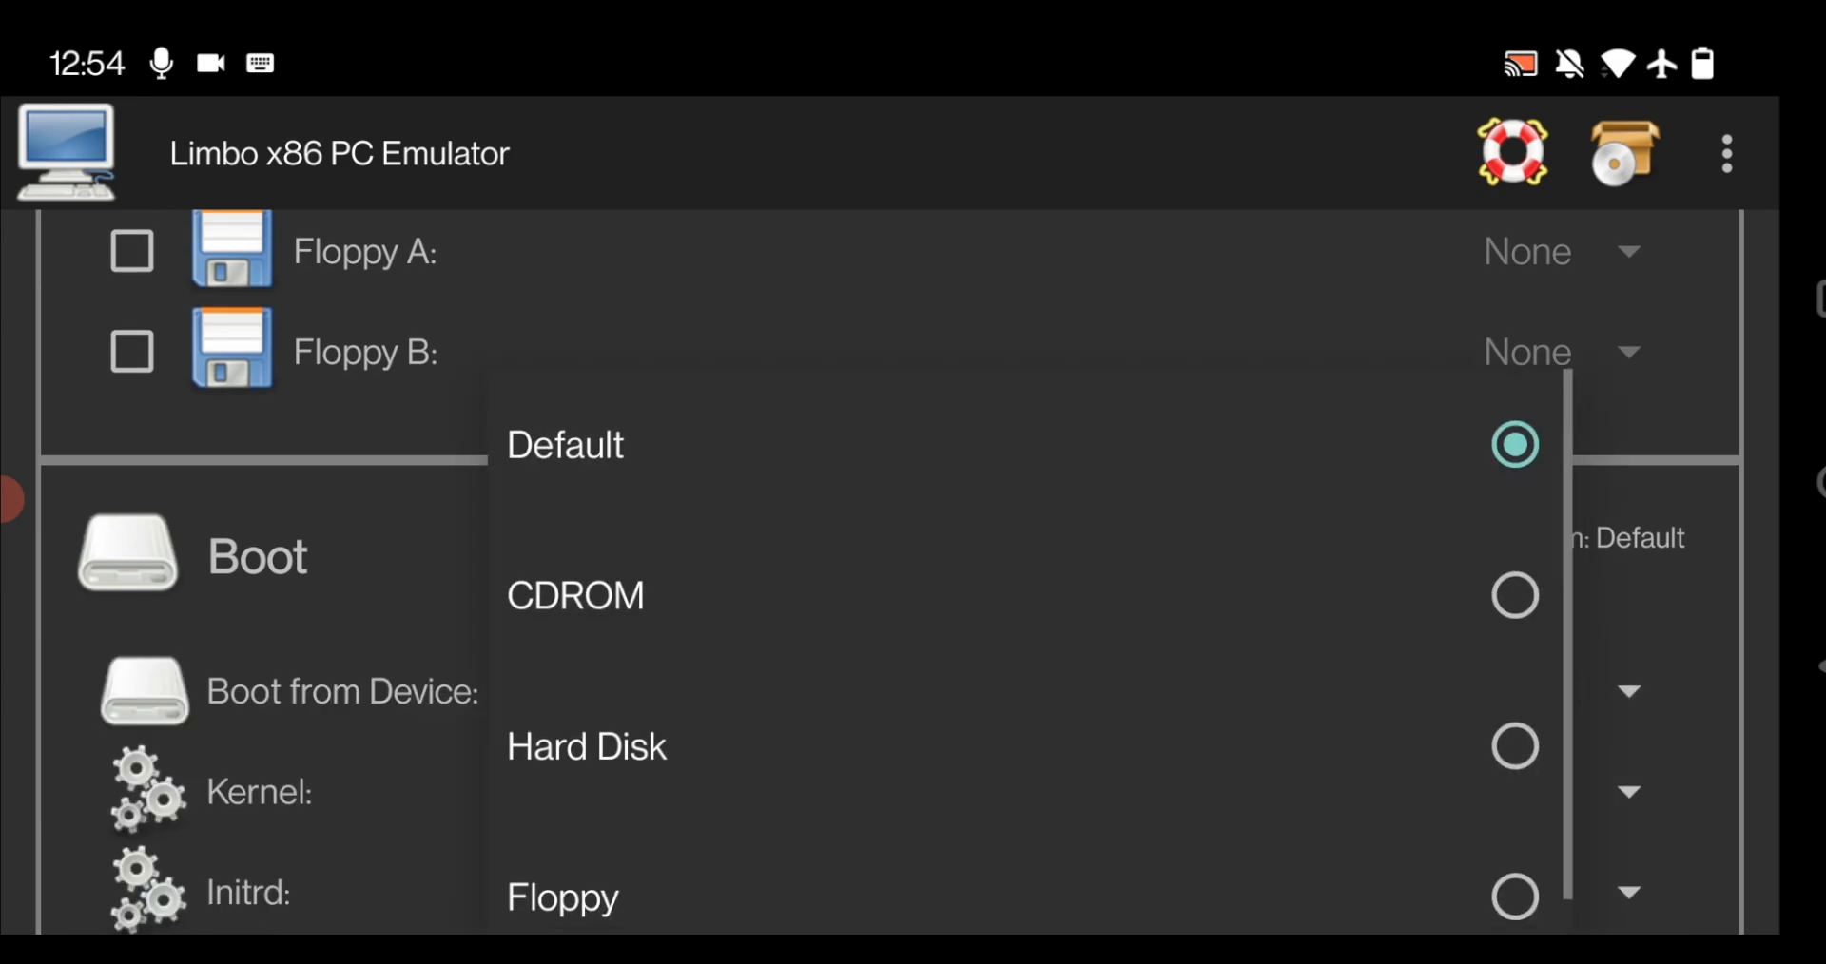
left_click(574, 595)
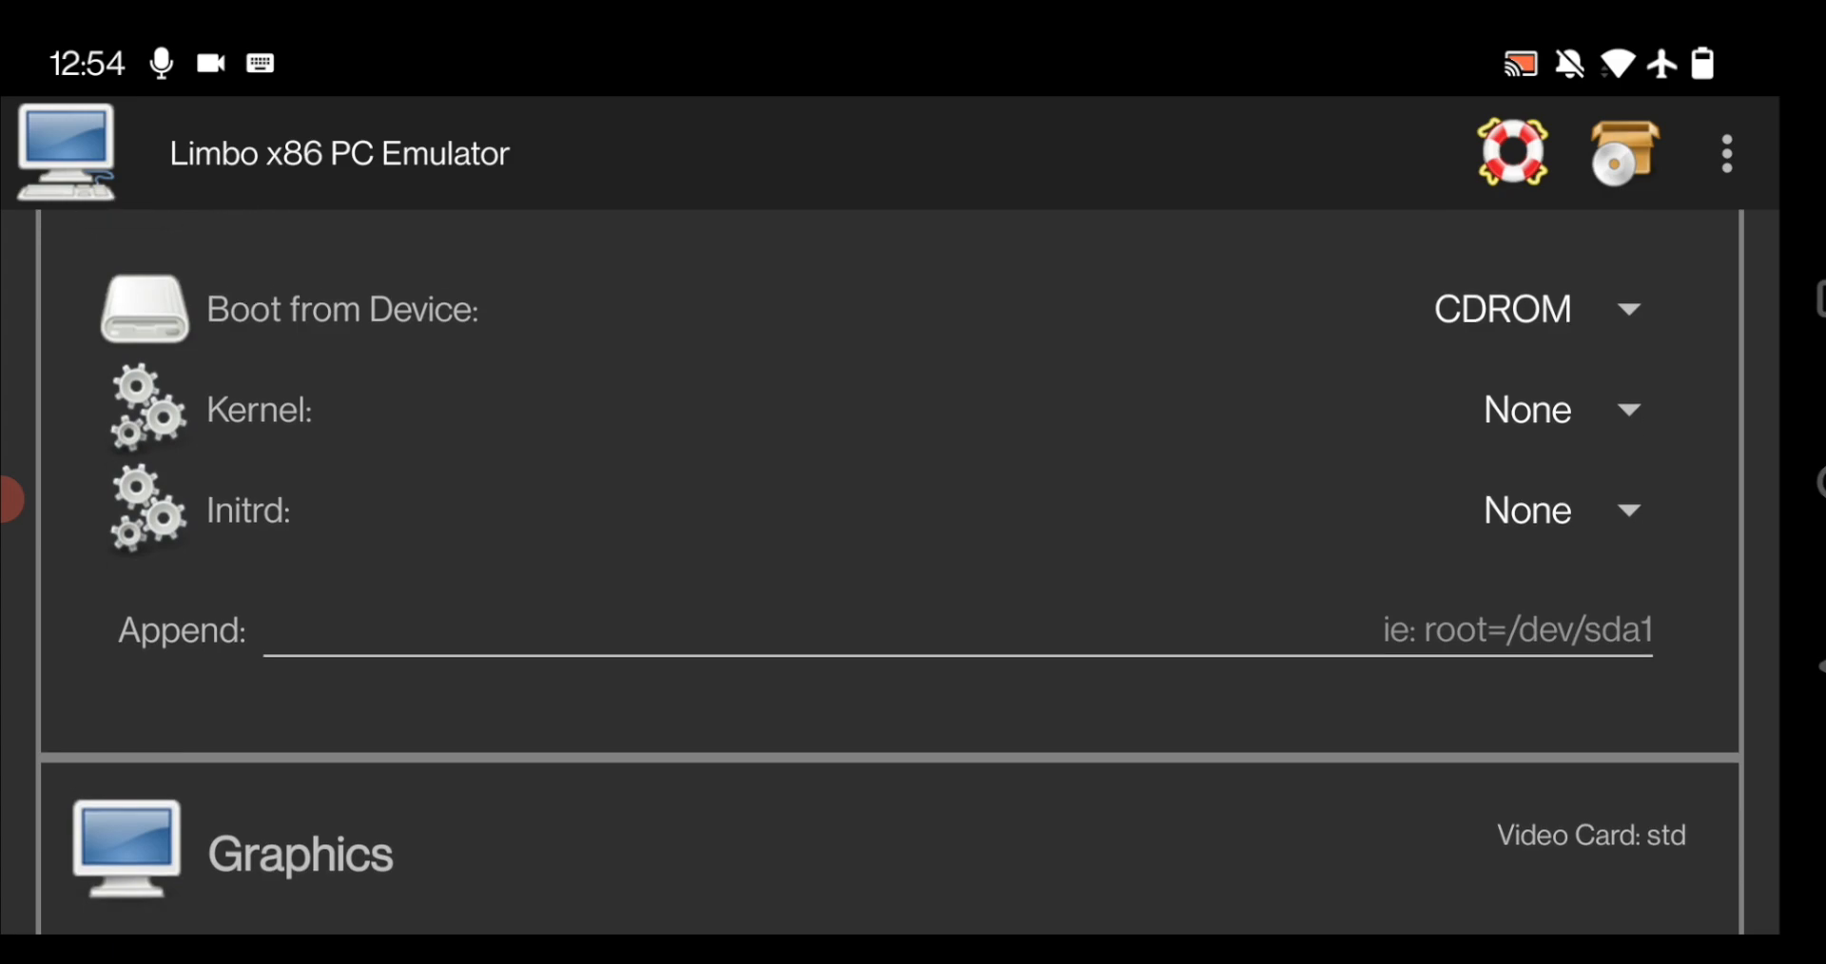
Step: Scroll through the Parrot OS machine settings to review them
scroll("down", 3)
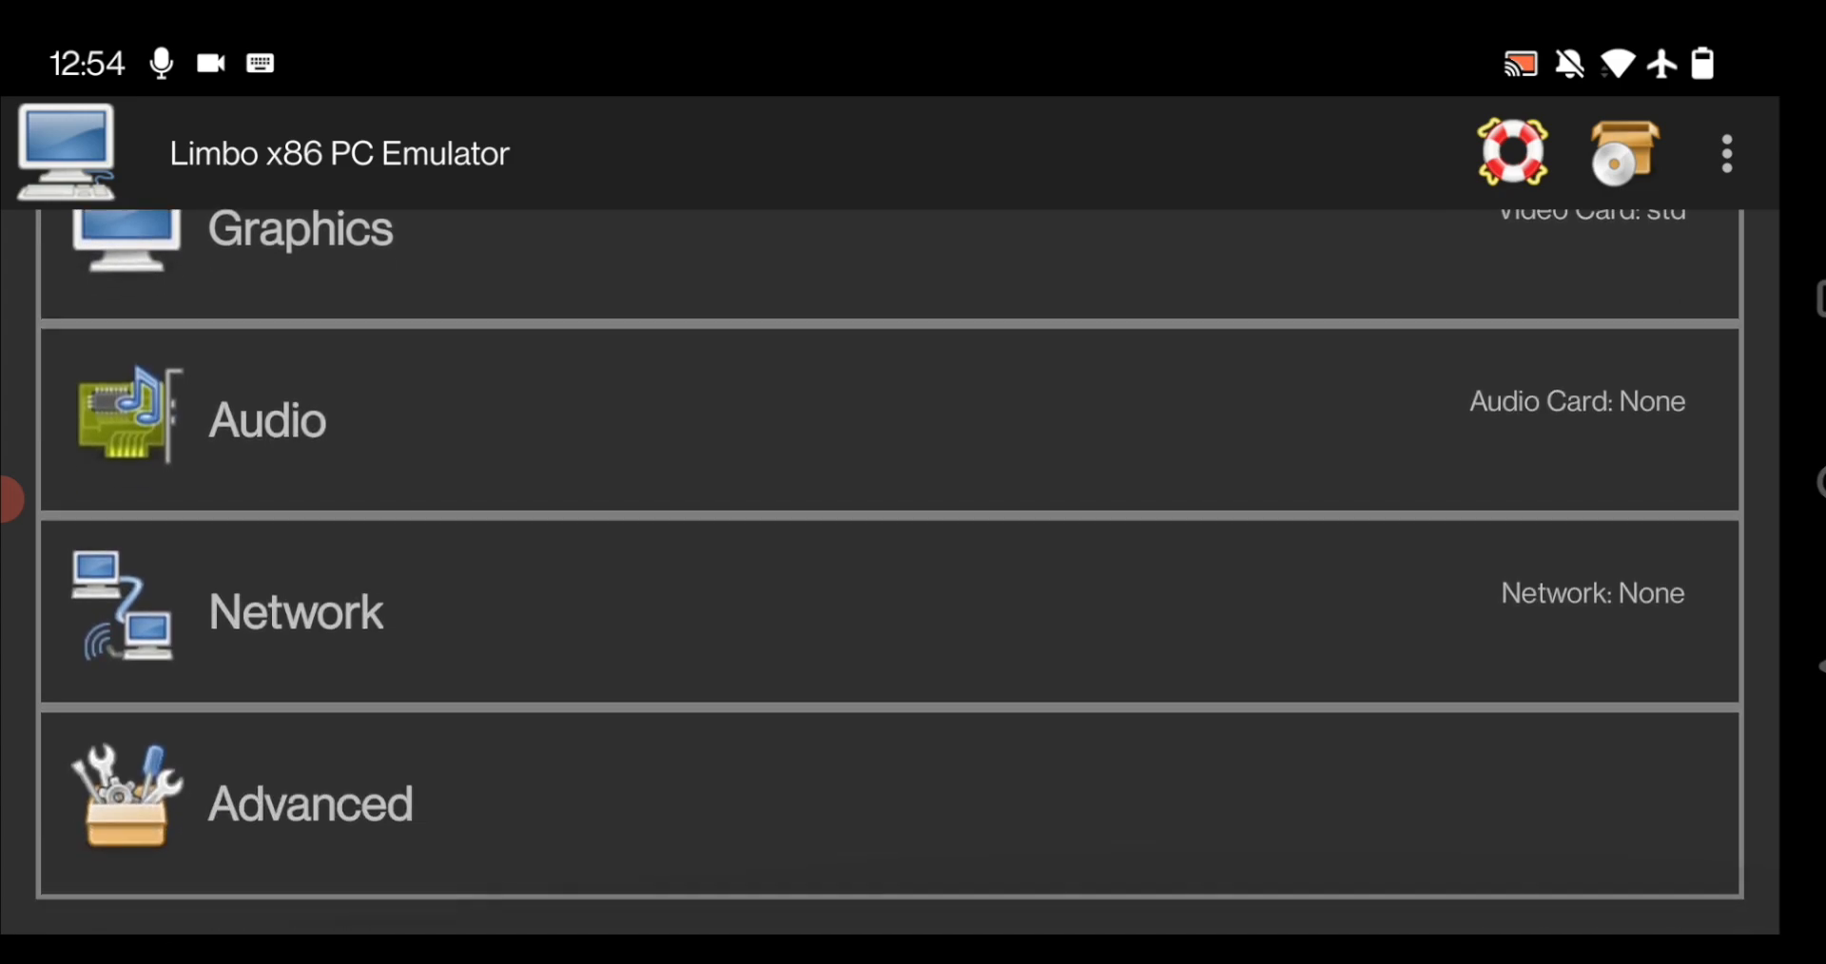
scroll("down", 3)
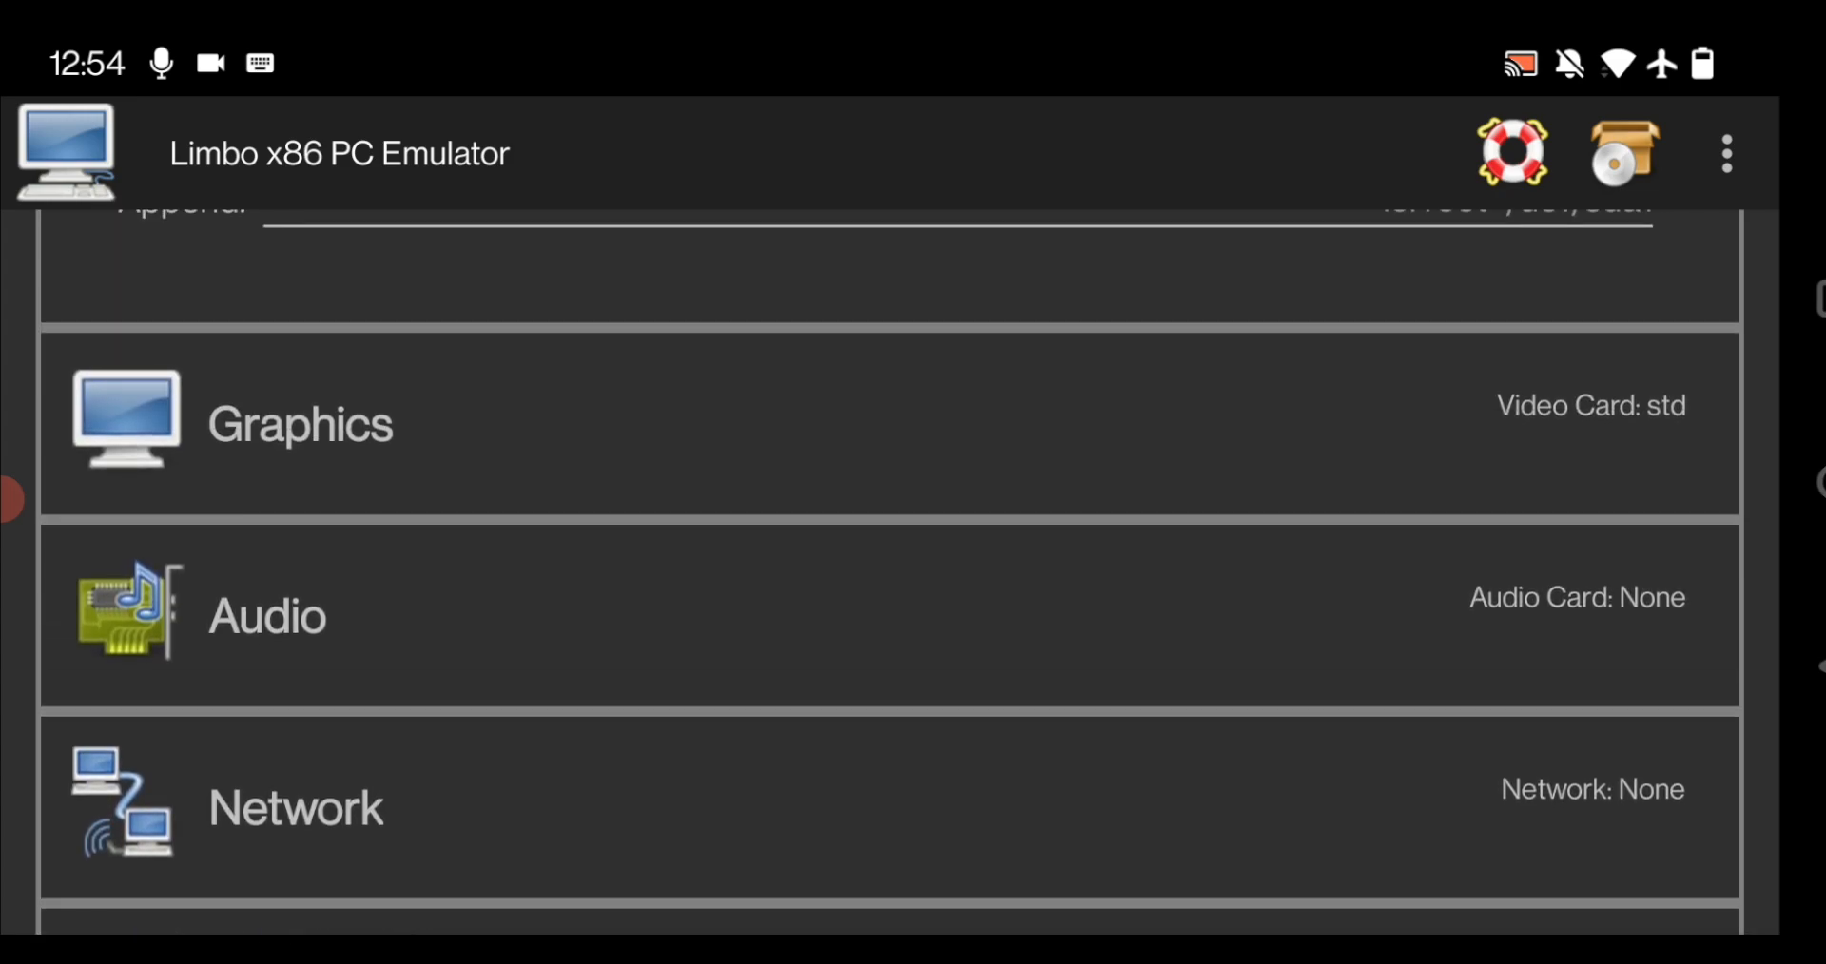
scroll("down", 3)
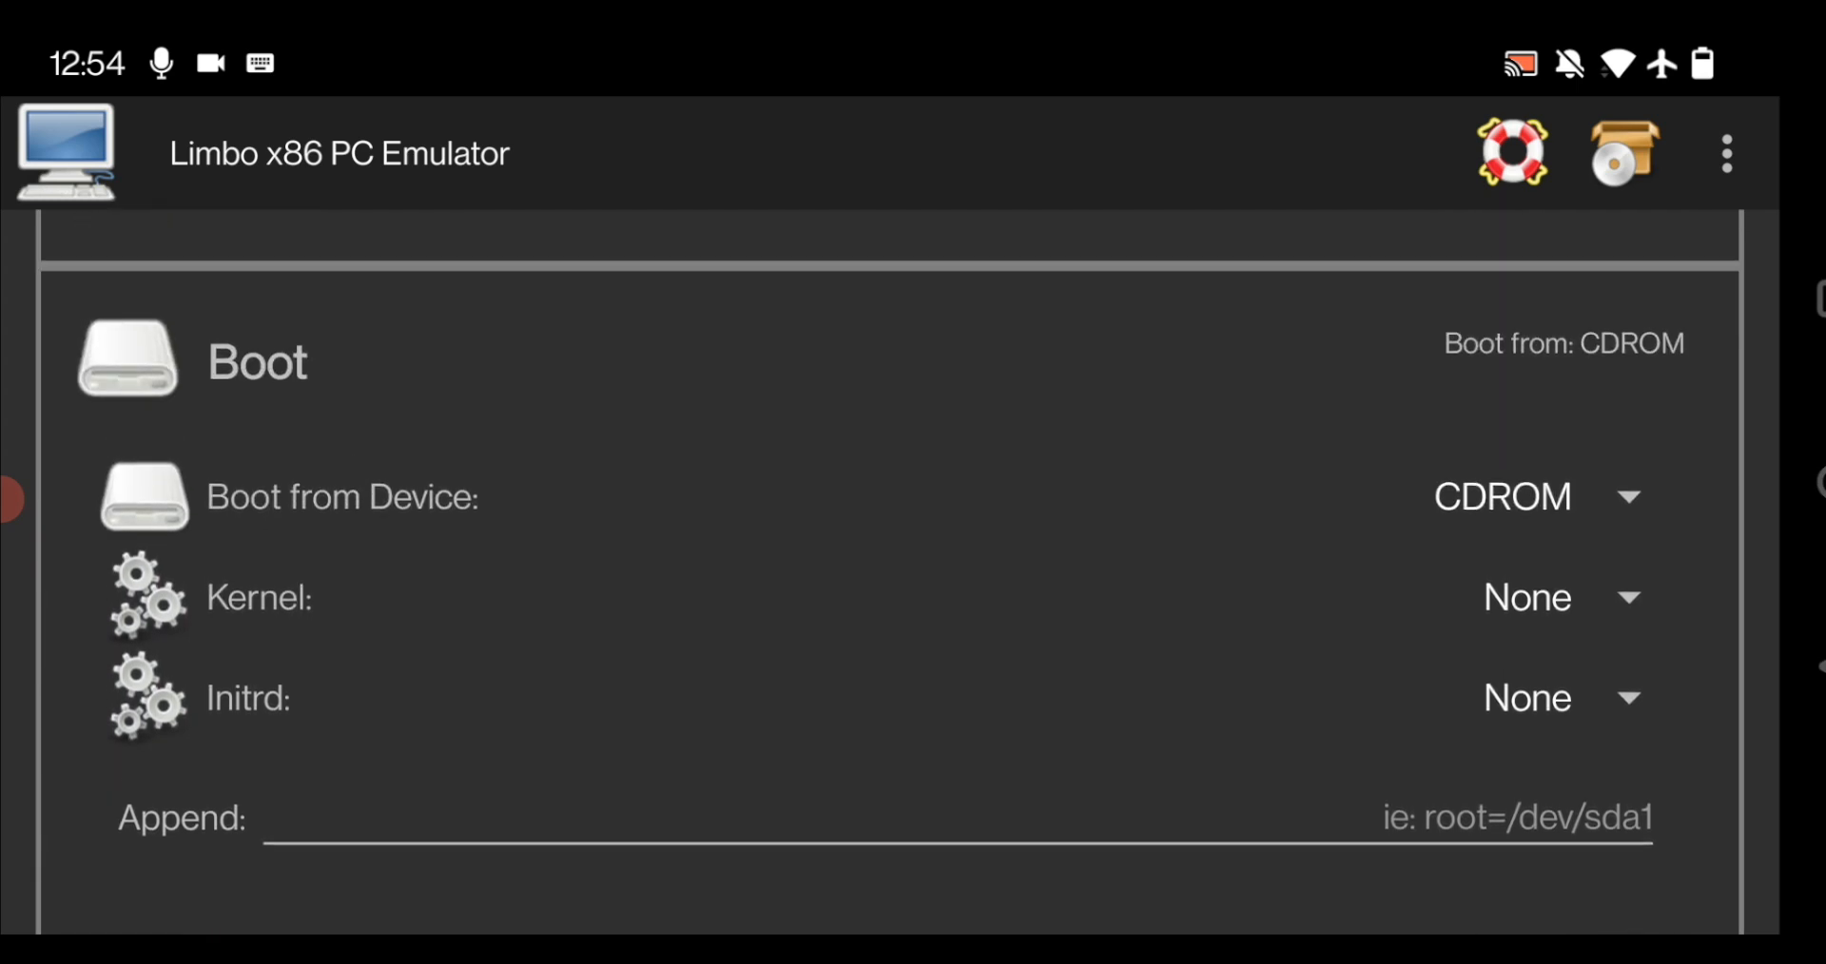
scroll("down", 3)
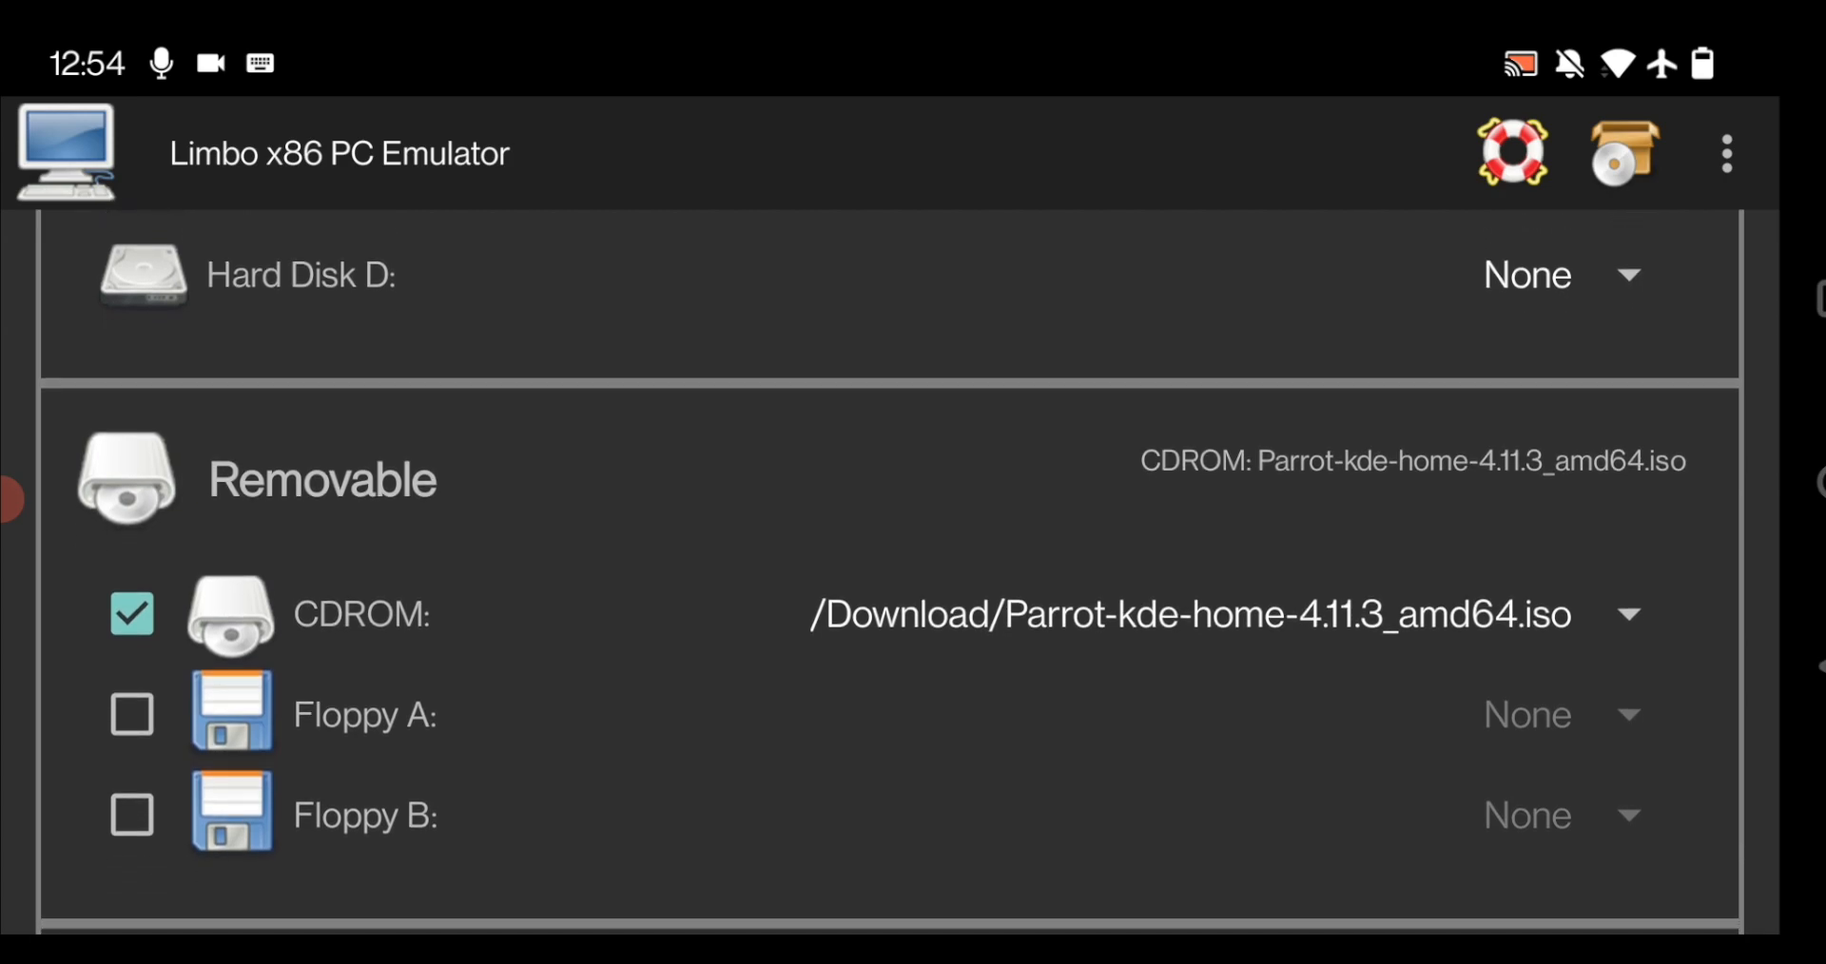
scroll("down", 3)
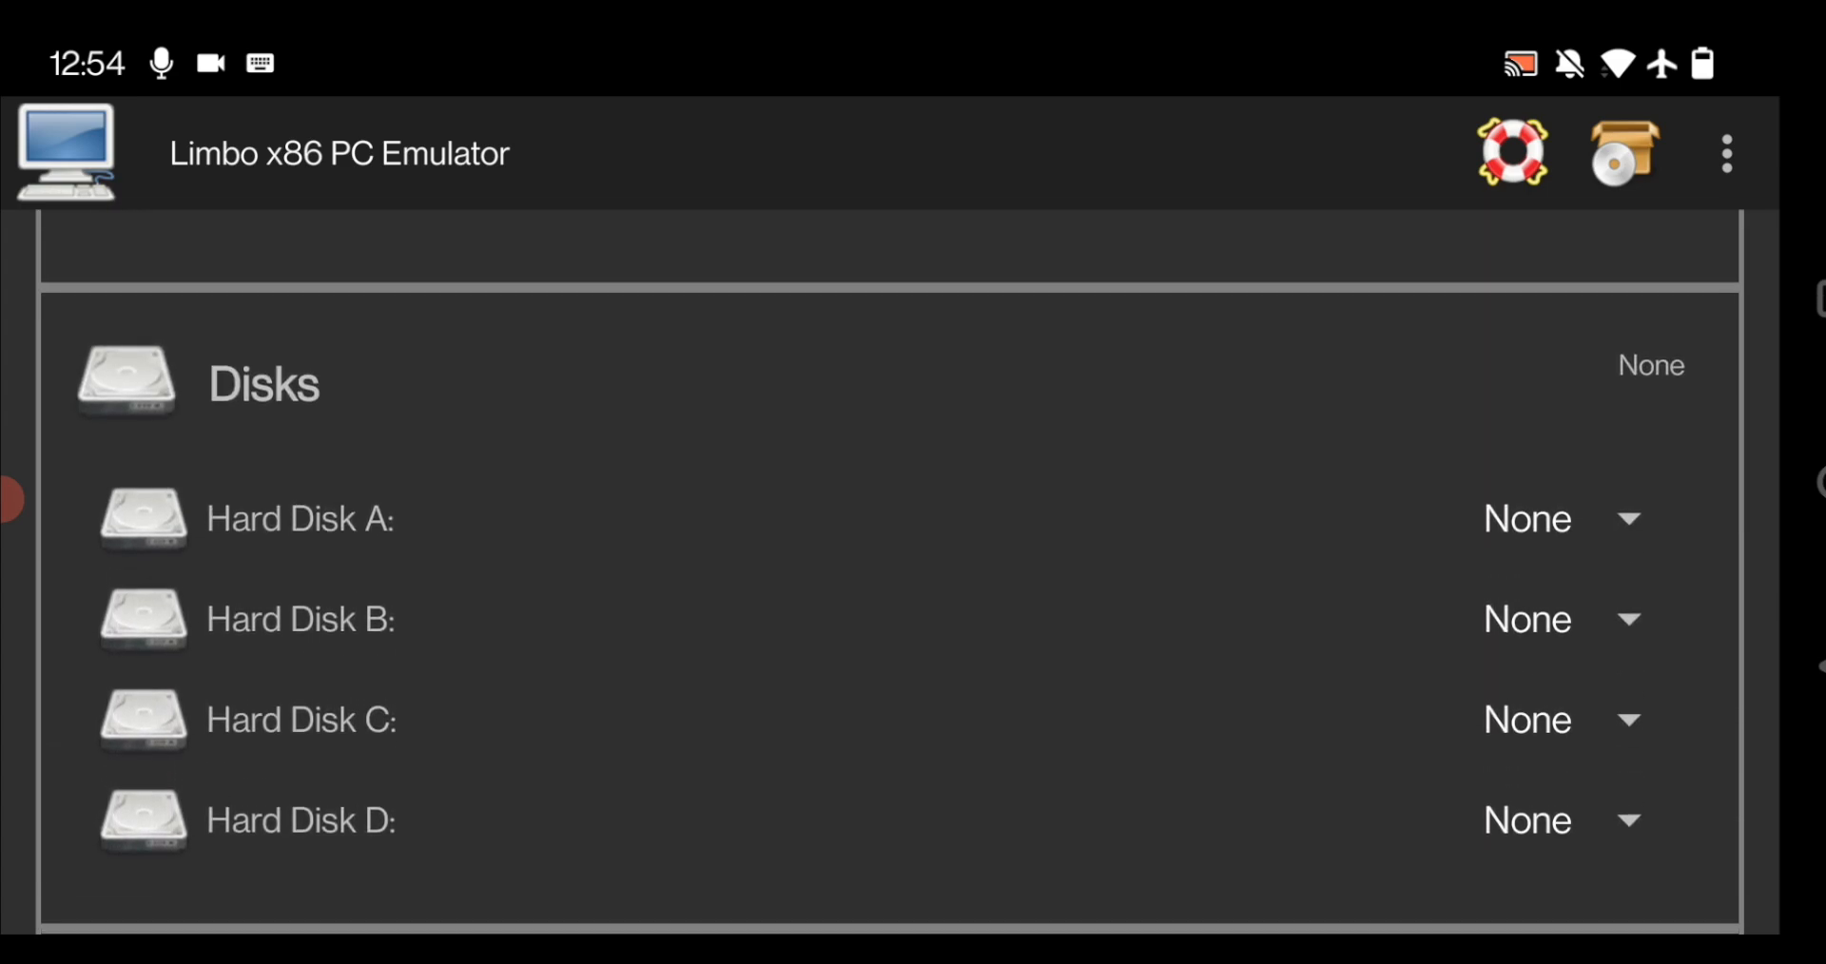
scroll("down", 3)
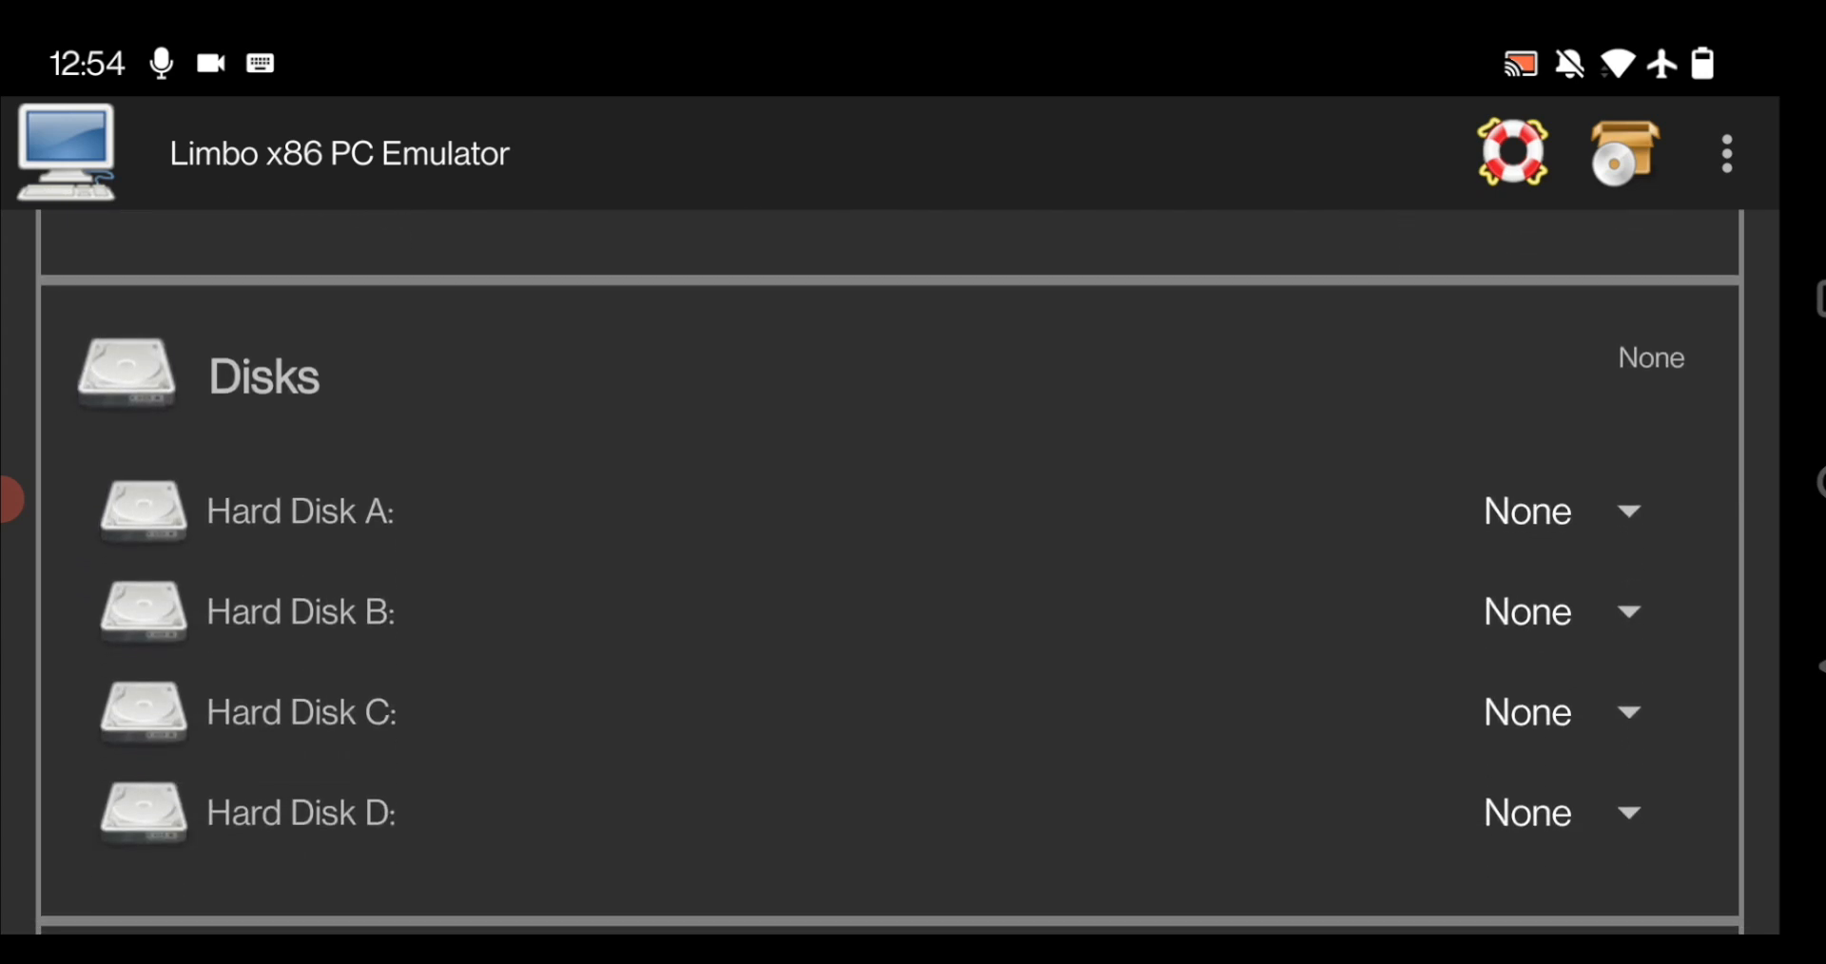
scroll("down", 3)
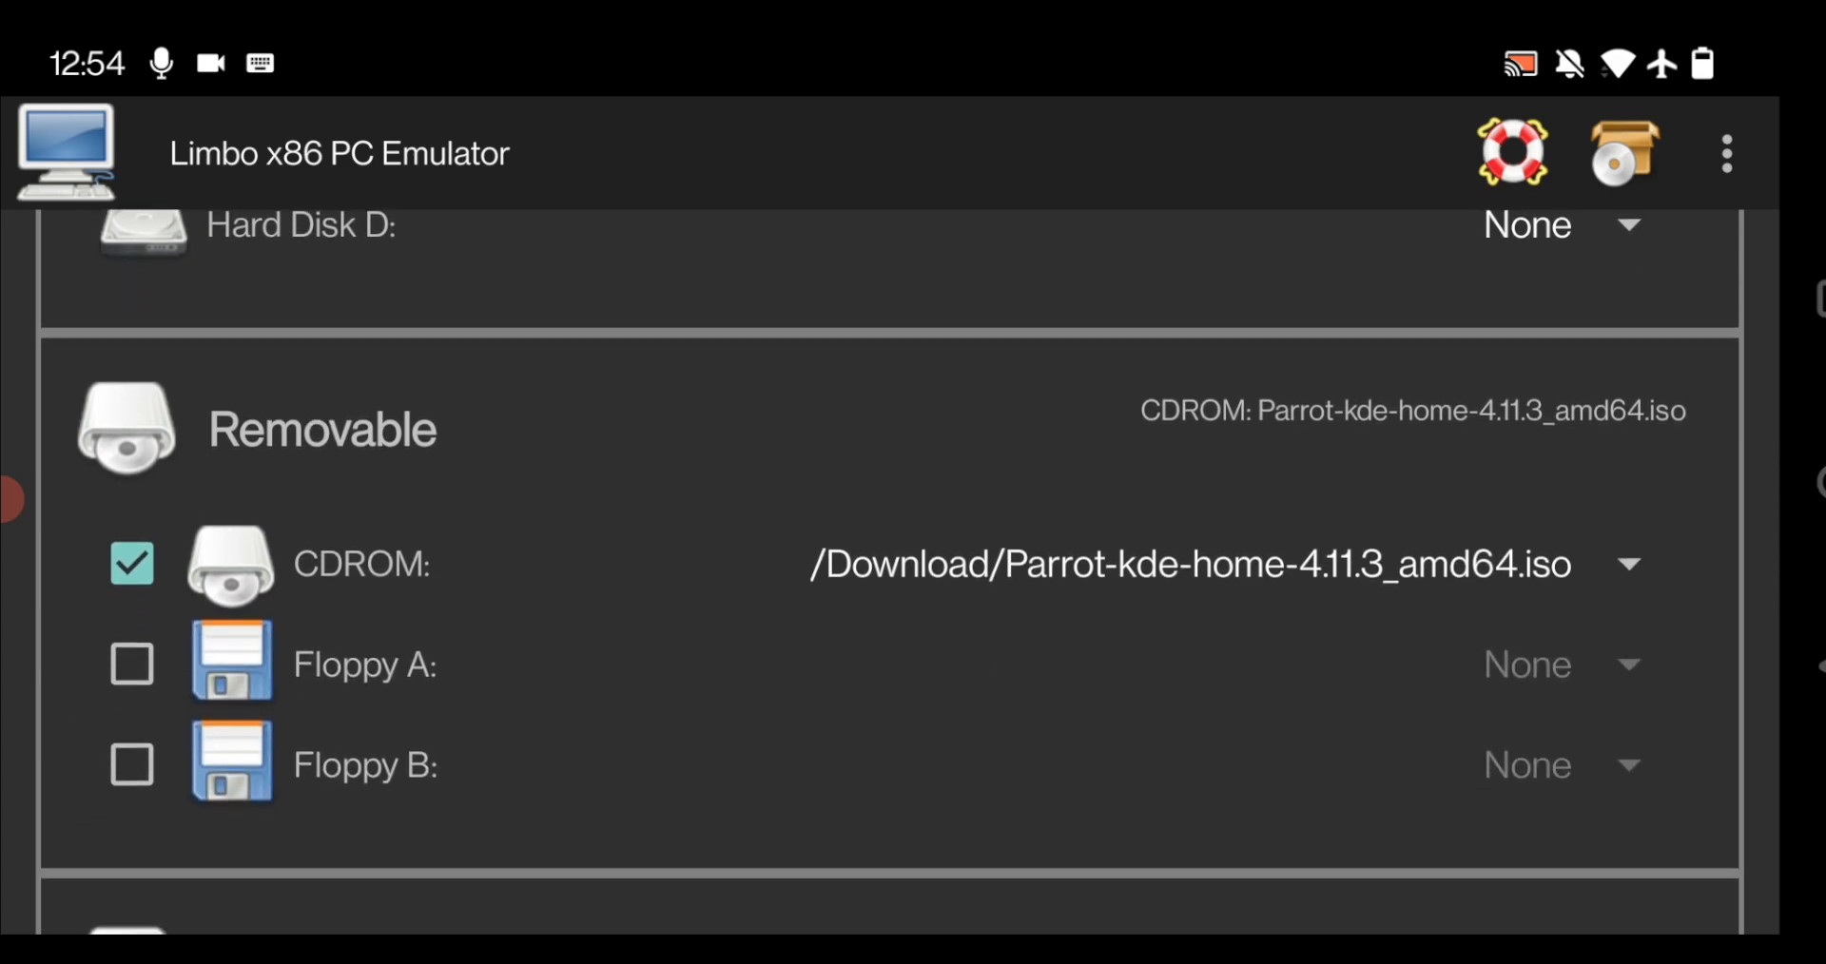
scroll("down", 3)
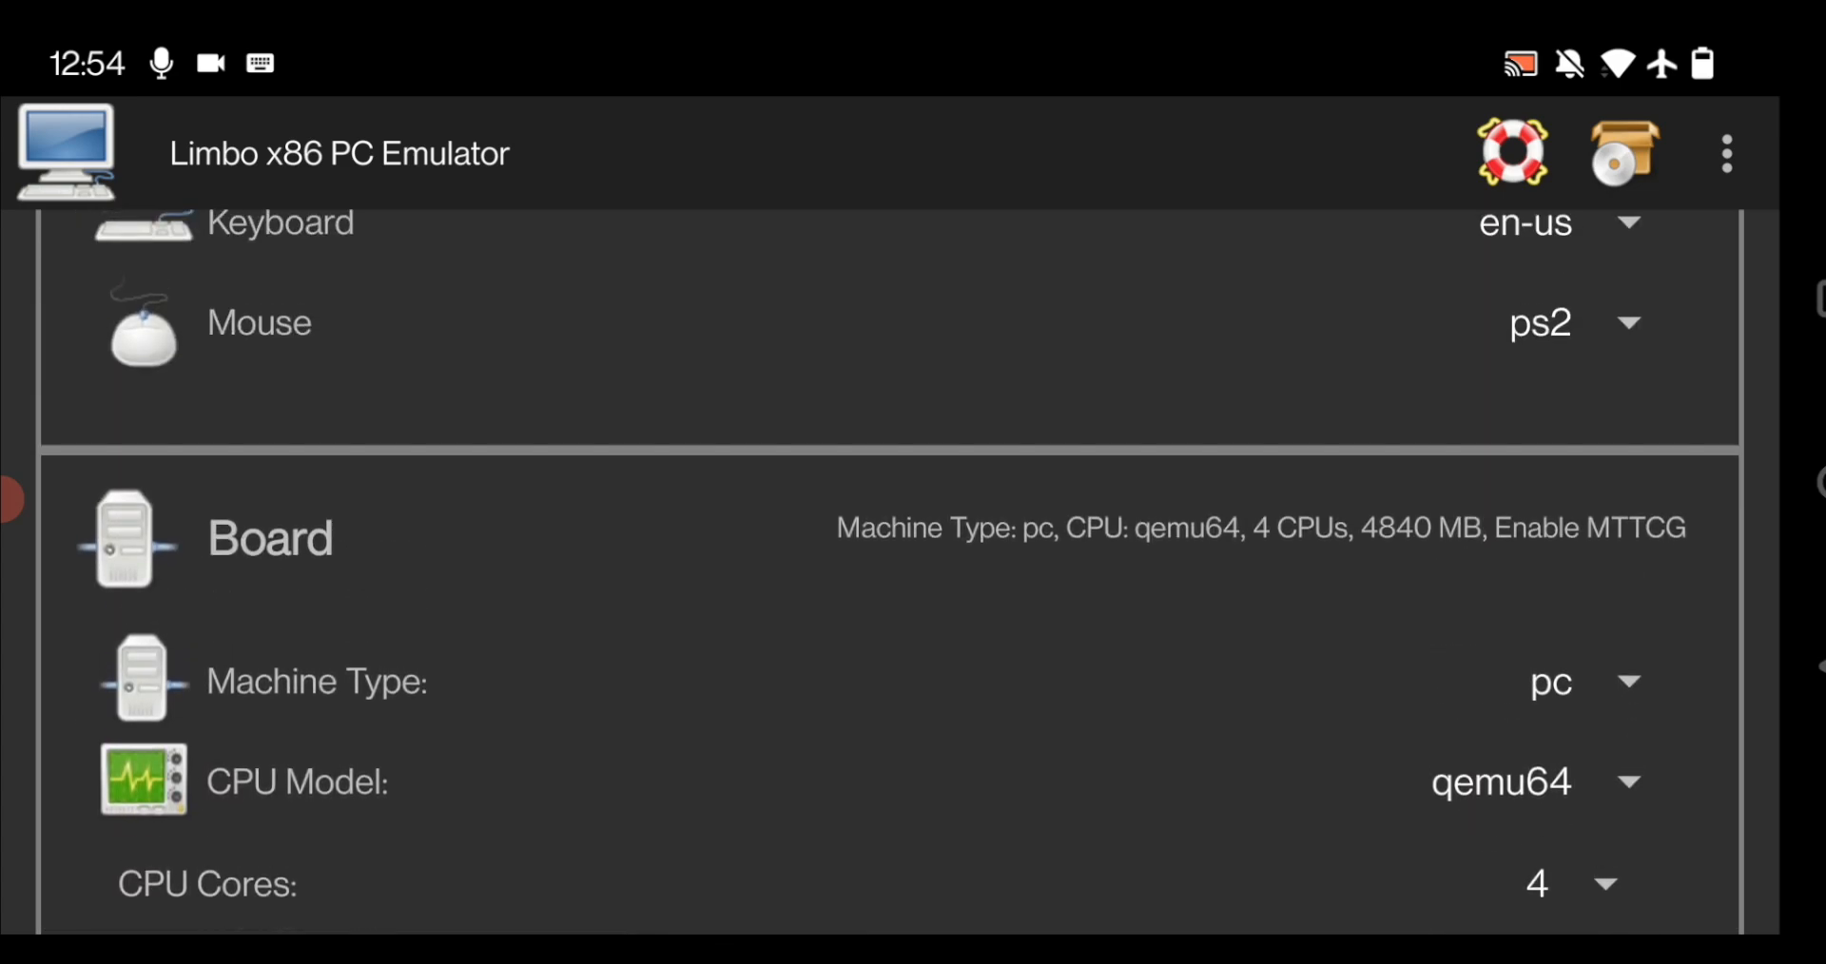
scroll("down", 3)
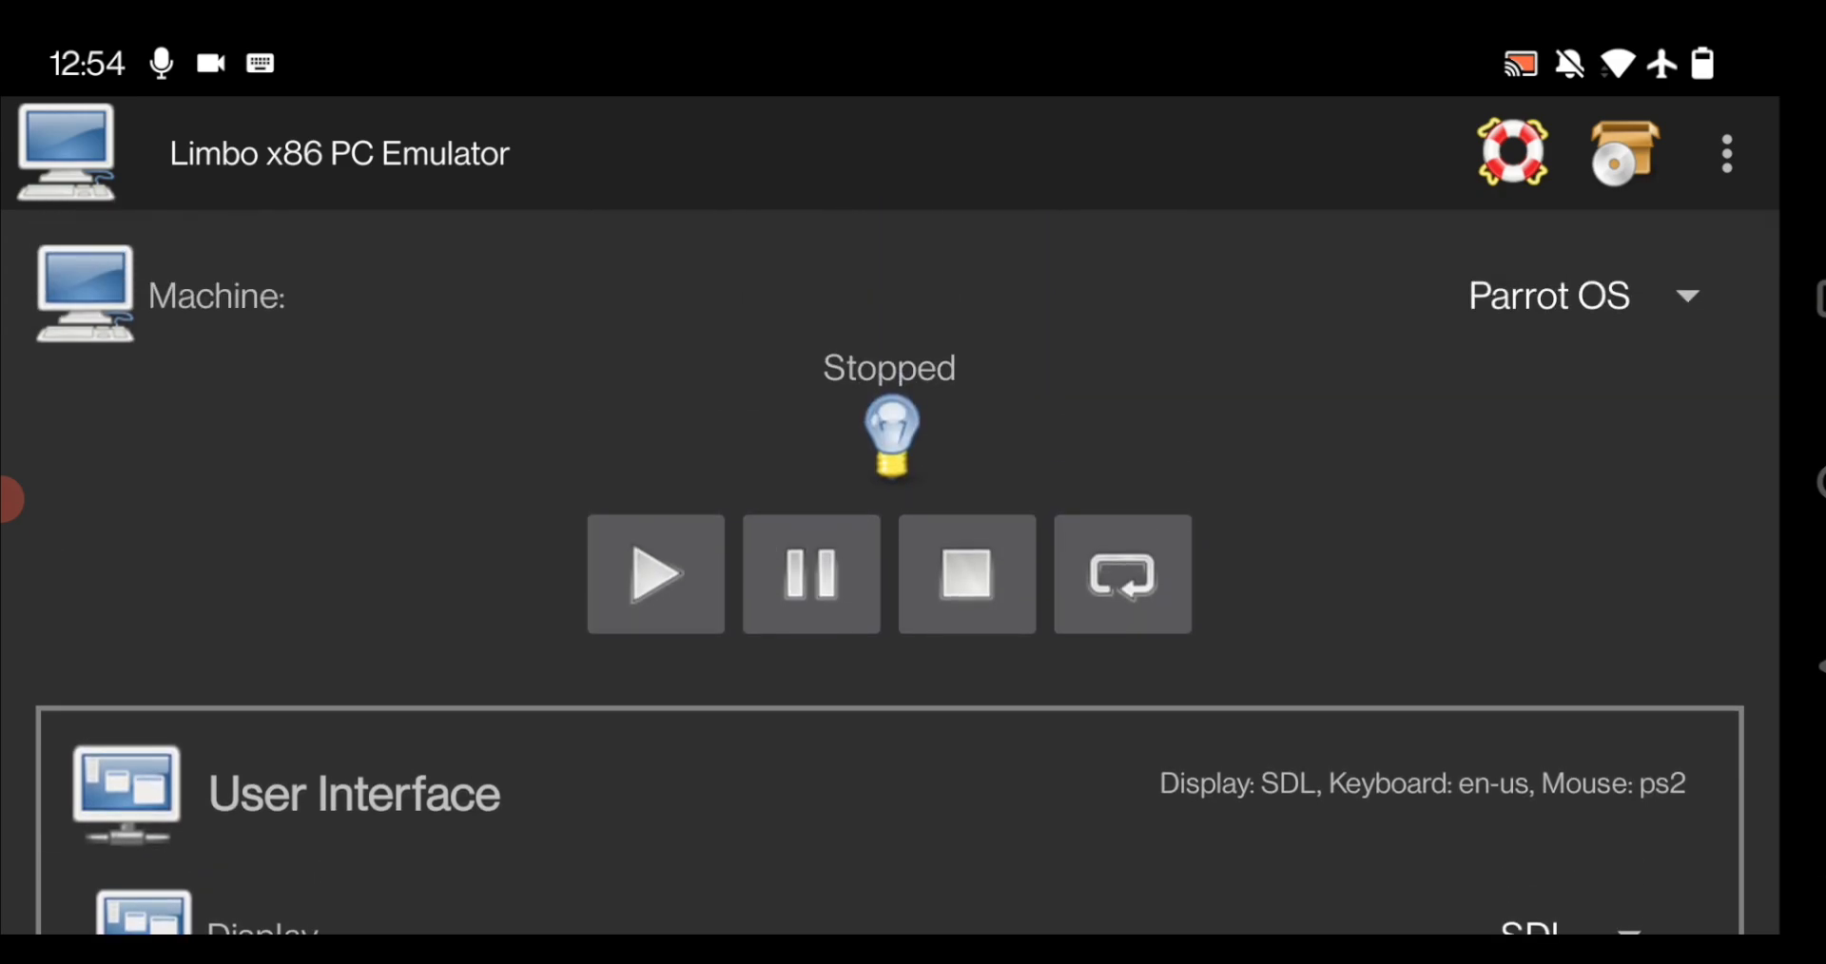
Step: Start the Parrot OS VM and choose Try / Install to reach the live KDE desktop
left_click(654, 573)
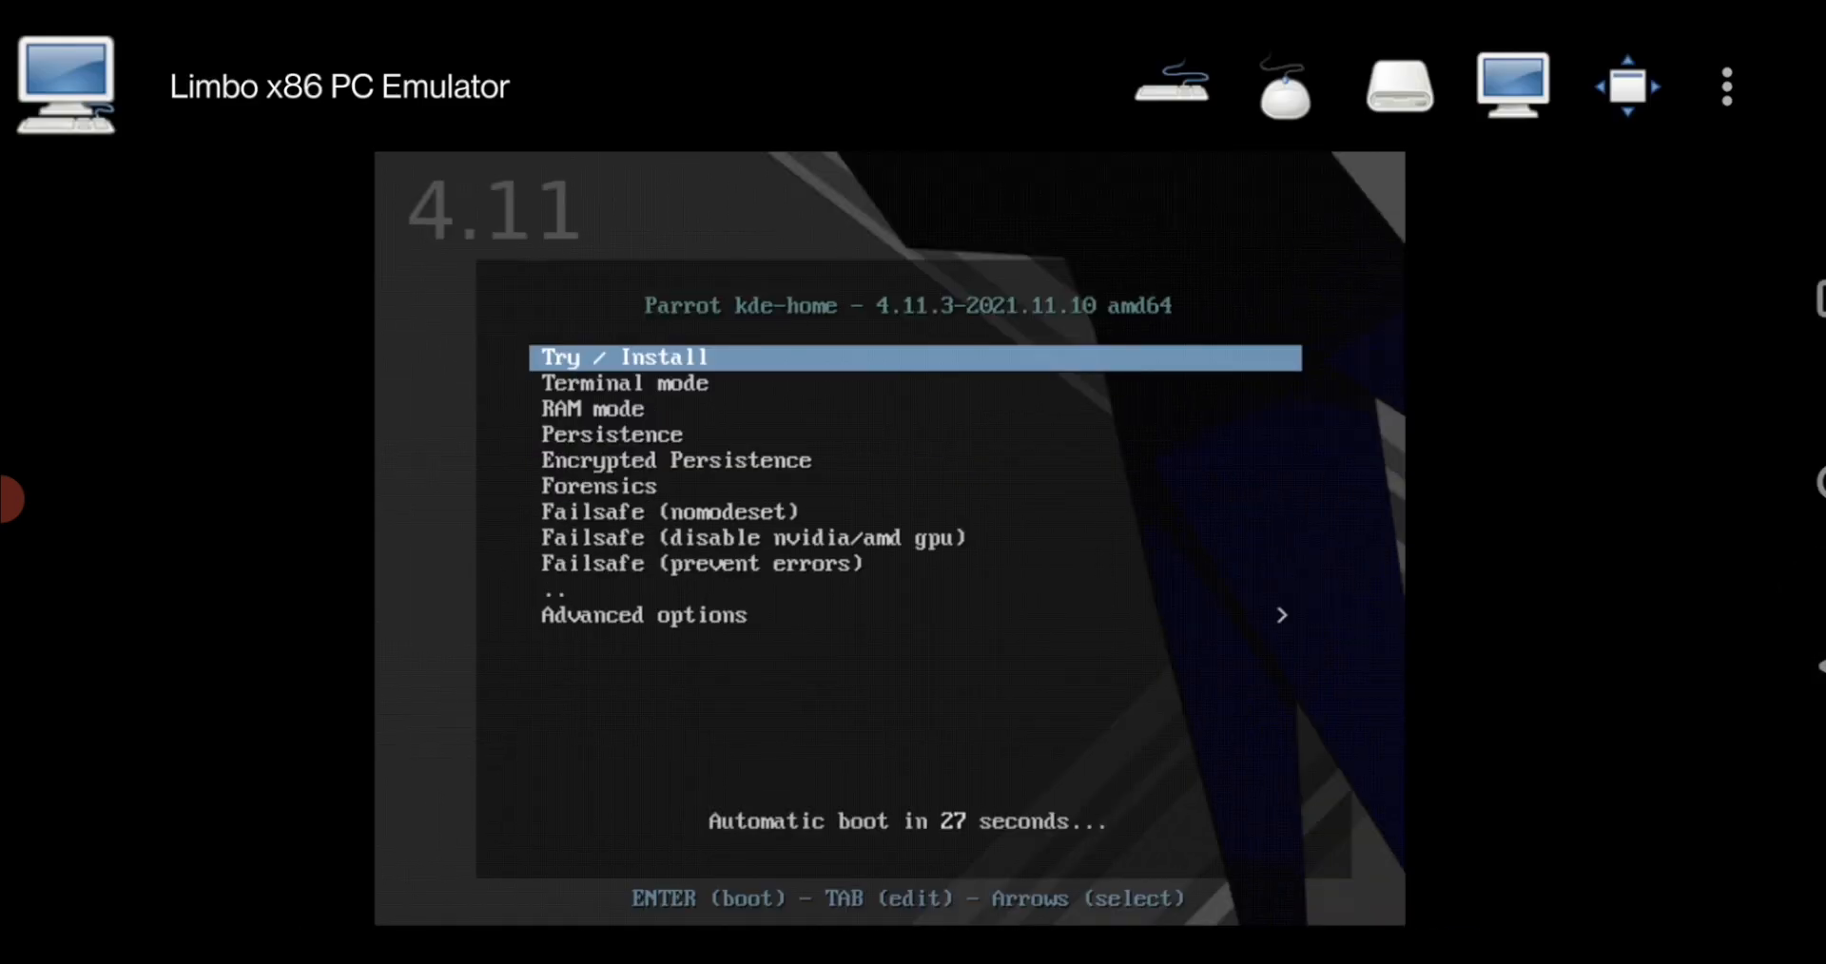
left_click(1169, 84)
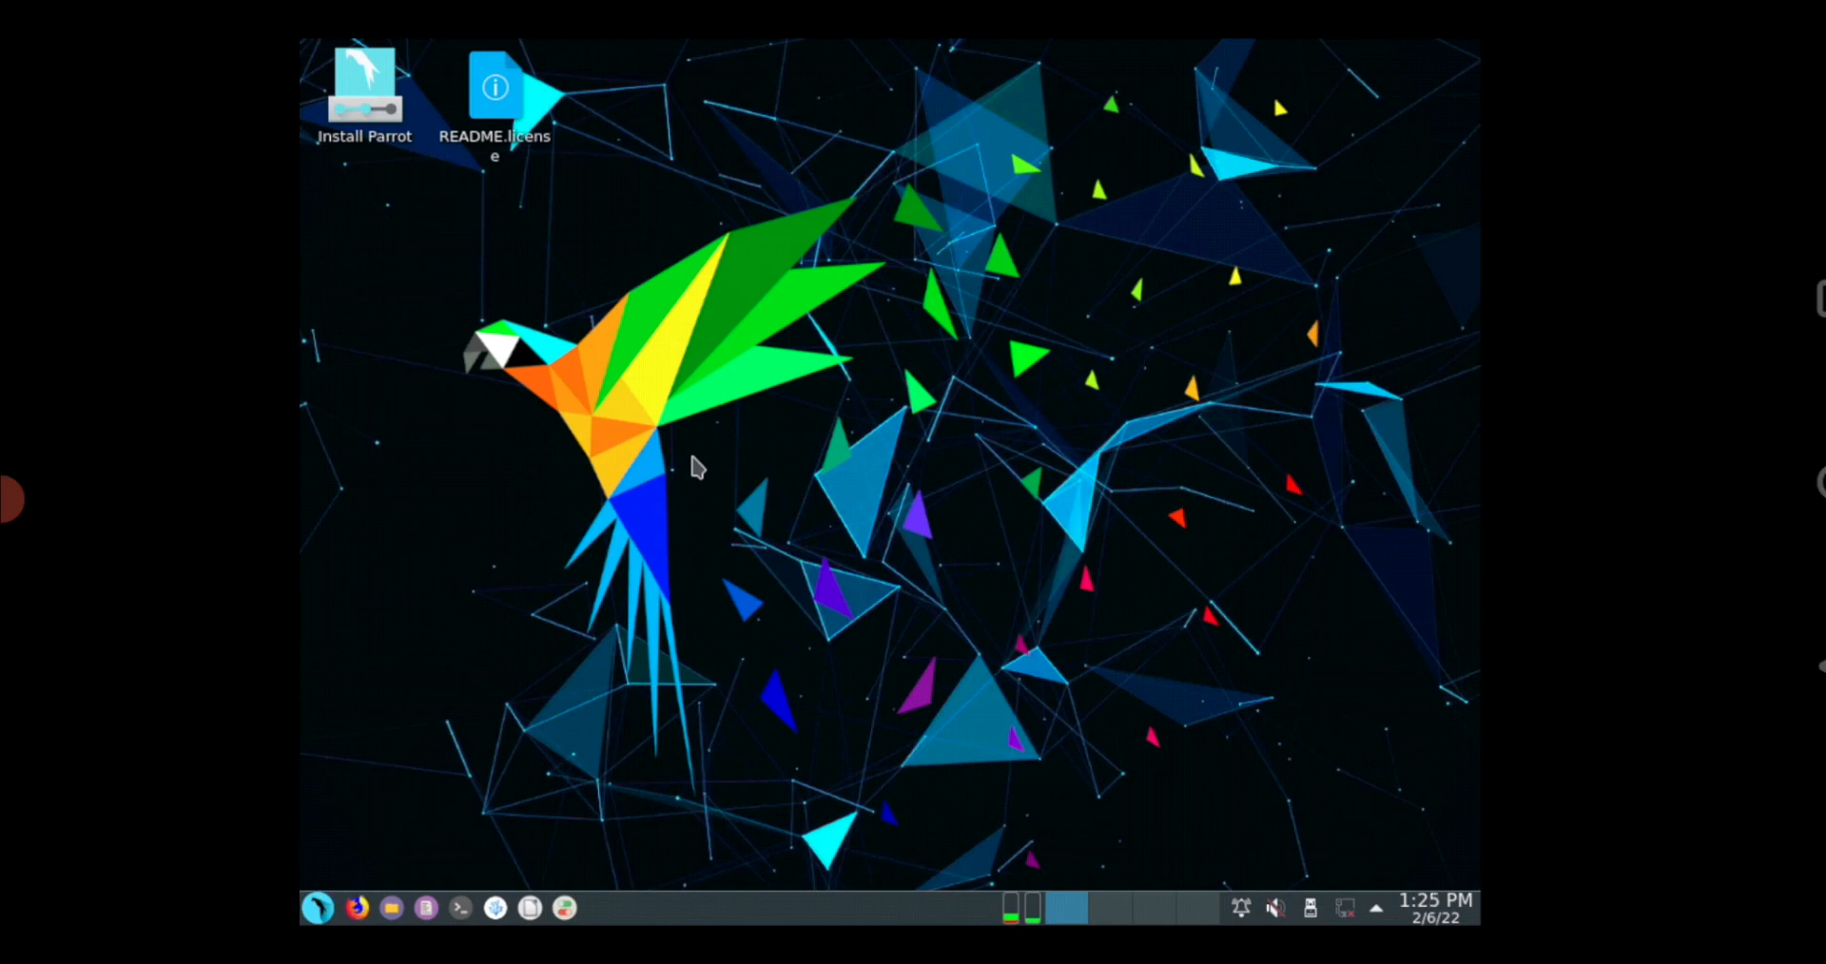
mouse_move(693, 395)
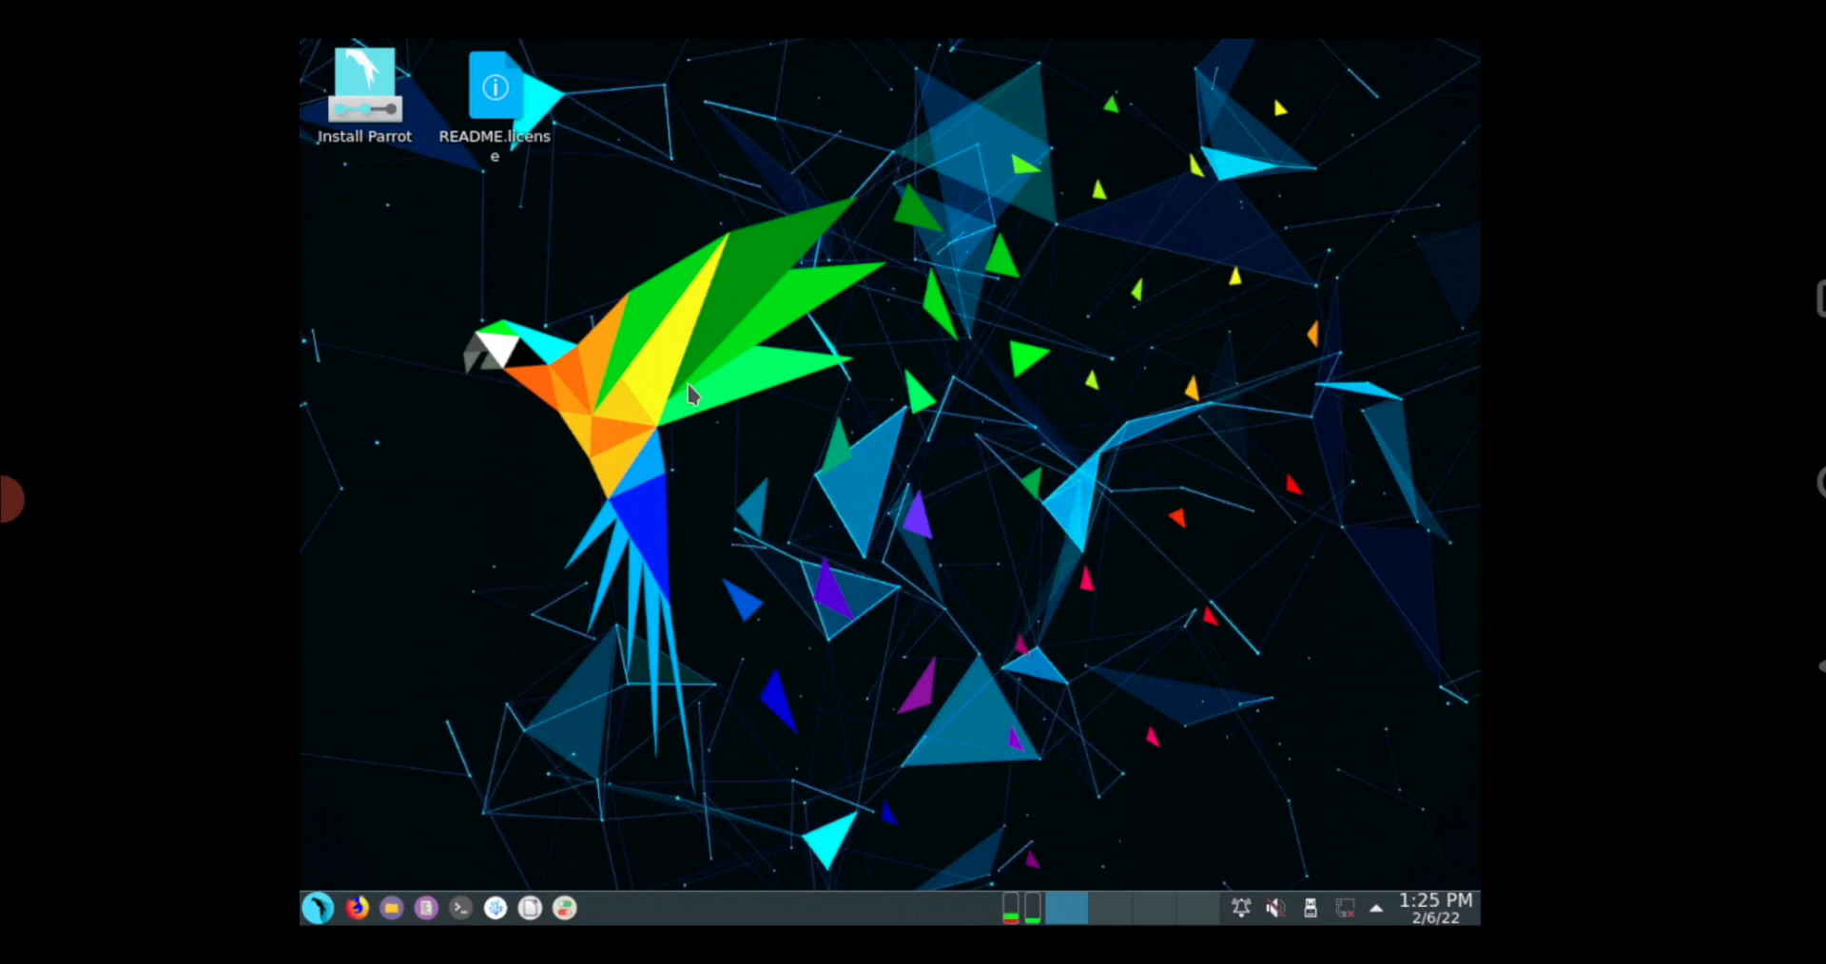
mouse_move(396, 110)
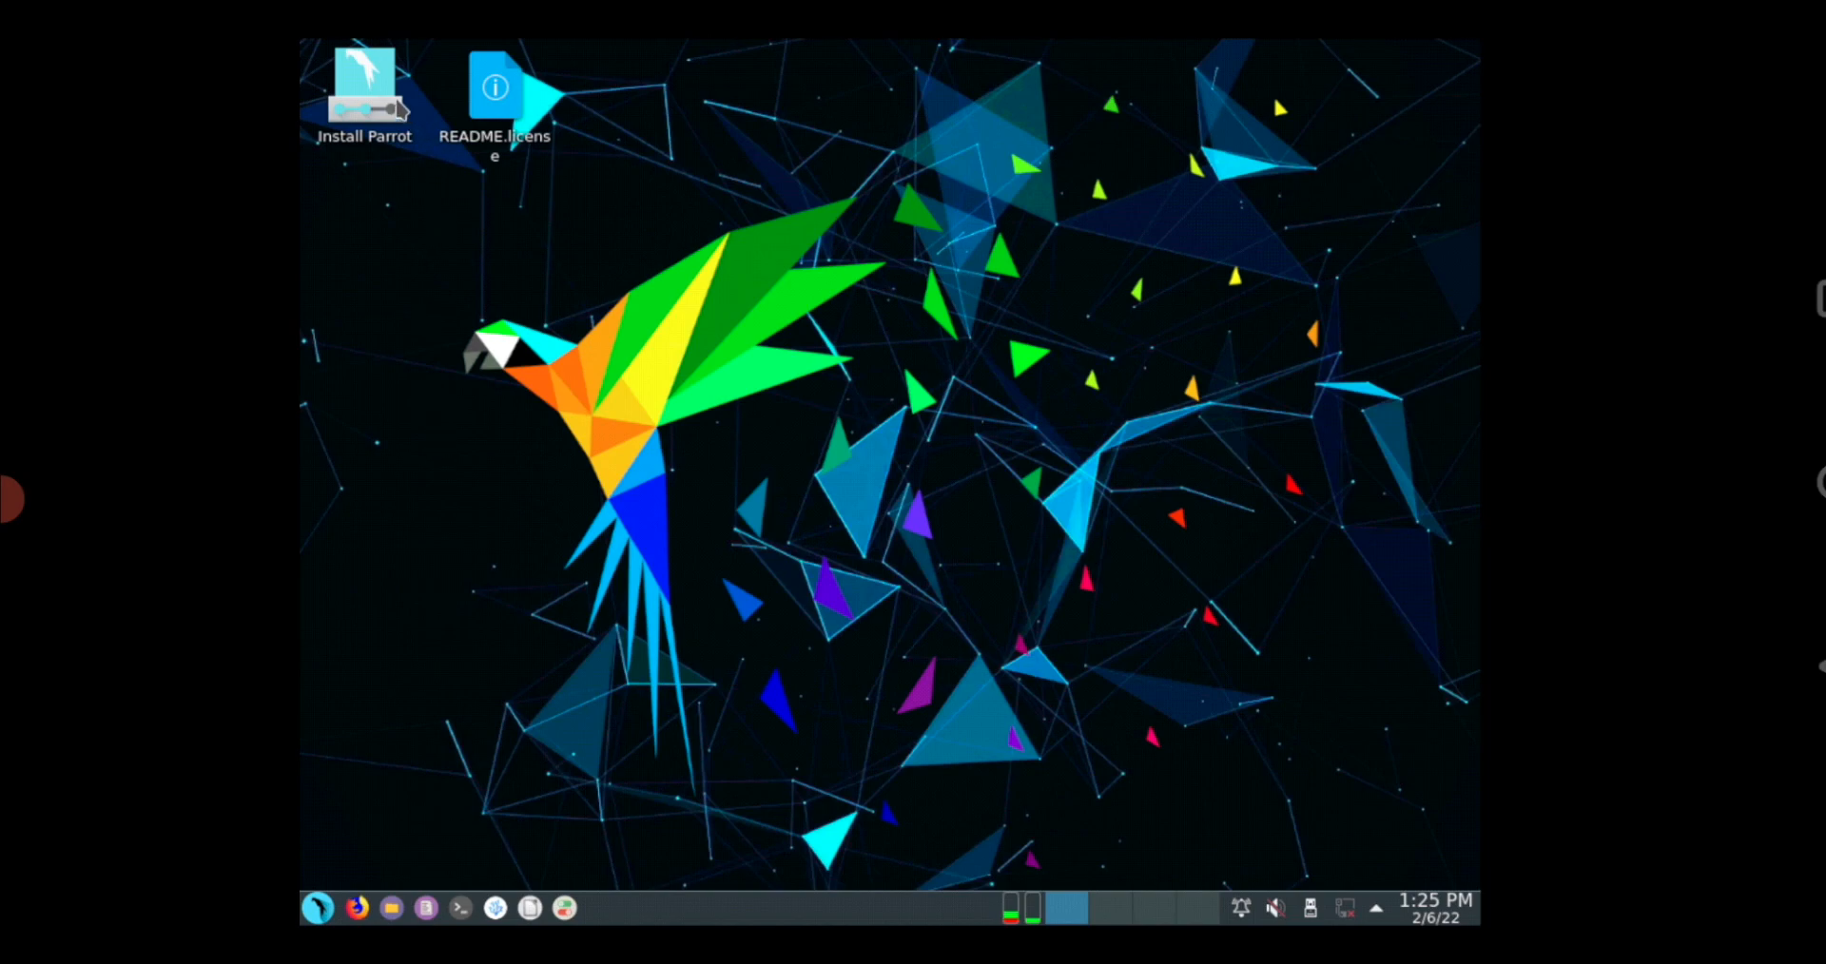
left_click(363, 93)
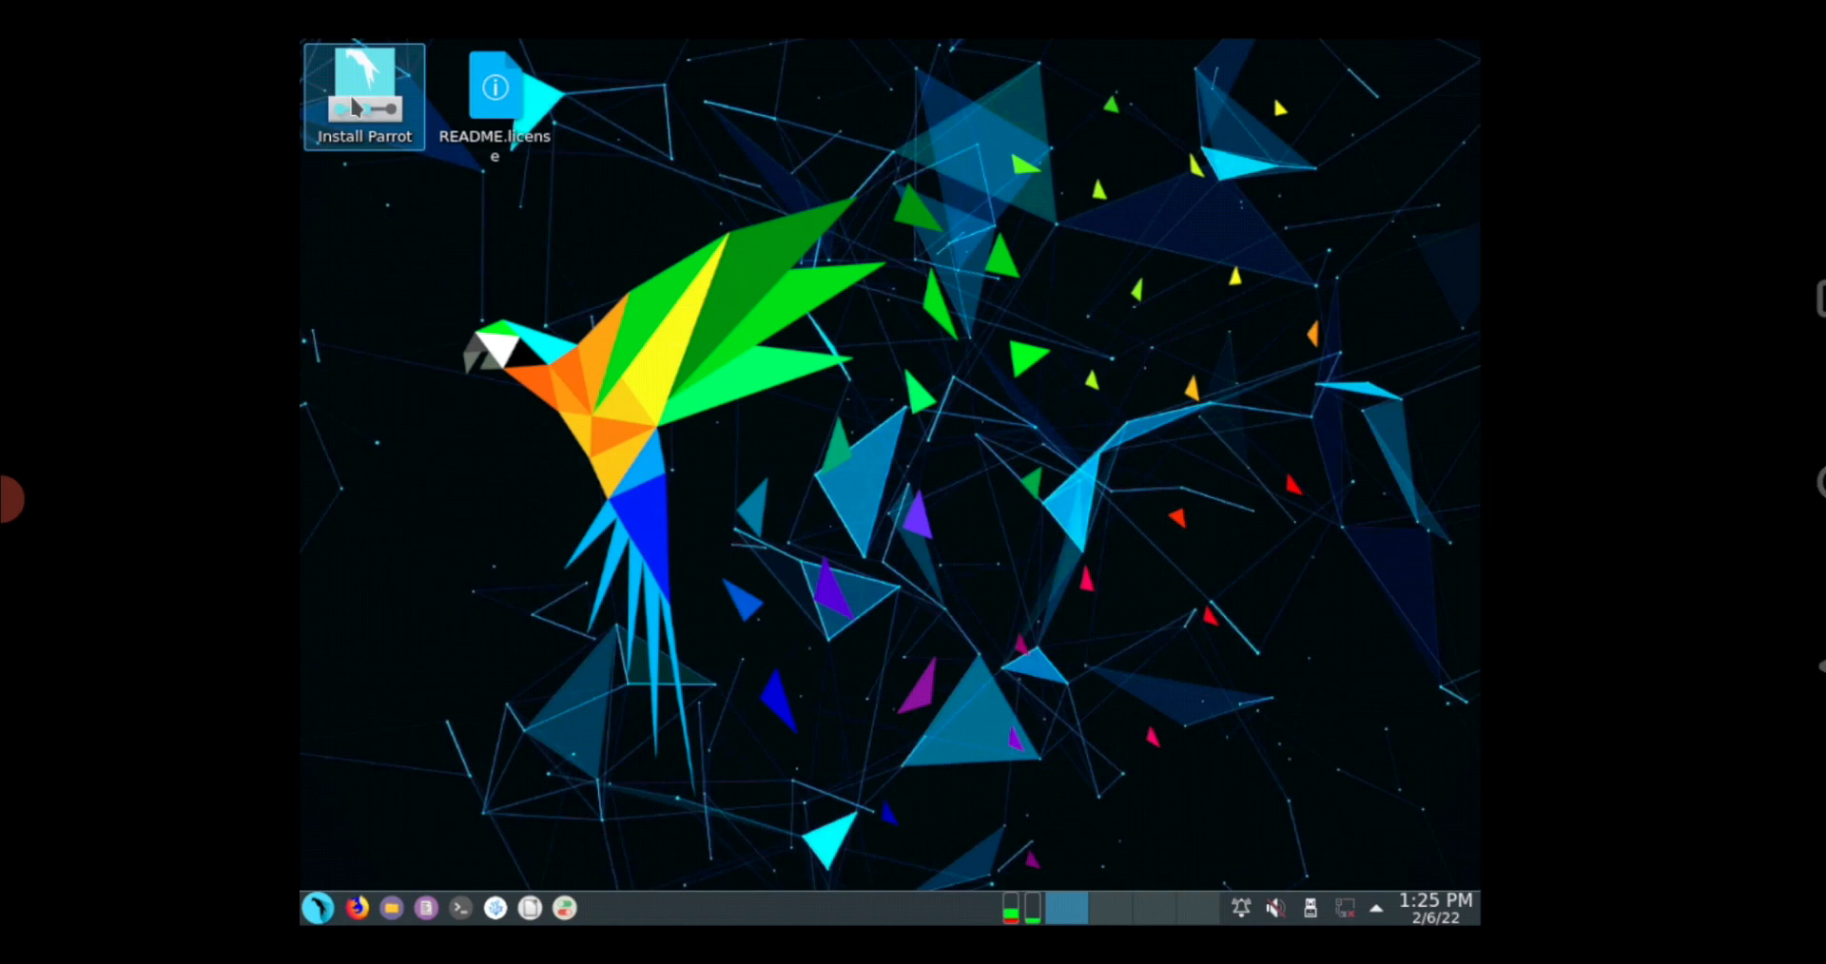
mouse_move(359, 171)
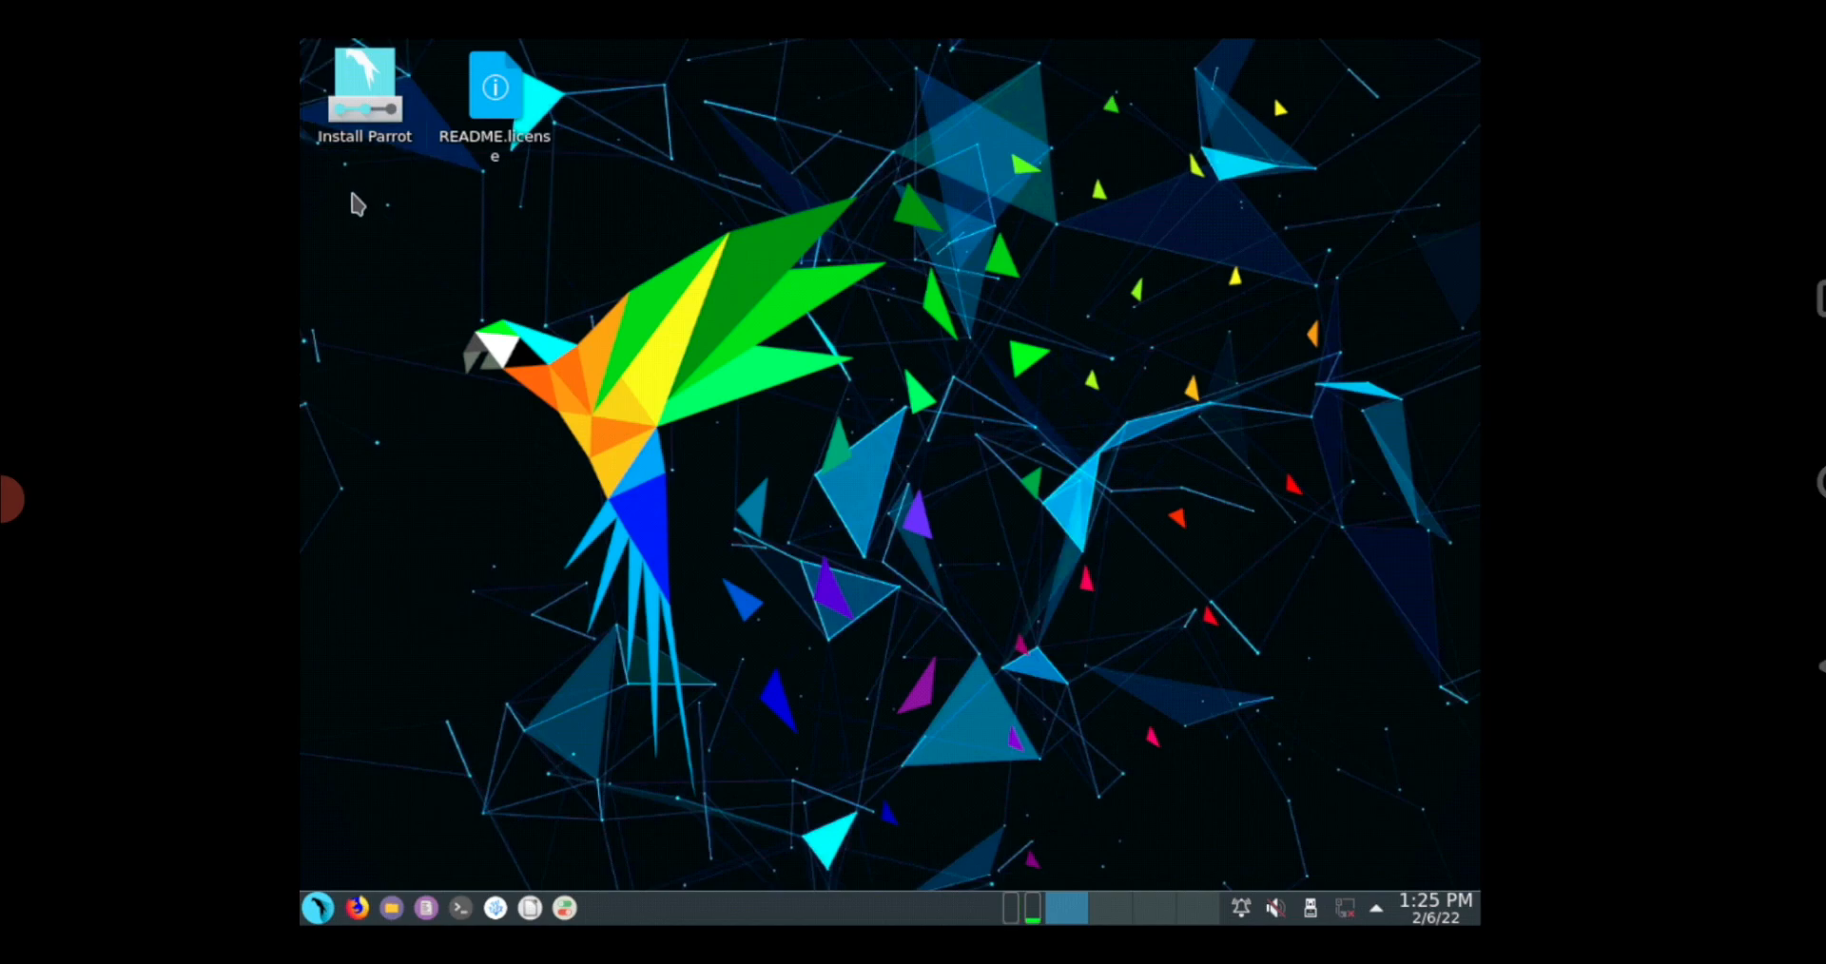
left_click(363, 95)
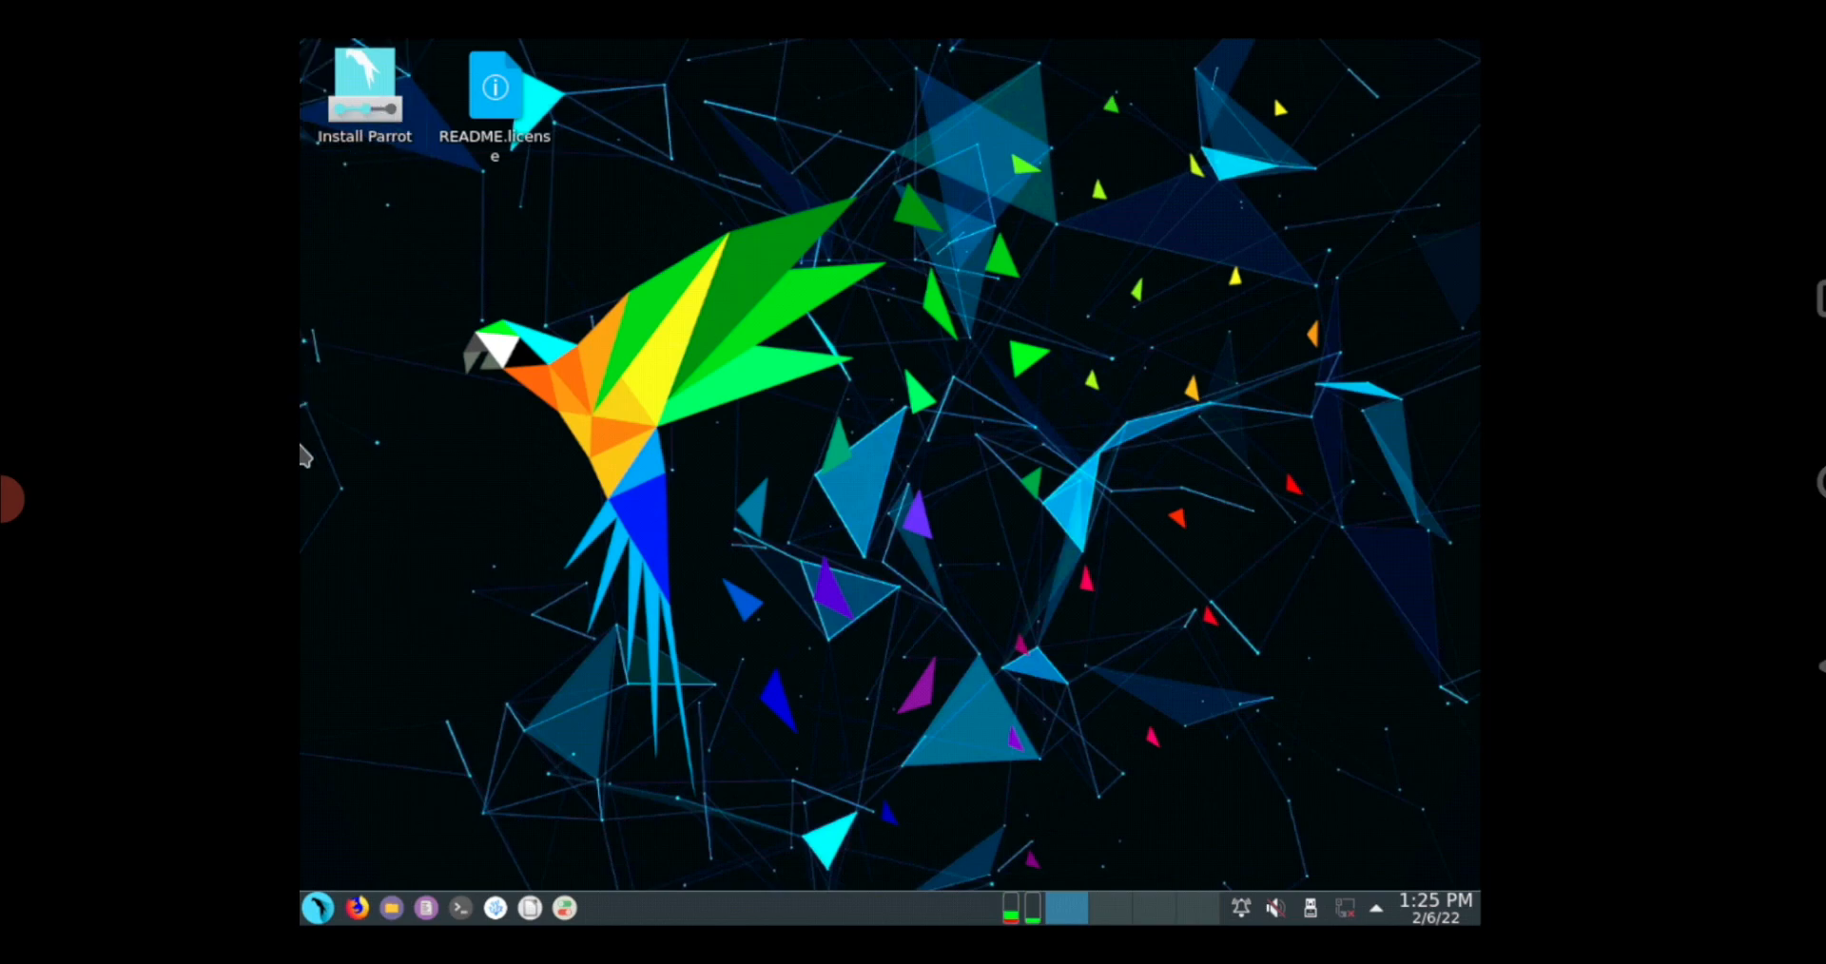
left_click(493, 89)
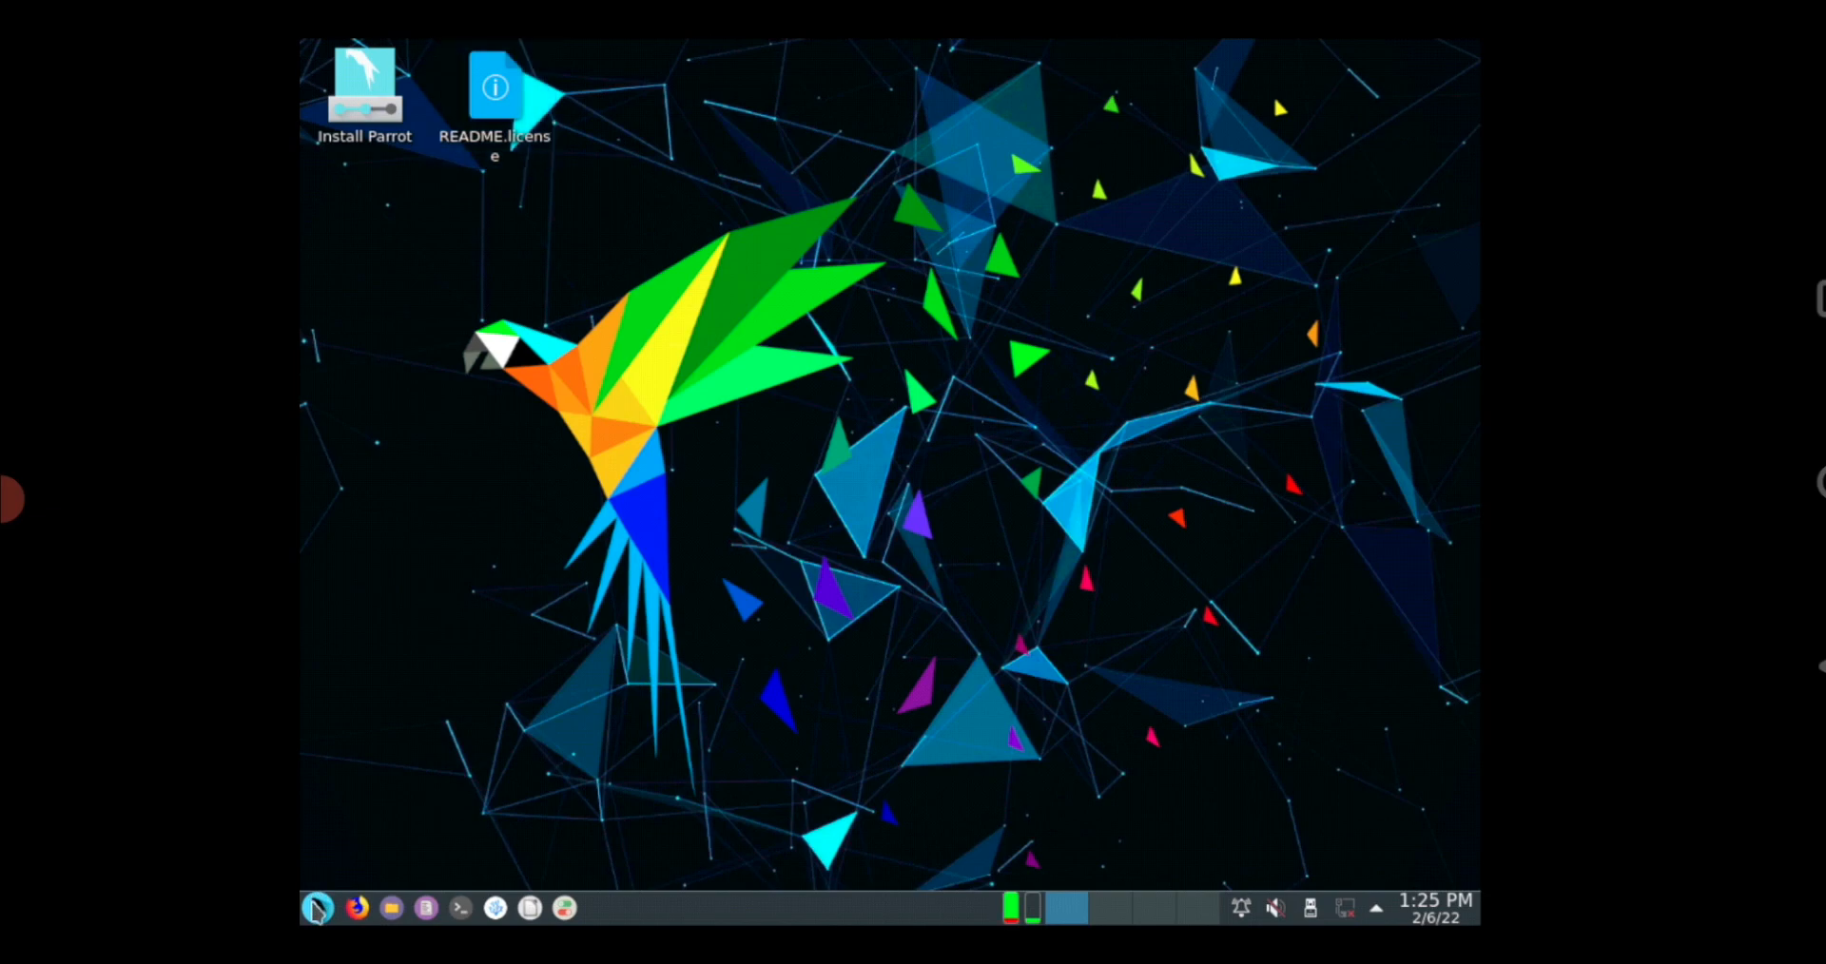
left_click(317, 908)
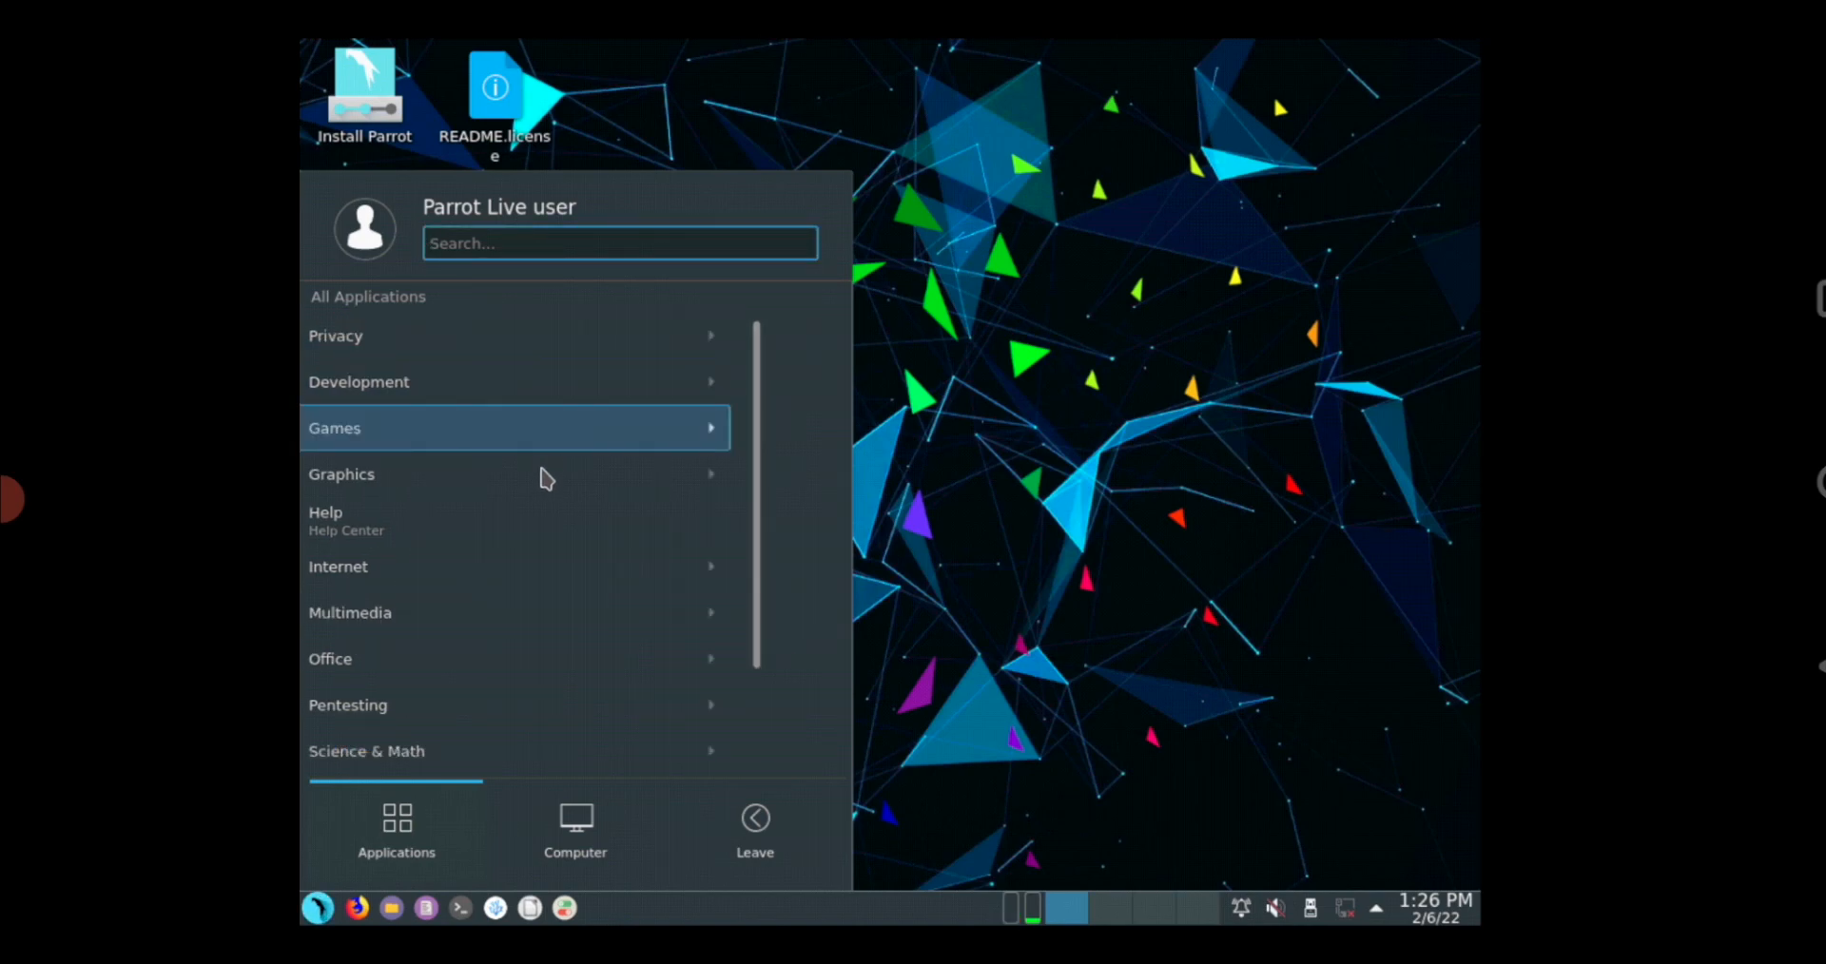
mouse_move(616, 448)
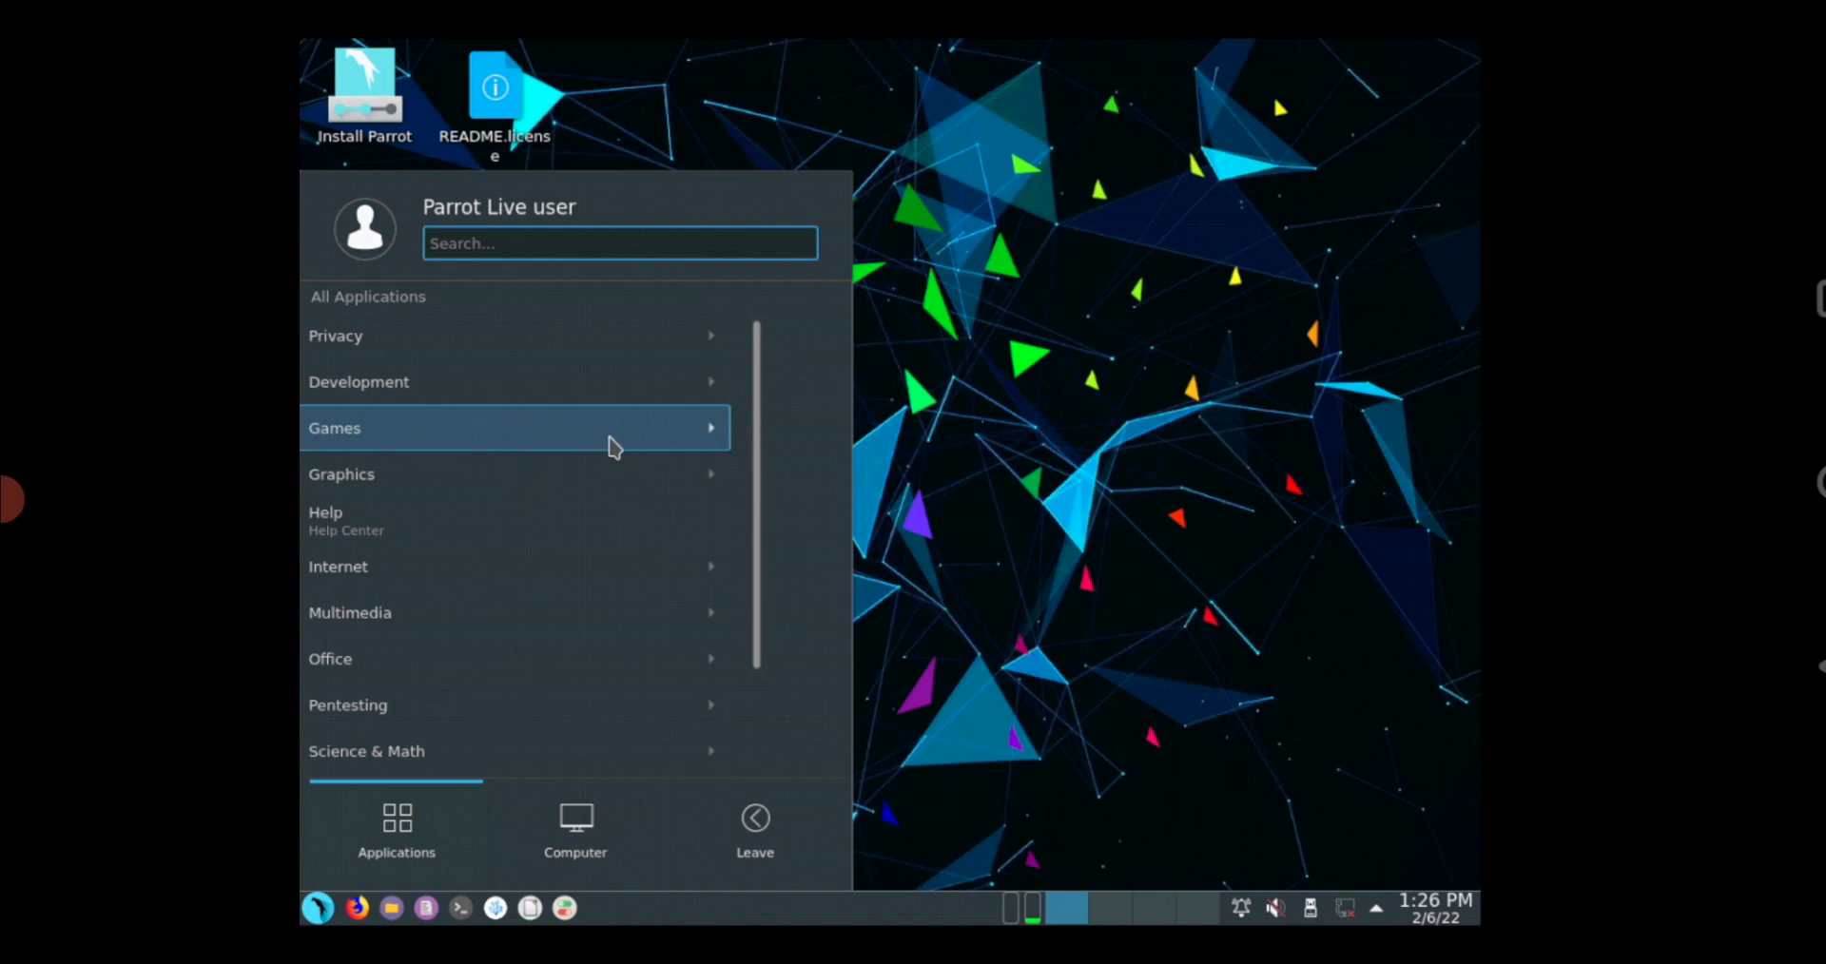
left_click(358, 382)
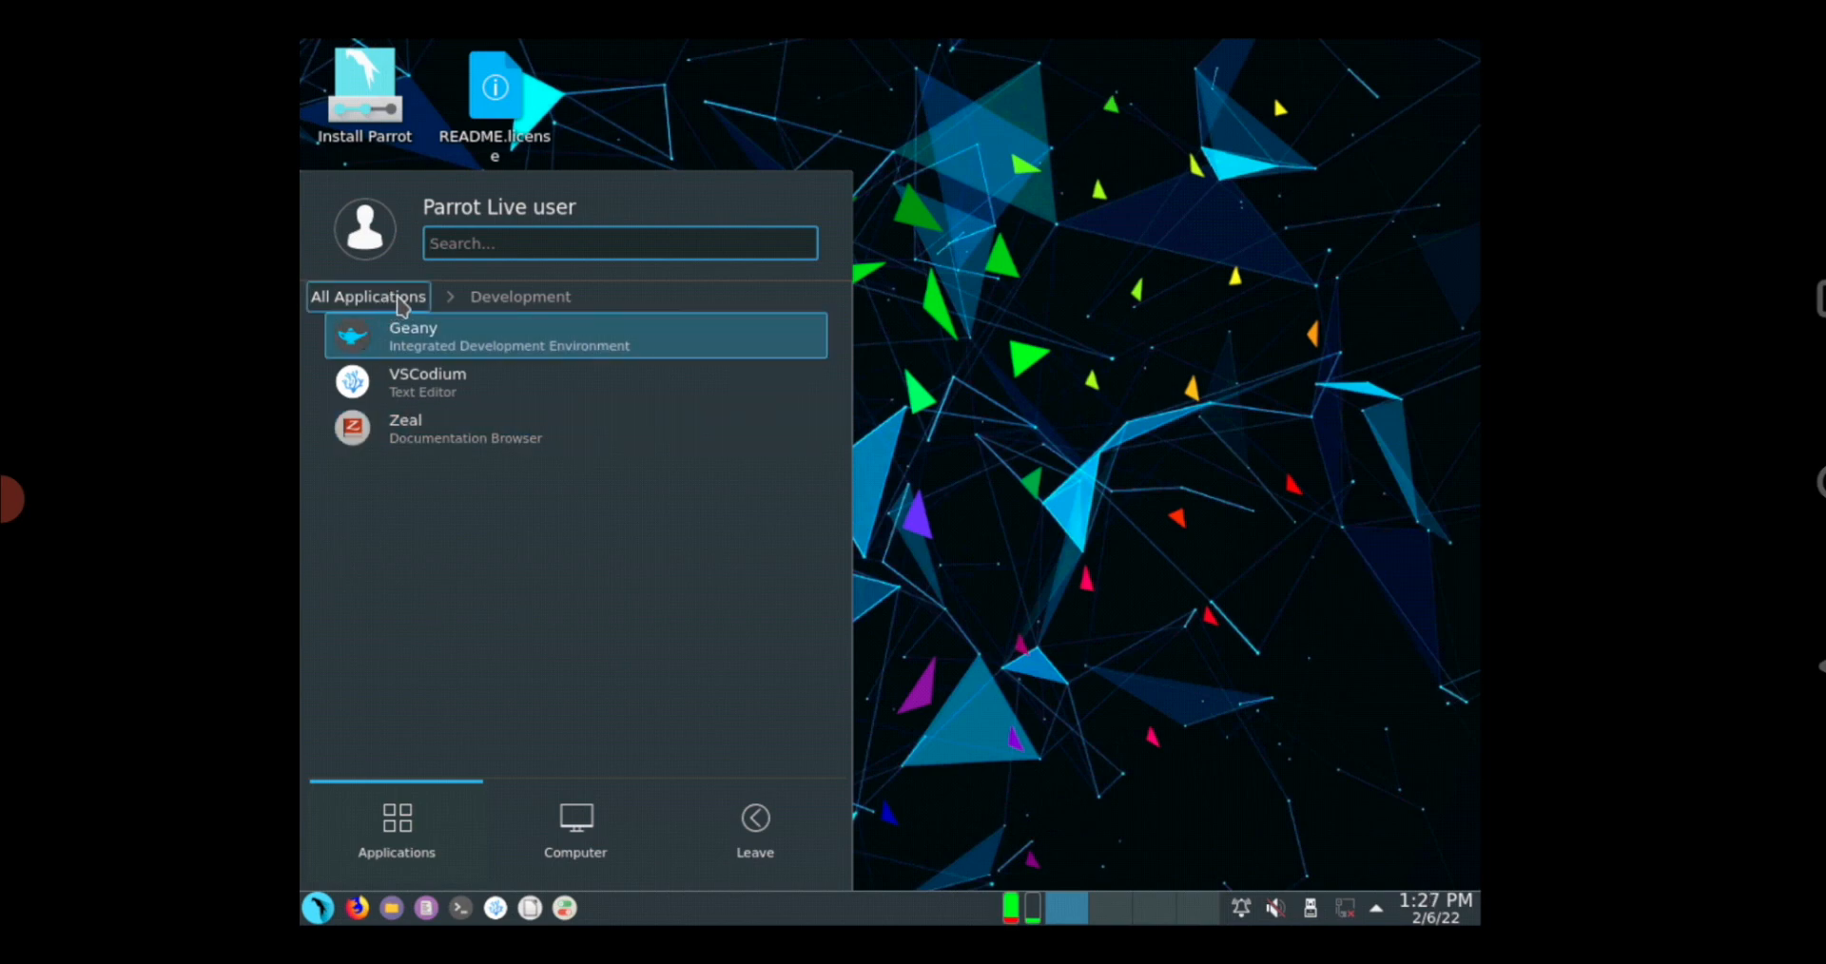
mouse_move(426, 498)
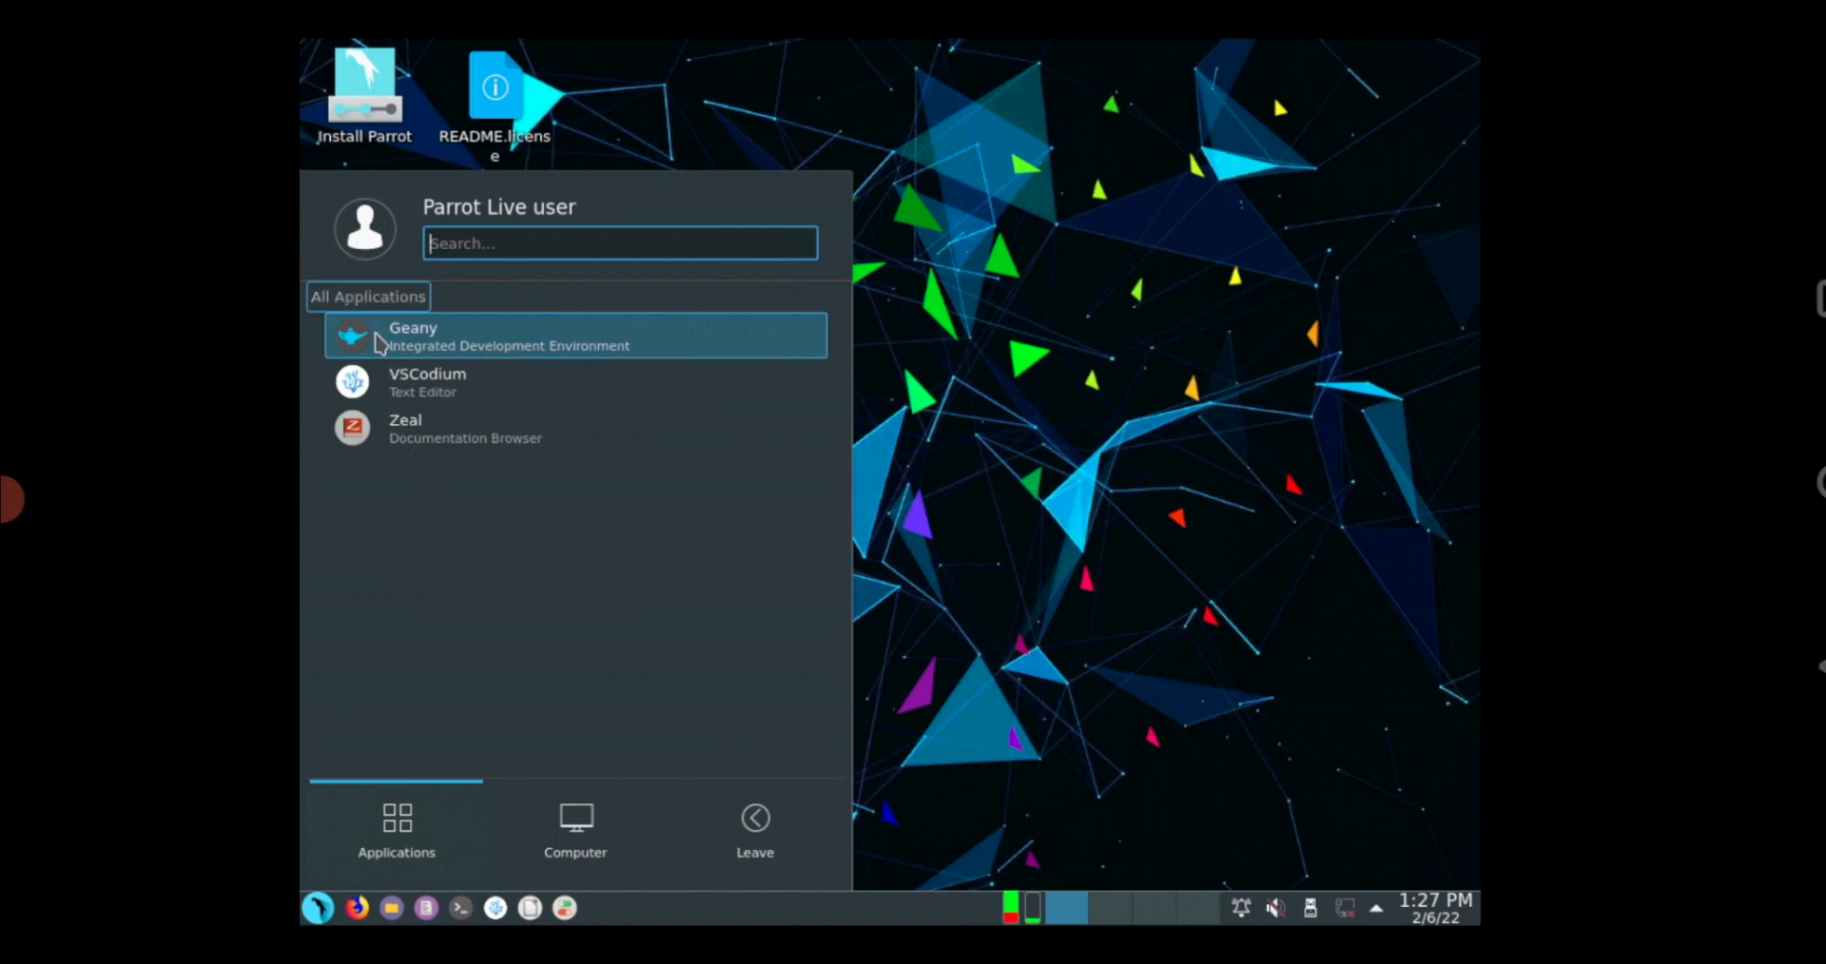
left_click(367, 296)
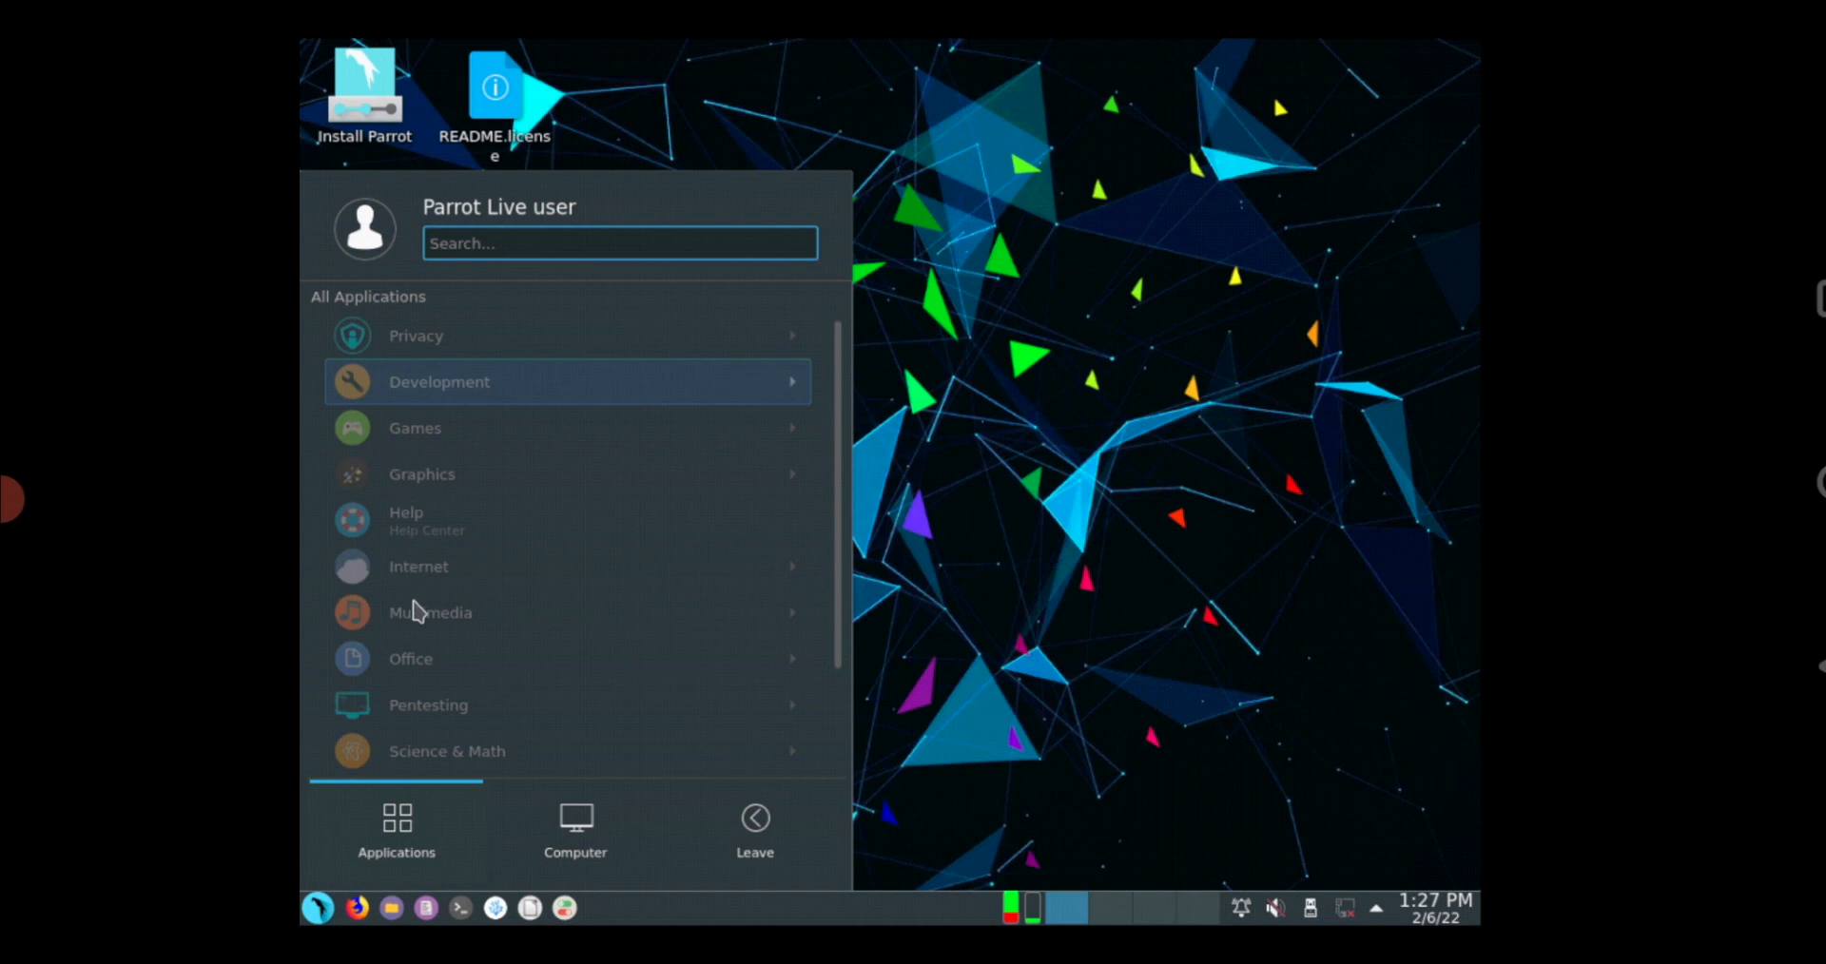
mouse_move(431, 613)
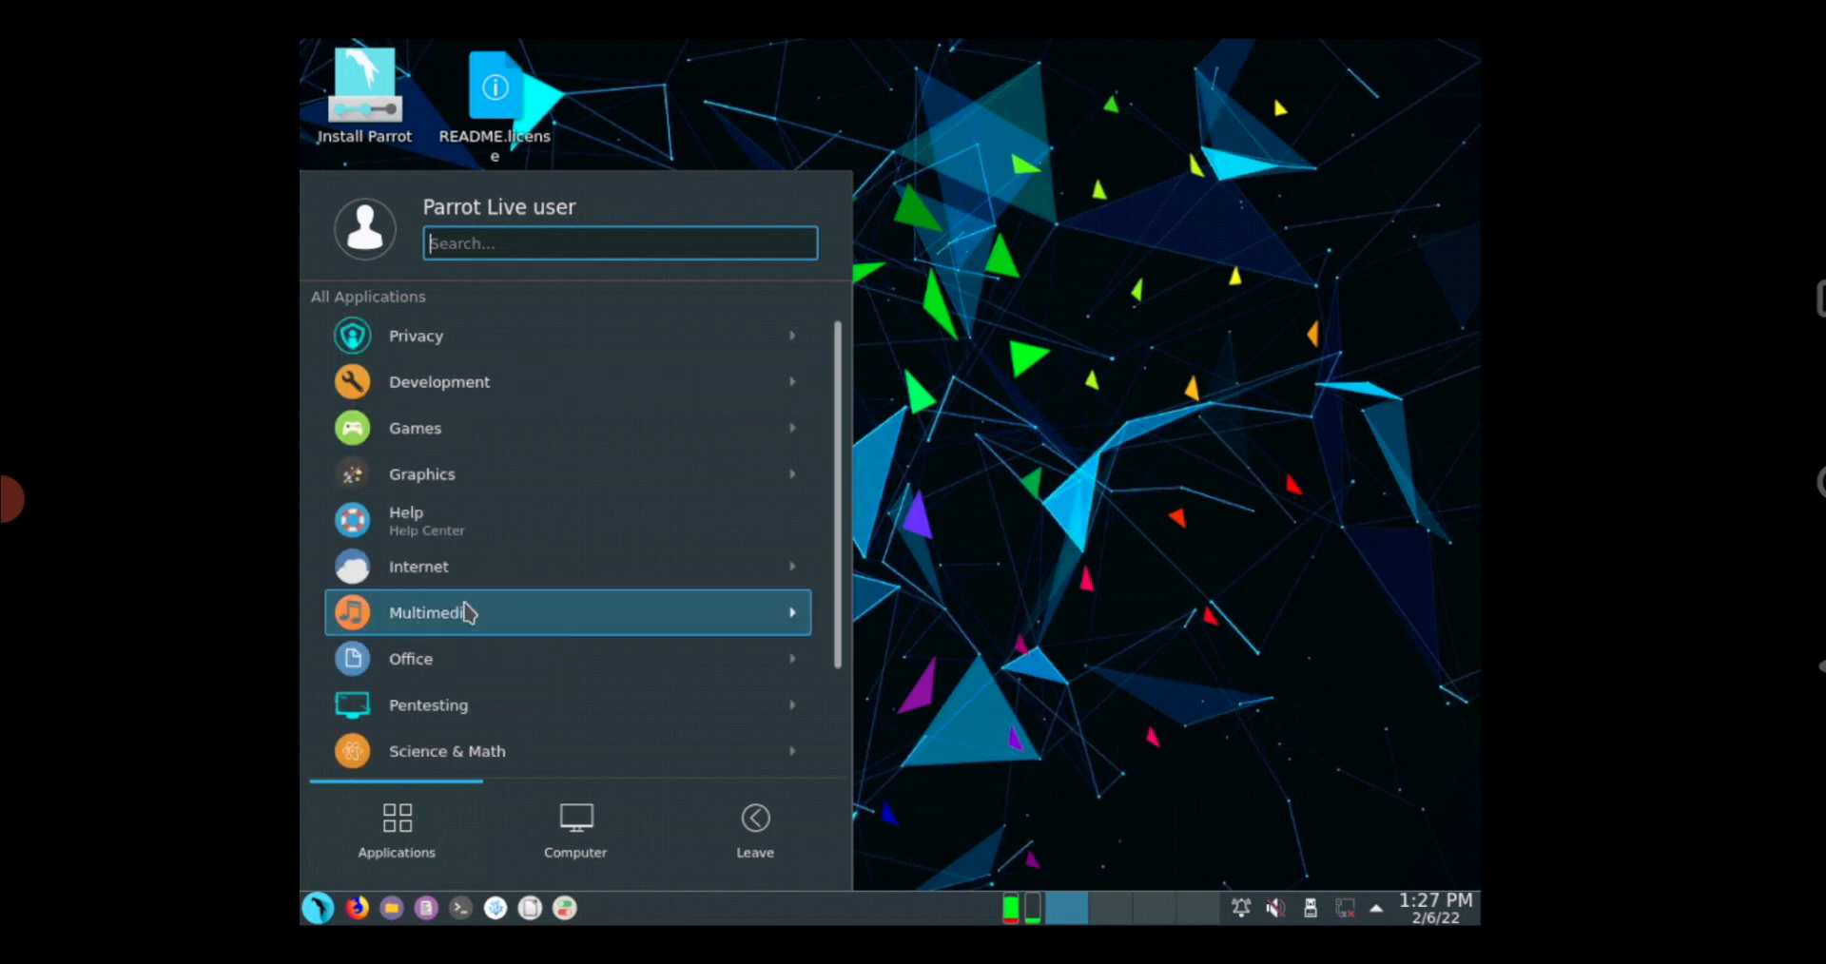
mouse_move(523, 723)
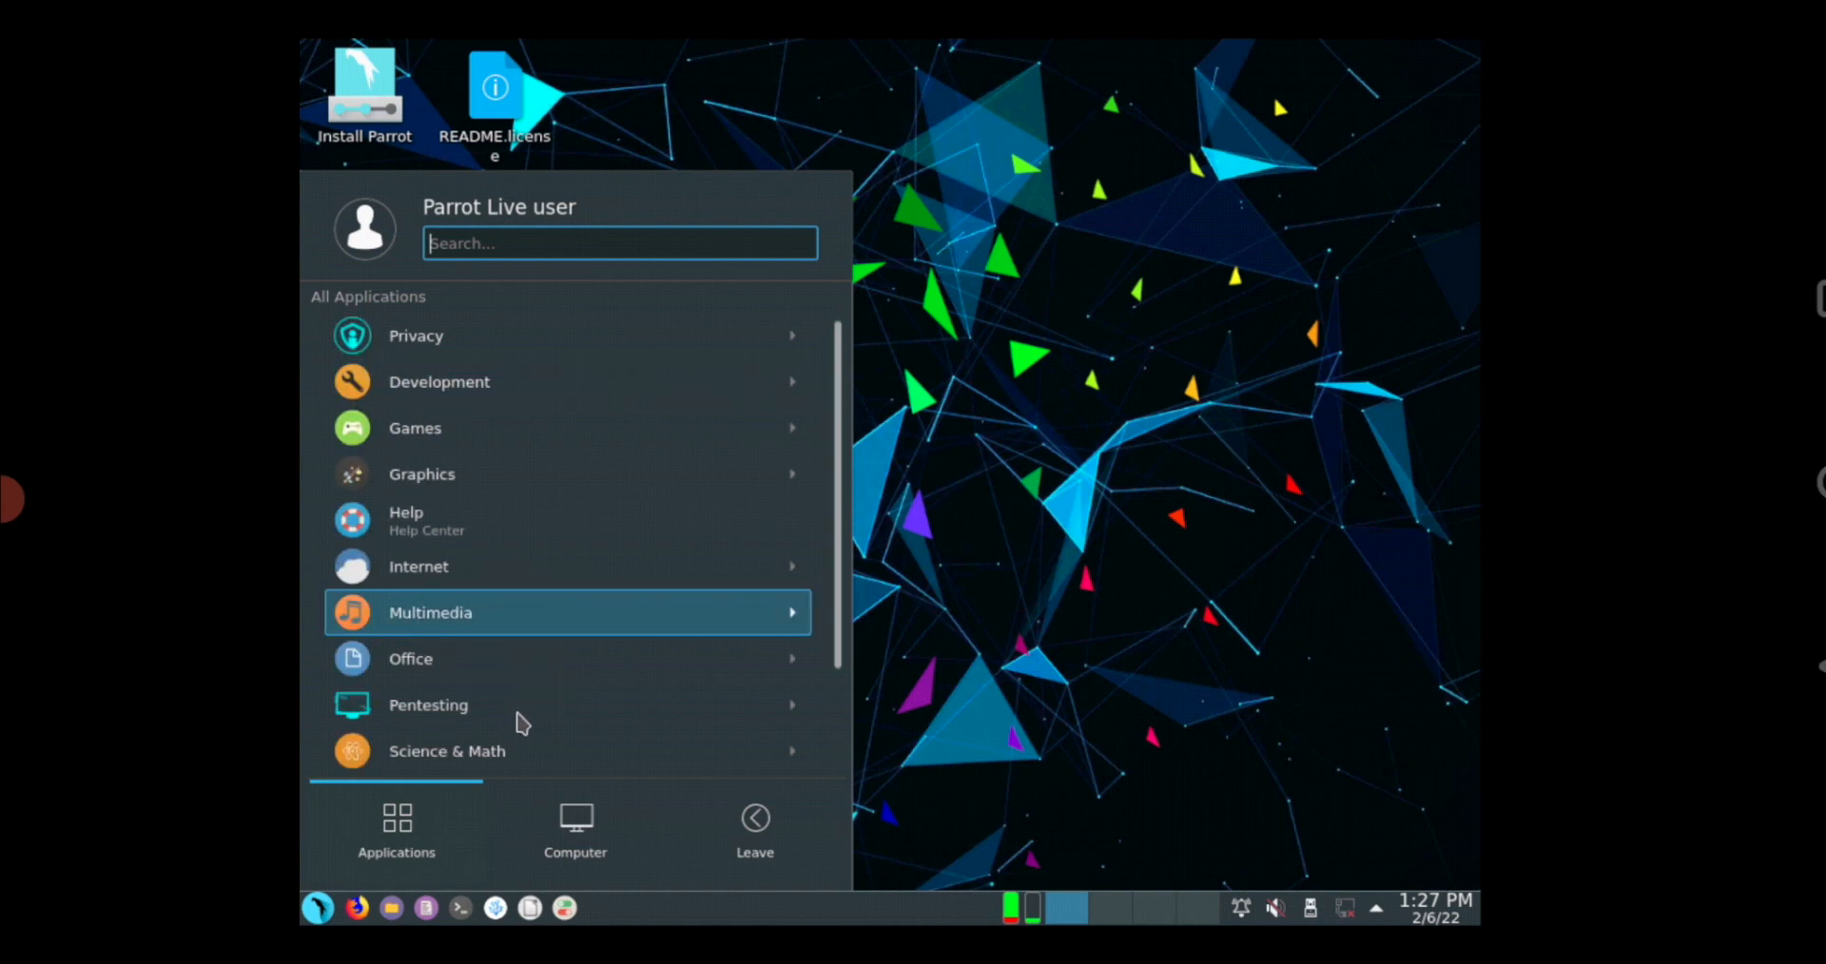
mouse_move(733, 747)
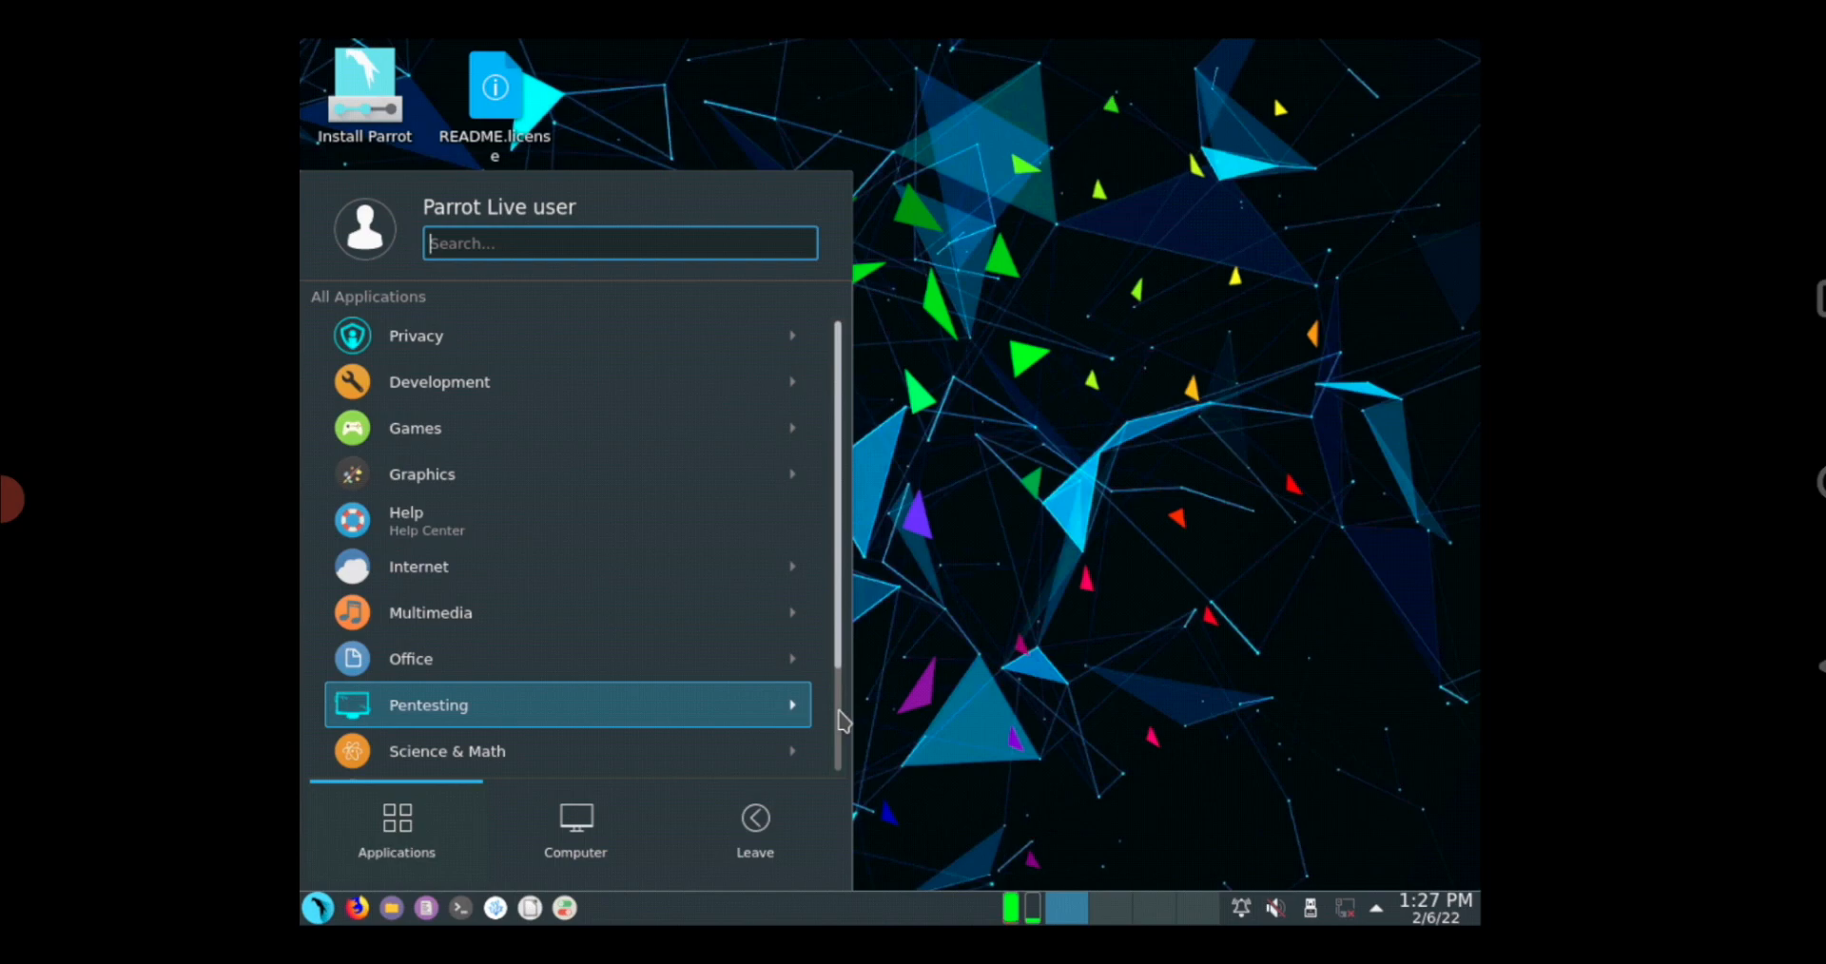
scroll("down", 3)
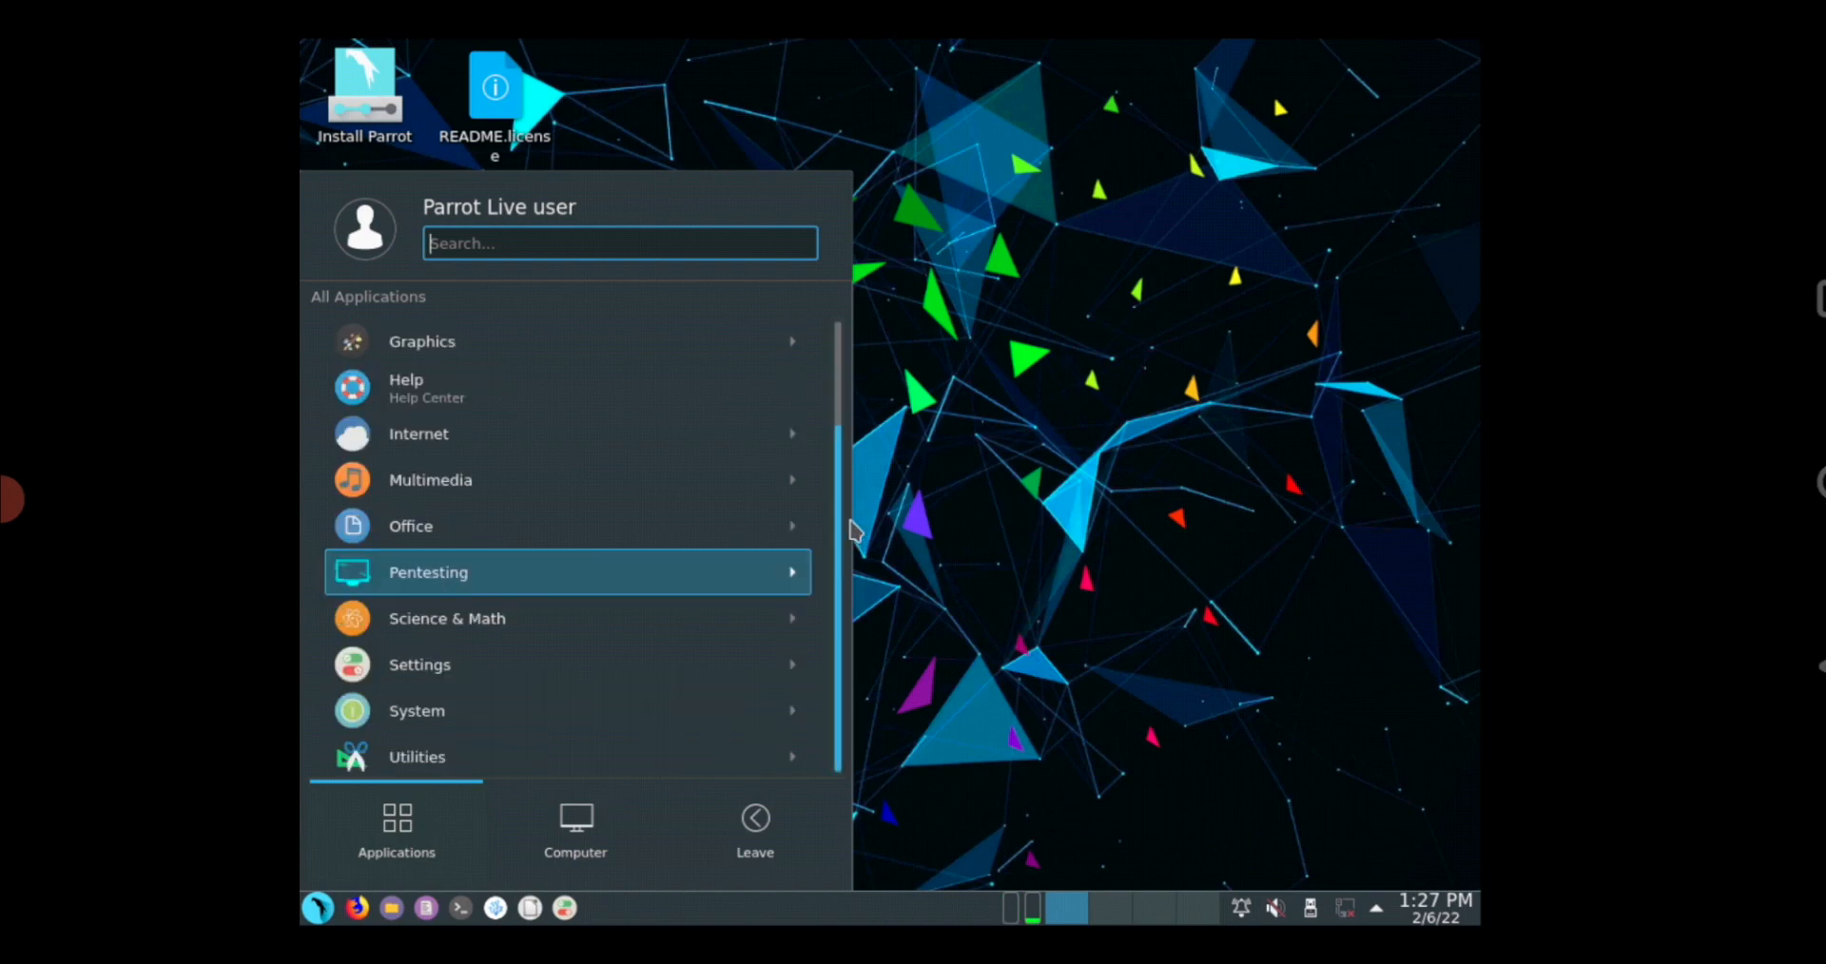
mouse_move(756, 532)
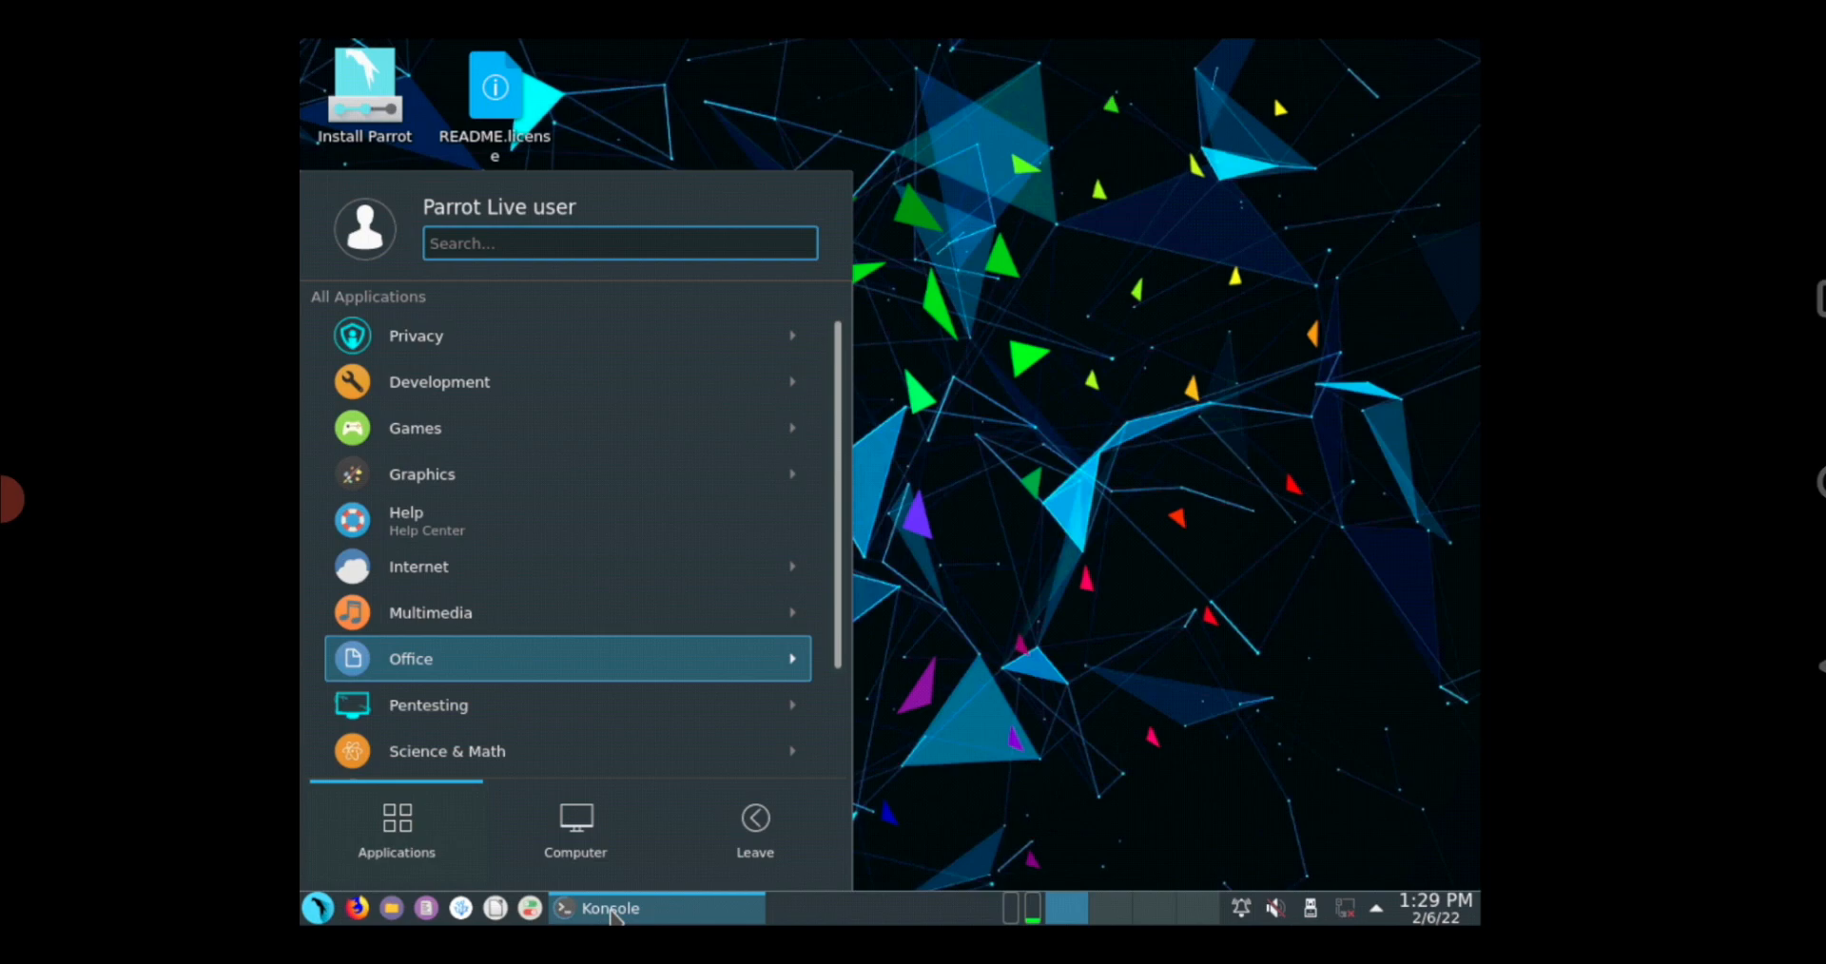
mouse_move(614, 912)
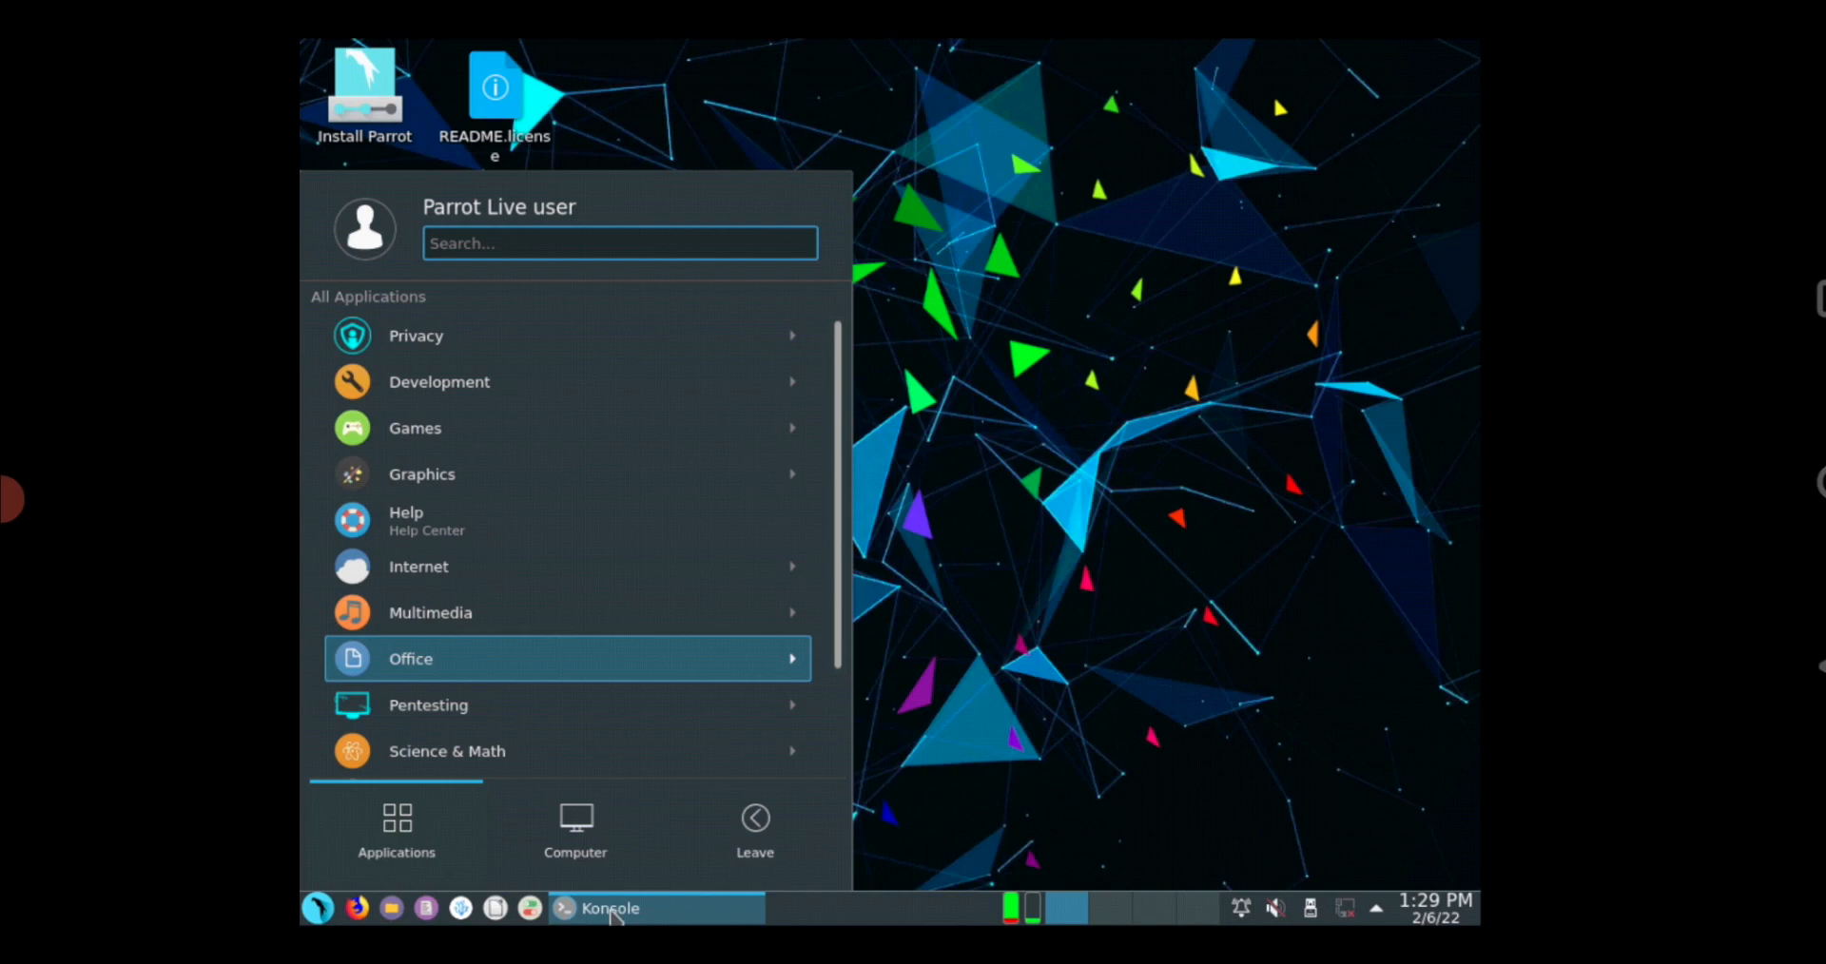
mouse_move(909, 719)
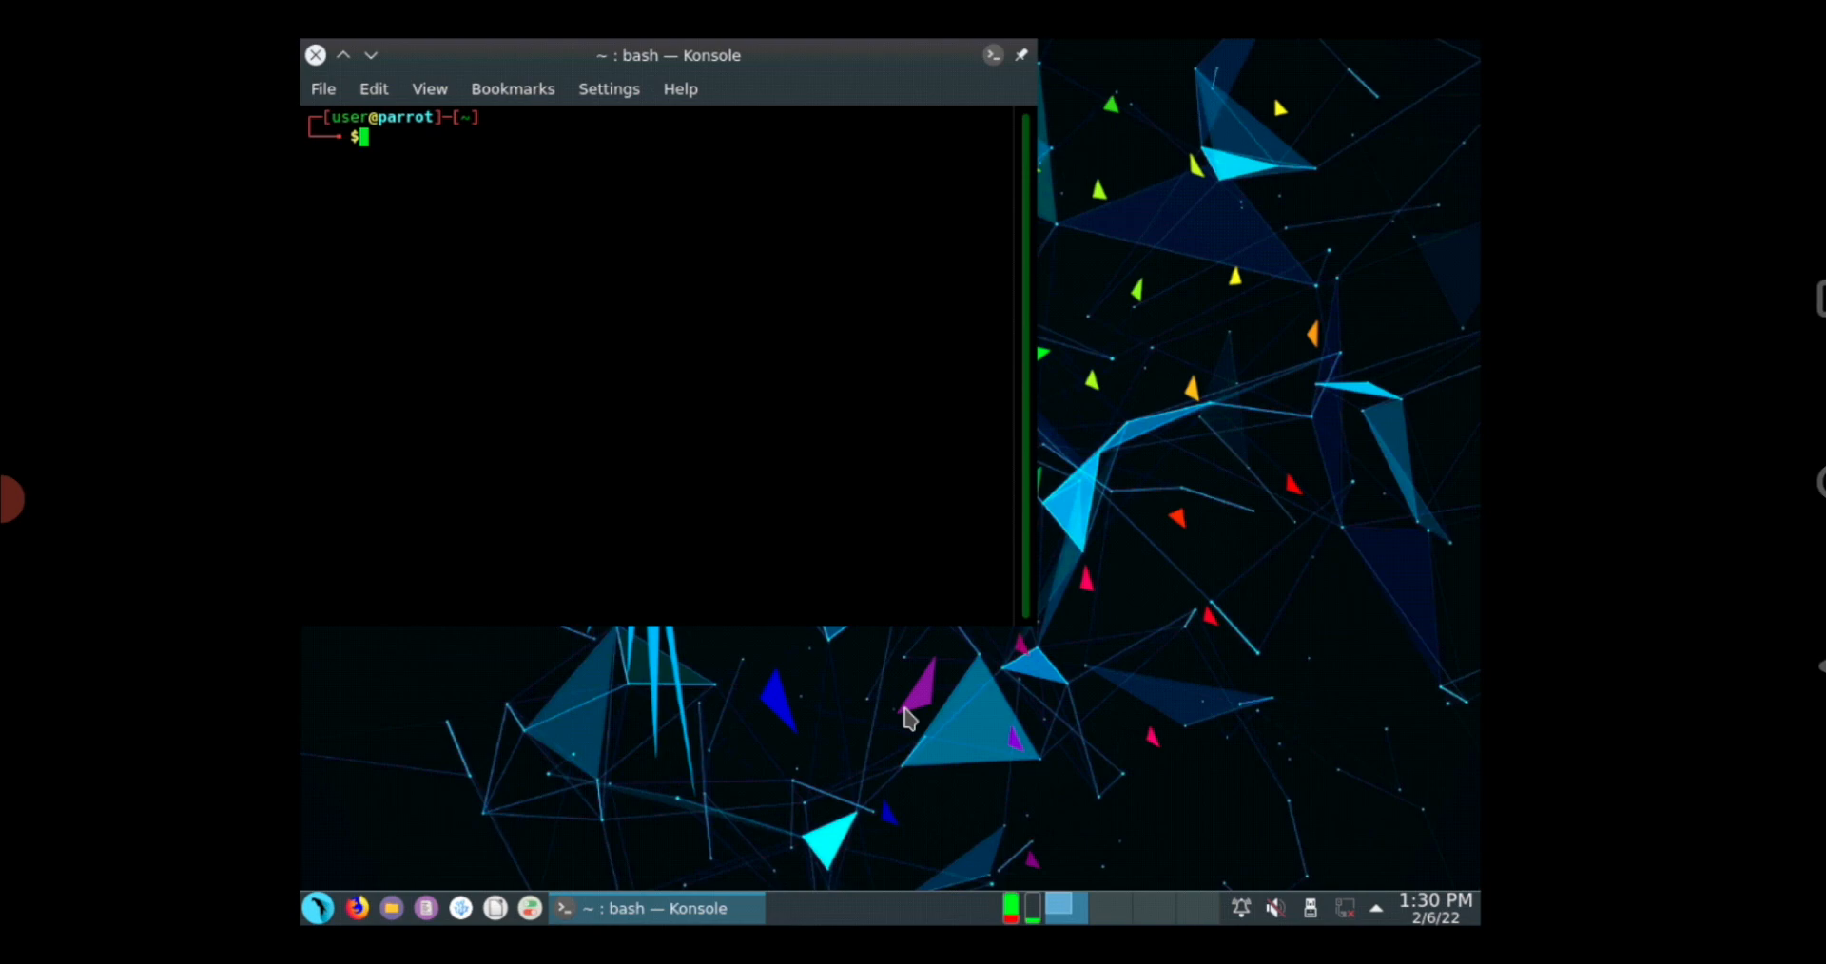
mouse_move(772, 324)
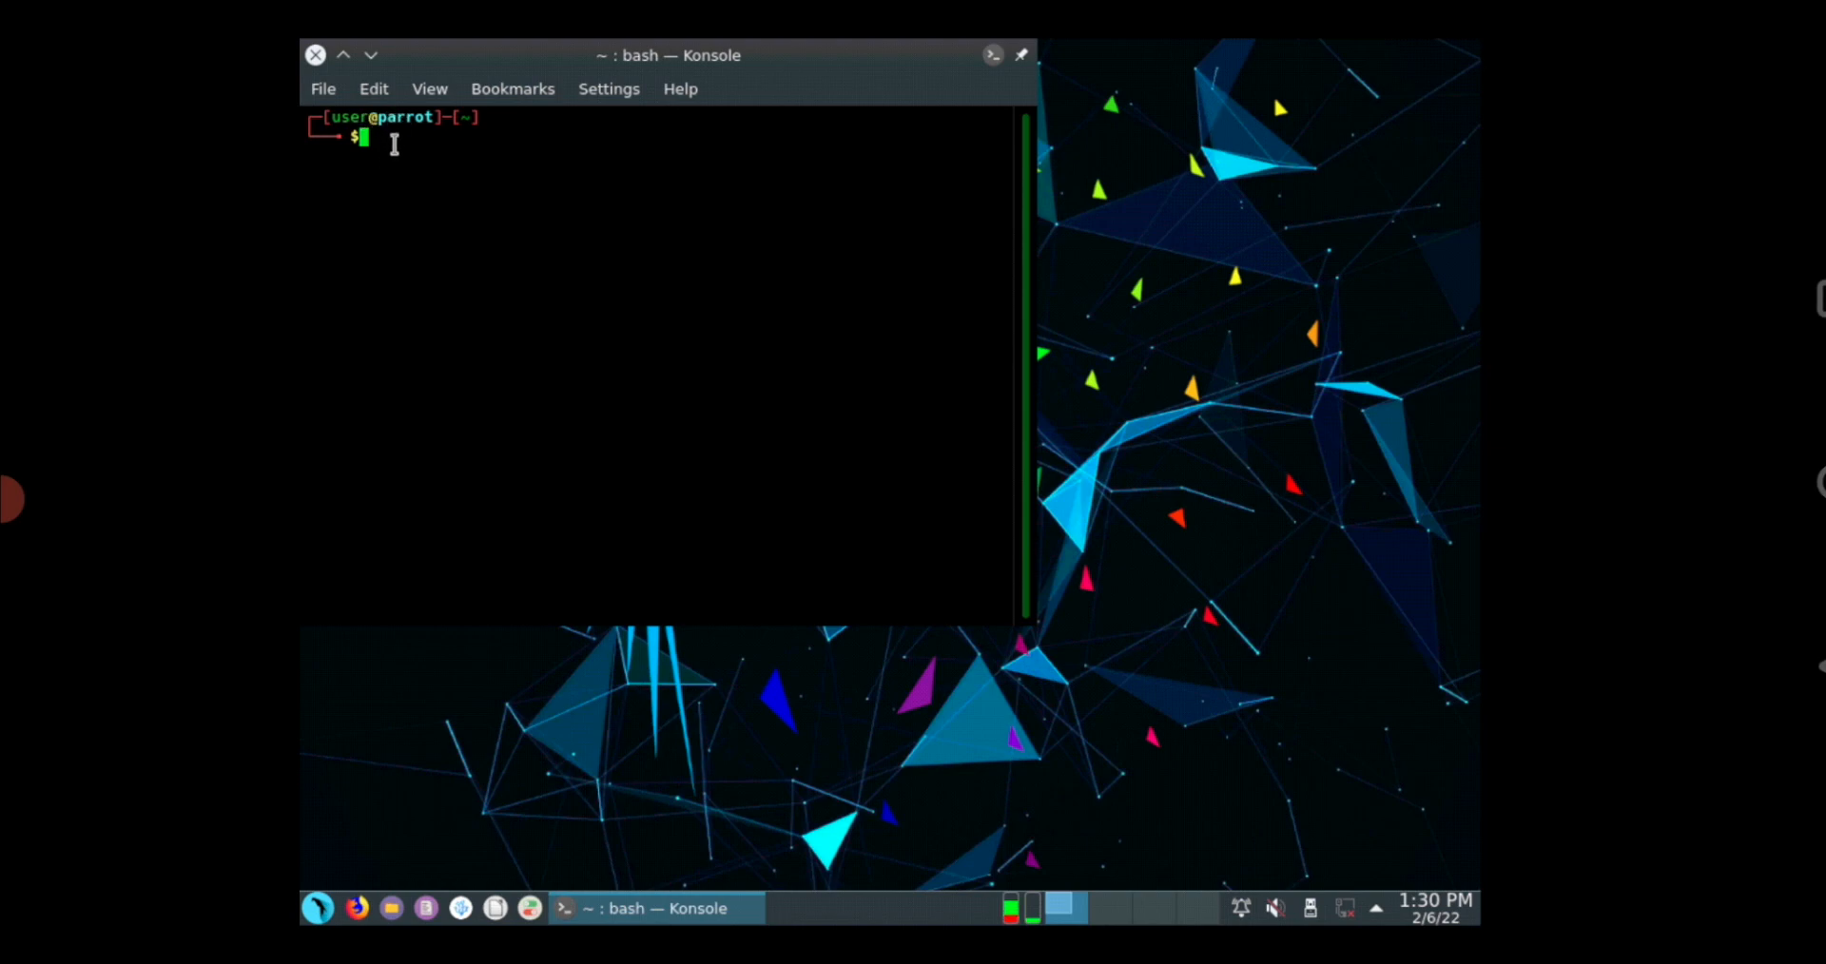
Step: Run ls in the Konsole terminal to list the home directory's folders
type("ls")
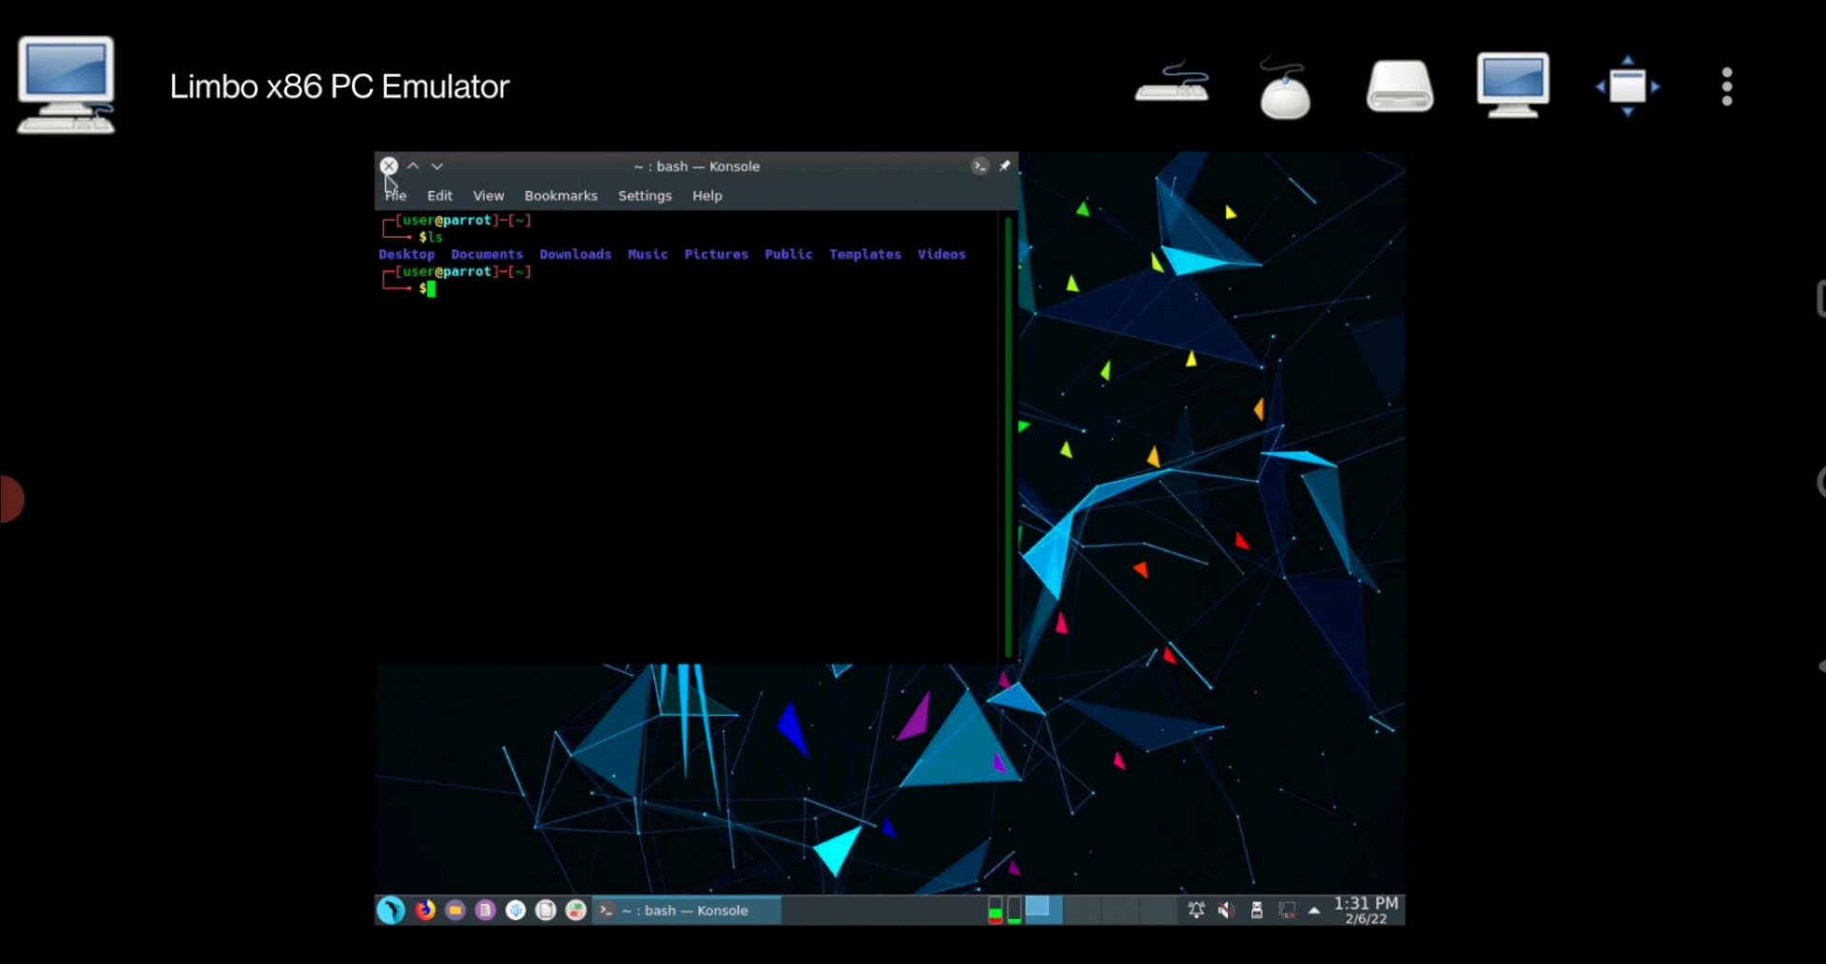
mouse_move(389, 166)
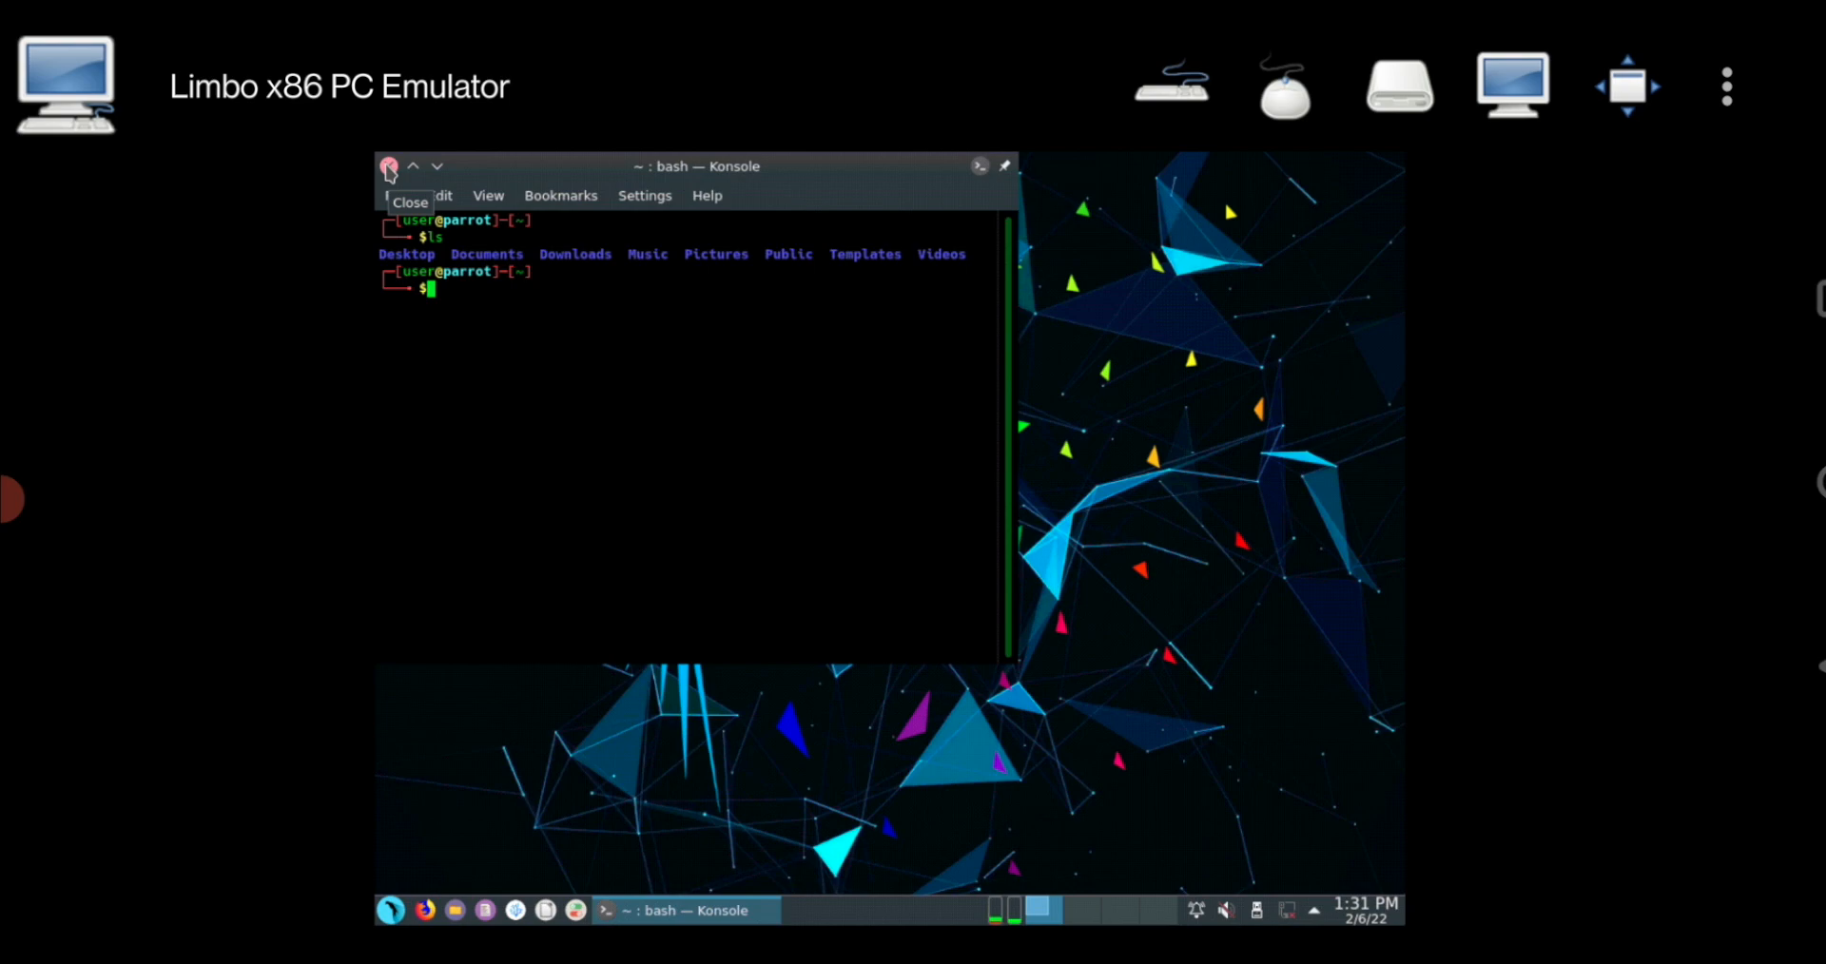
Step: Close Konsole, then select Parrot Lockscreen in Configure Desktop's wallpaper list and apply it
left_click(388, 165)
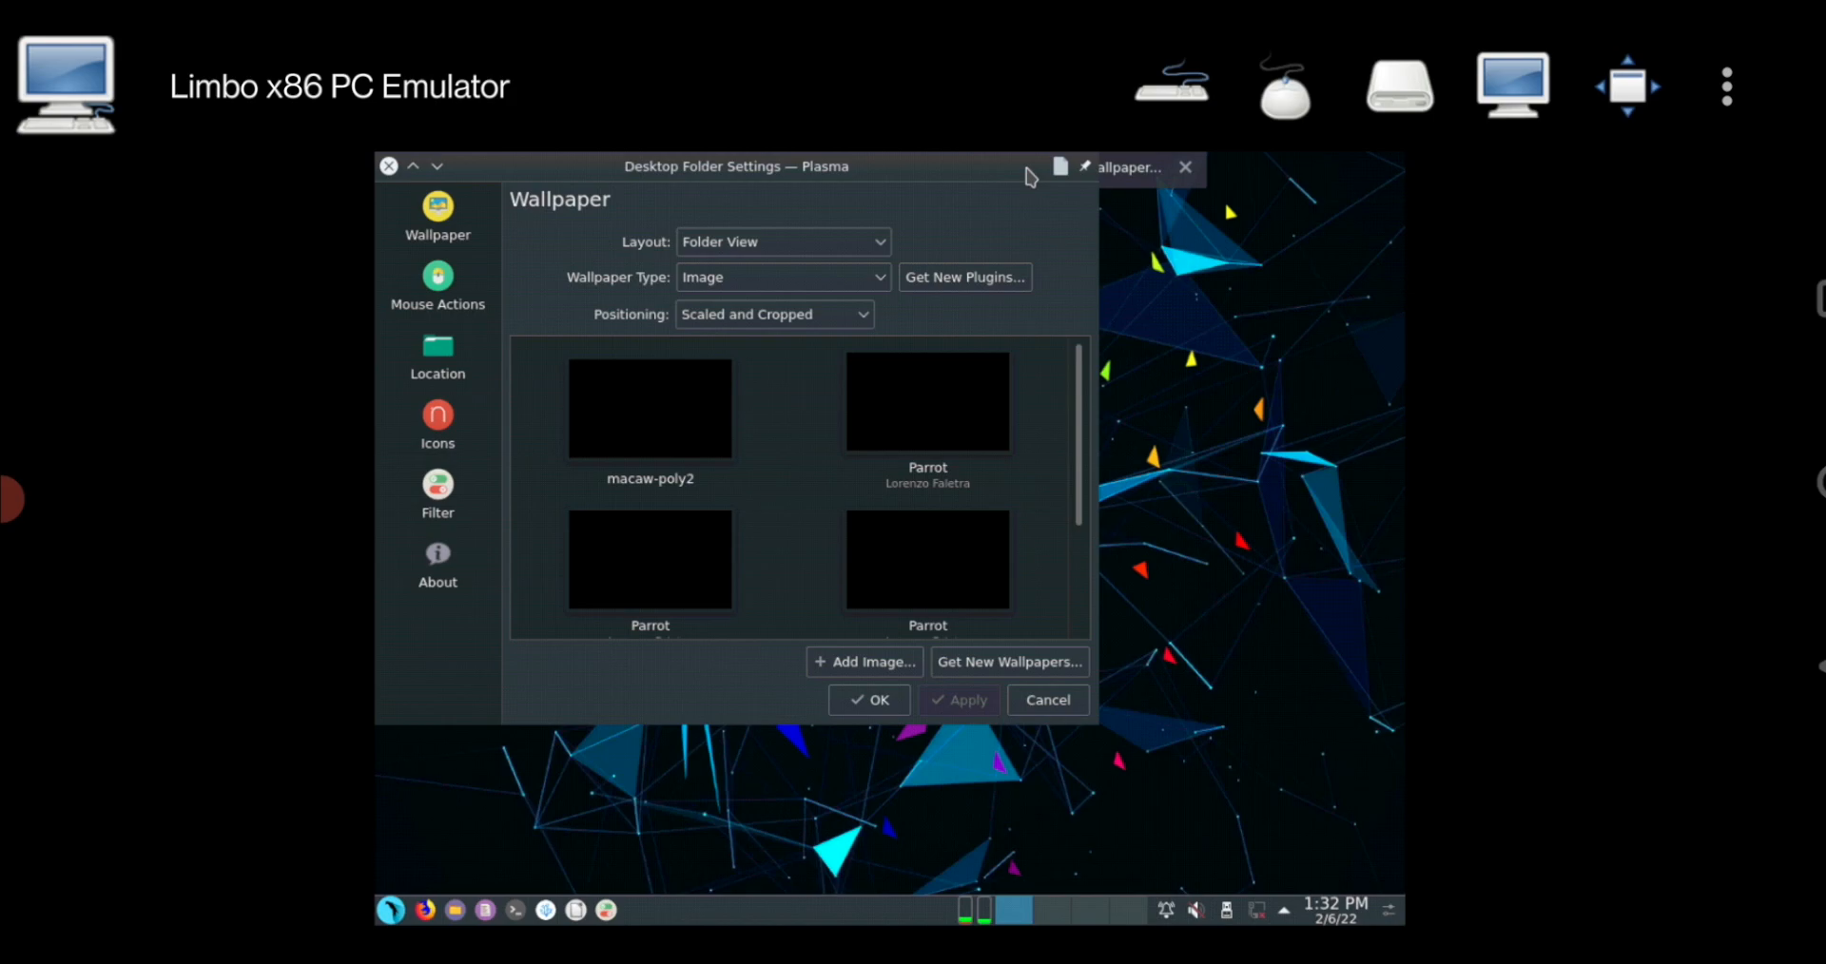
left_click(927, 401)
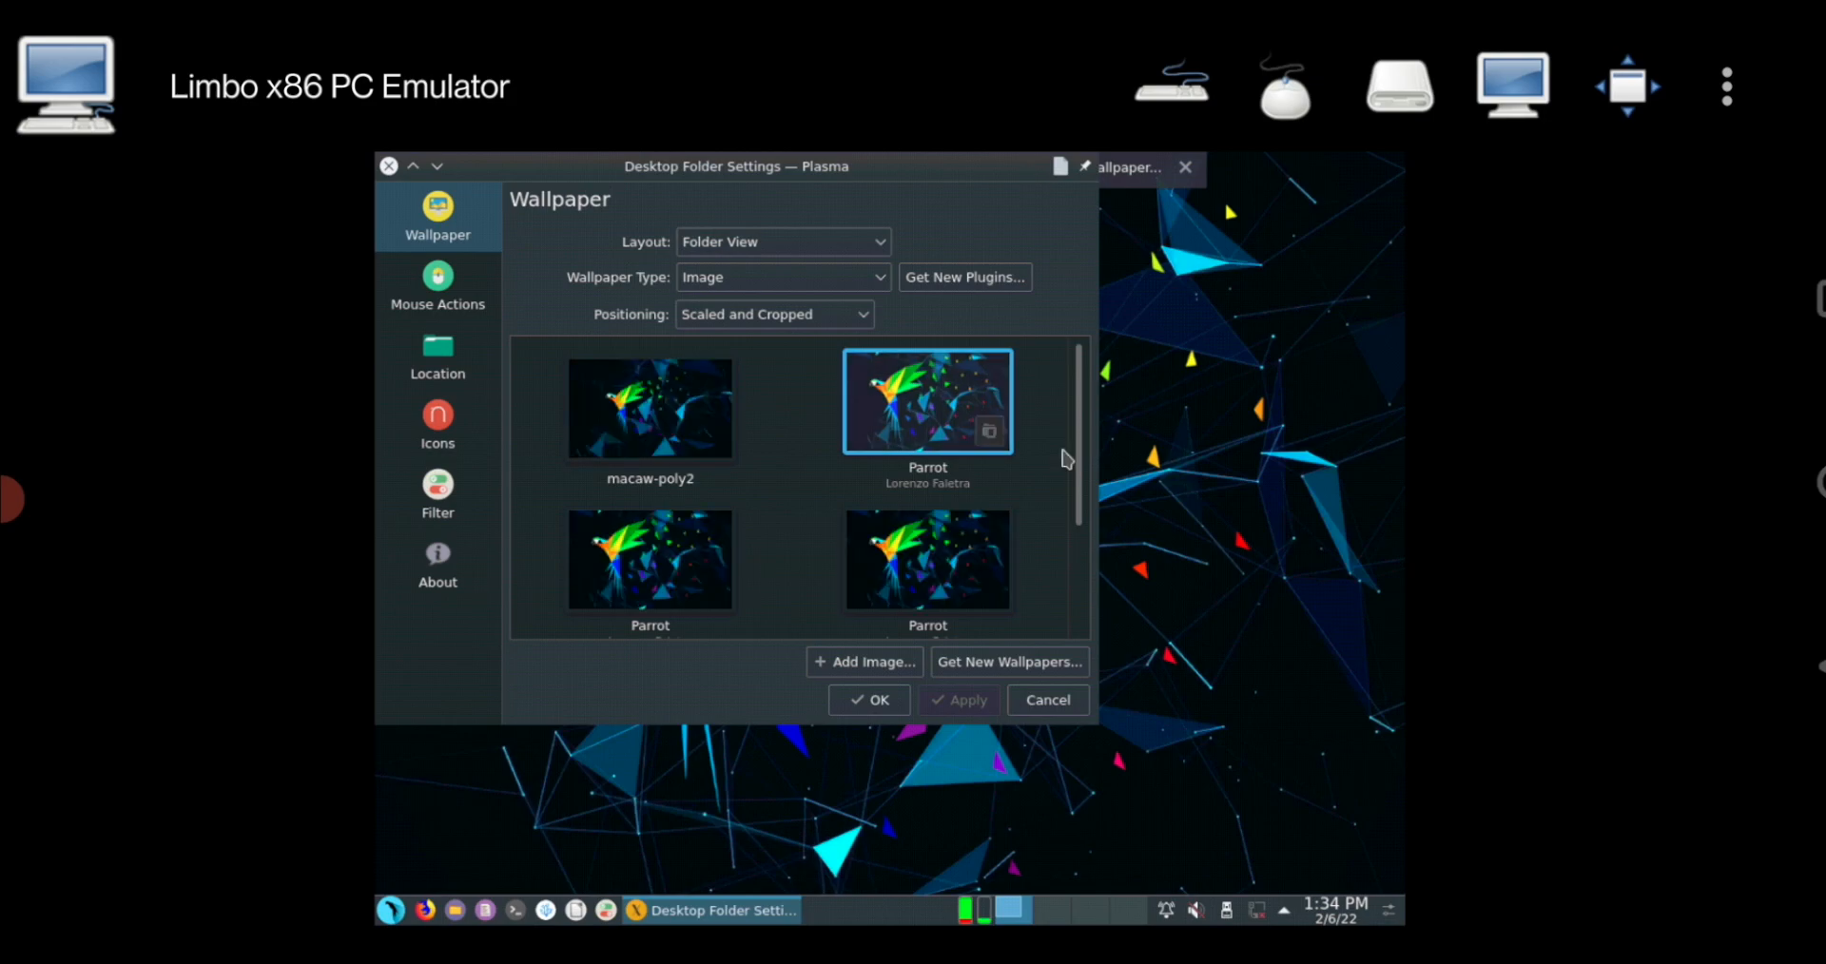
mouse_move(1074, 551)
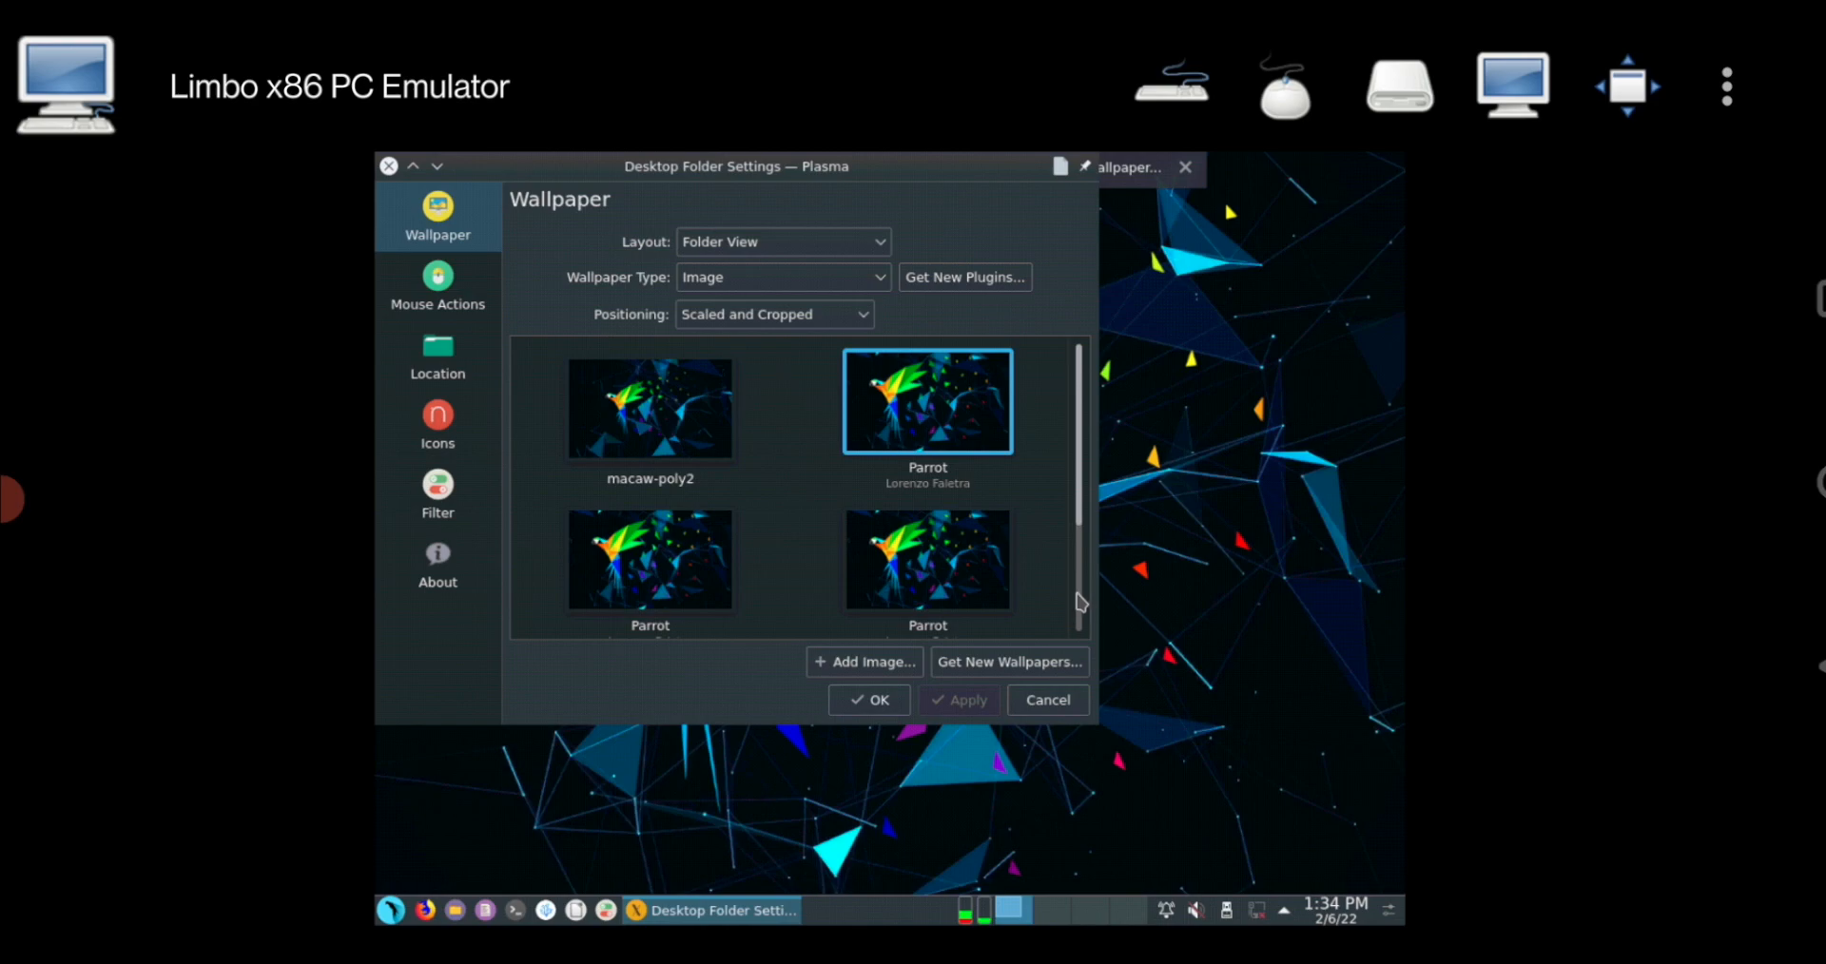
scroll("down", 3)
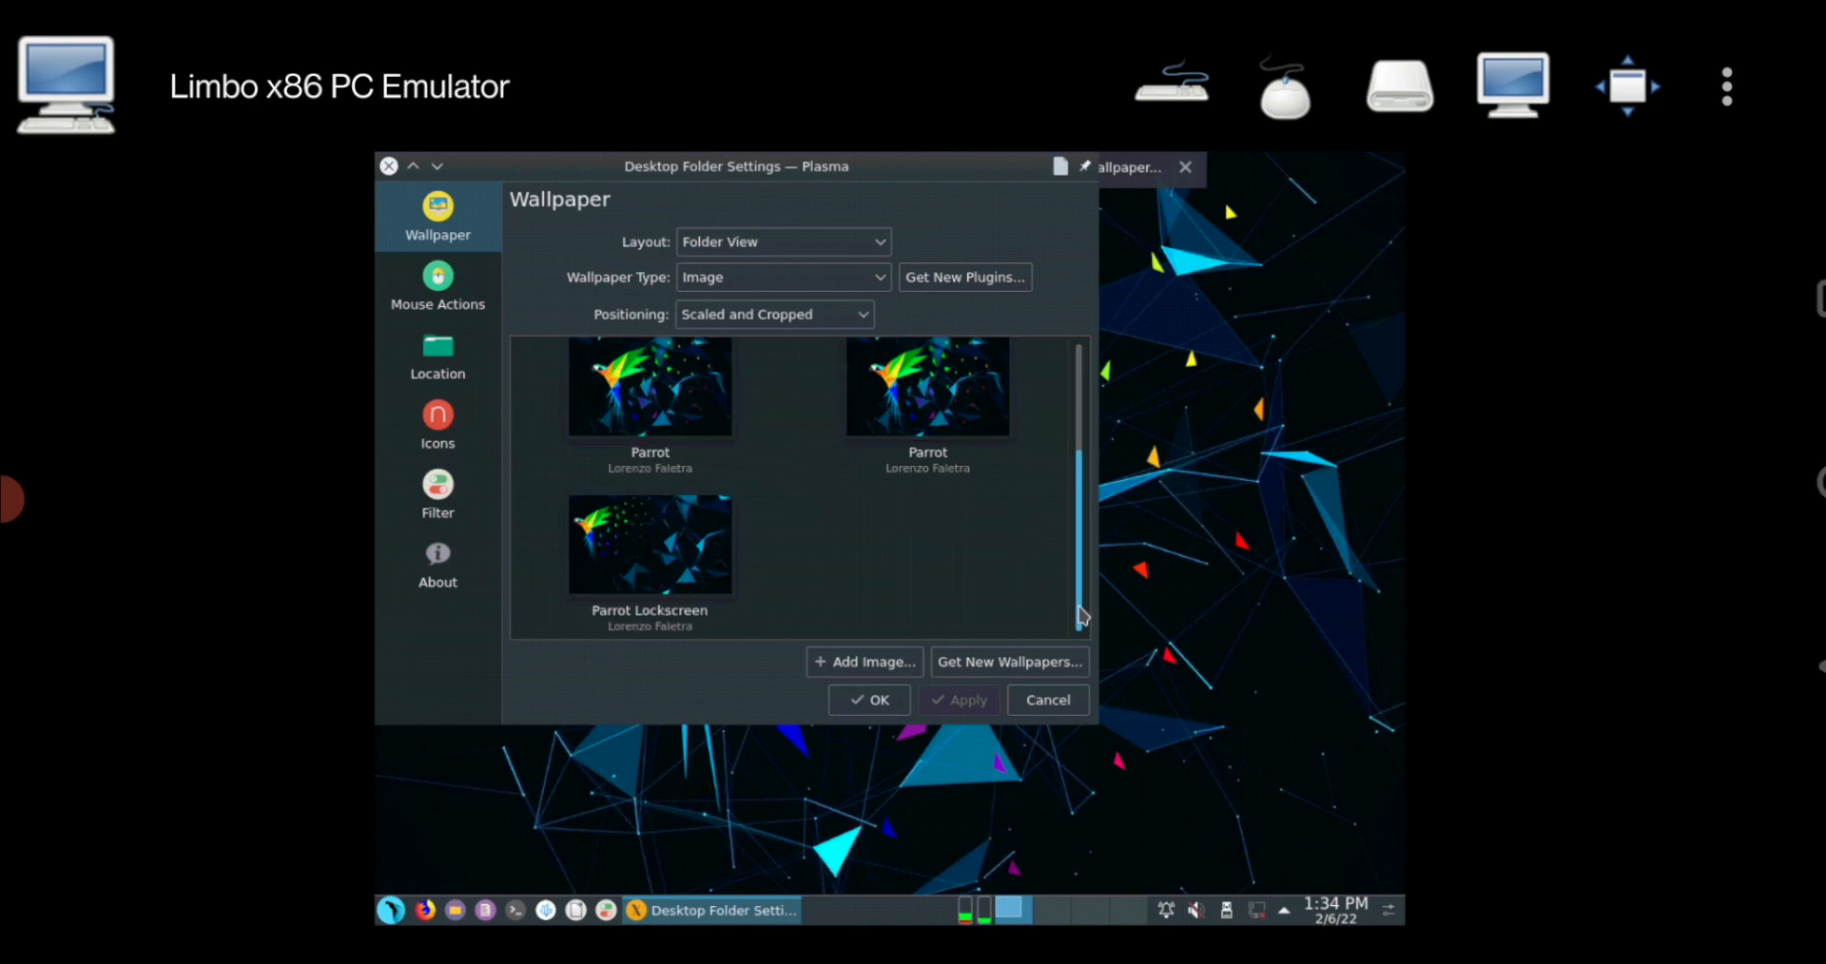
mouse_move(857, 570)
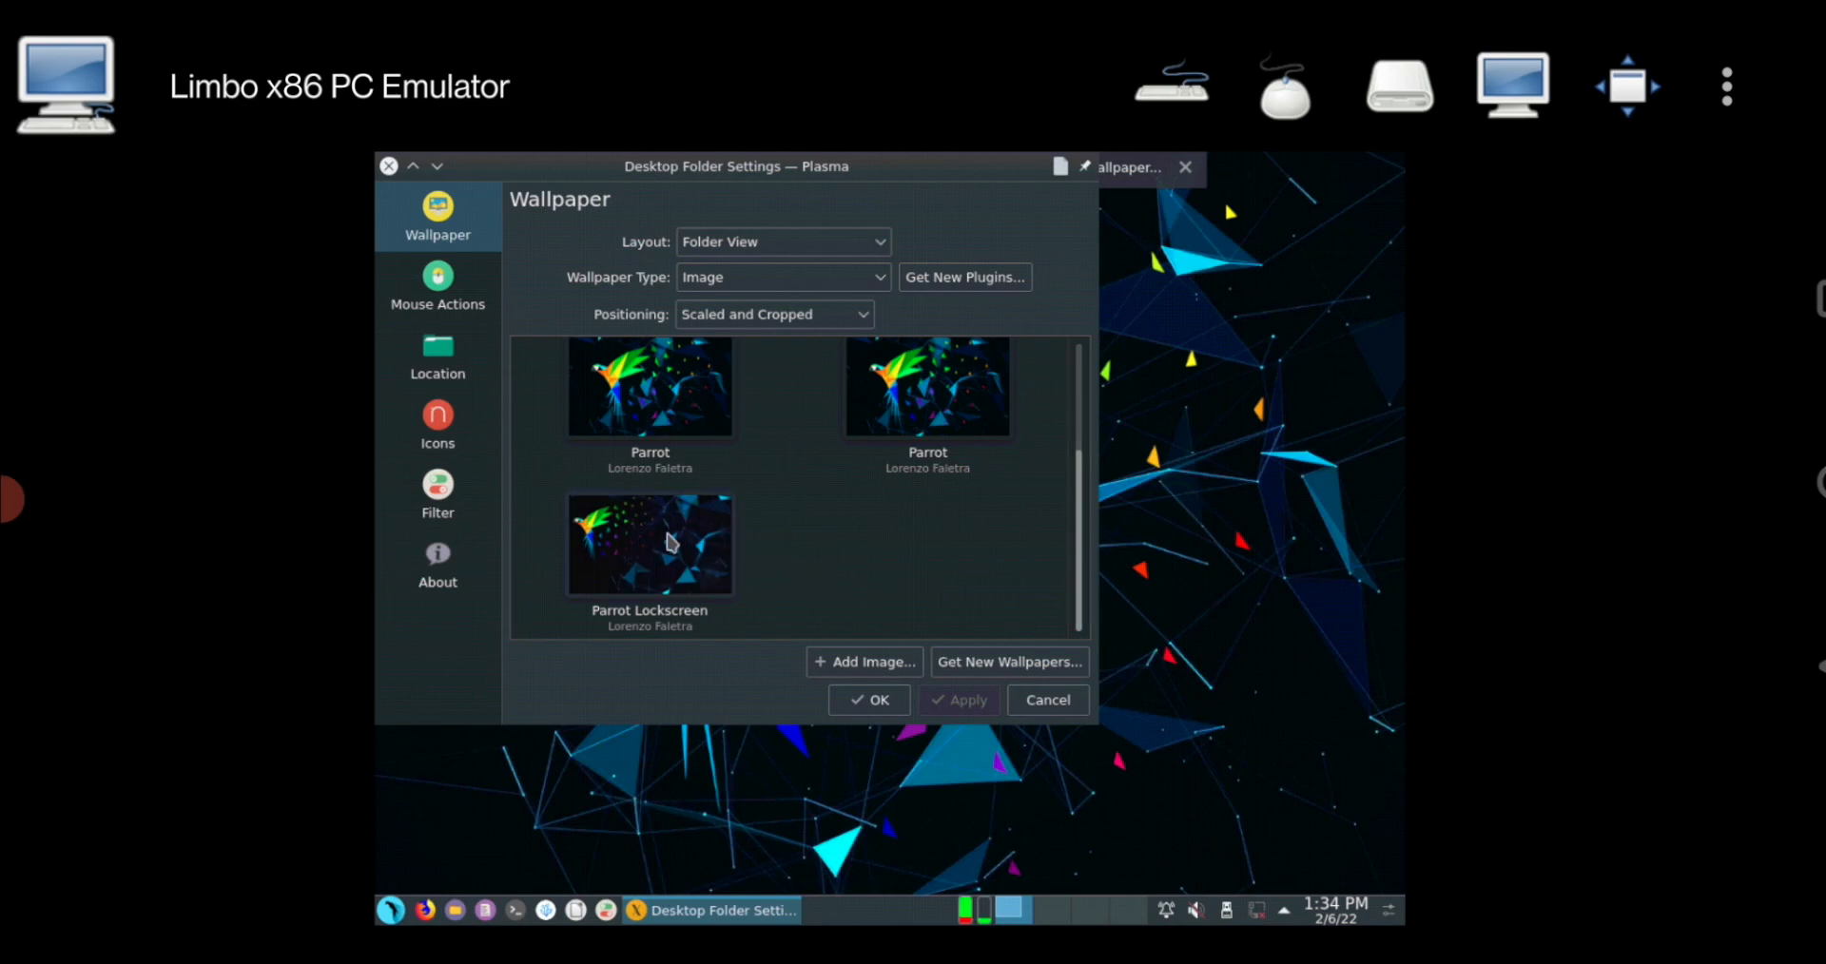
left_click(649, 544)
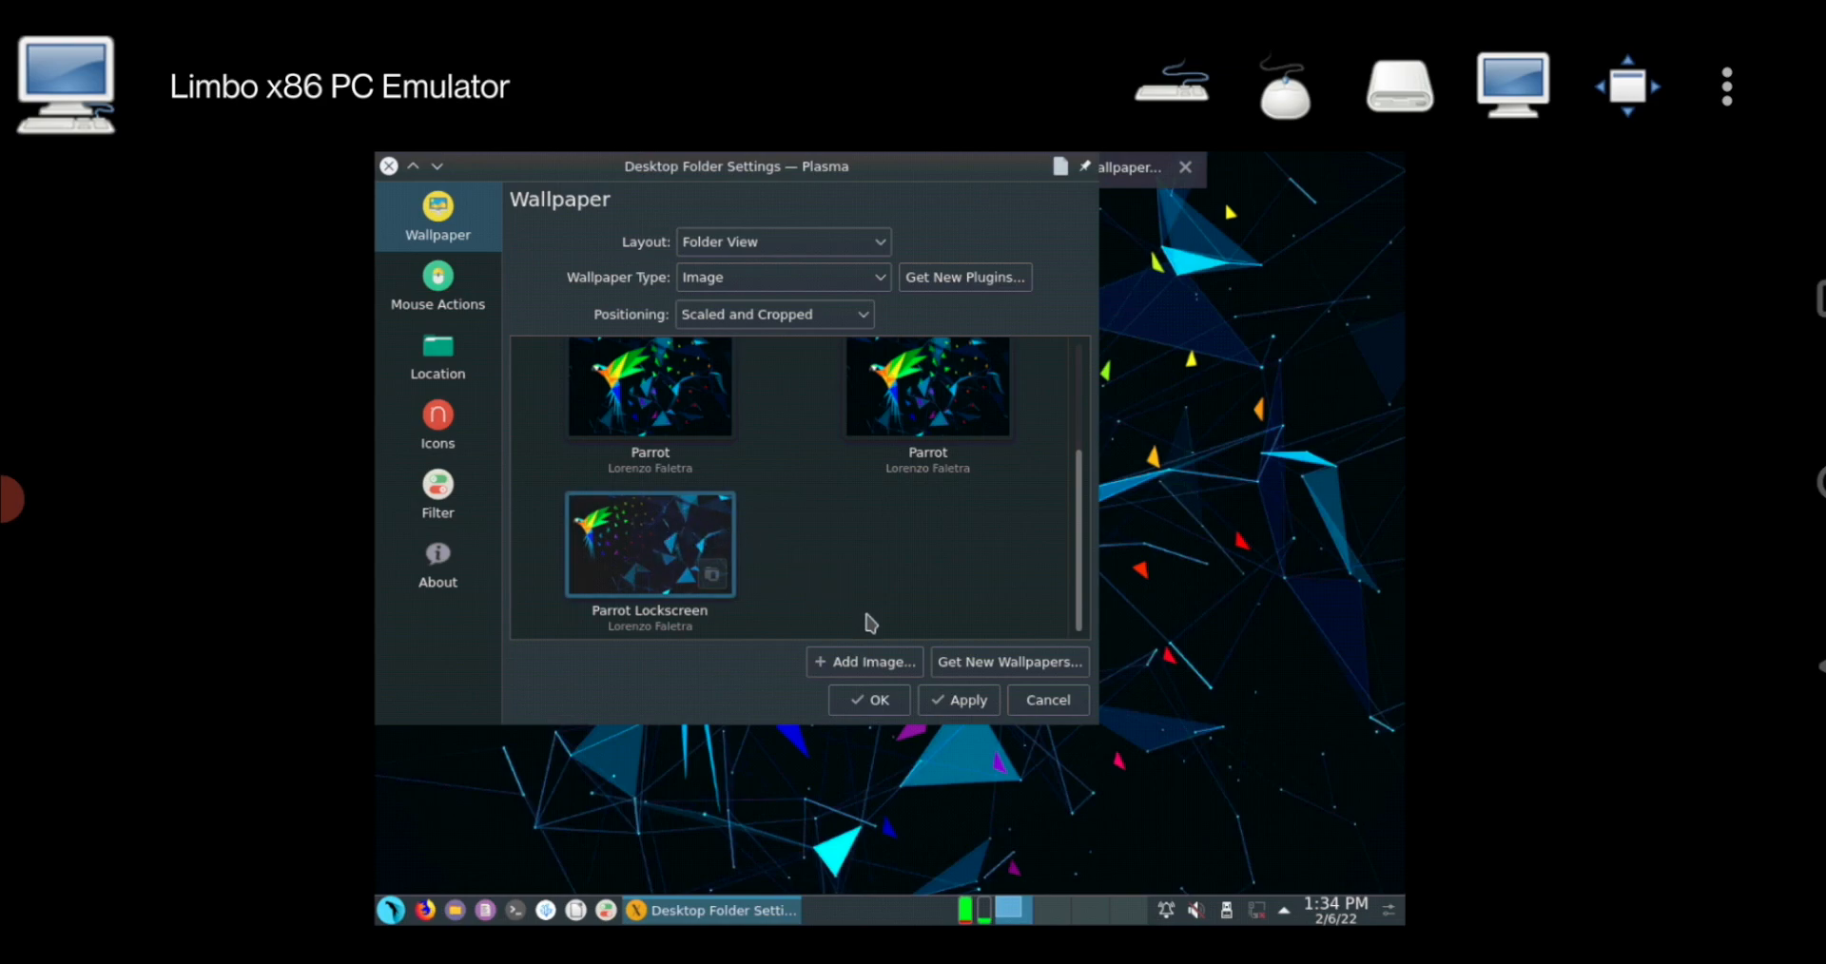
left_click(648, 544)
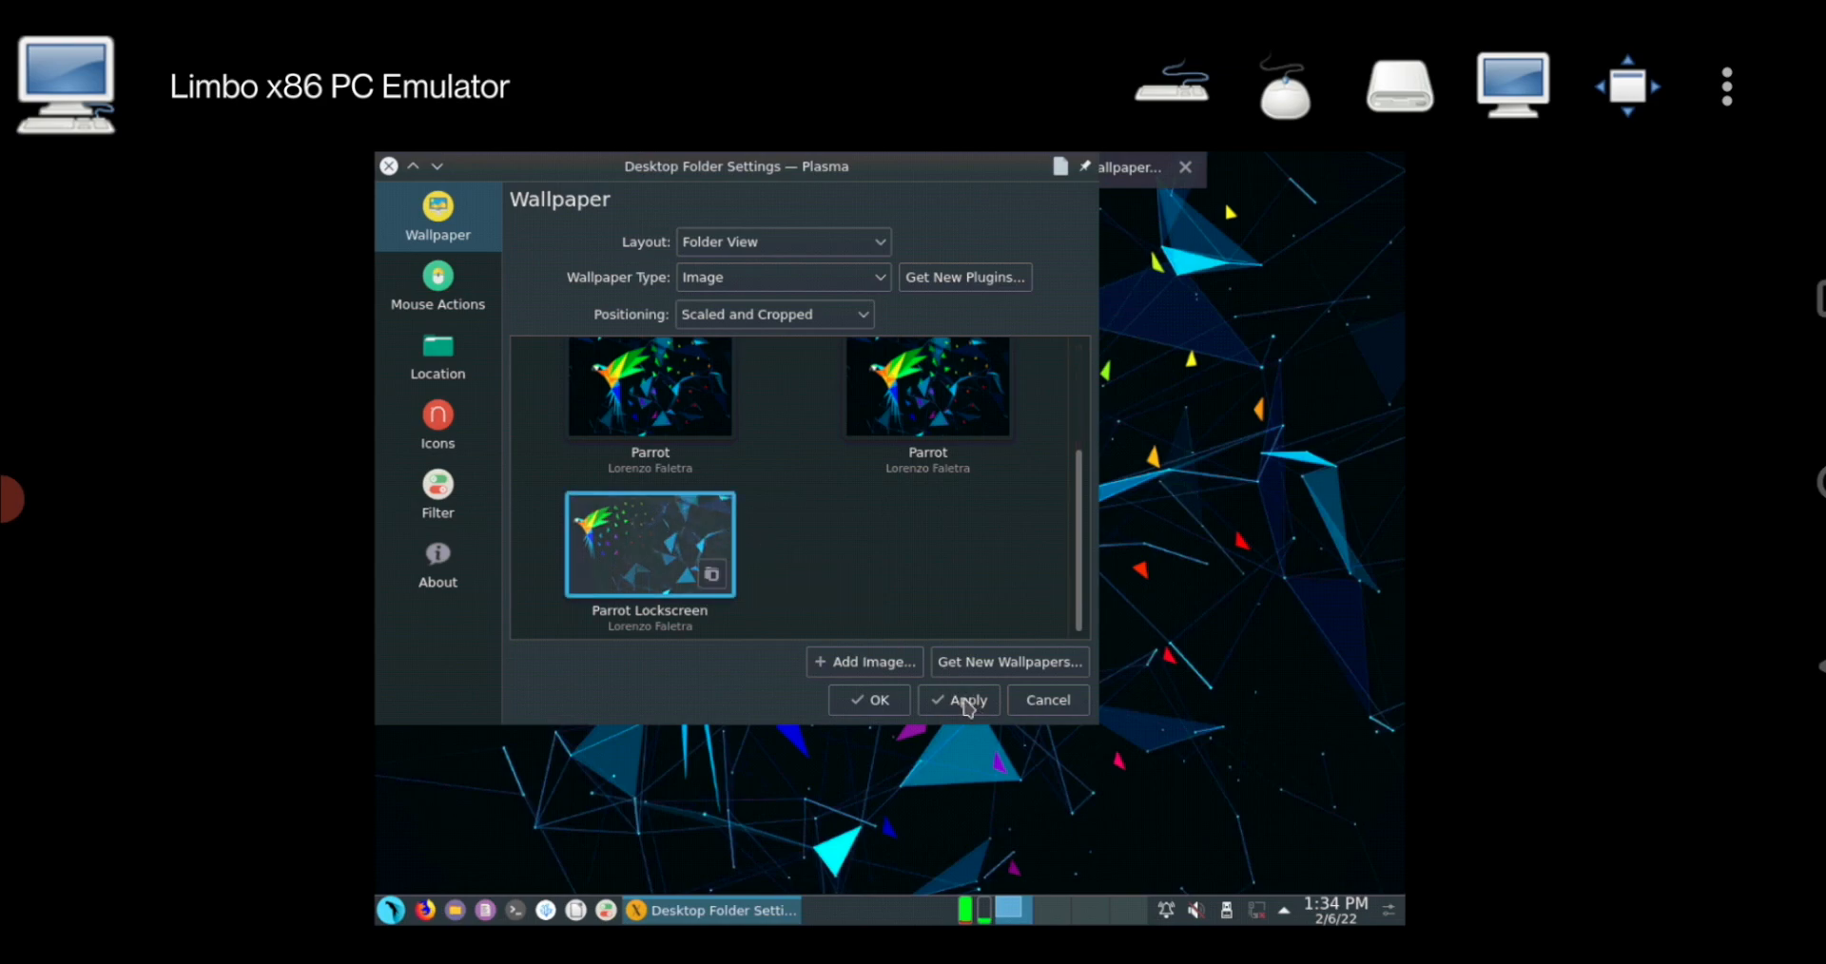
left_click(958, 700)
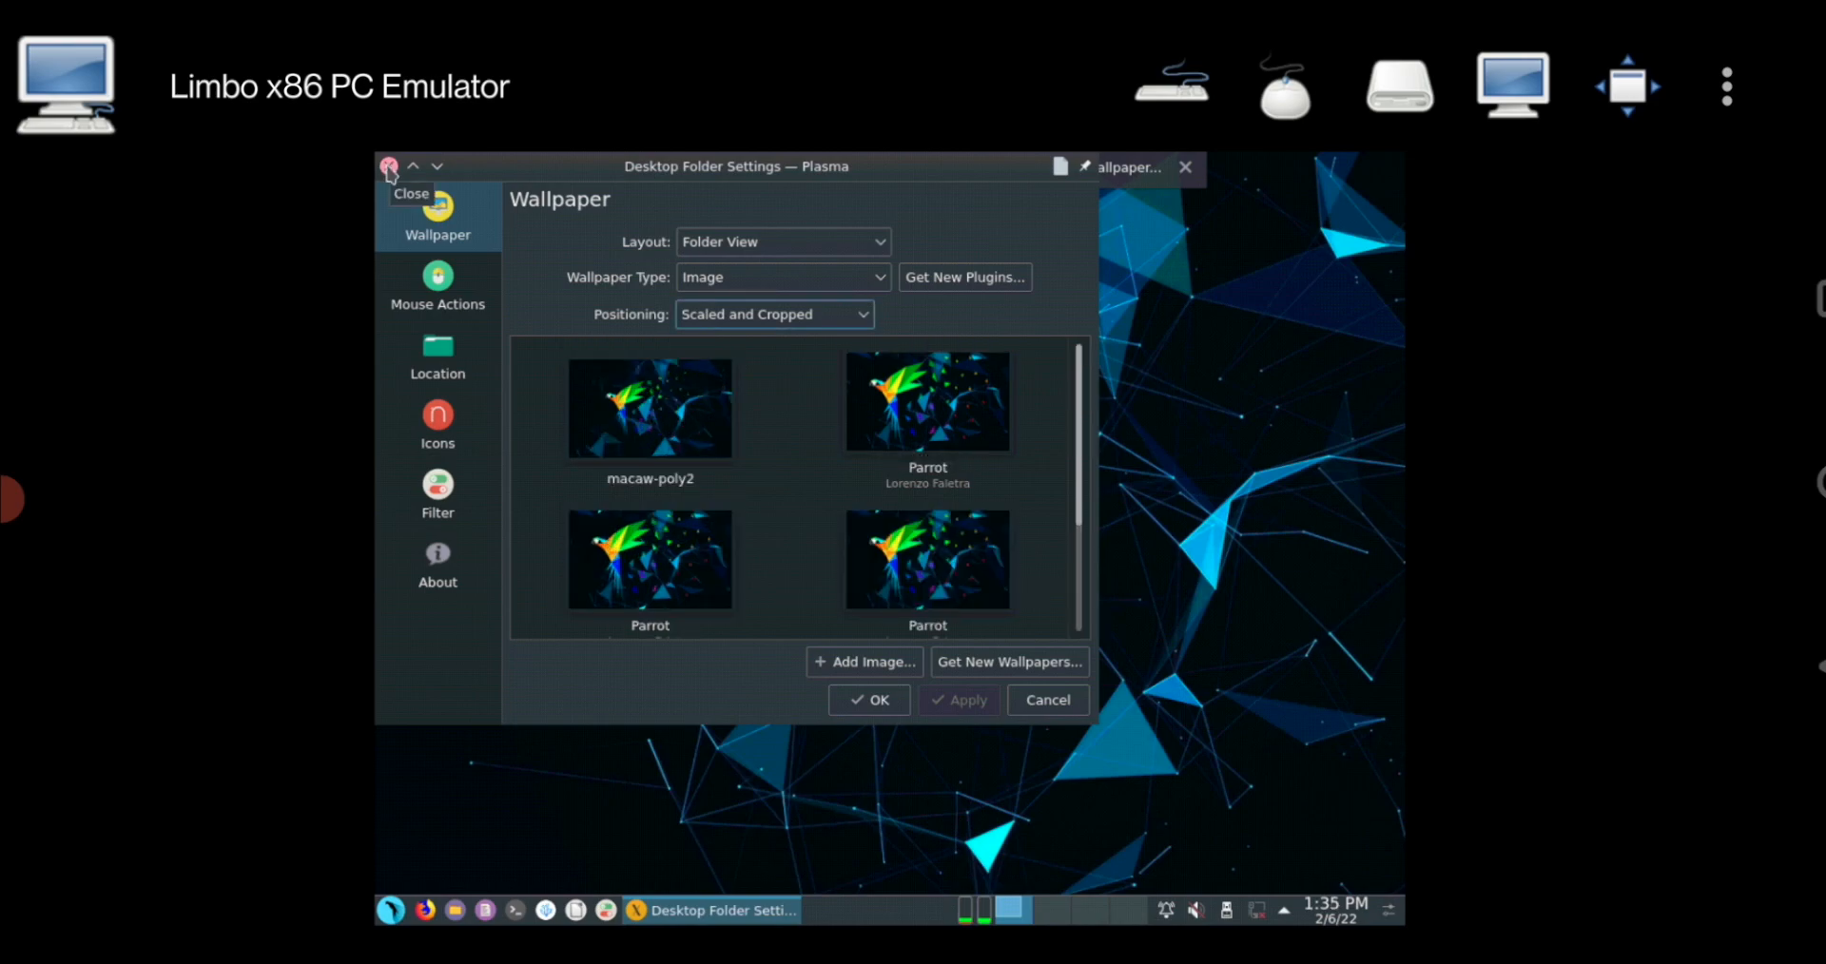
Step: Close the Desktop Folder Settings window to reveal the Parrot Lockscreen wallpaper
left_click(388, 166)
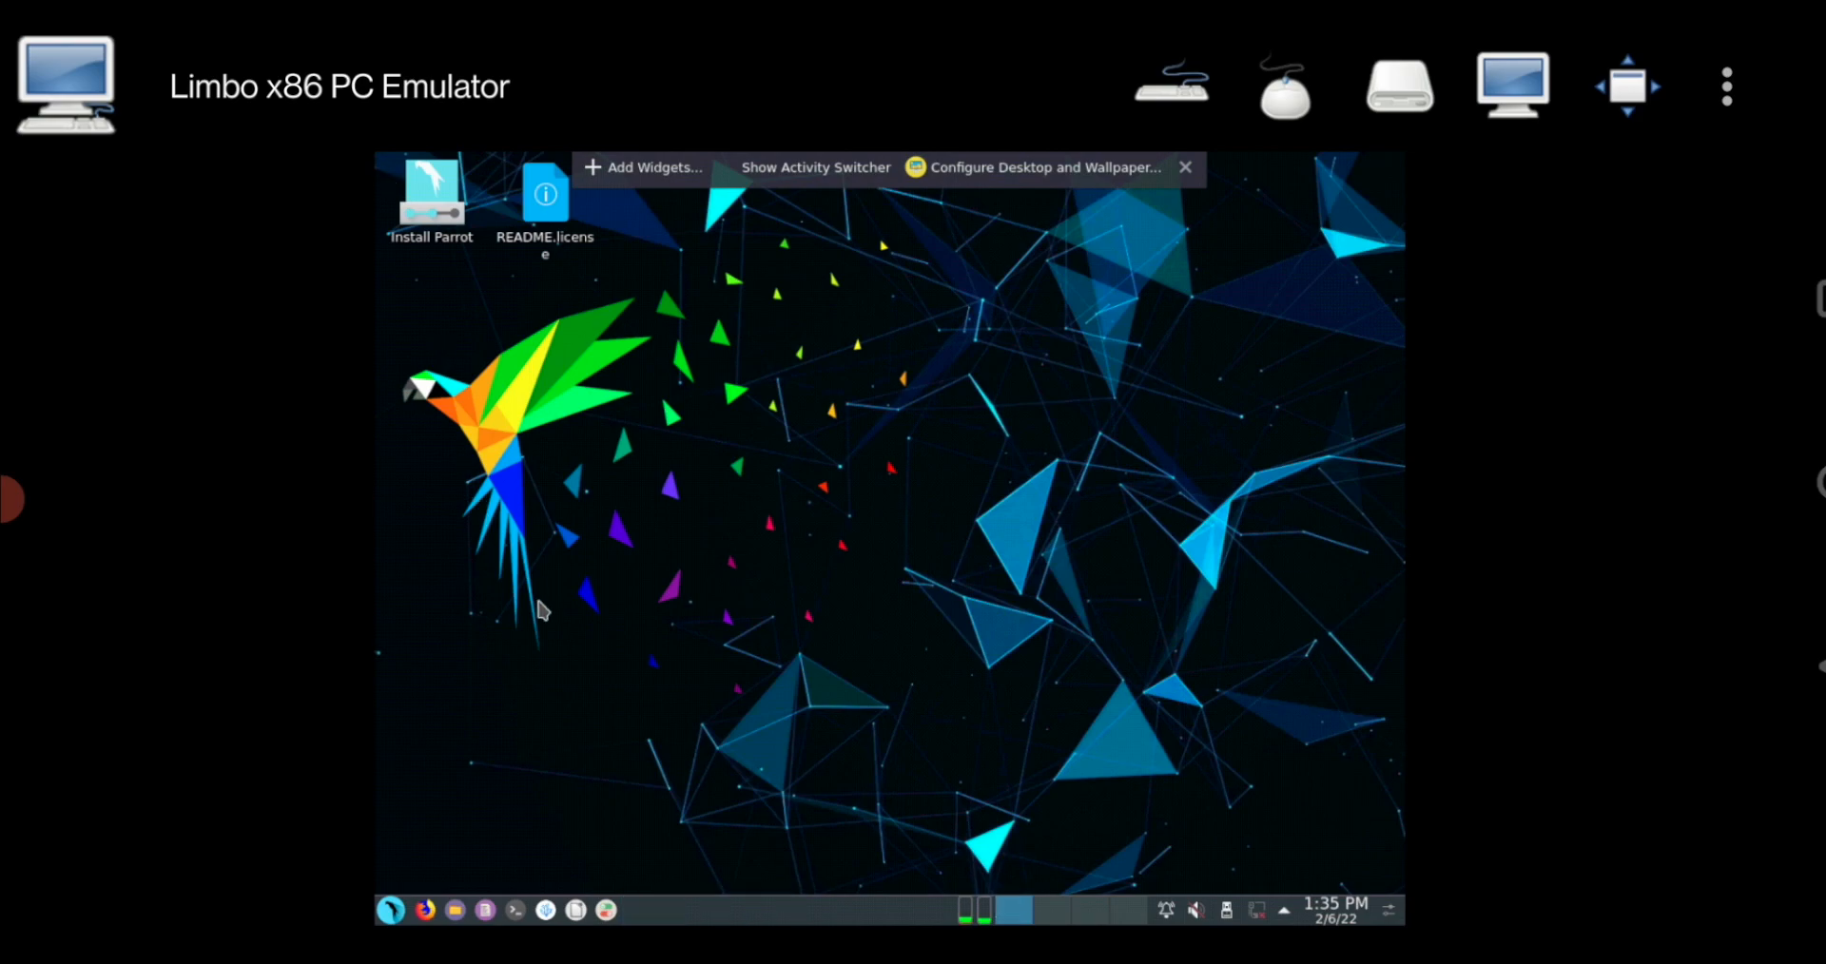
mouse_move(637, 393)
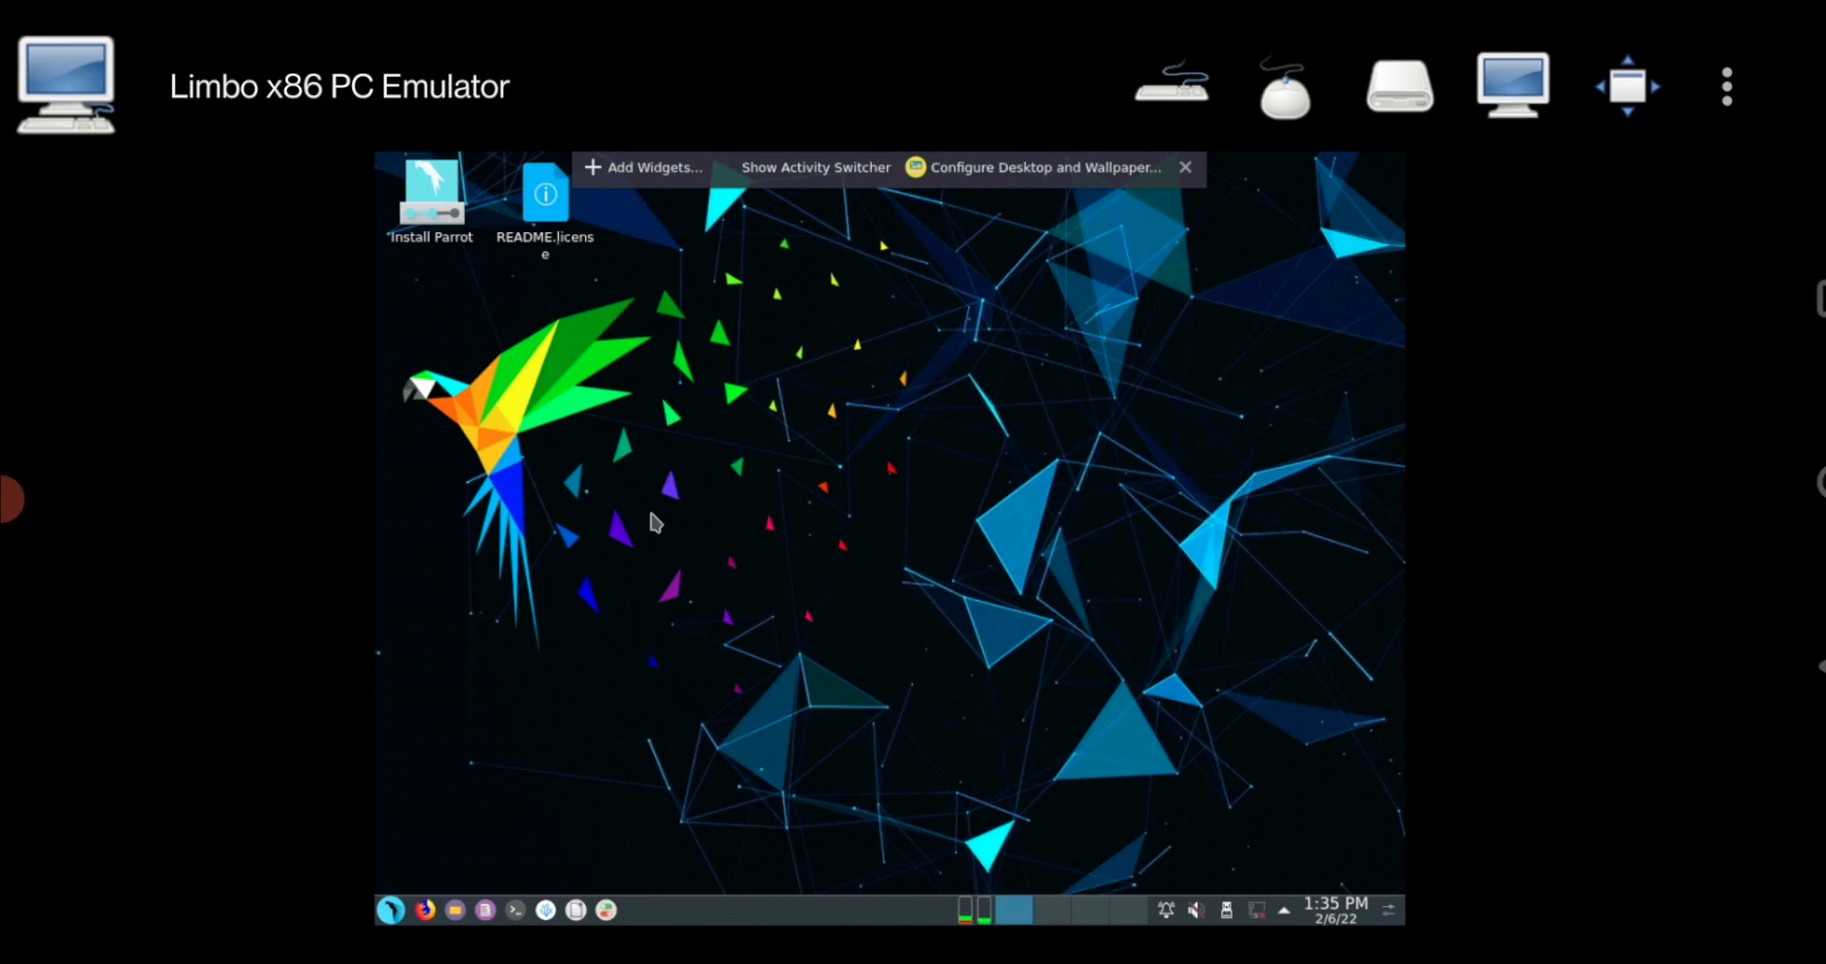
mouse_move(707, 408)
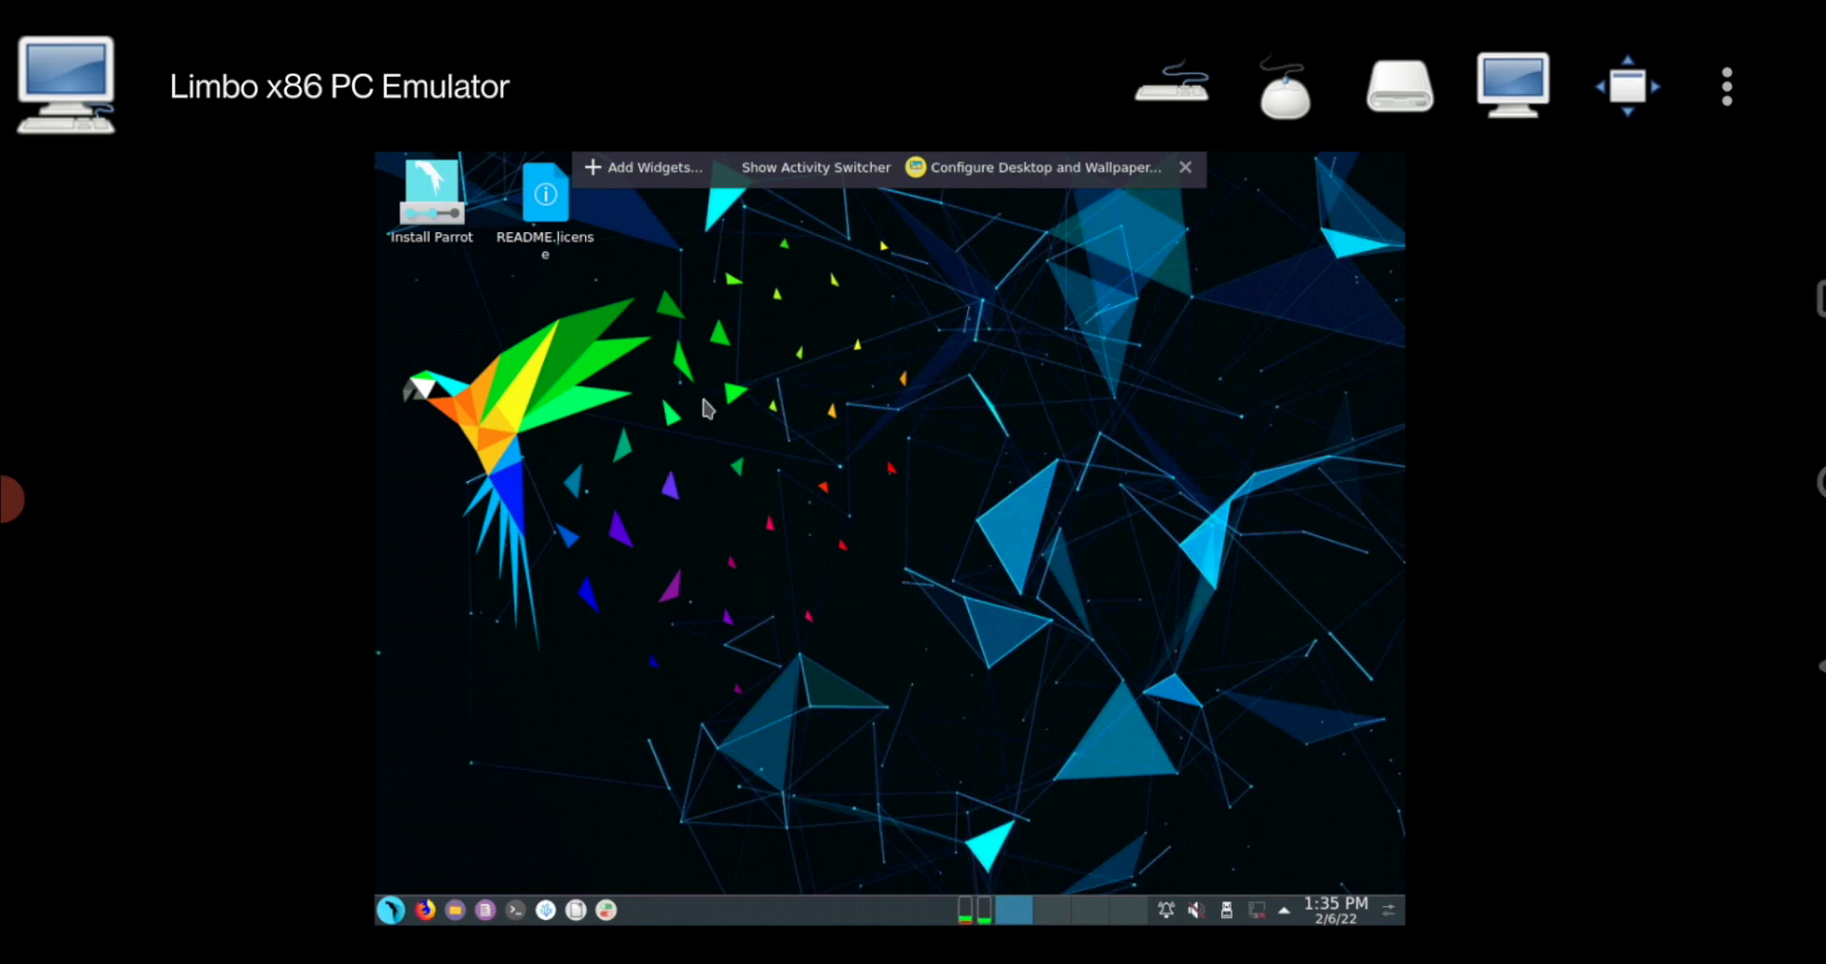
mouse_move(783, 360)
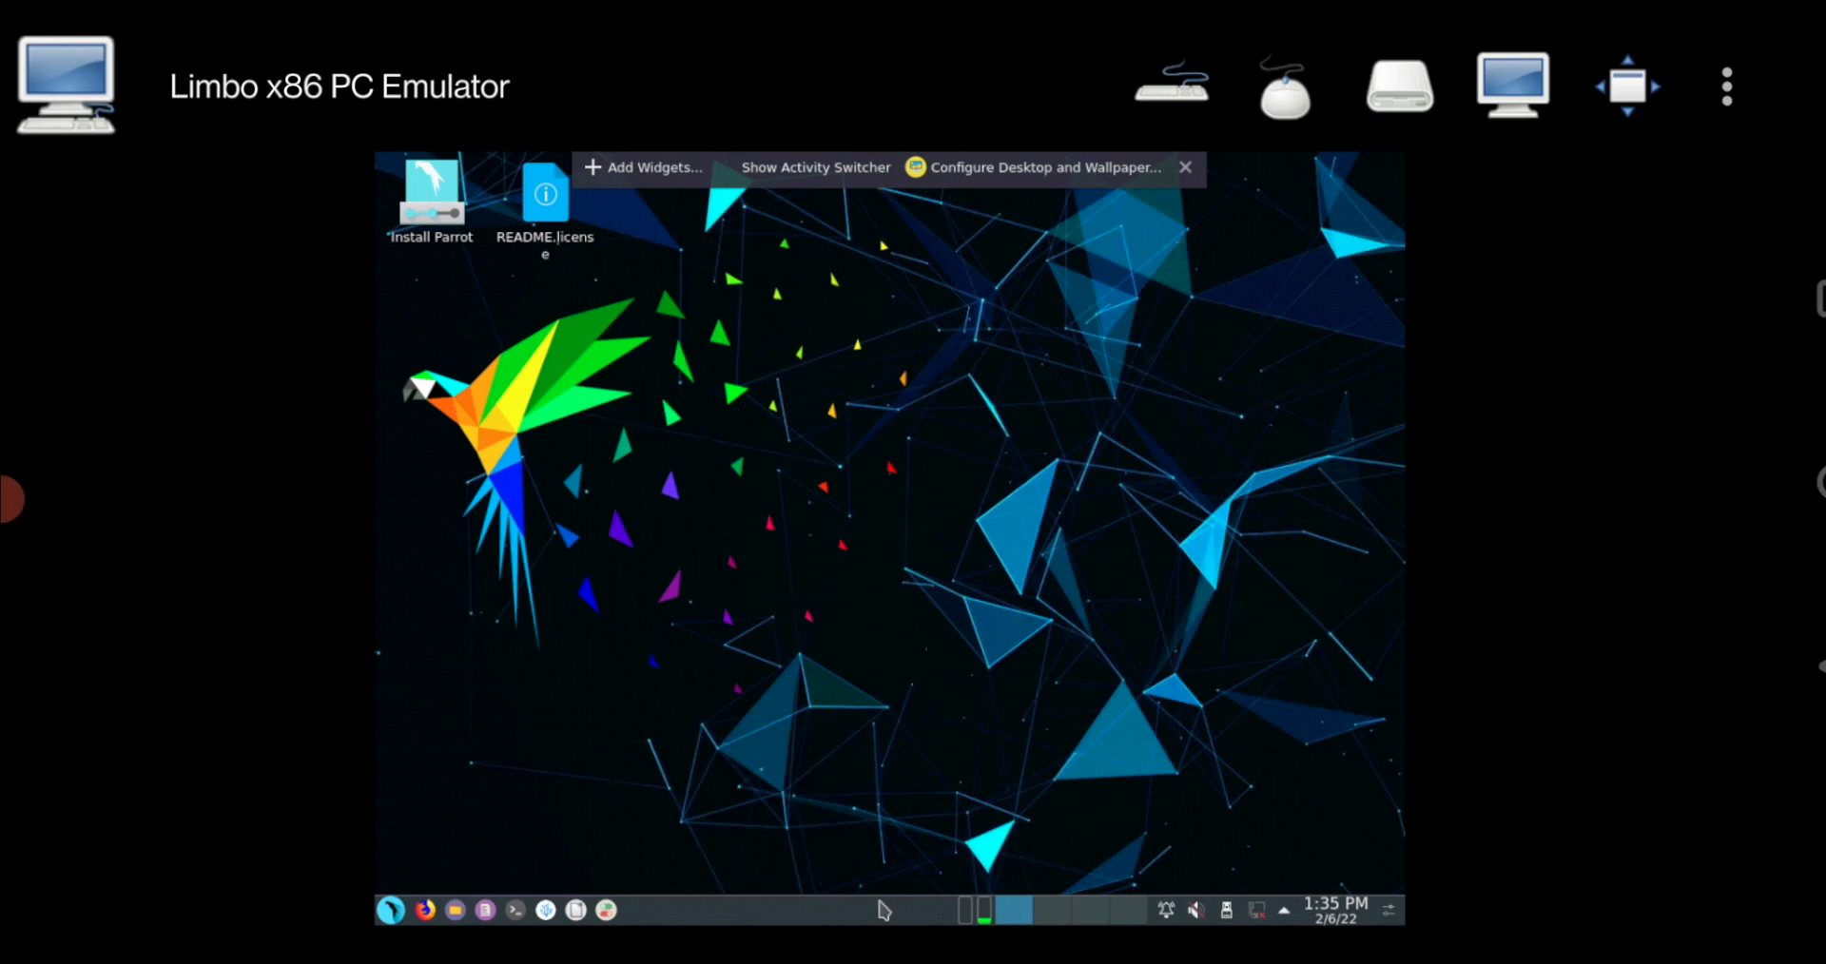
mouse_move(810, 549)
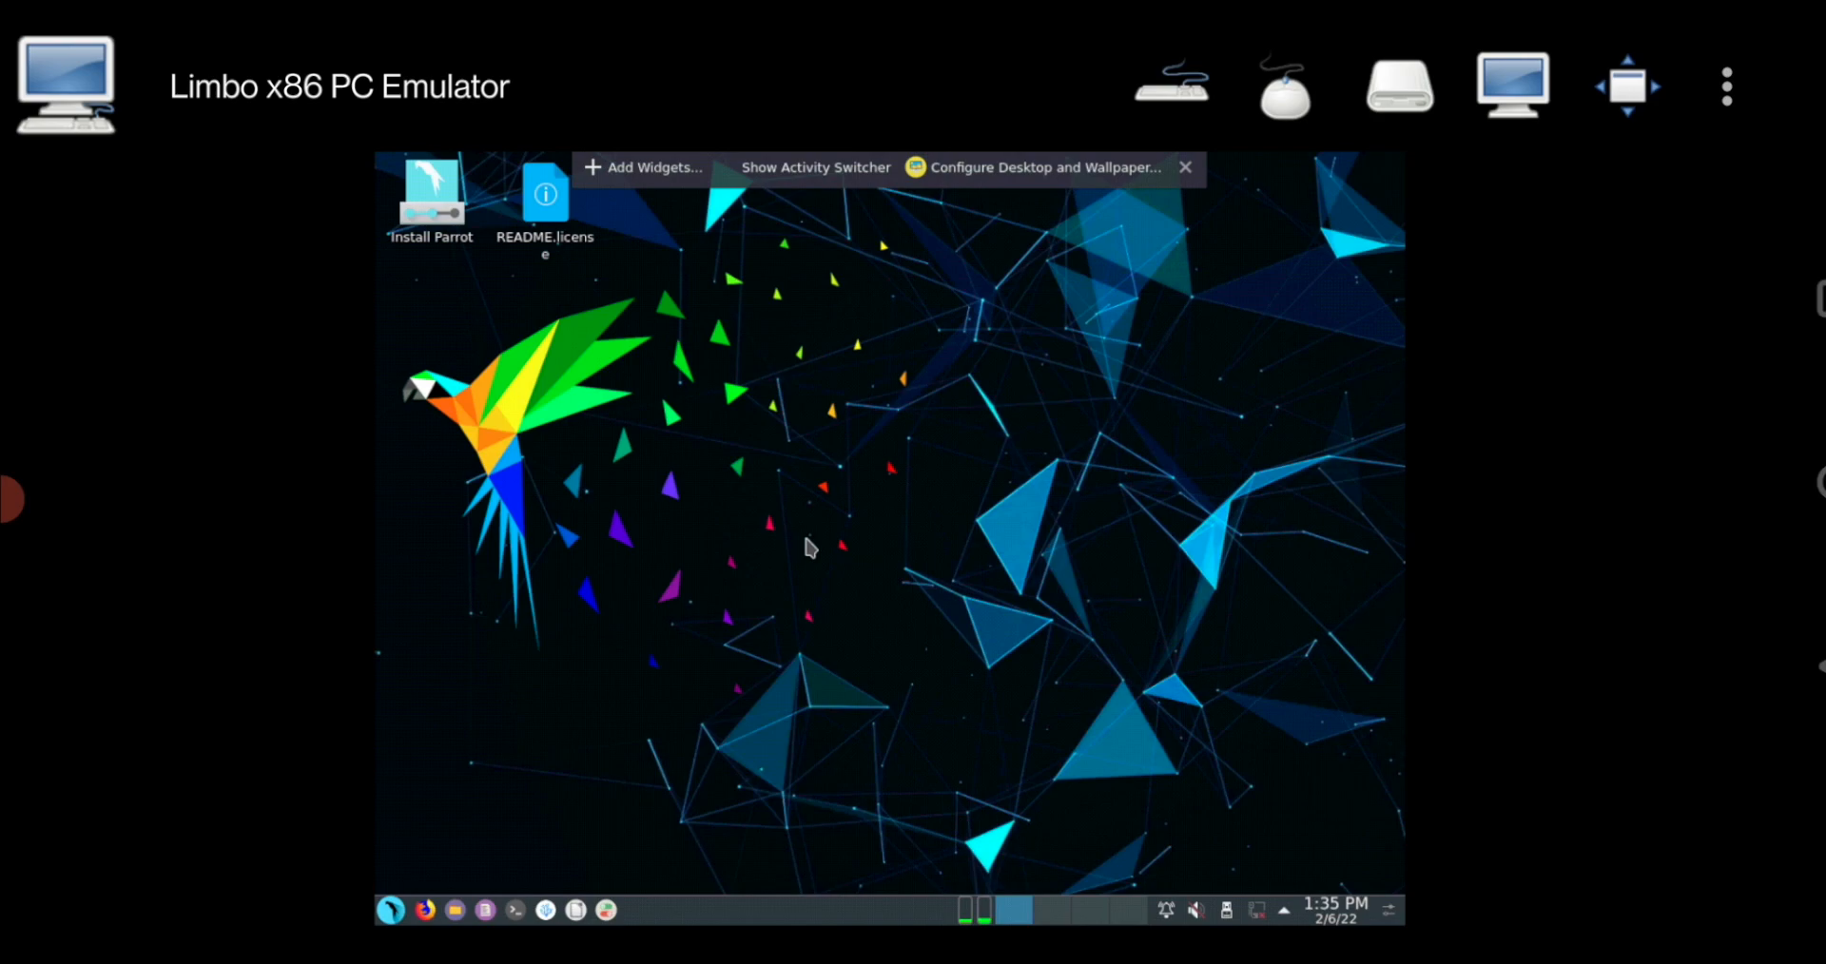
mouse_move(795, 420)
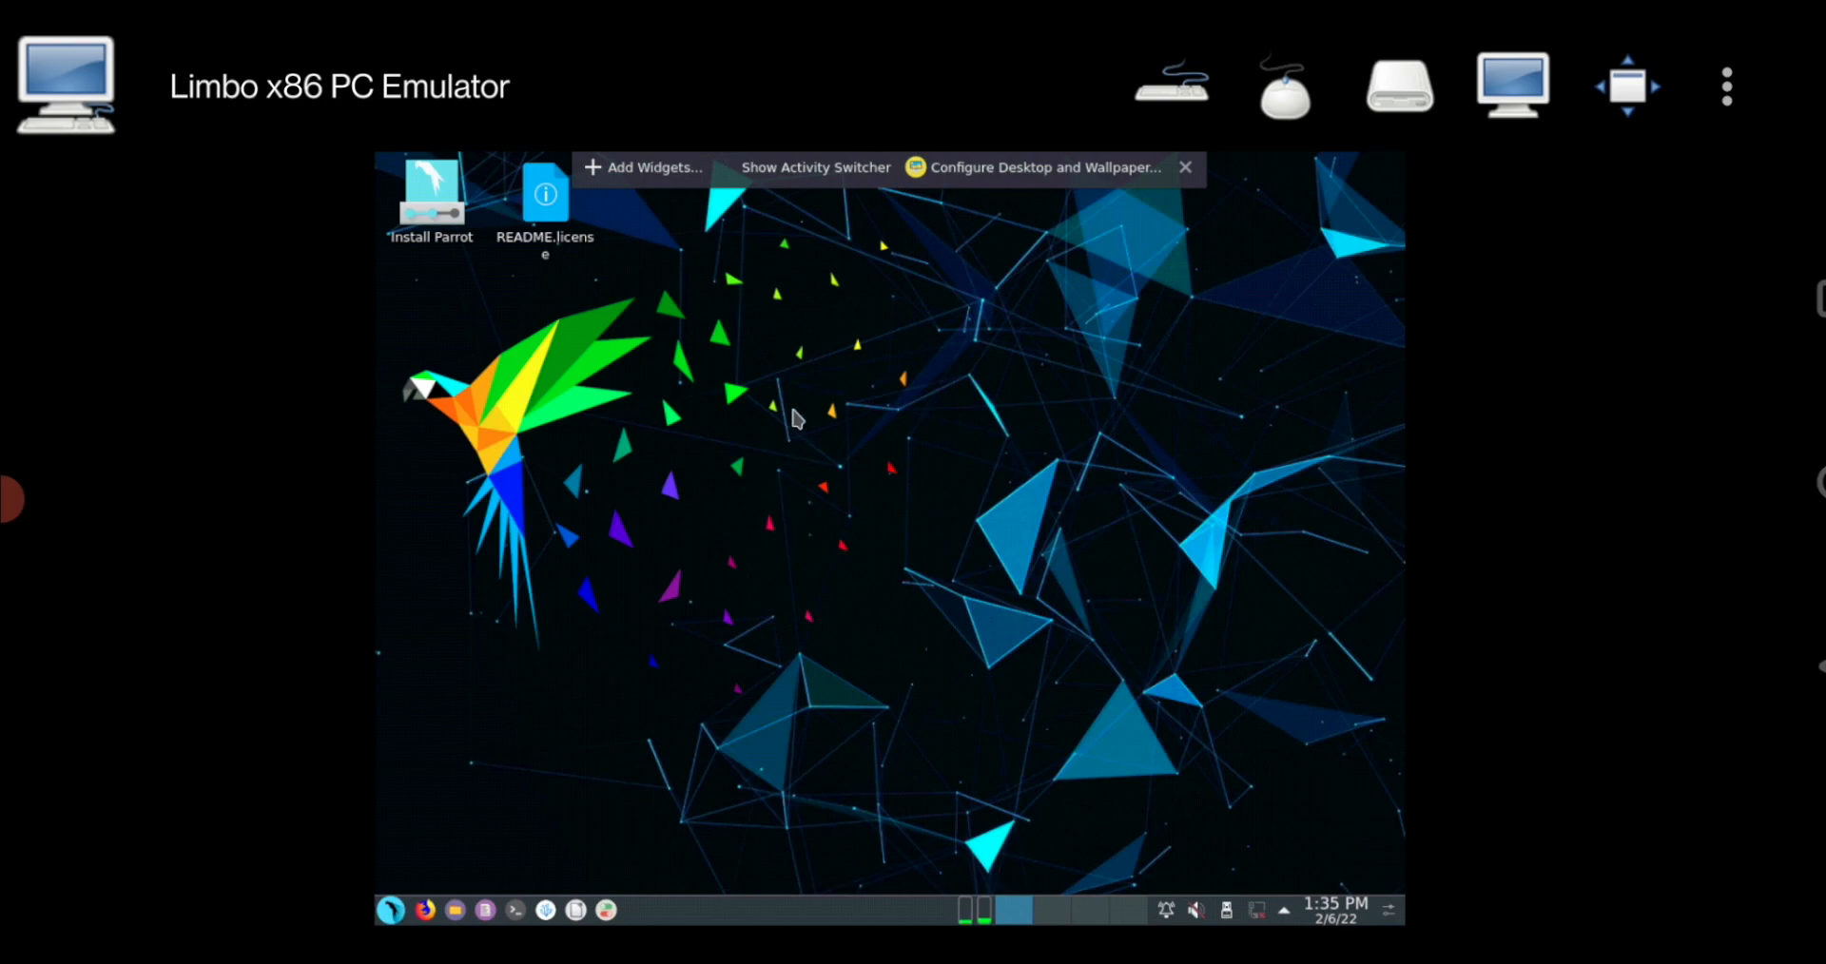